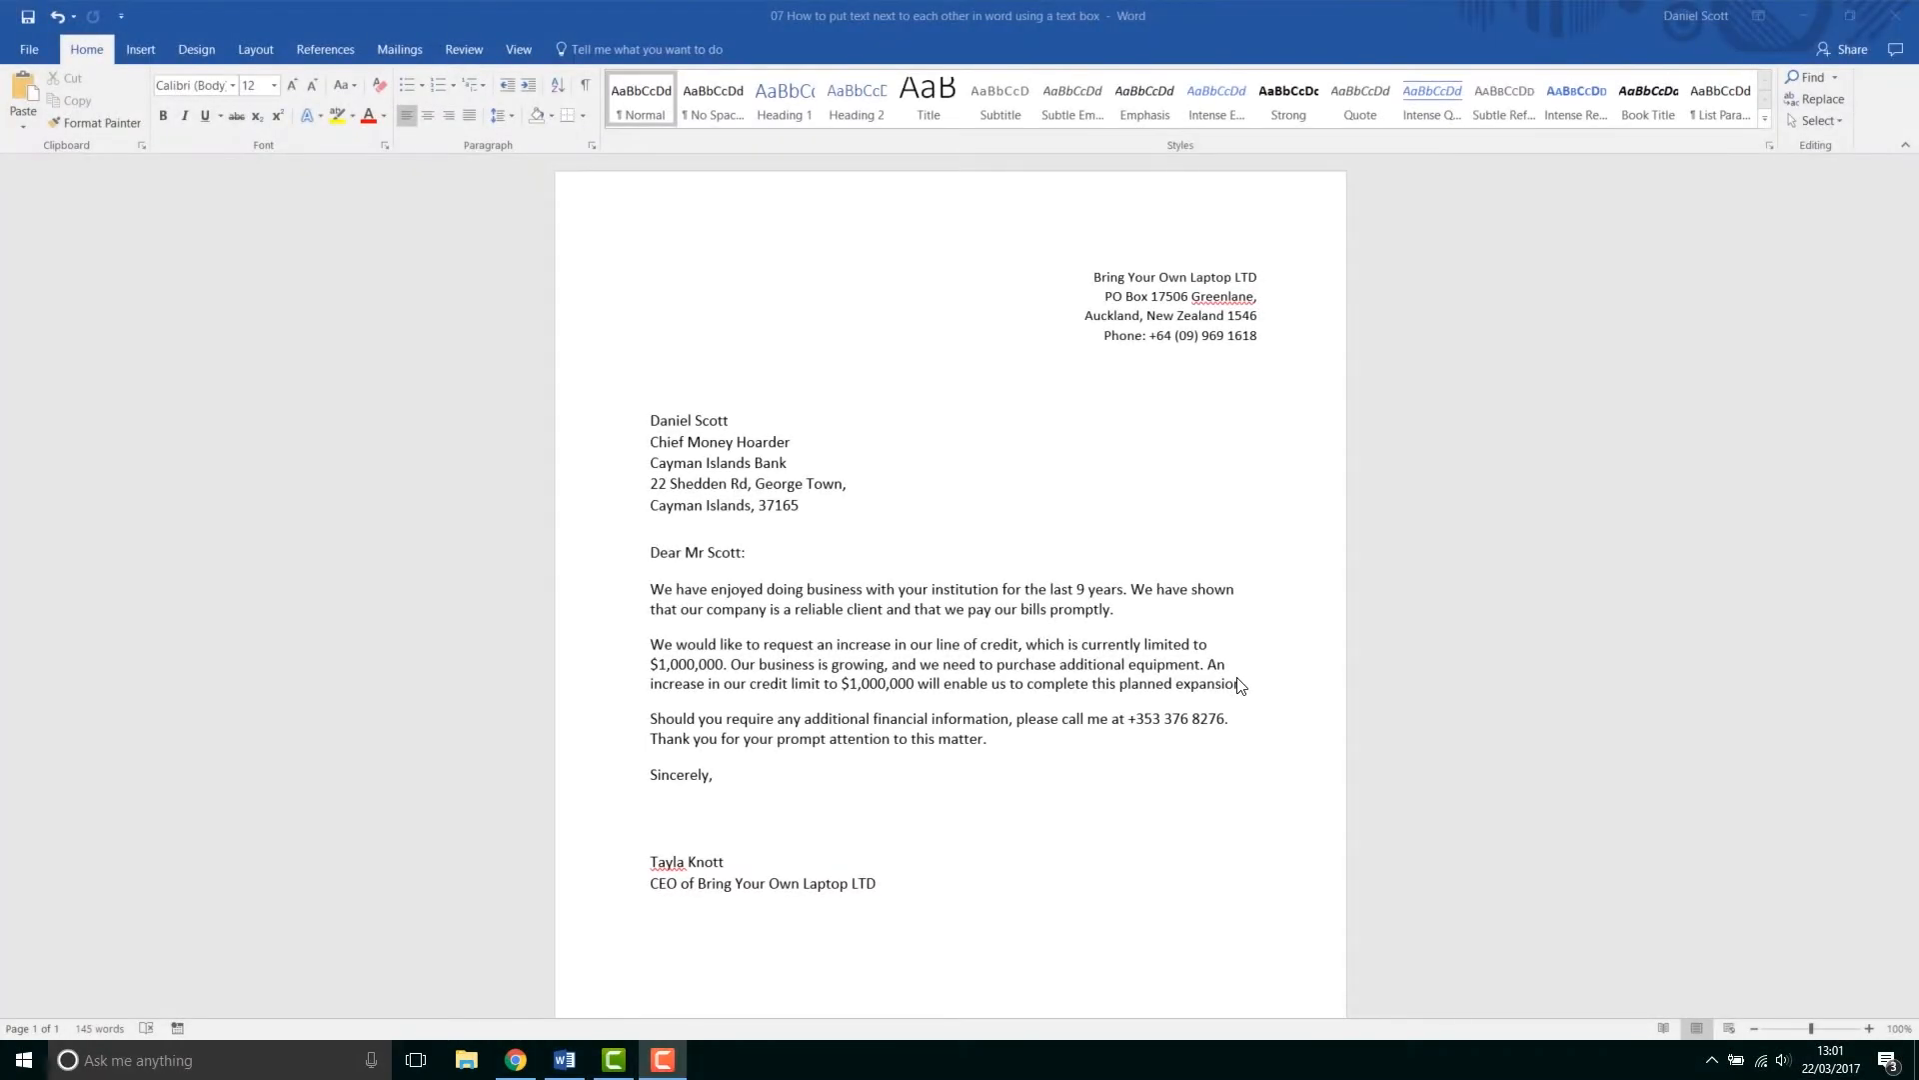
pyautogui.moveTo(1199, 358)
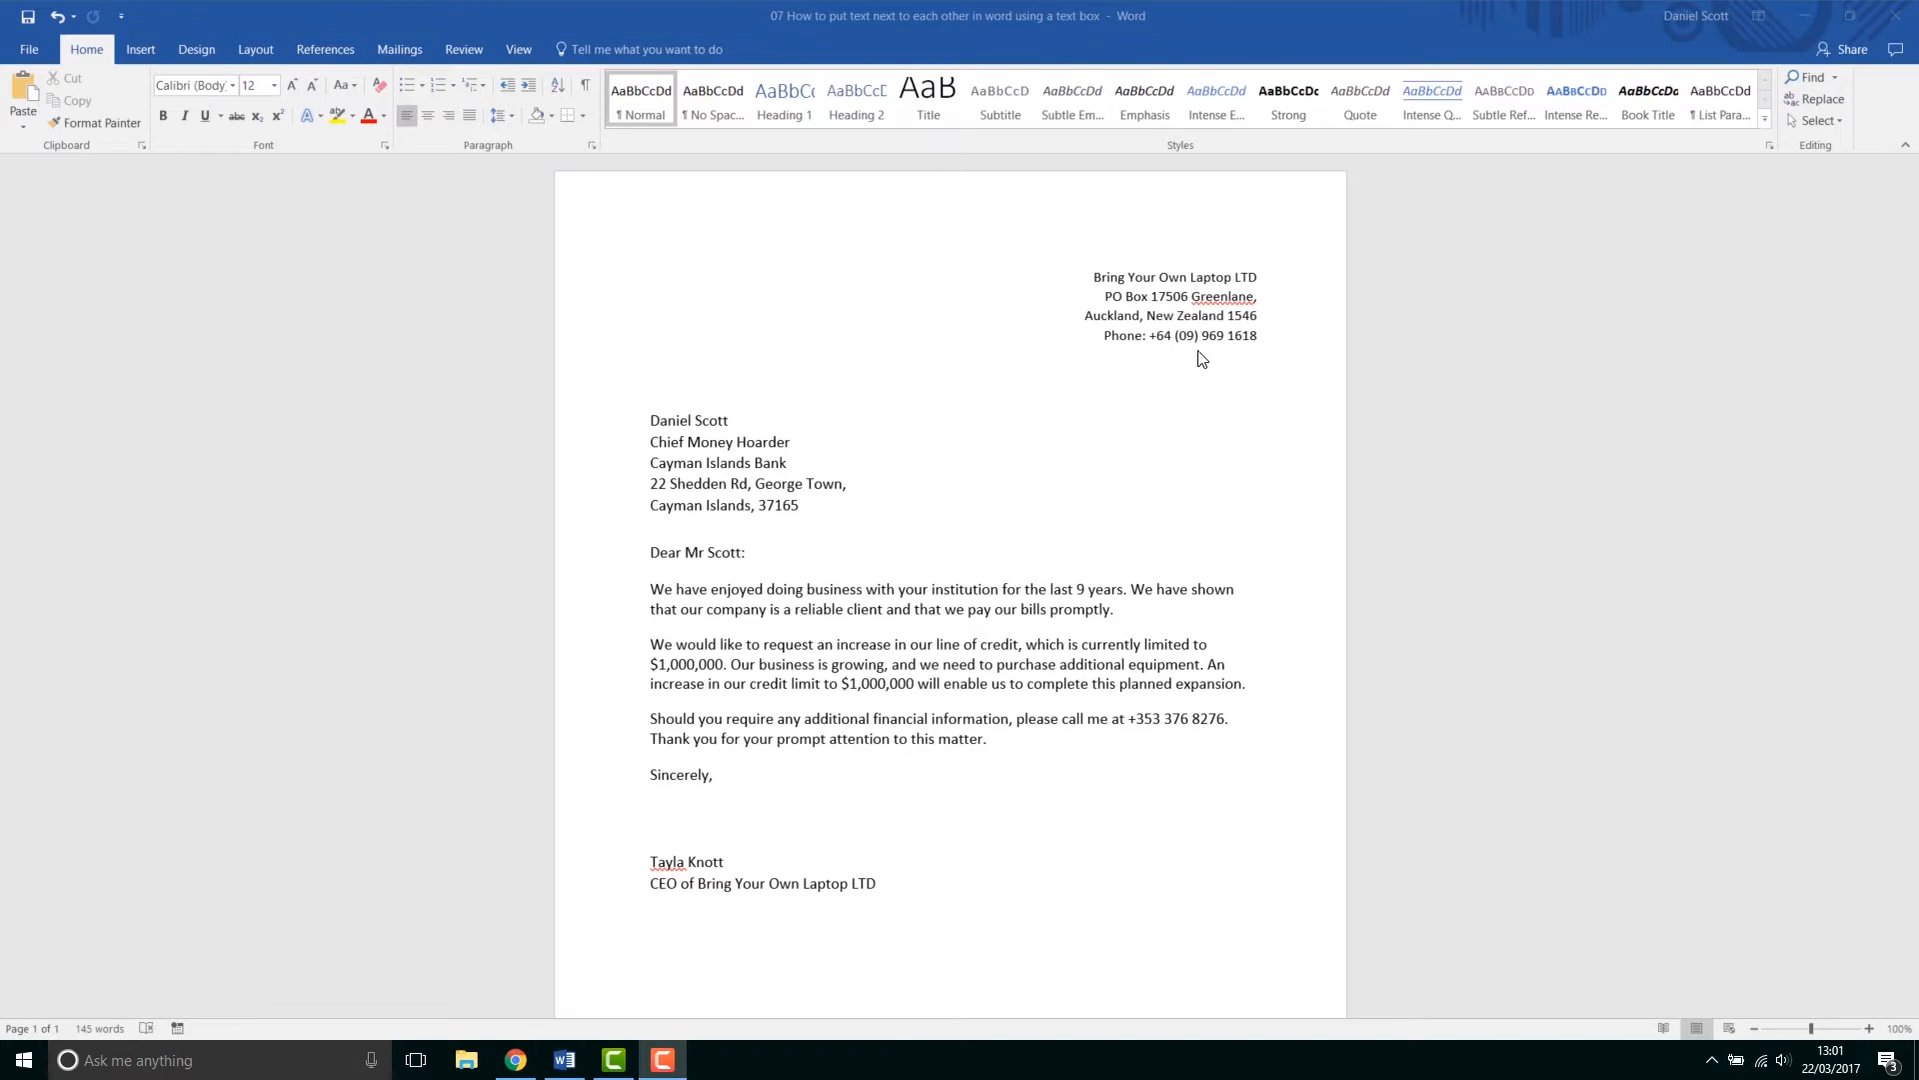
pyautogui.moveTo(905, 429)
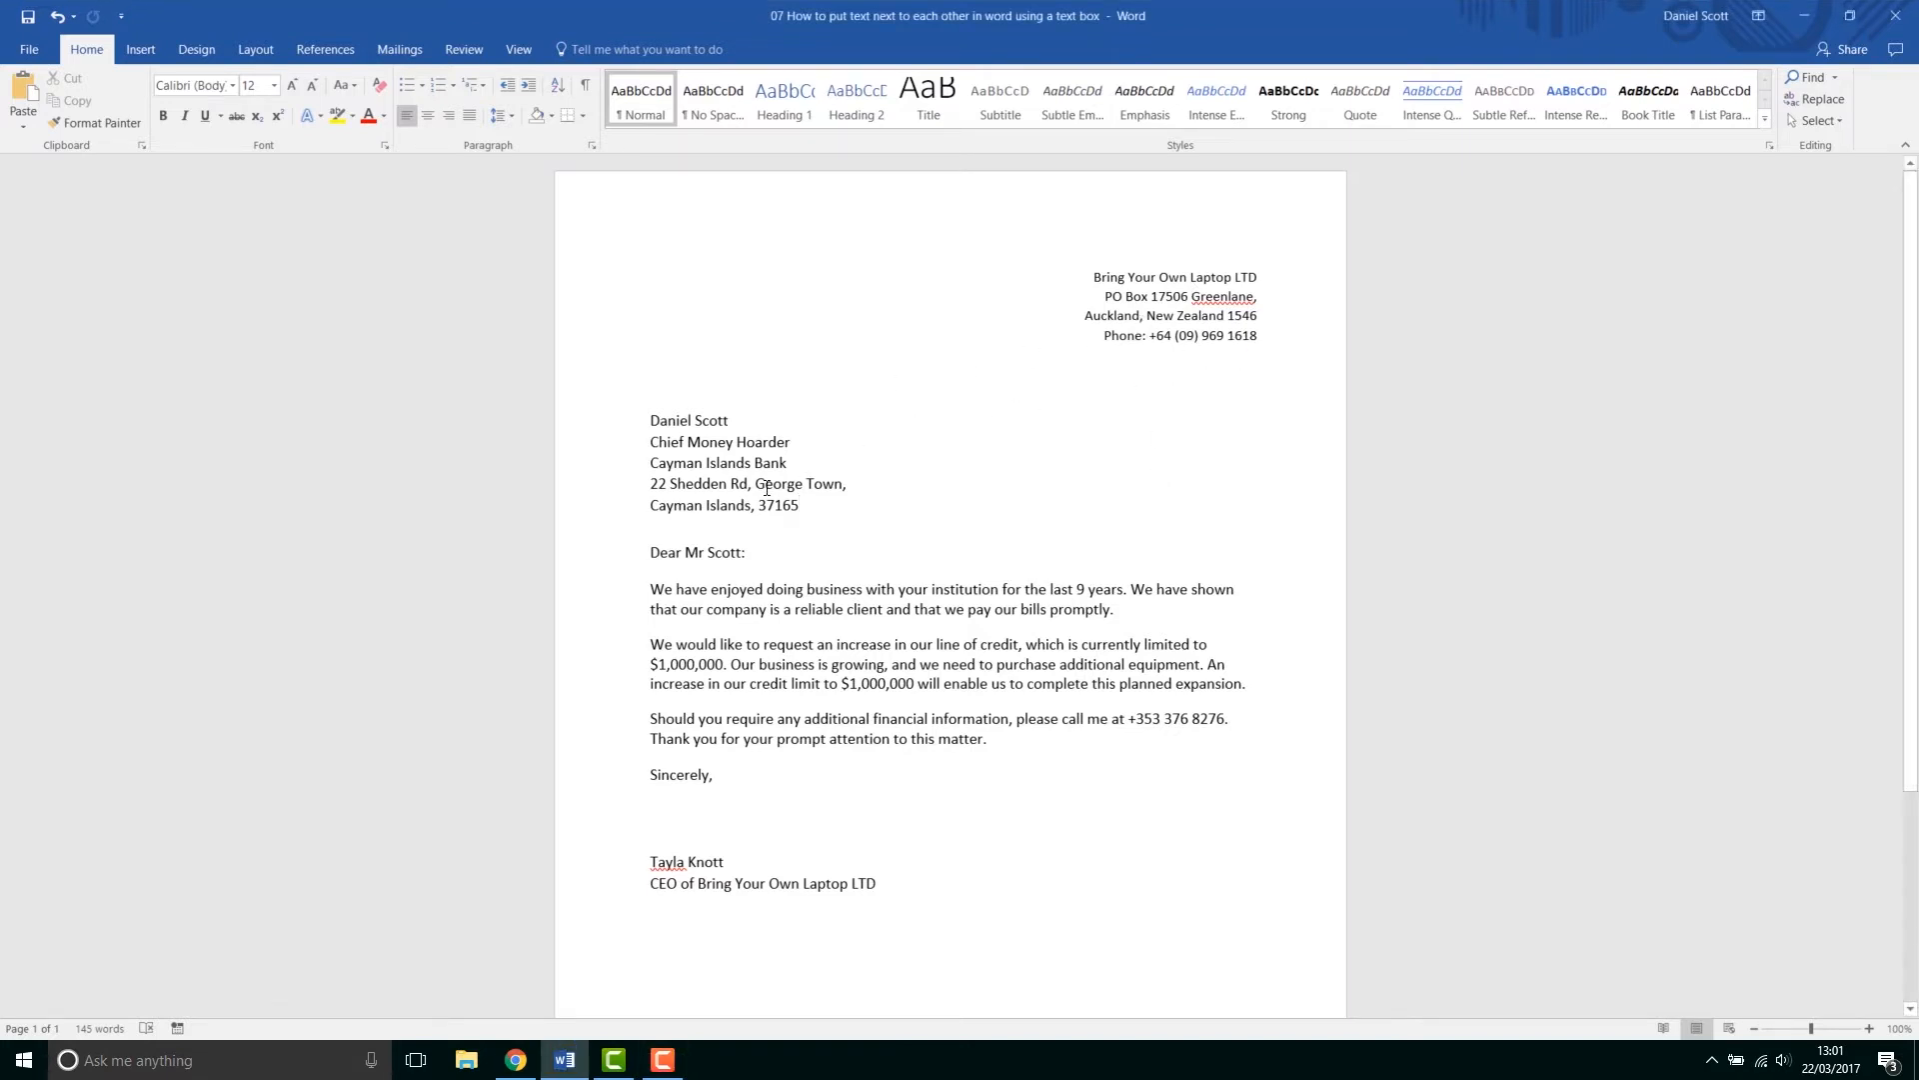
# Step: Inspect the sample letter's address text box, browse the Home and Insert tabs, and shrink the window
pyautogui.click(1173, 306)
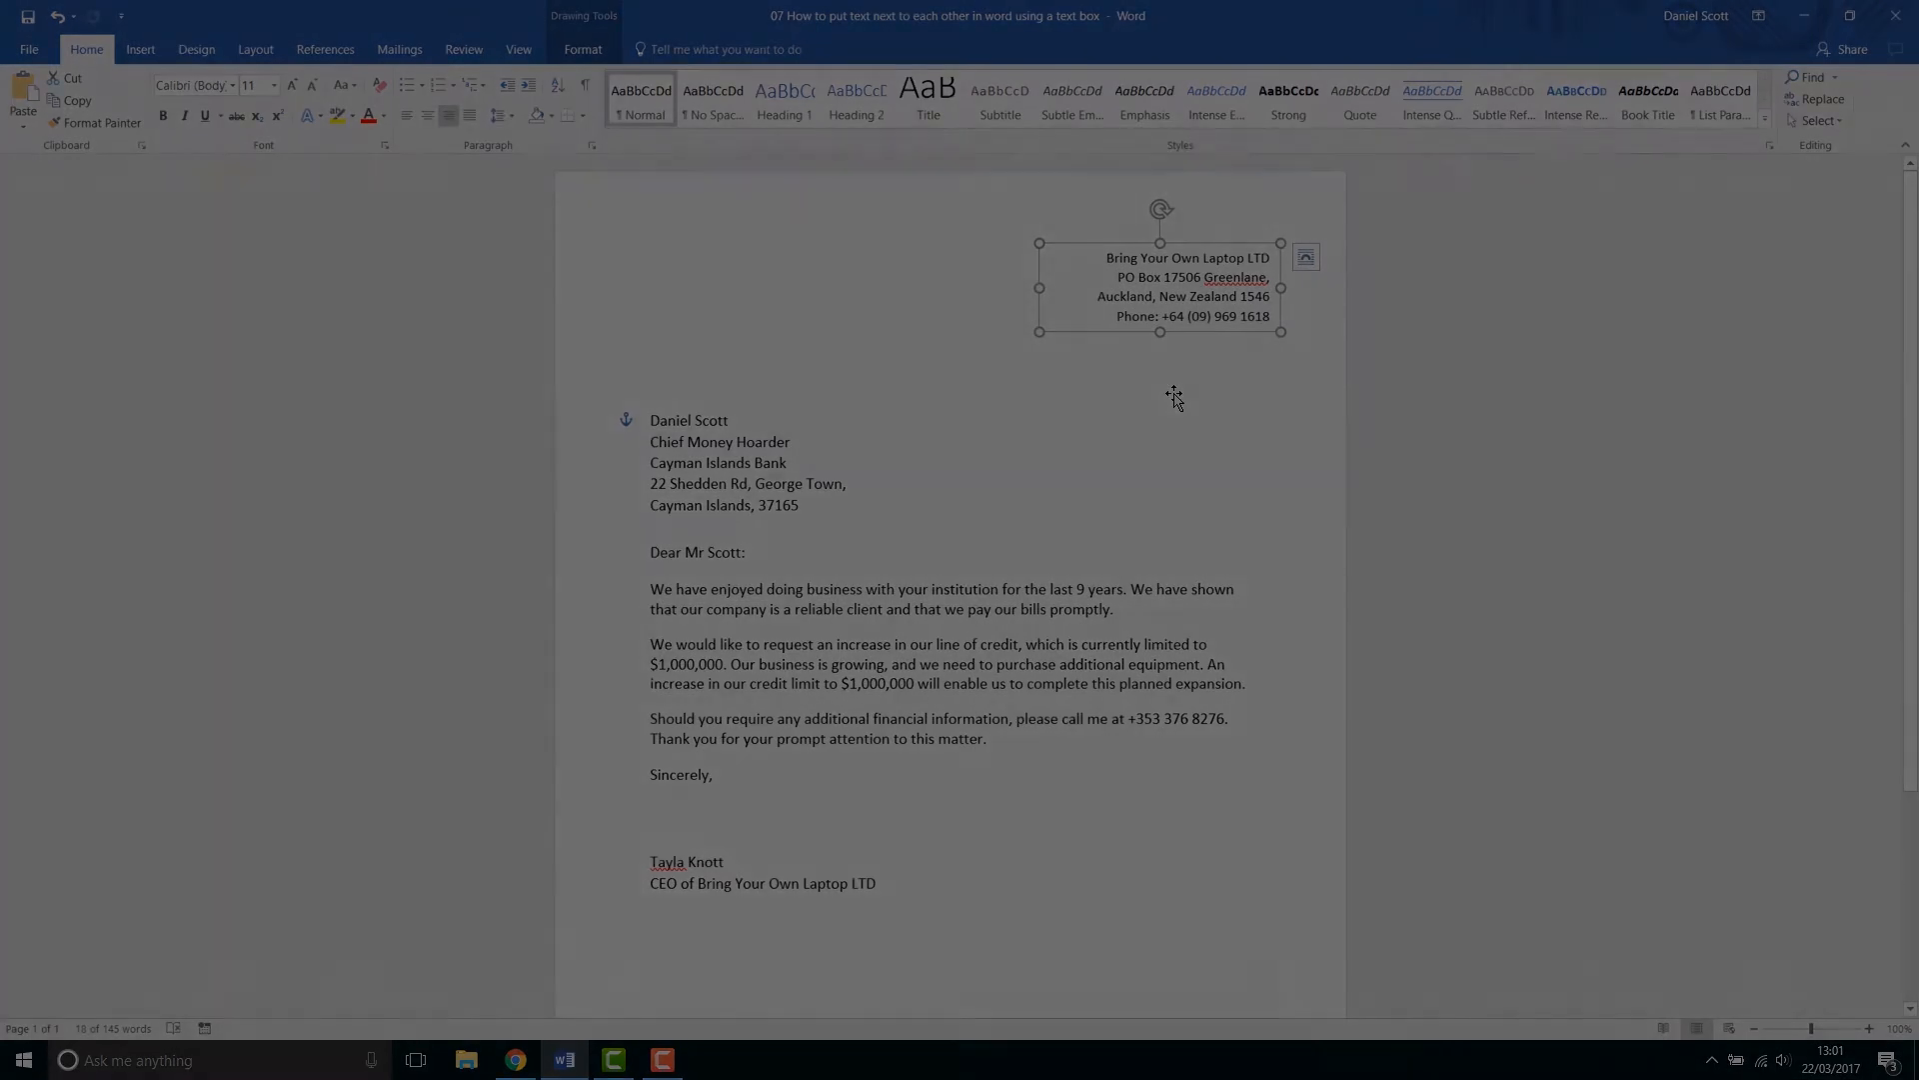
pyautogui.click(140, 49)
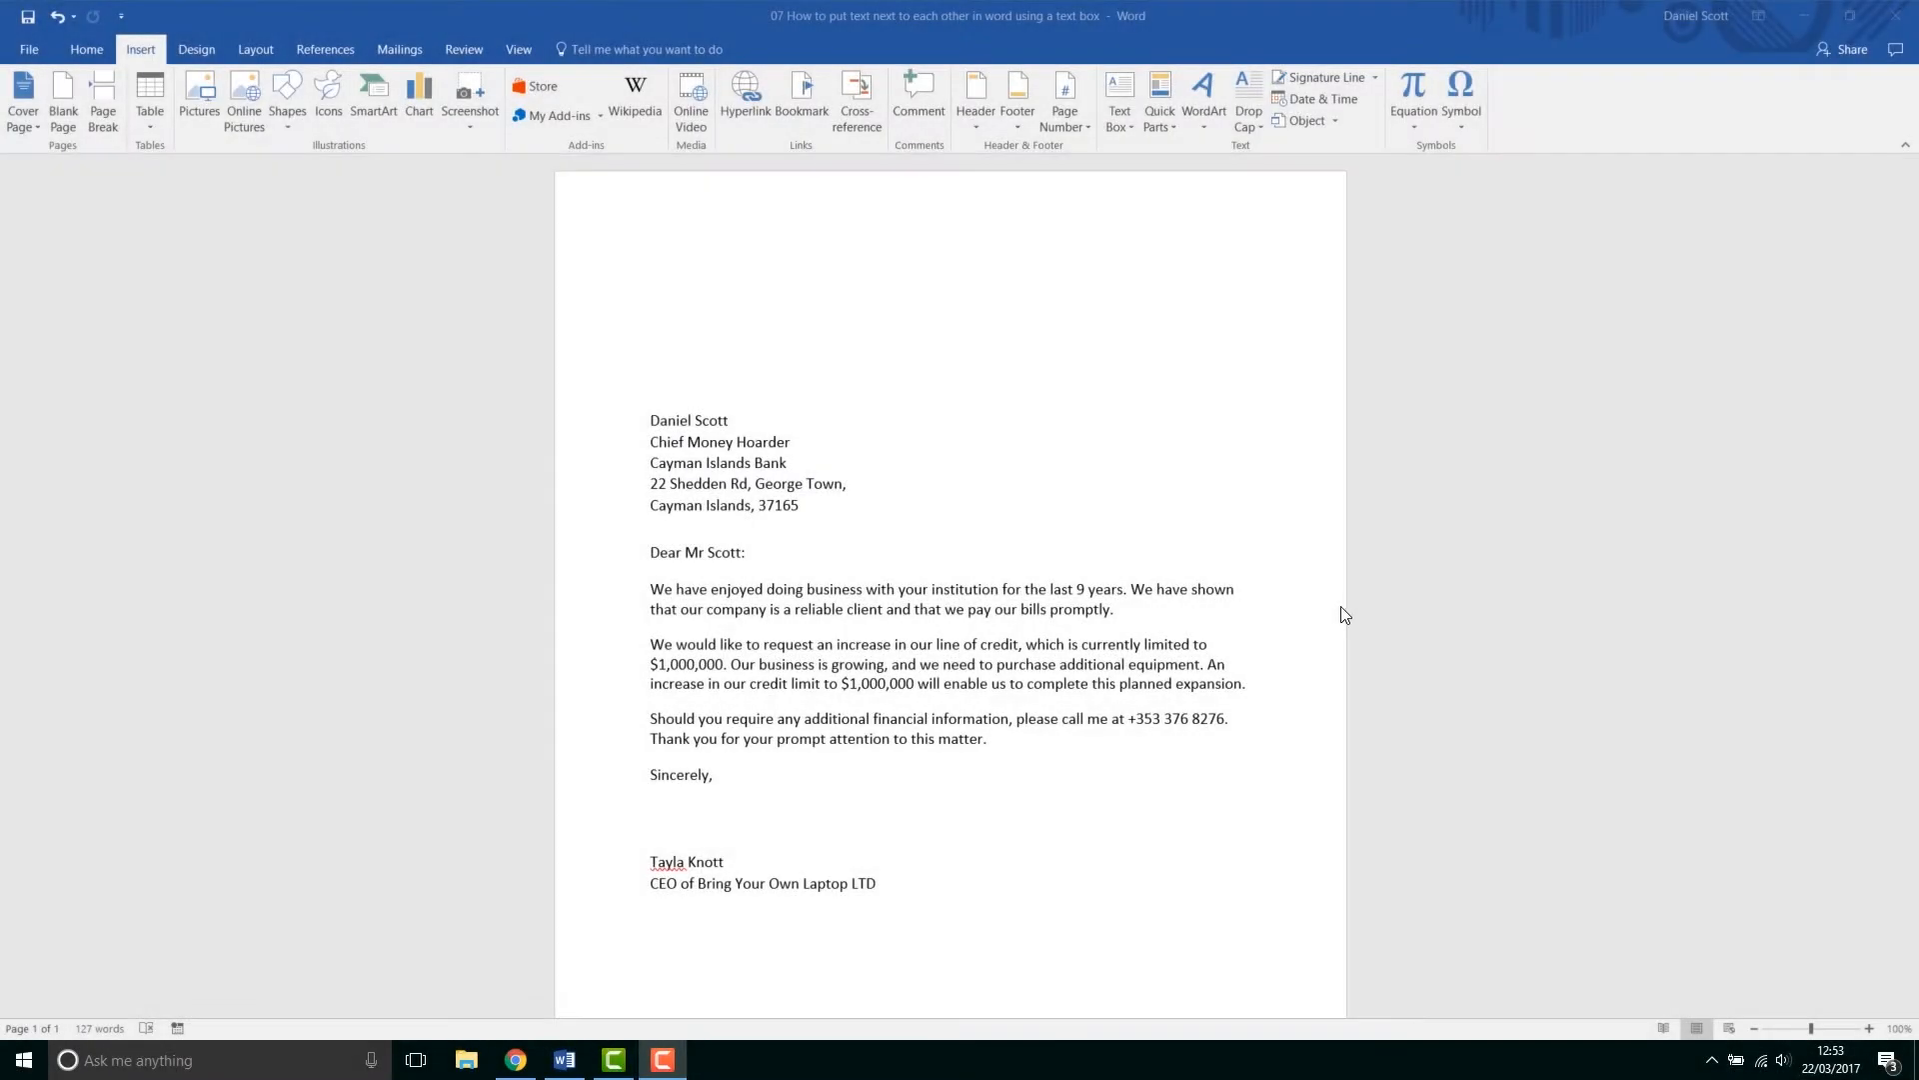
pyautogui.moveTo(1253, 605)
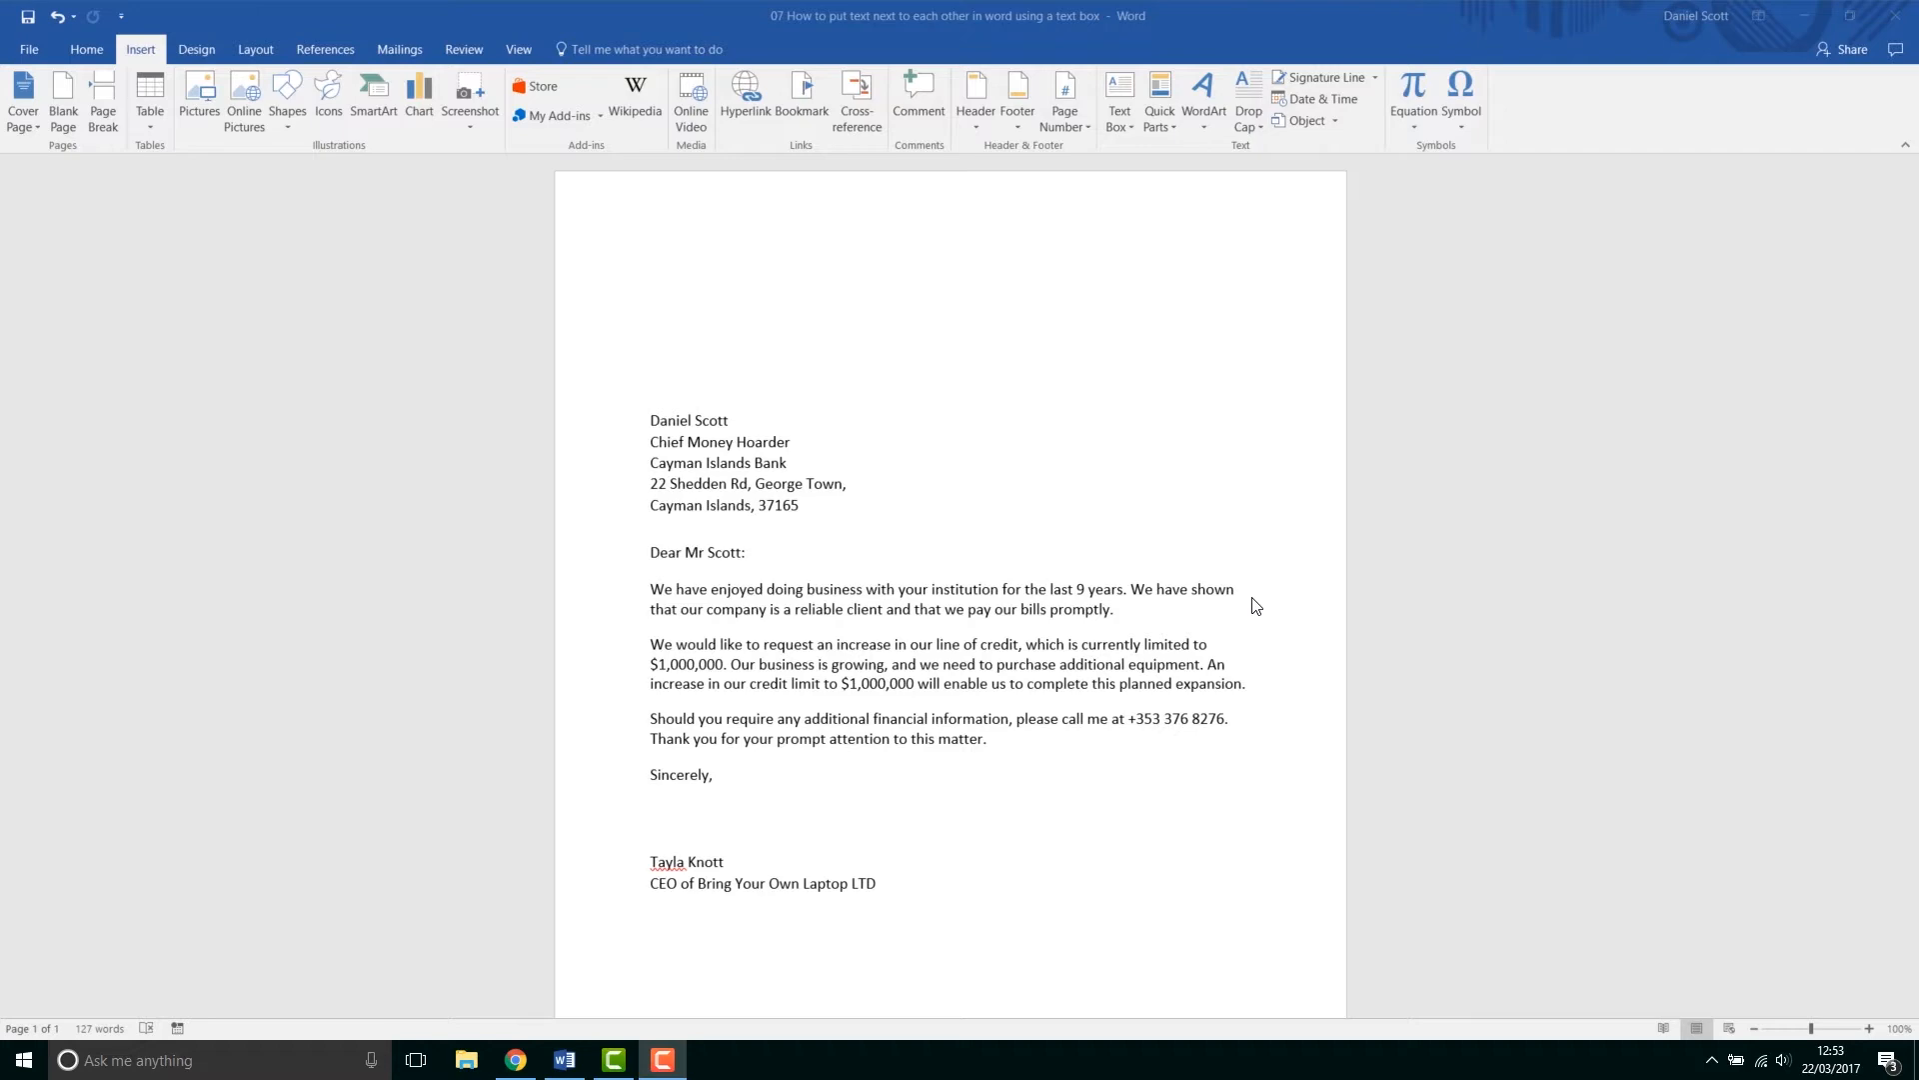
pyautogui.moveTo(1256, 655)
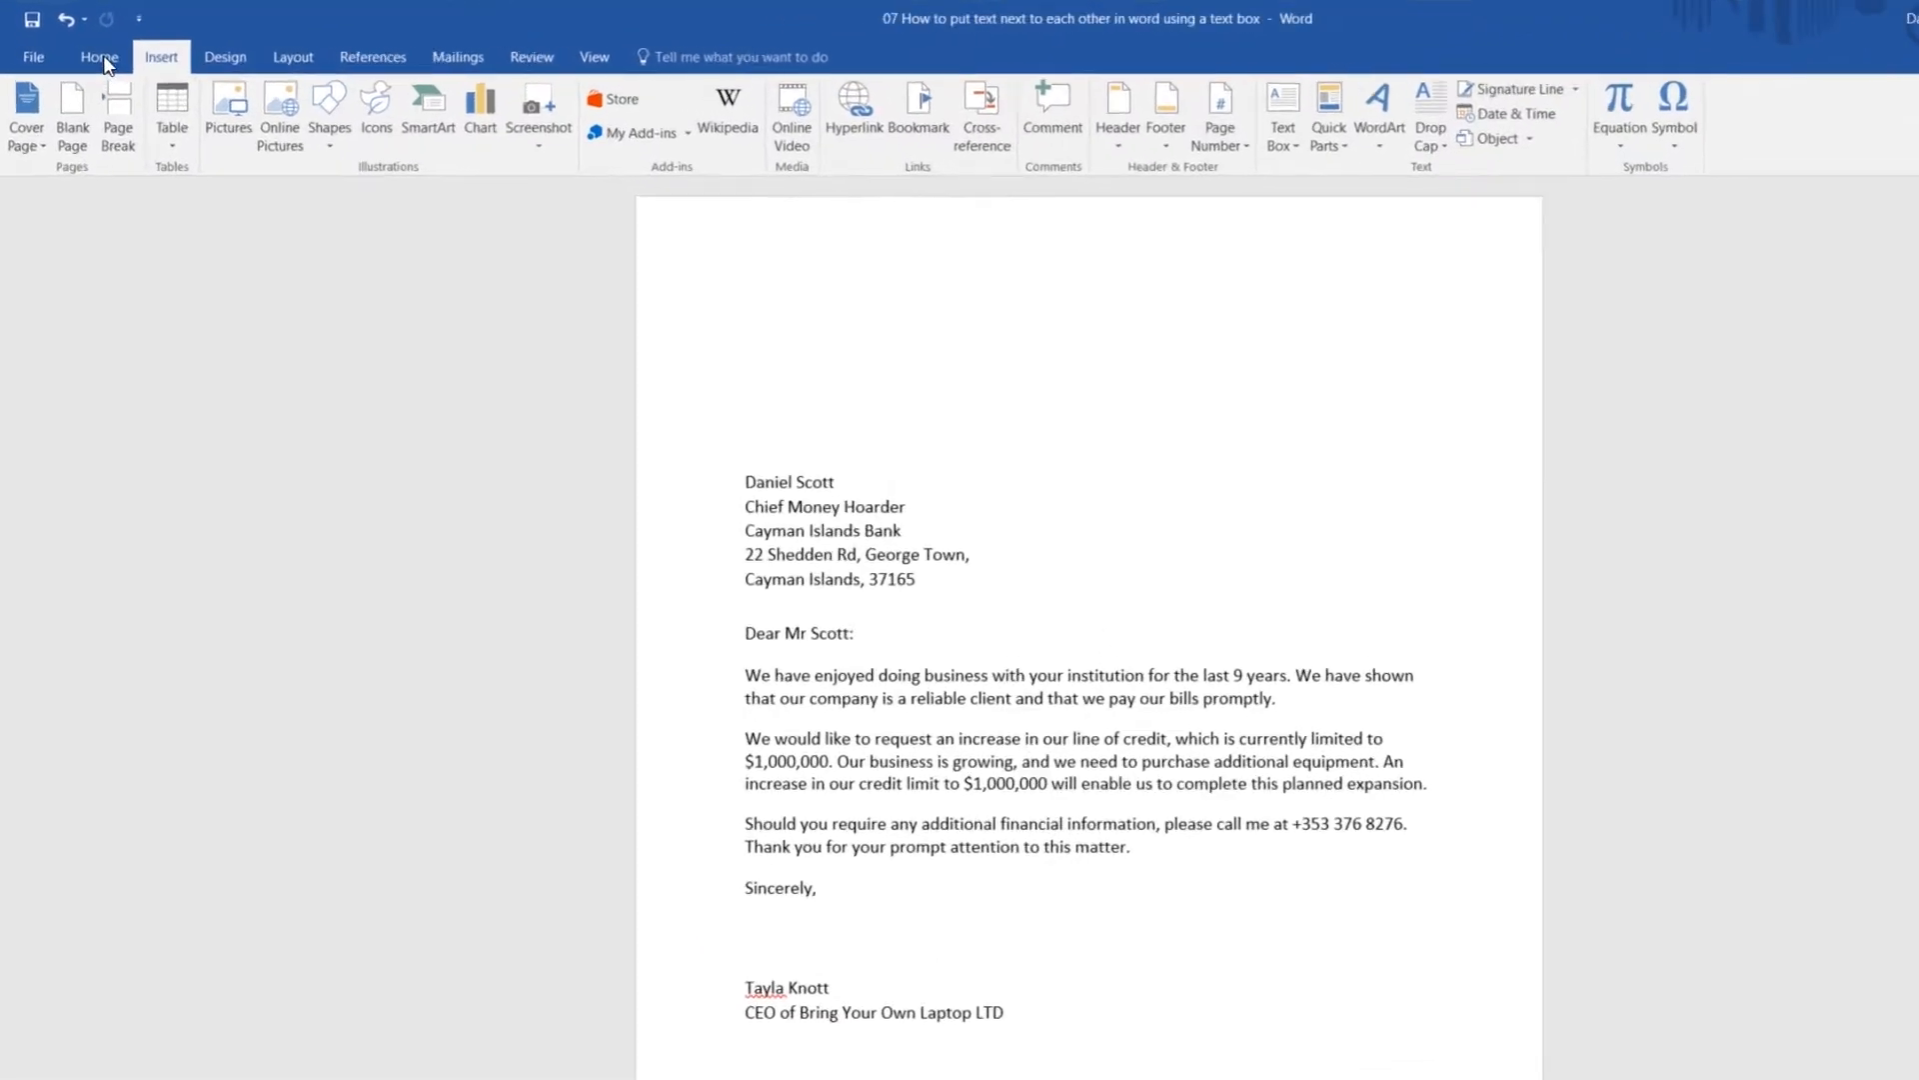
pyautogui.click(98, 56)
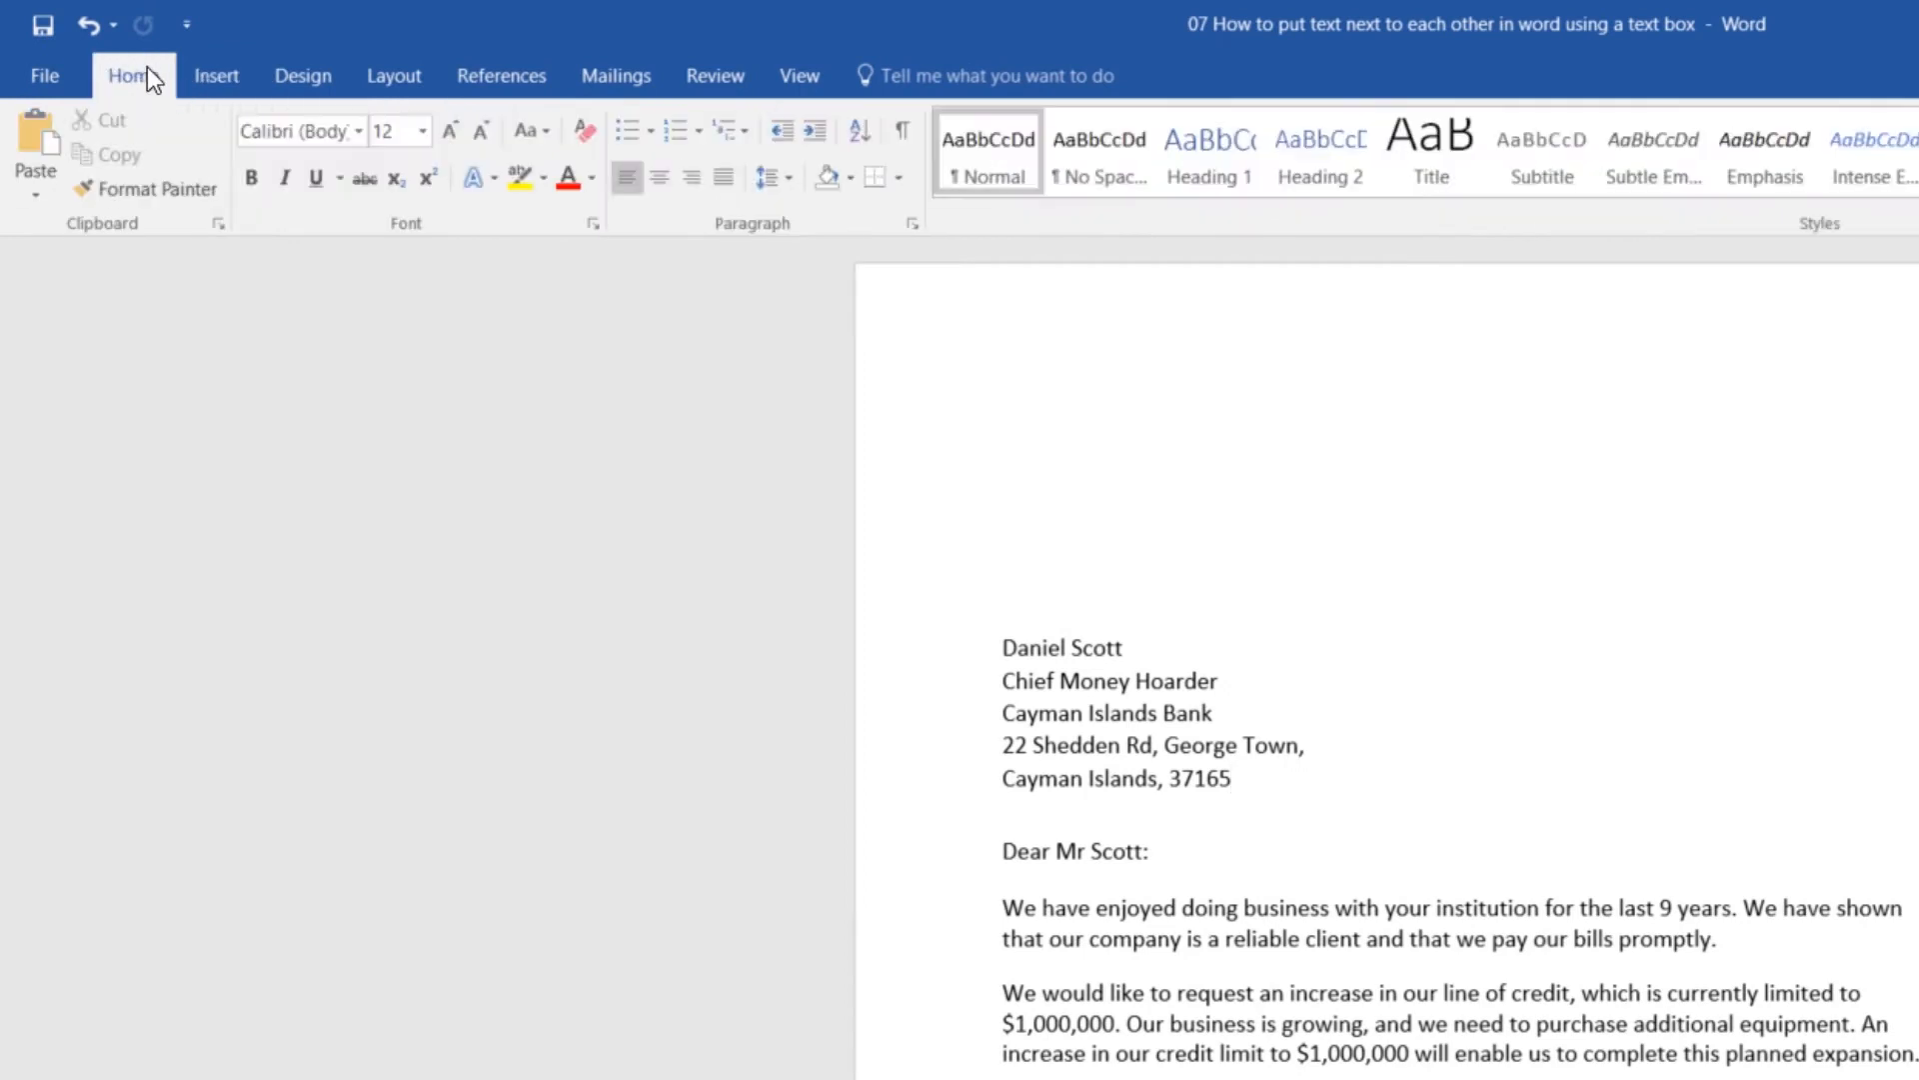
pyautogui.click(216, 75)
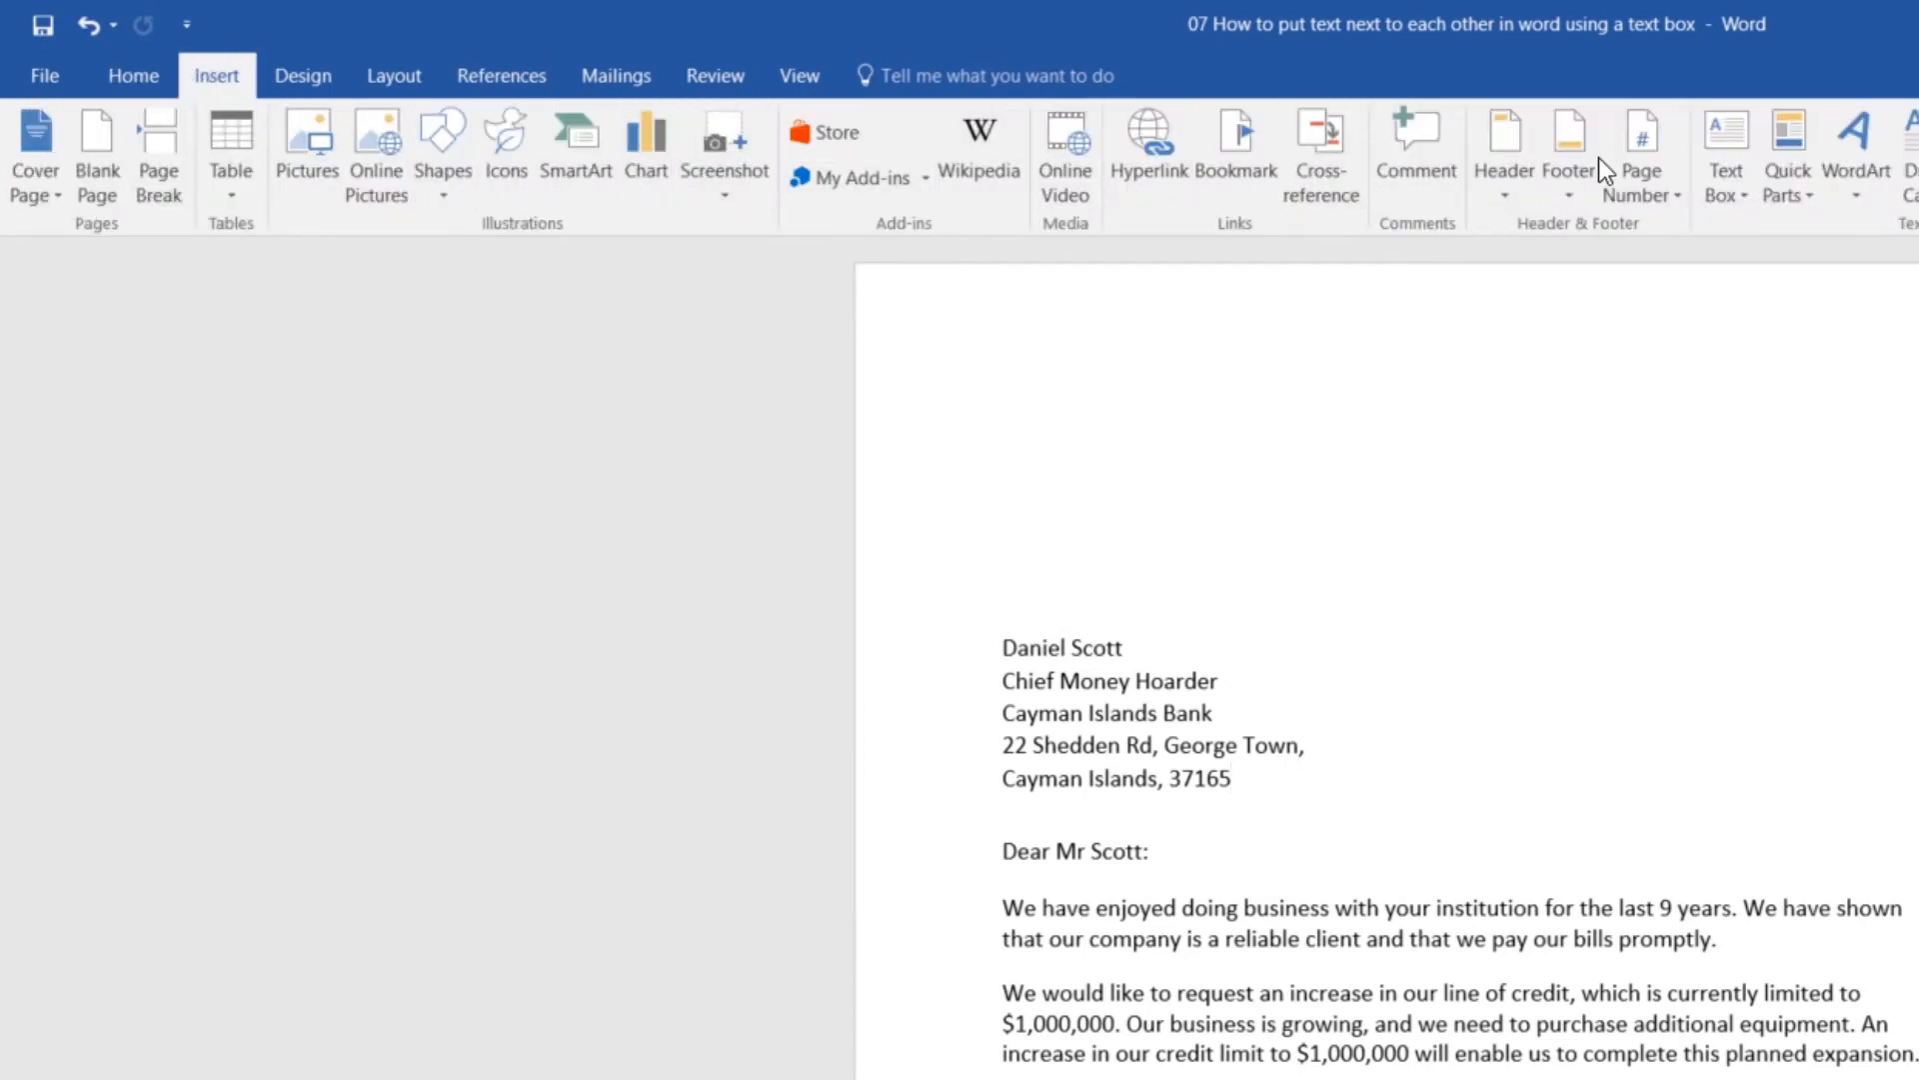
pyautogui.moveTo(1724, 156)
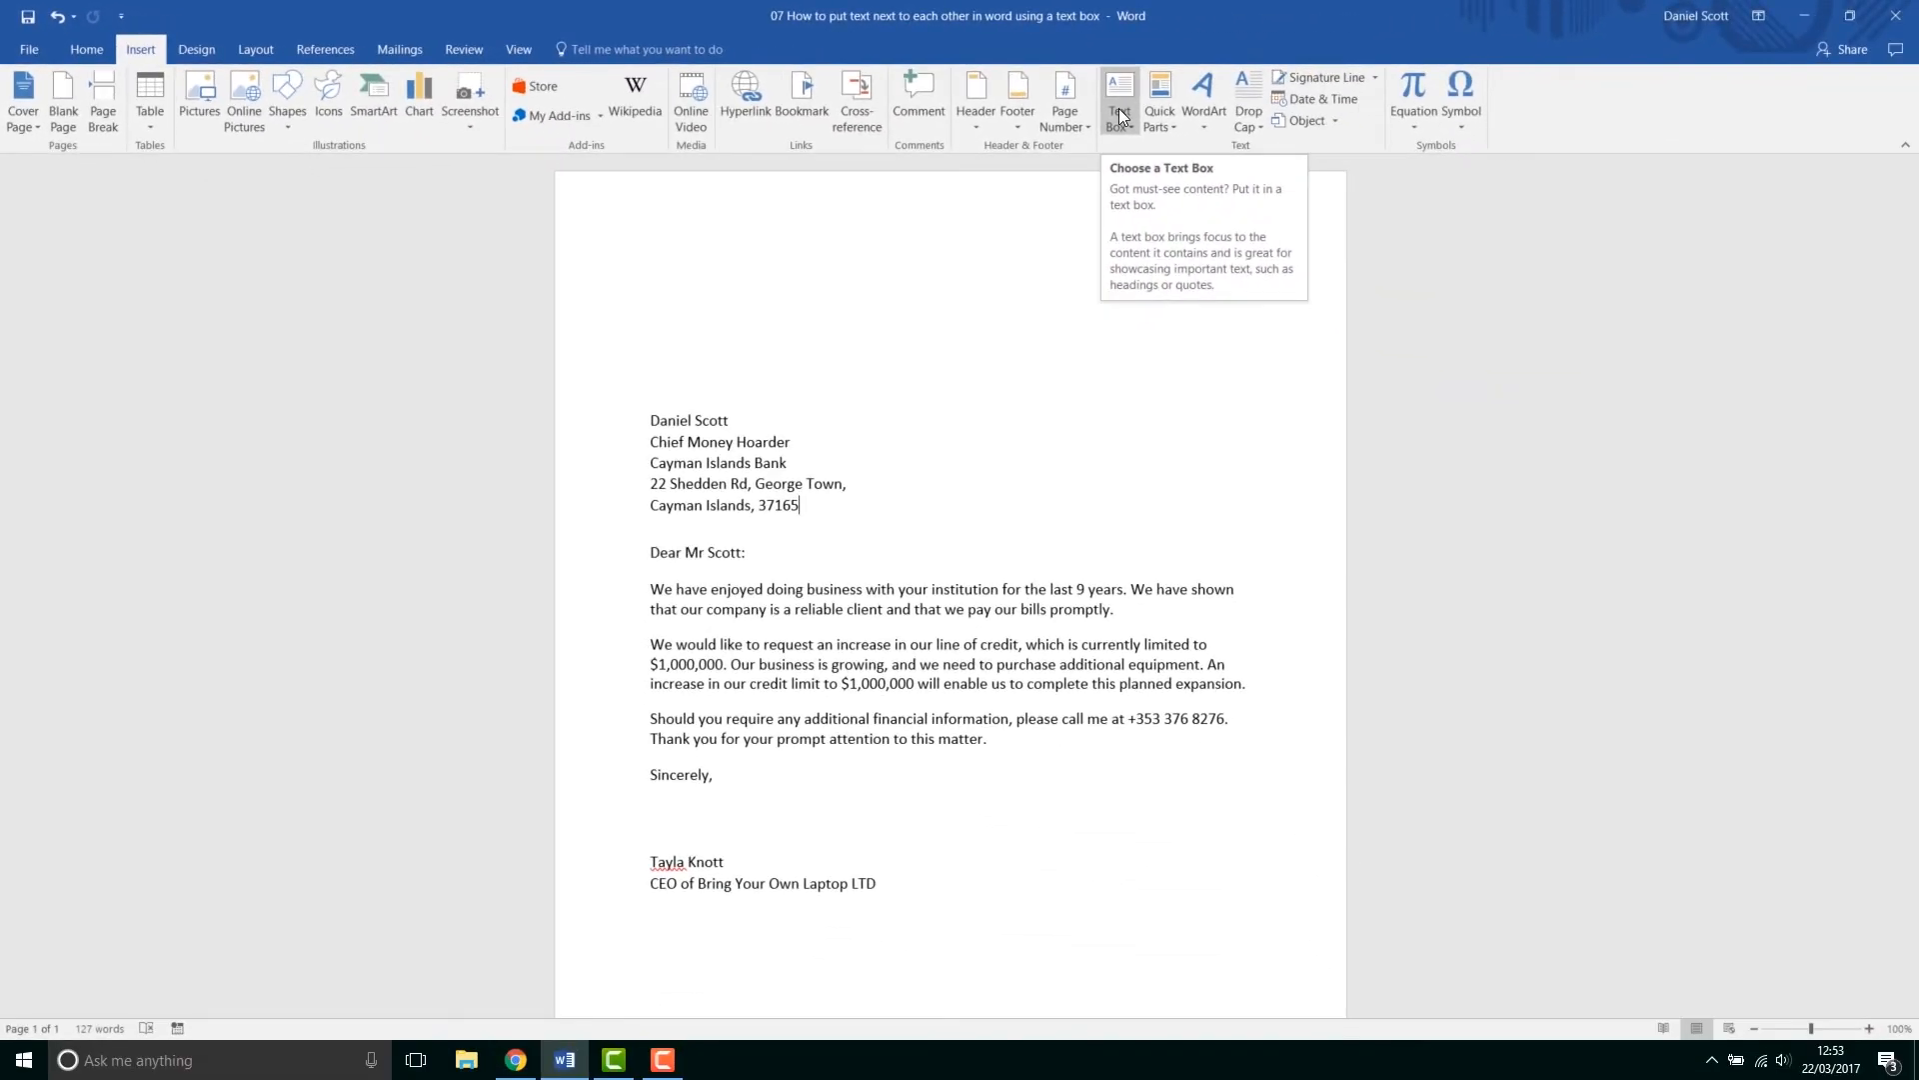
pyautogui.moveTo(744, 82)
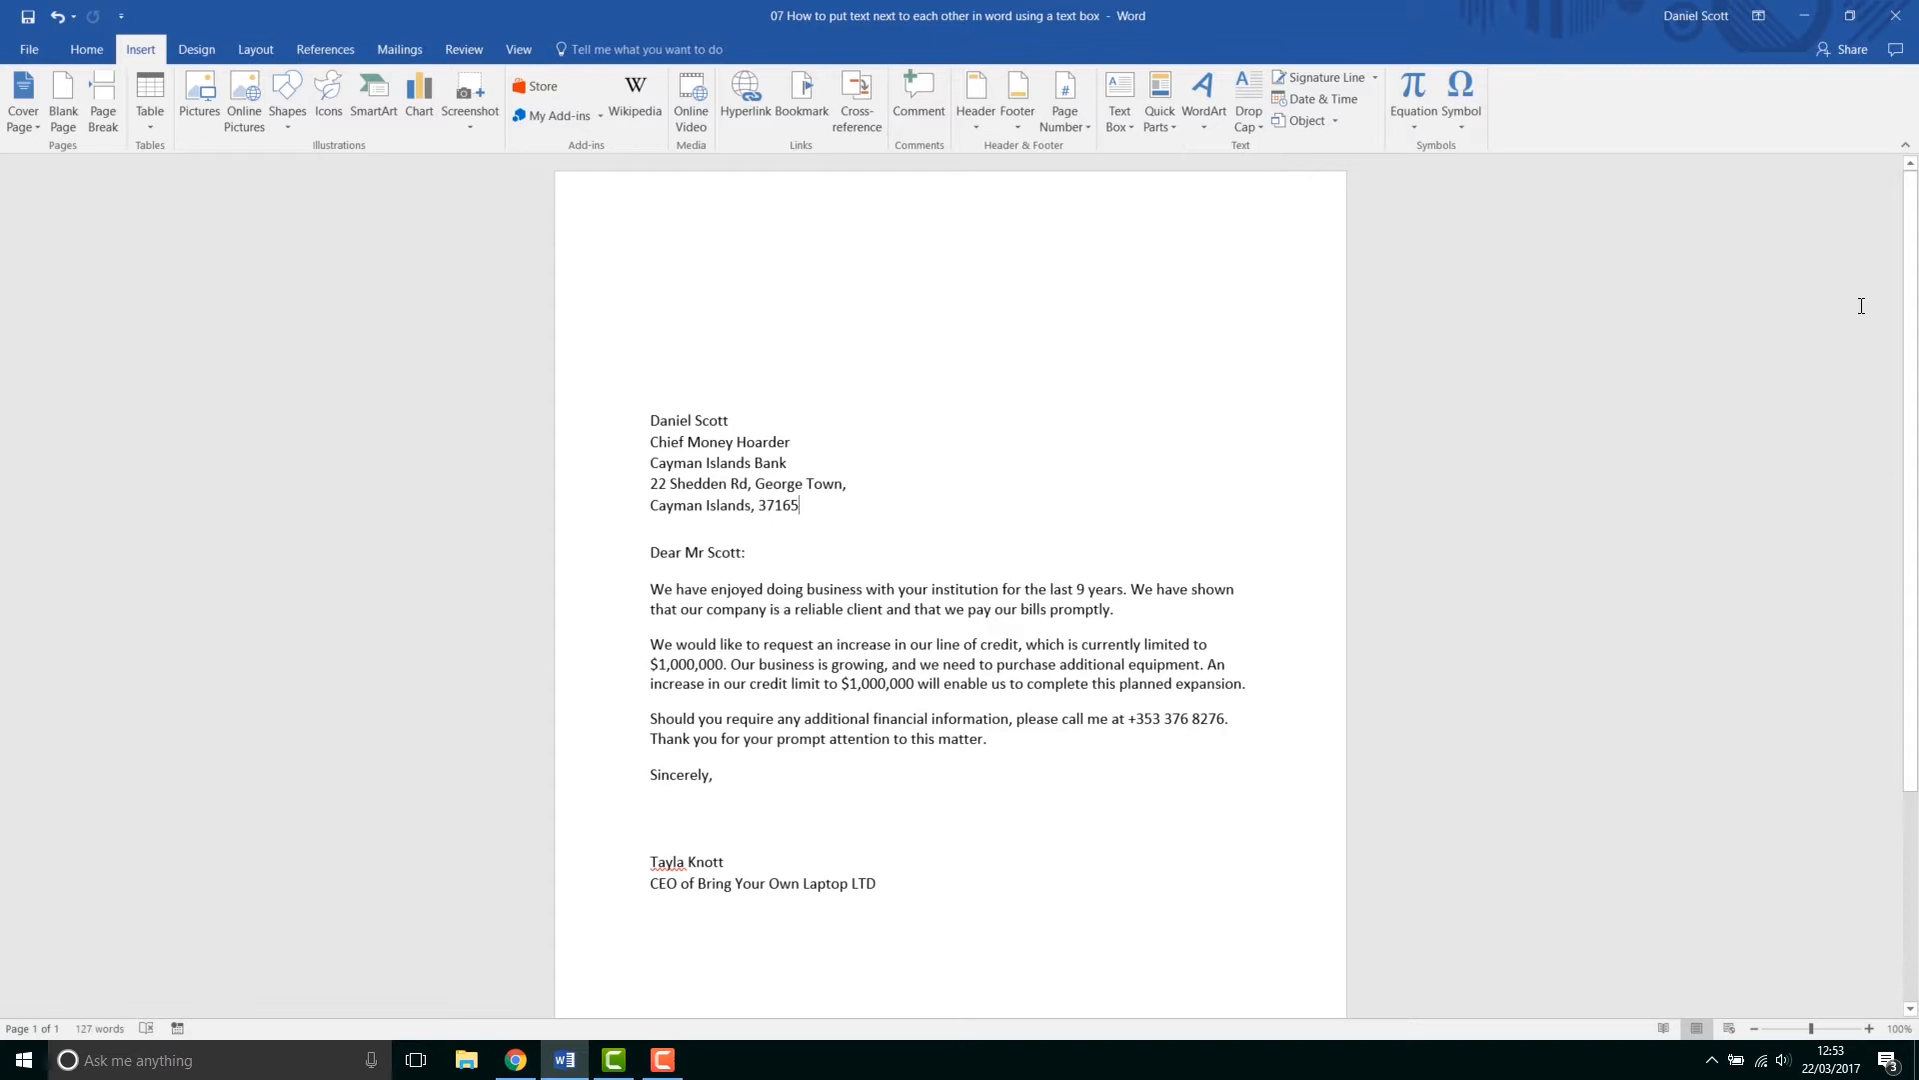
pyautogui.moveTo(1079, 247)
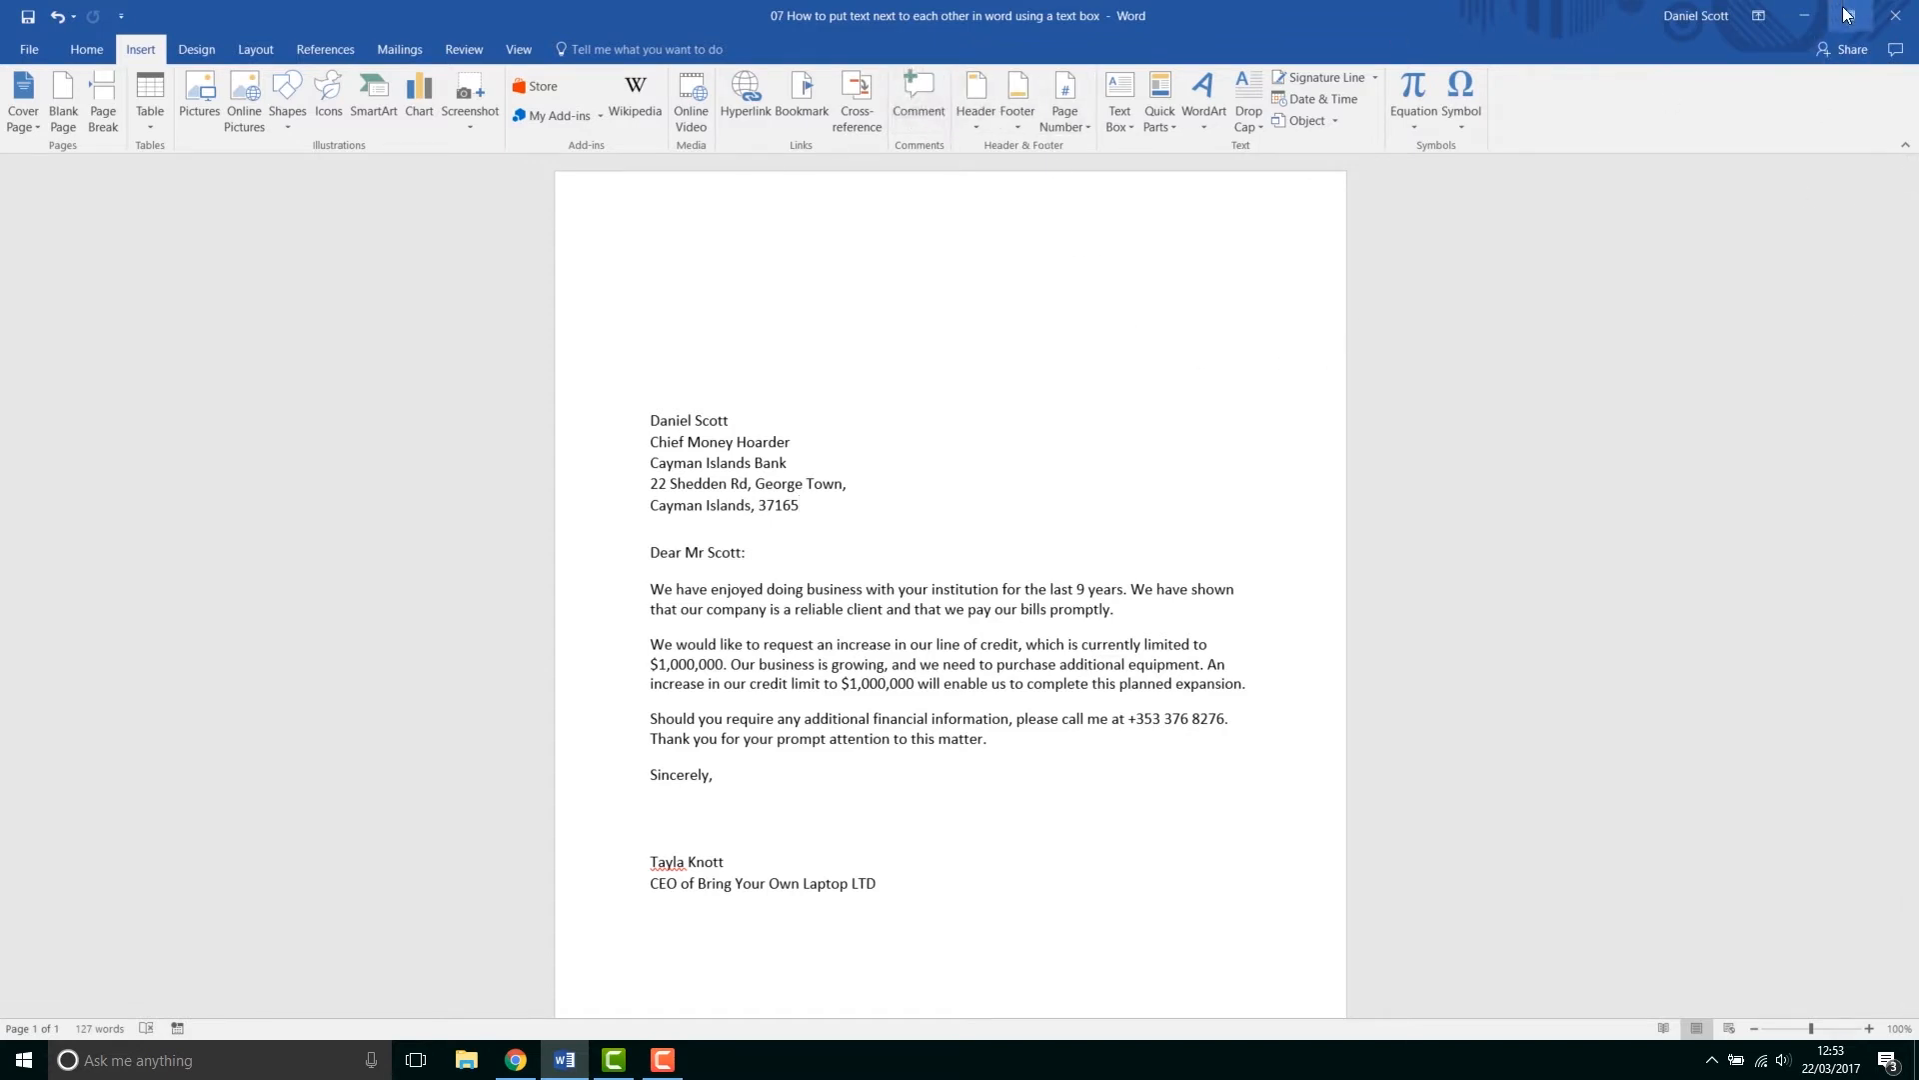
pyautogui.click(1757, 16)
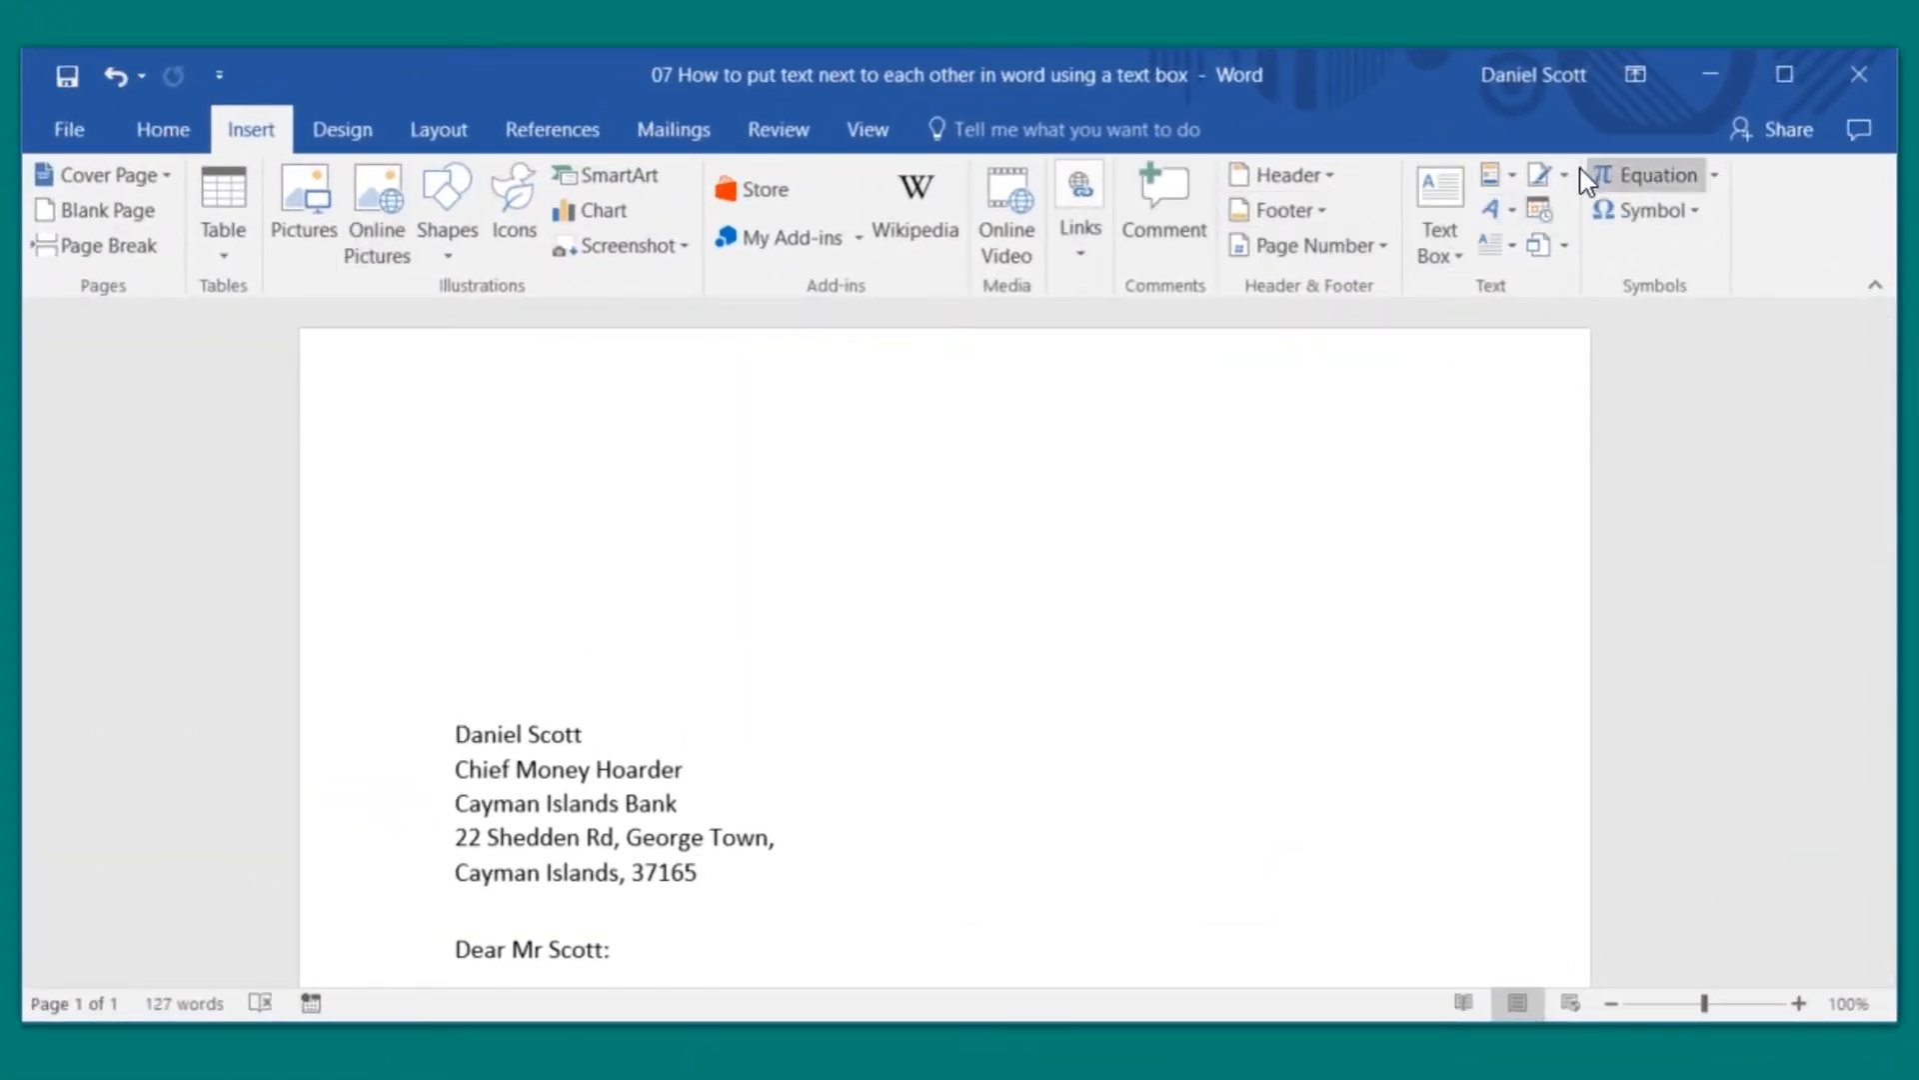
pyautogui.moveTo(1543, 217)
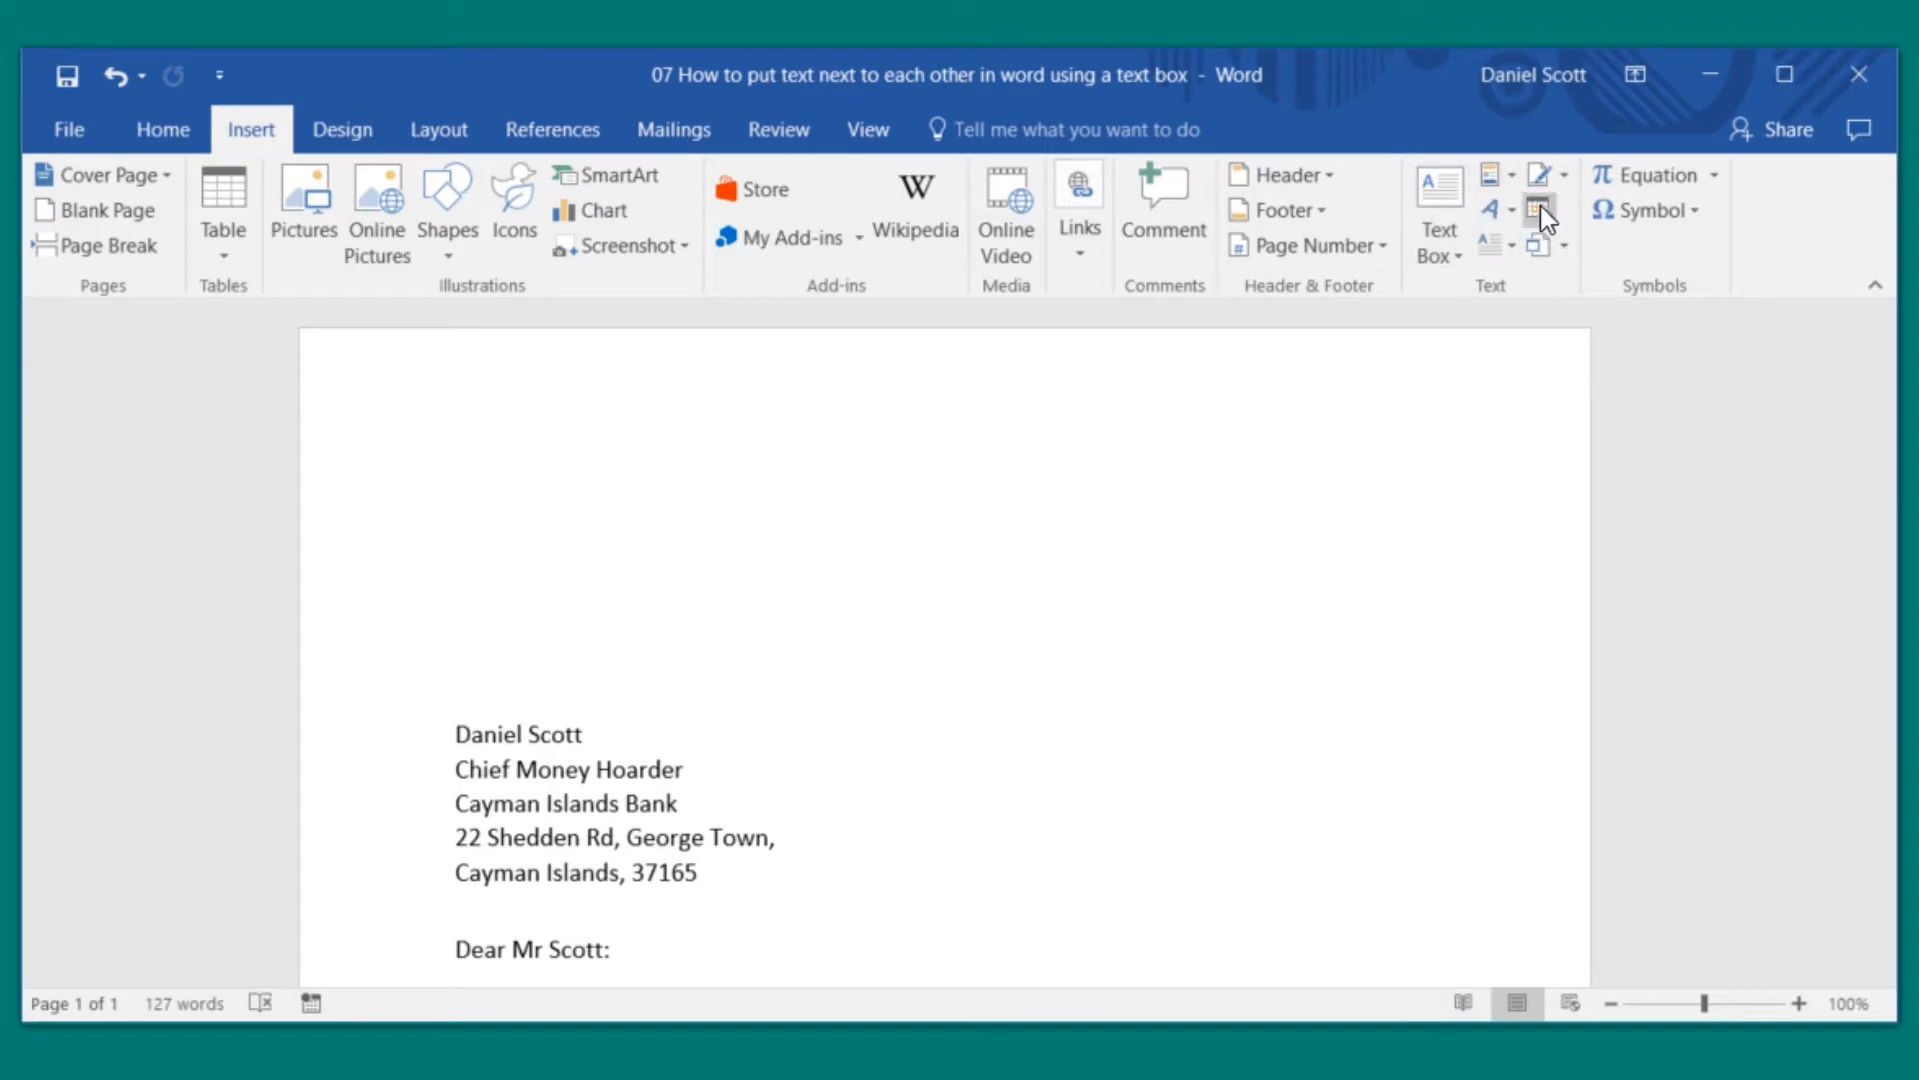
pyautogui.moveTo(1439, 220)
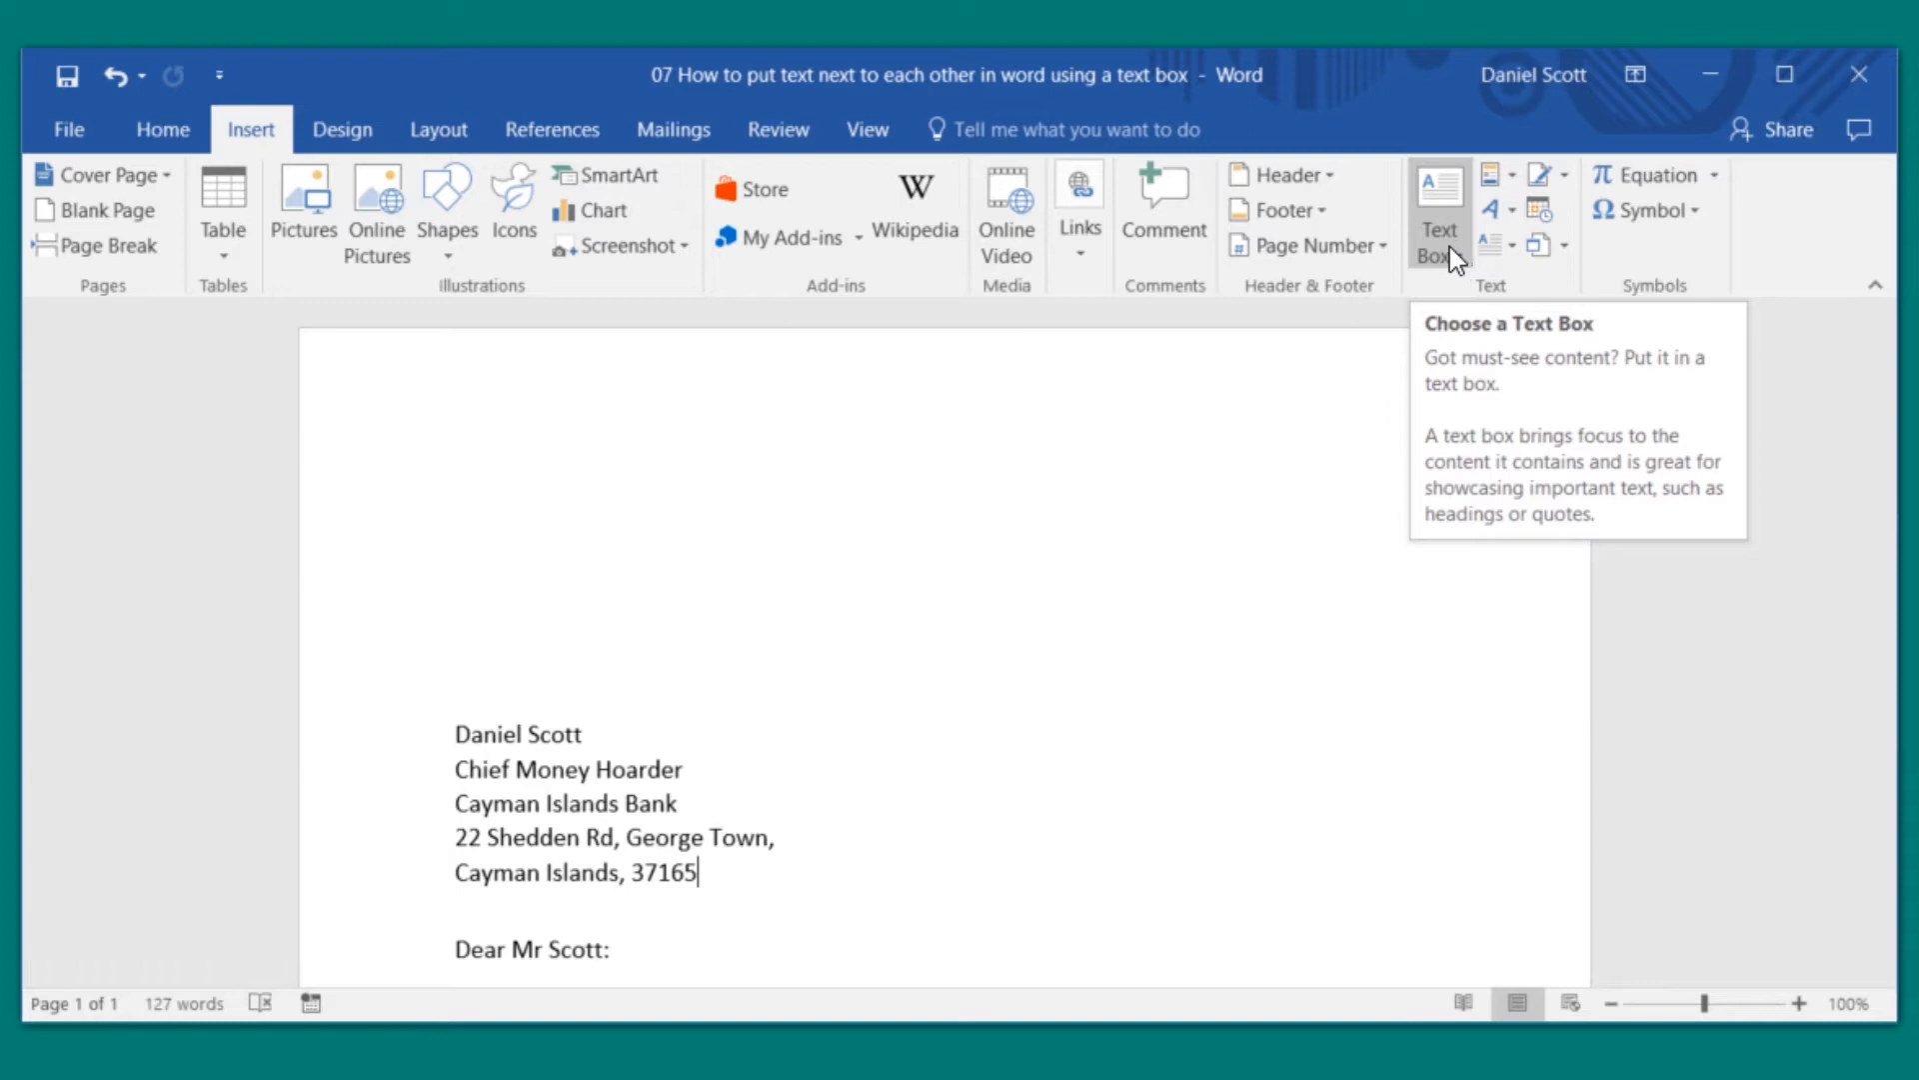
pyautogui.moveTo(1428, 267)
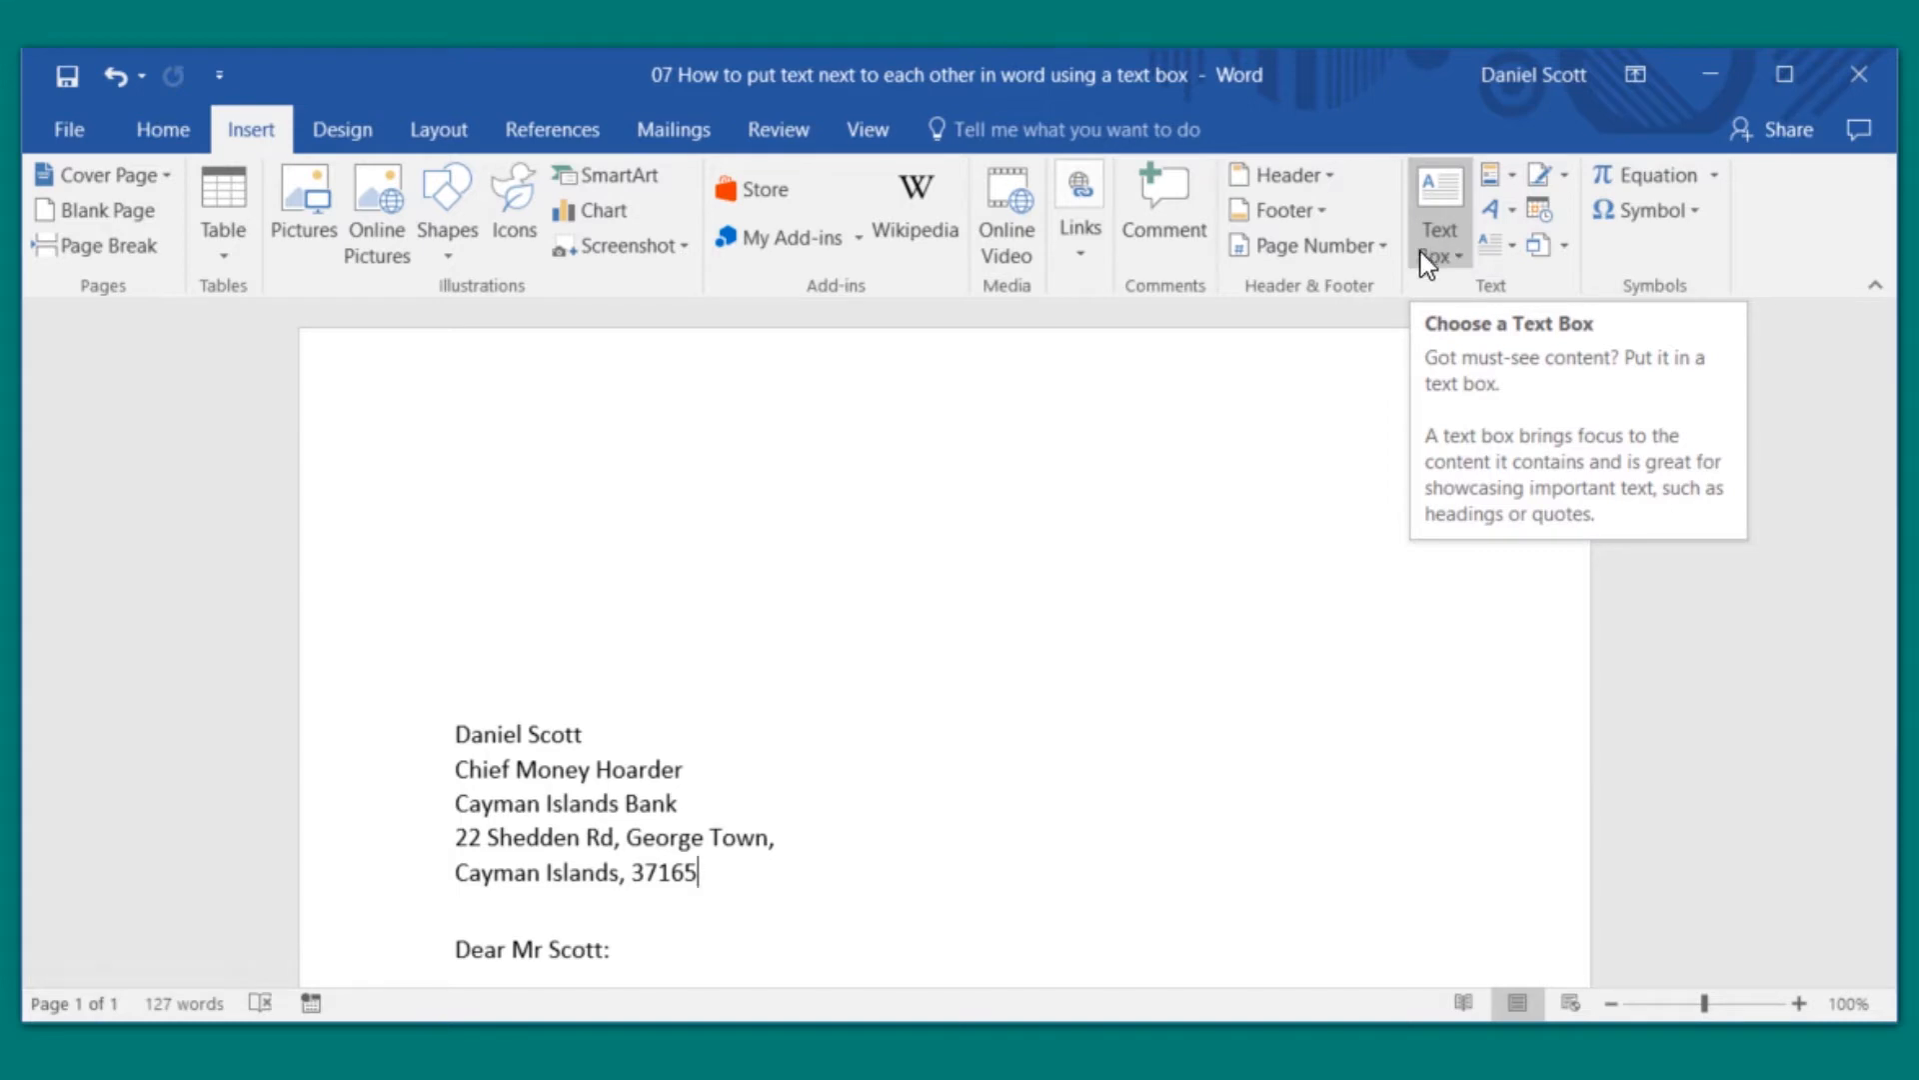
pyautogui.moveTo(1552, 159)
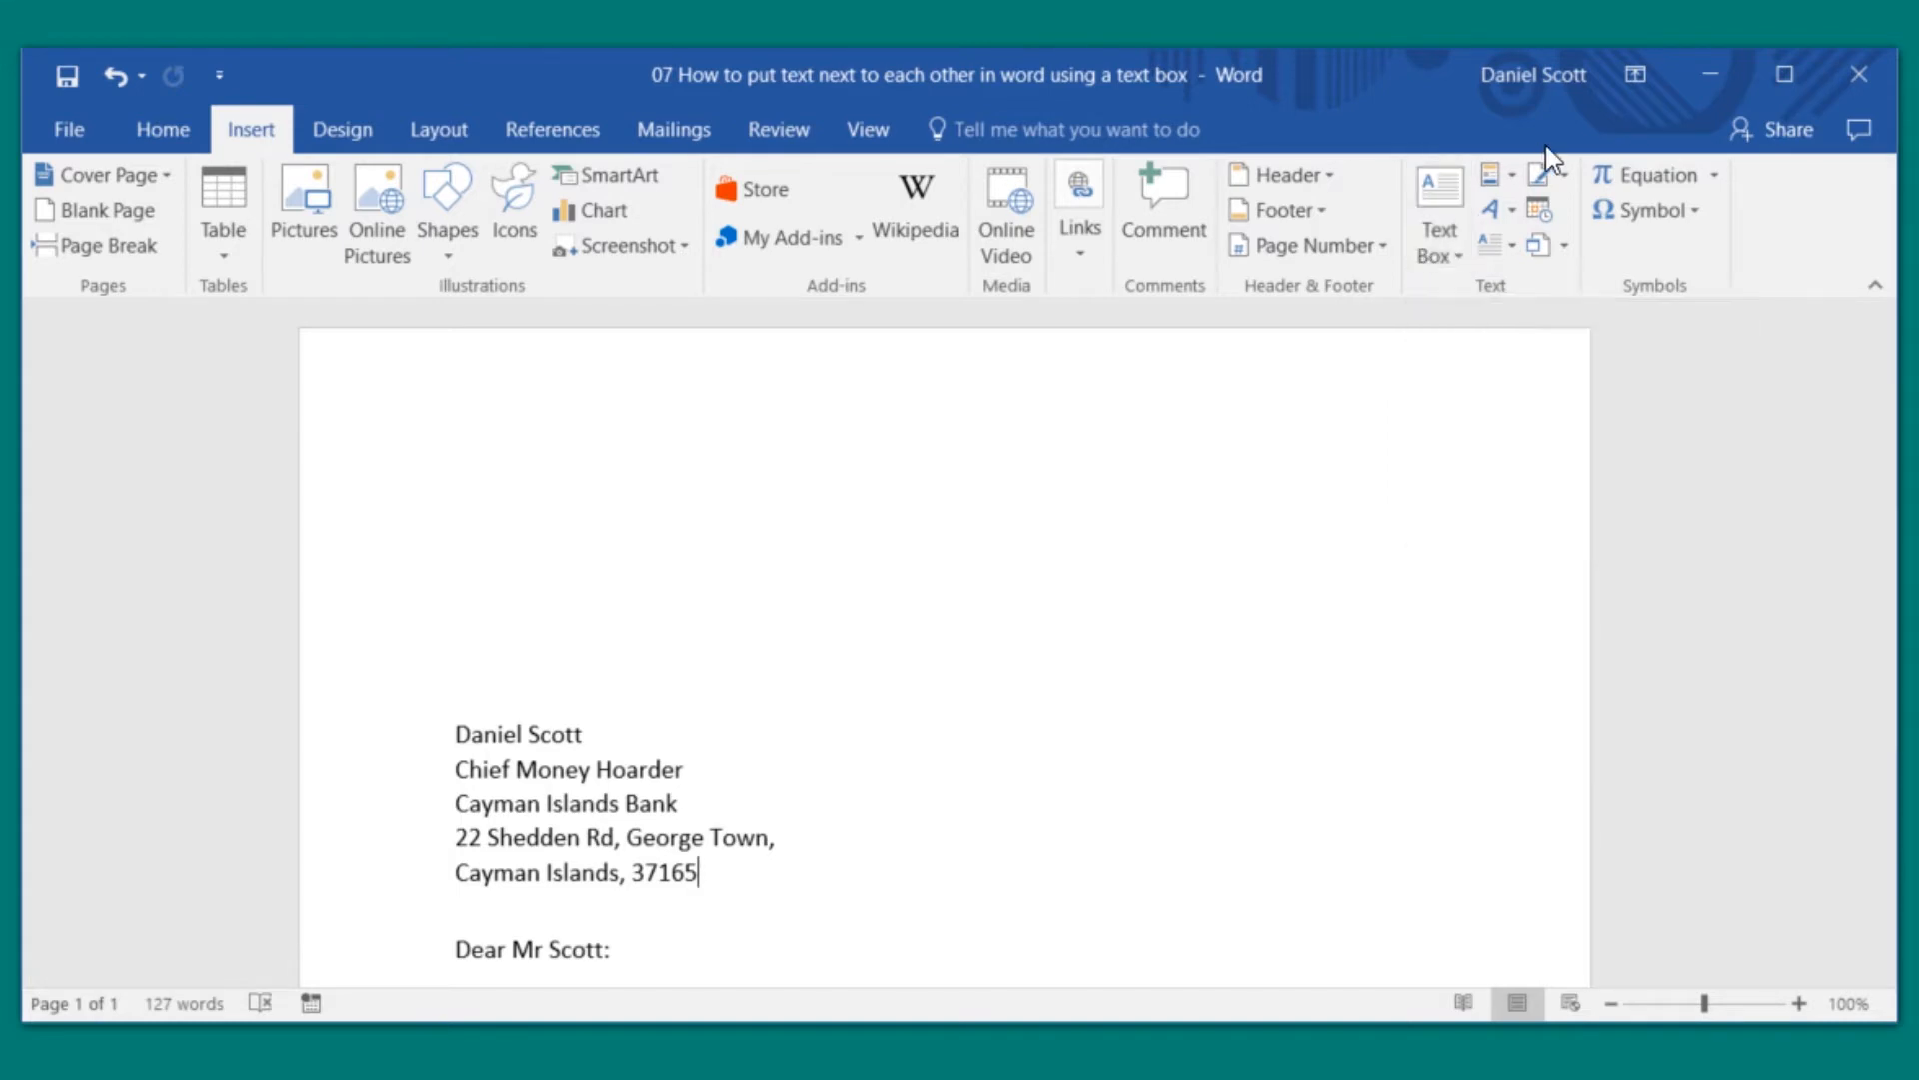
pyautogui.moveTo(1439, 214)
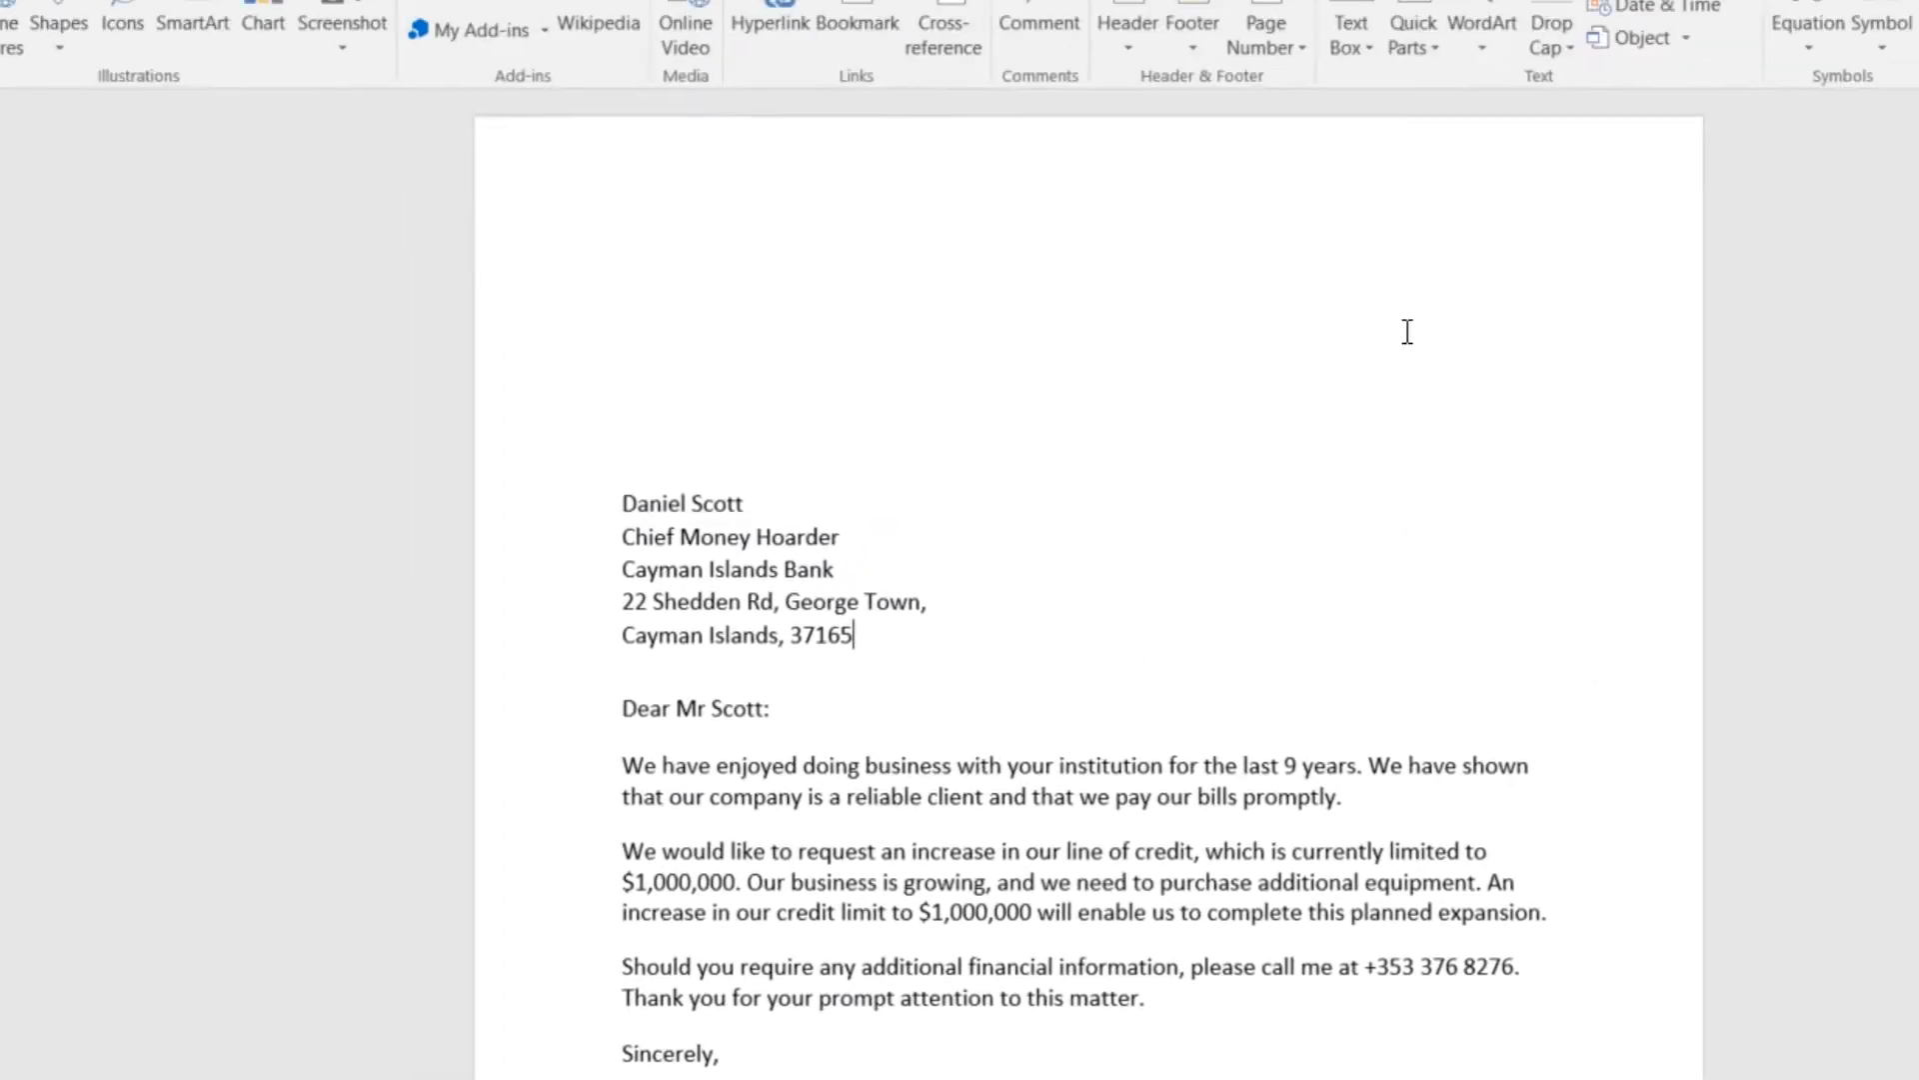
# Step: Insert a Simple Text Box from the Built-in text box gallery
pyautogui.click(1293, 147)
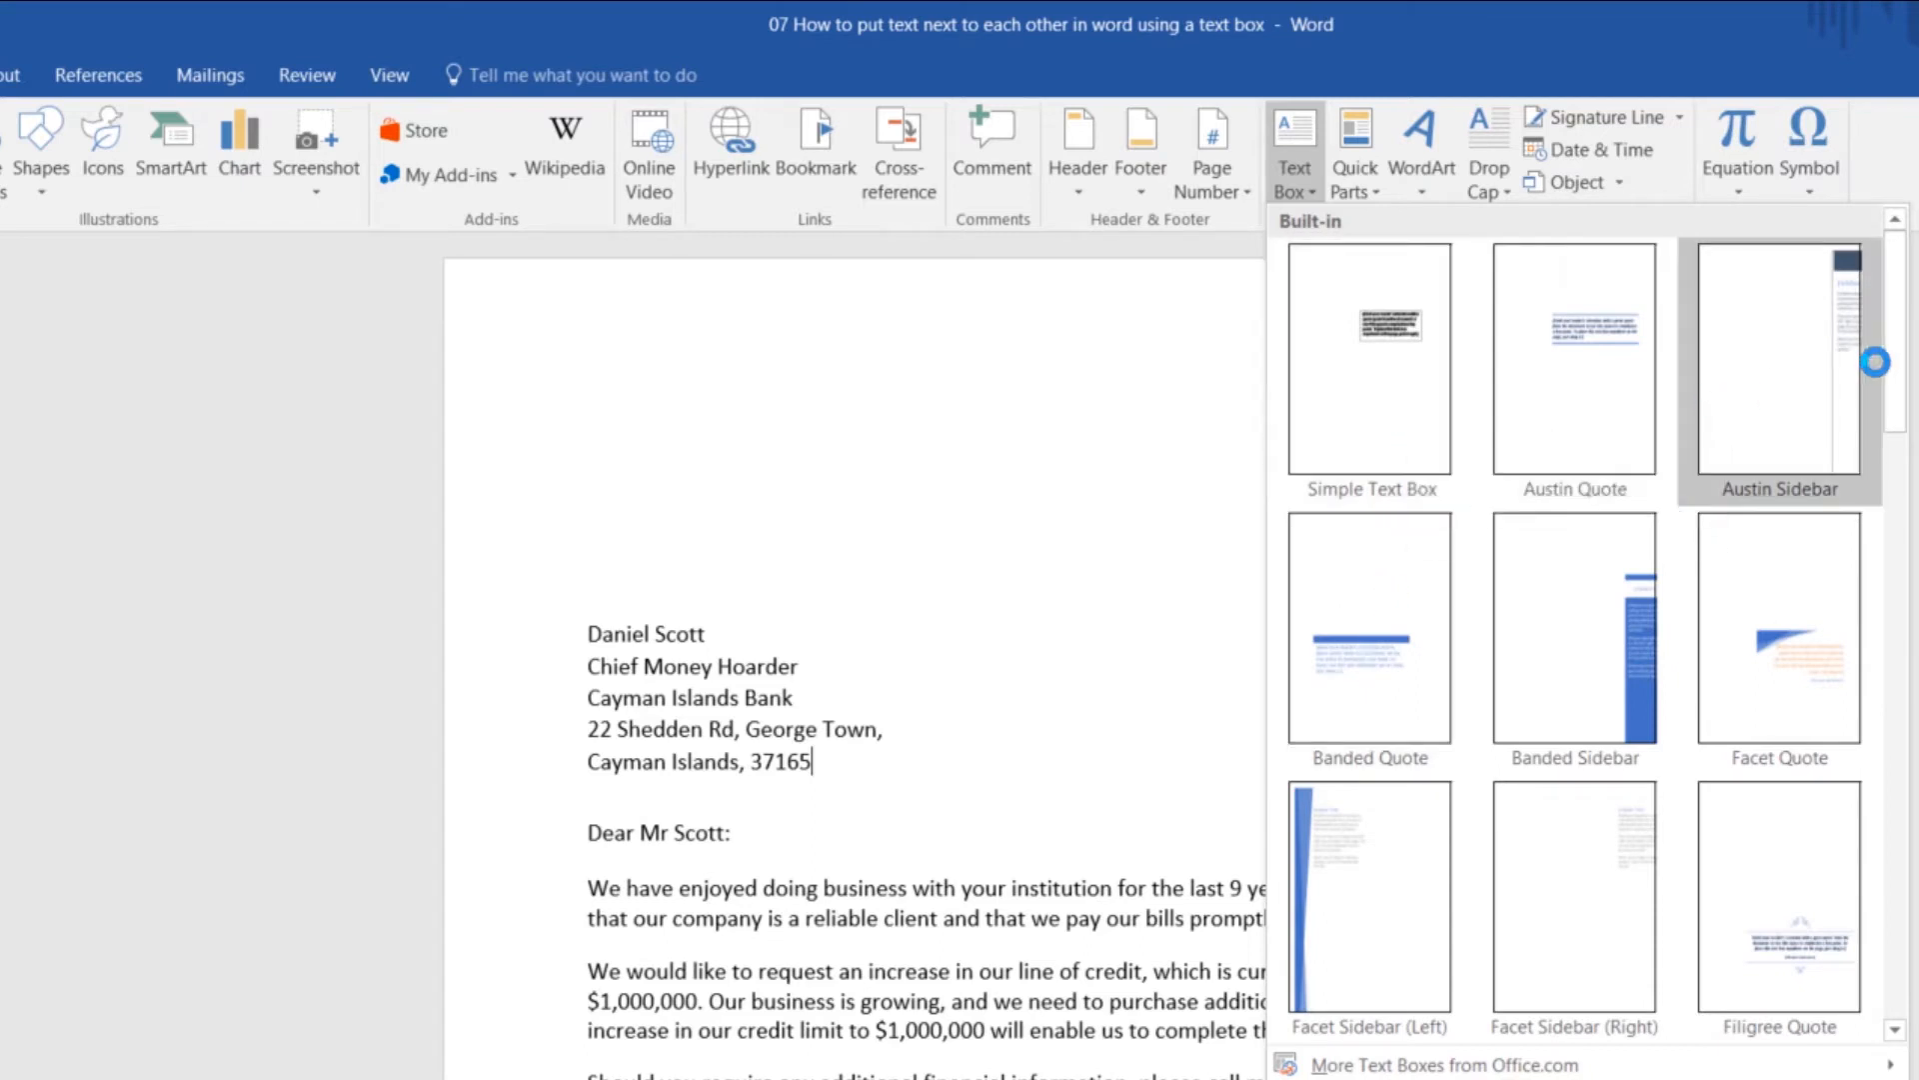
pyautogui.scroll(-3)
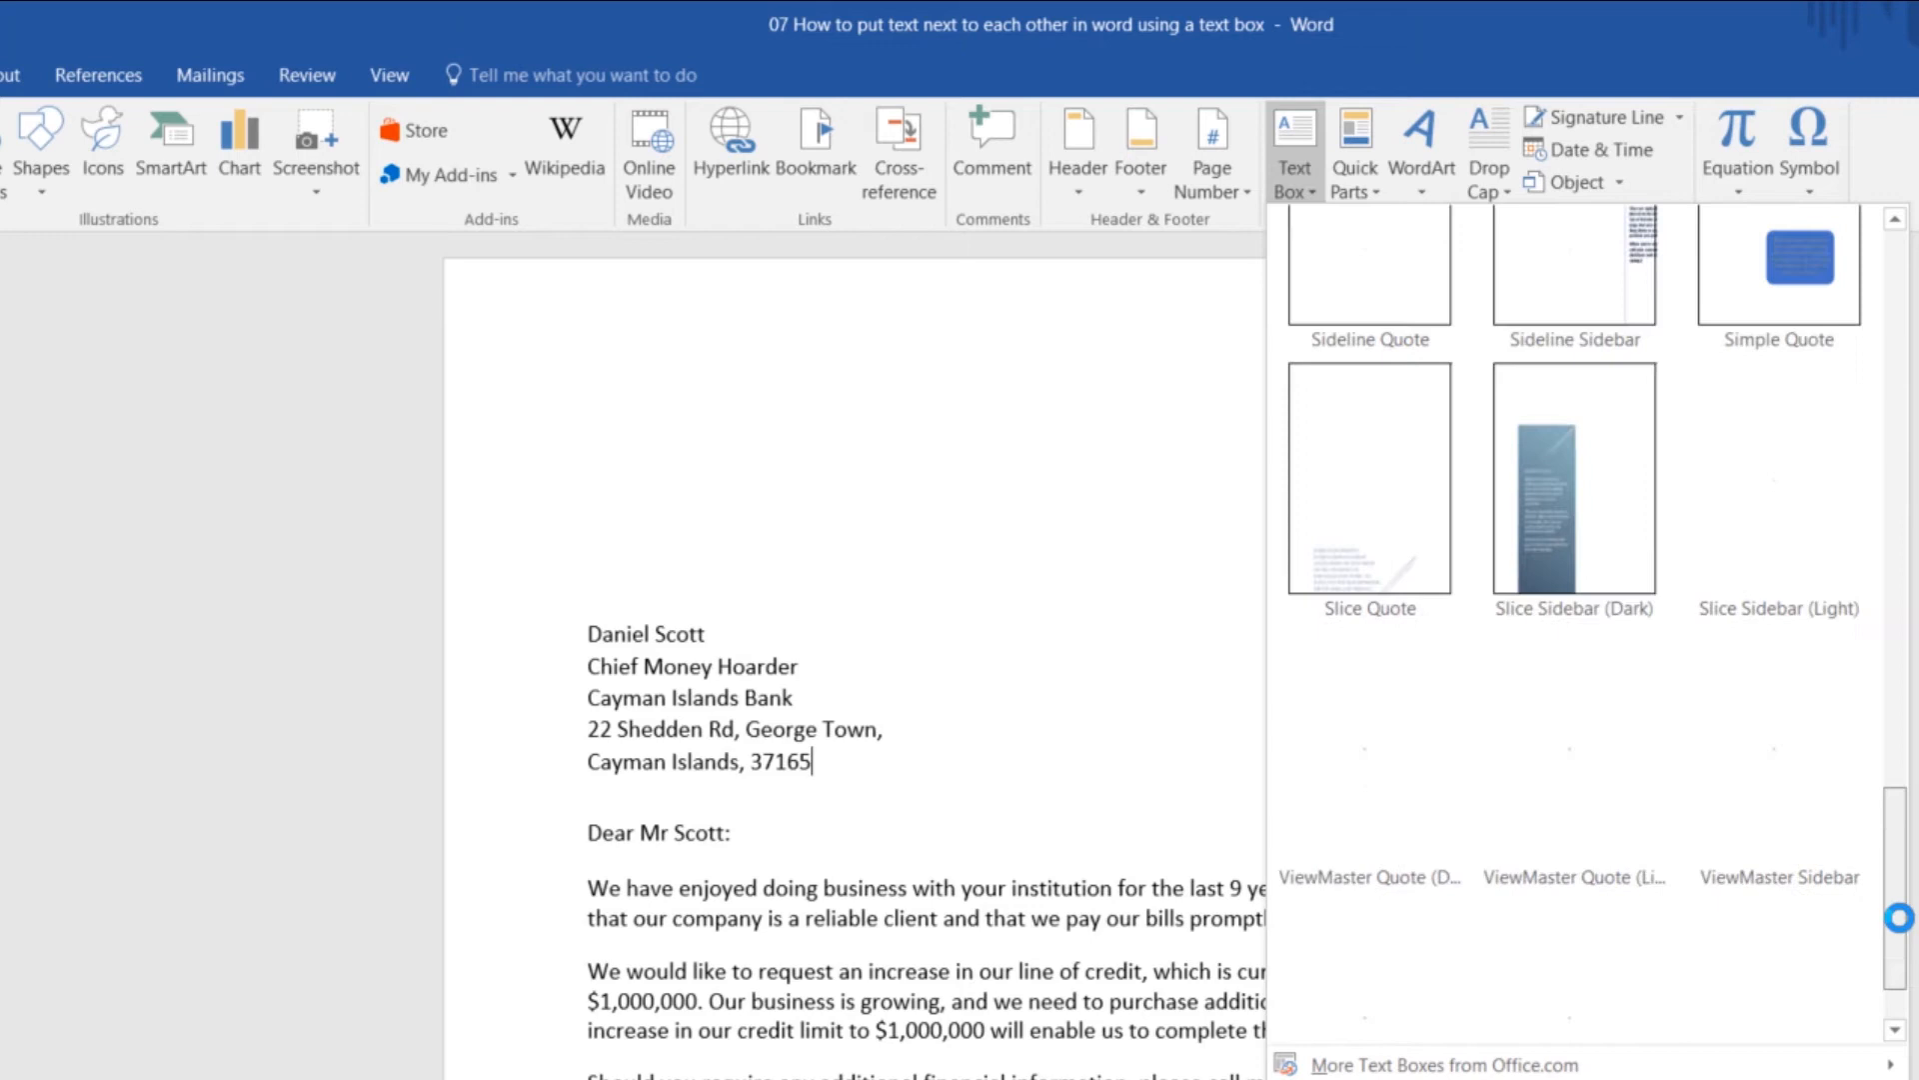
pyautogui.scroll(3)
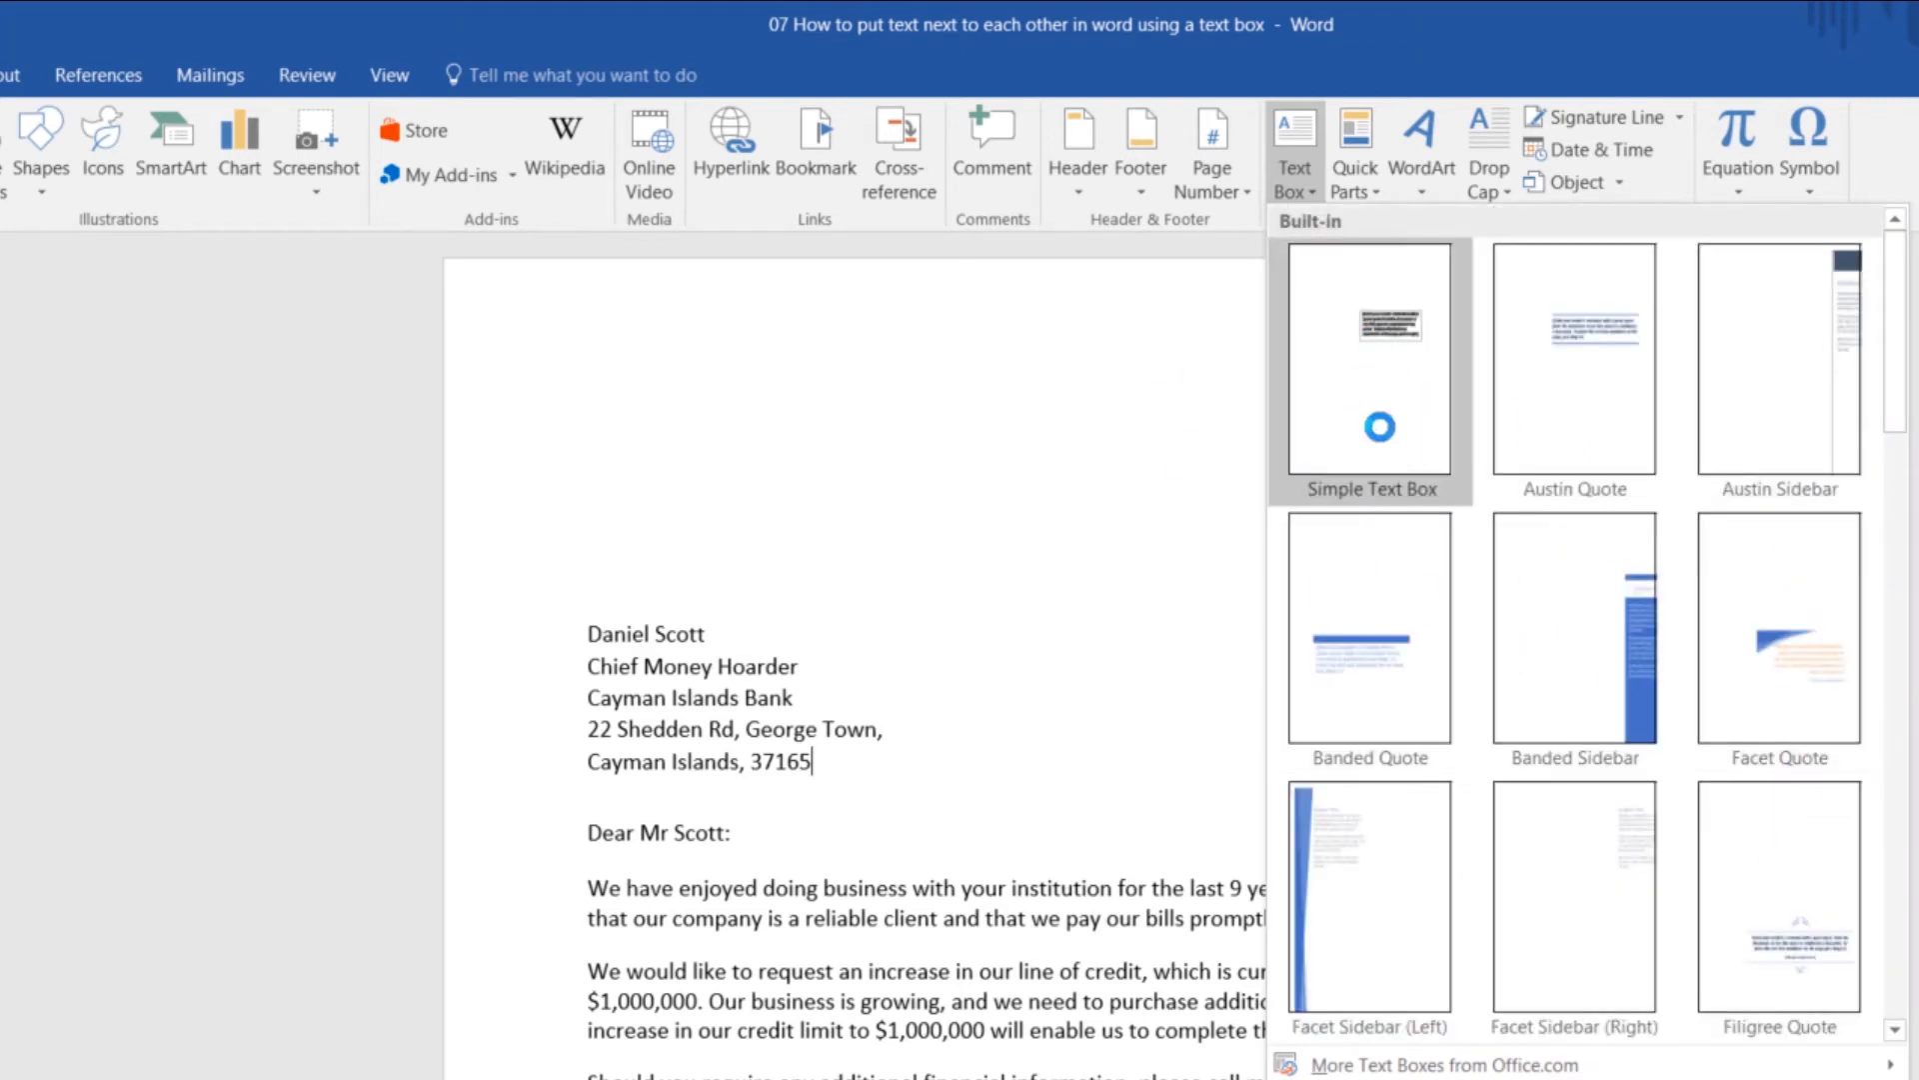
pyautogui.click(1369, 361)
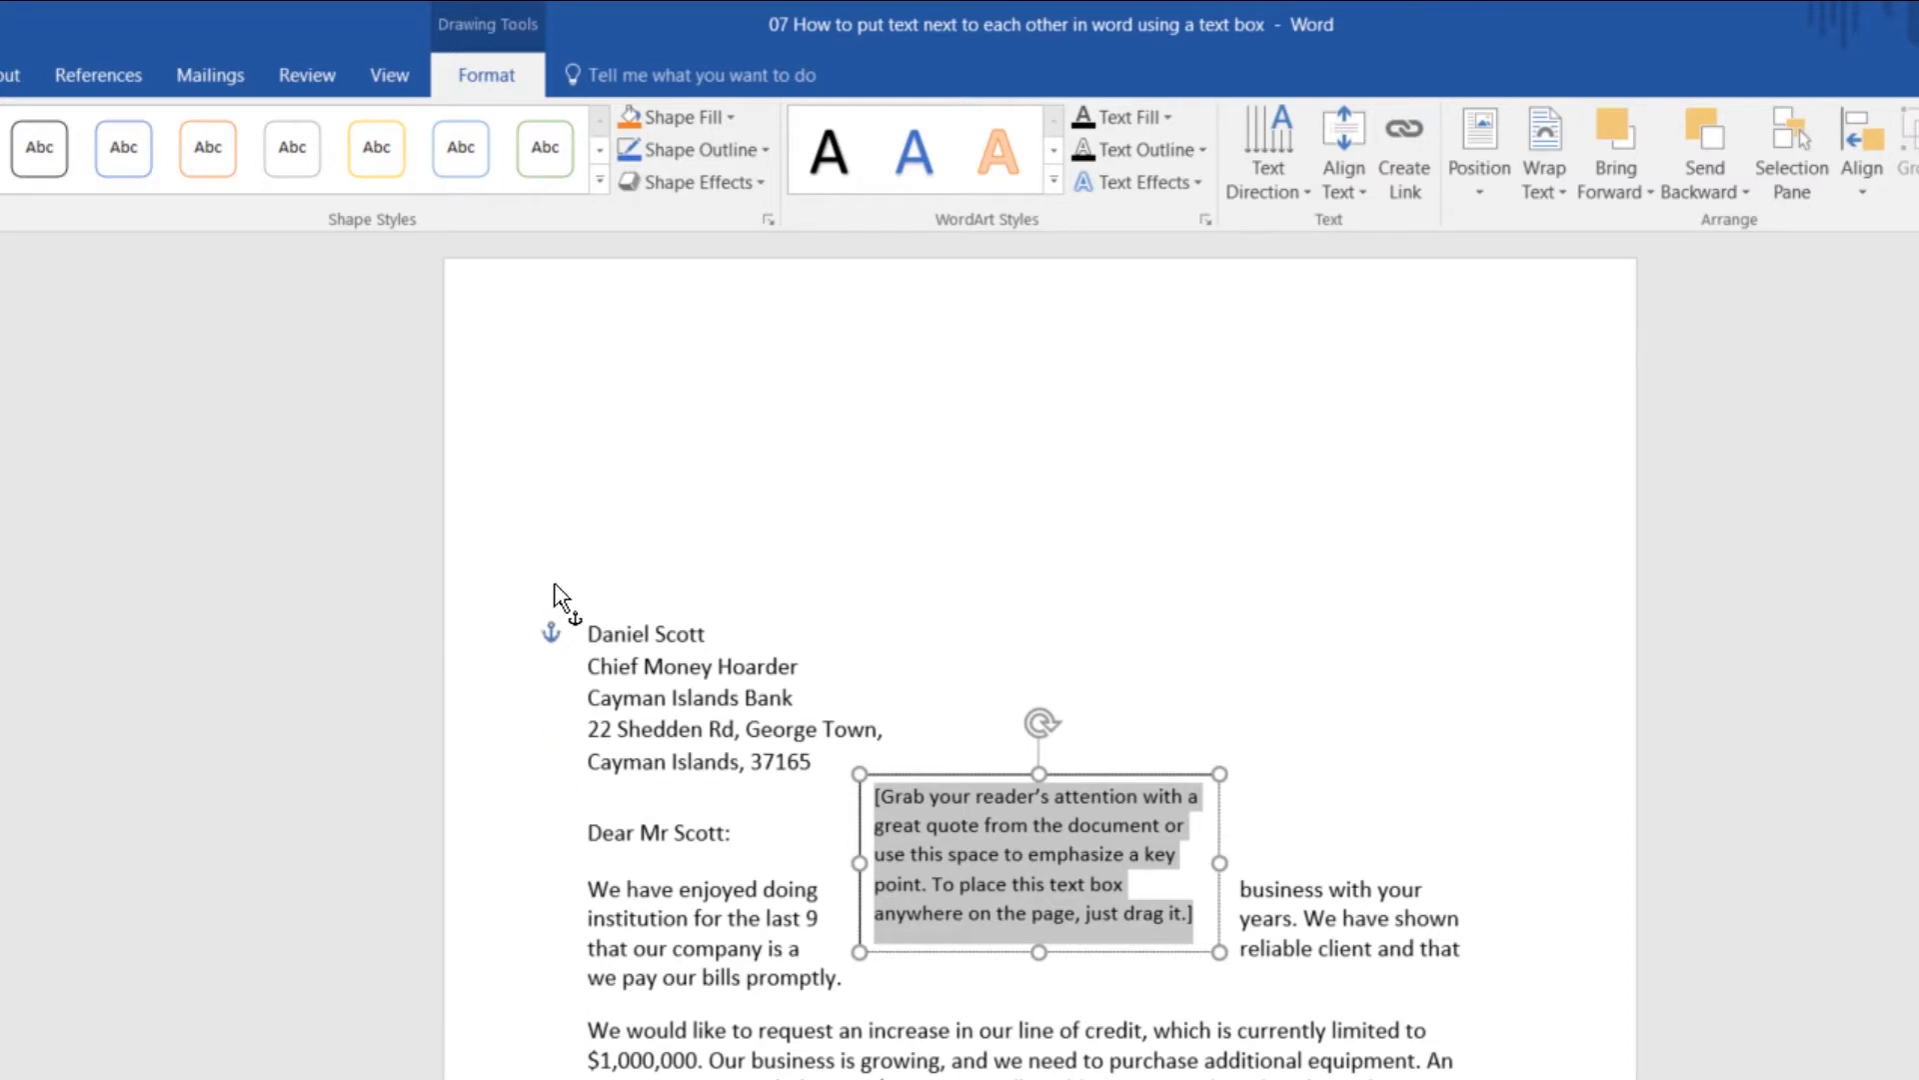
pyautogui.moveTo(553, 758)
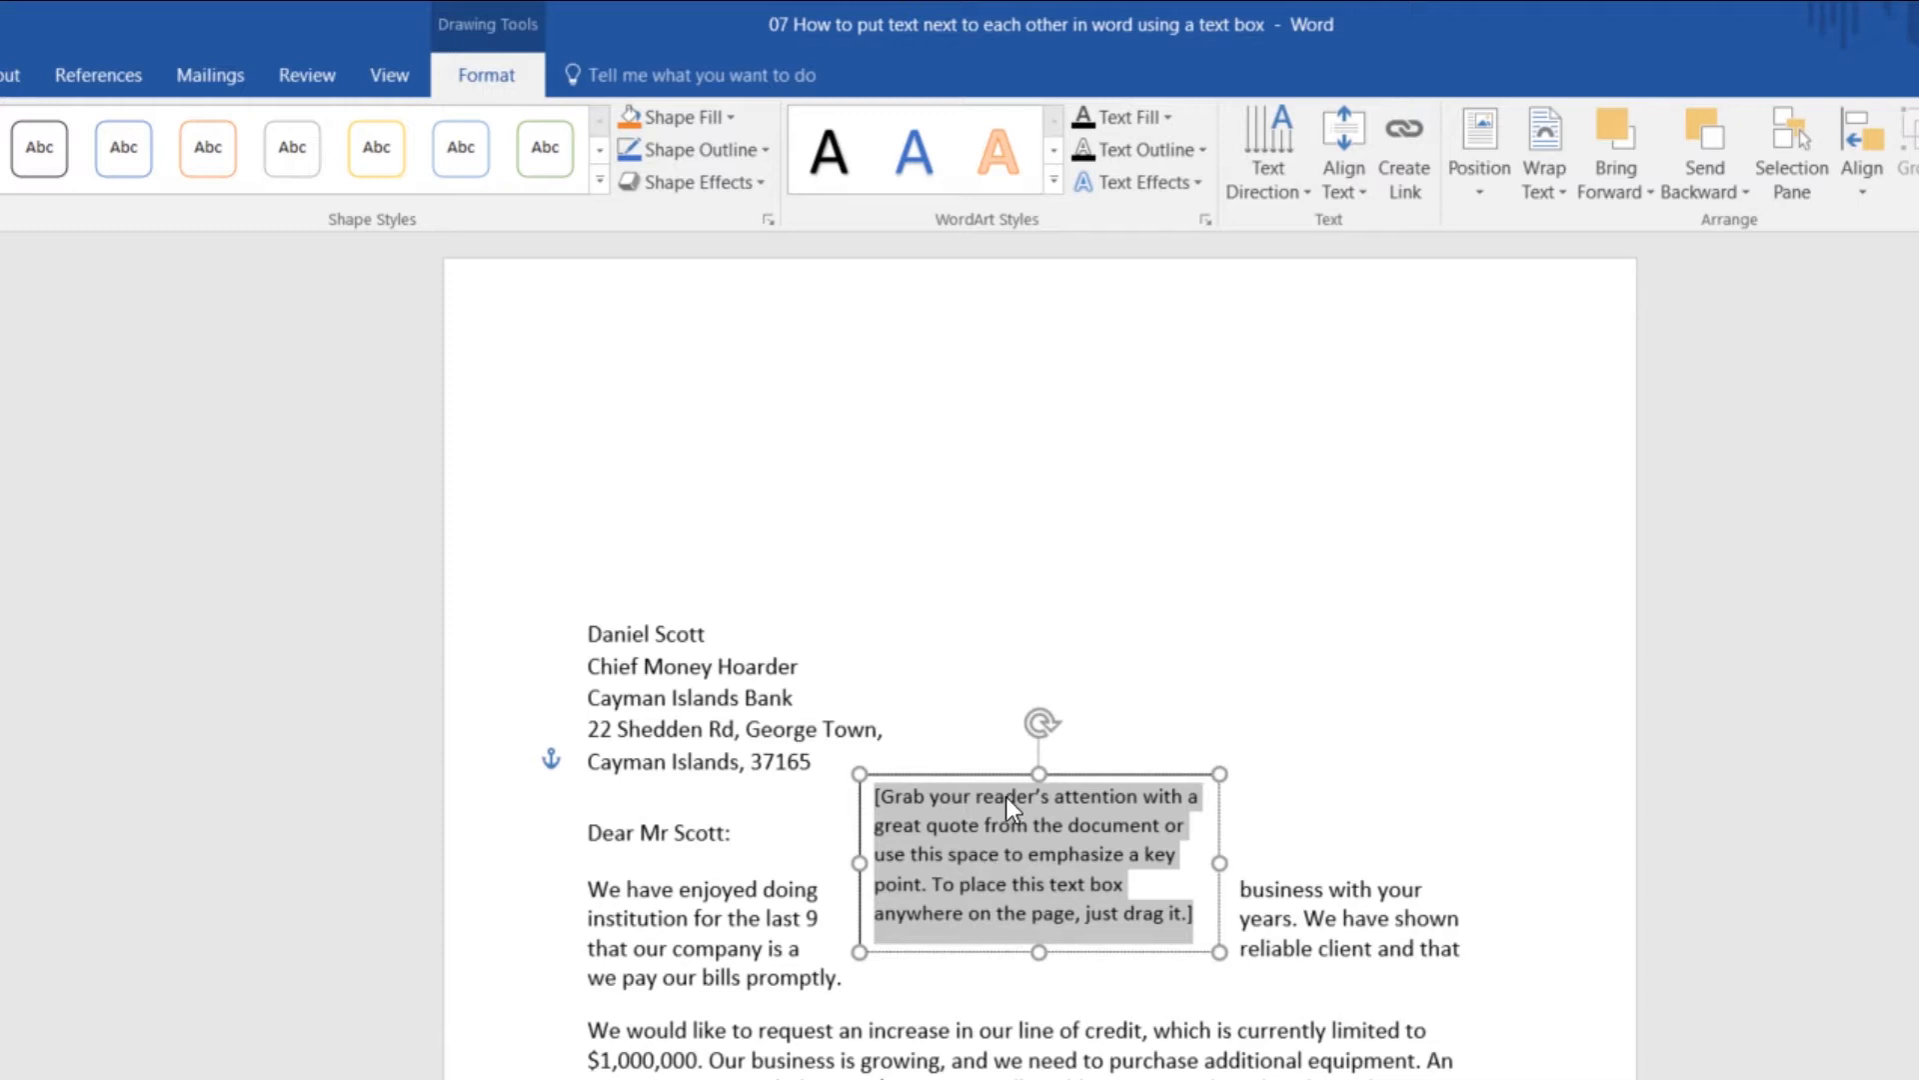
pyautogui.moveTo(566, 774)
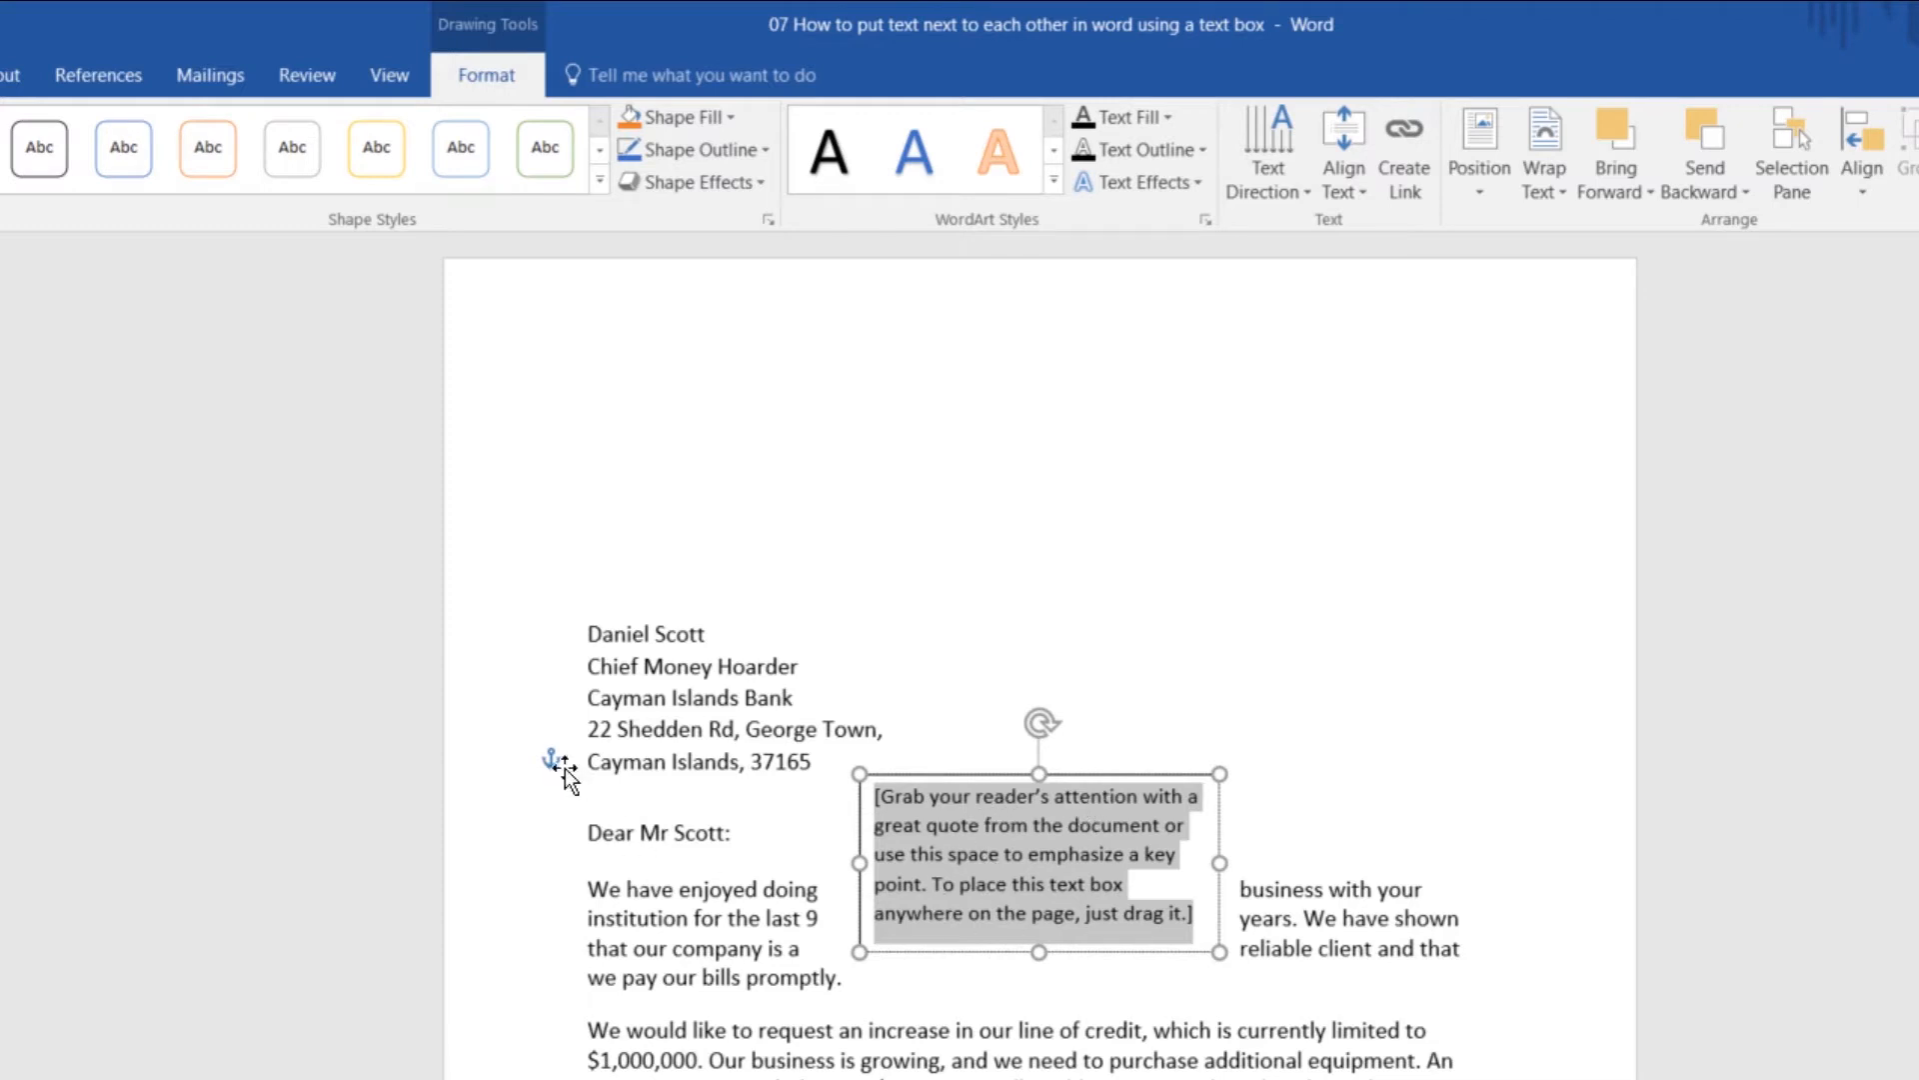
pyautogui.moveTo(545, 753)
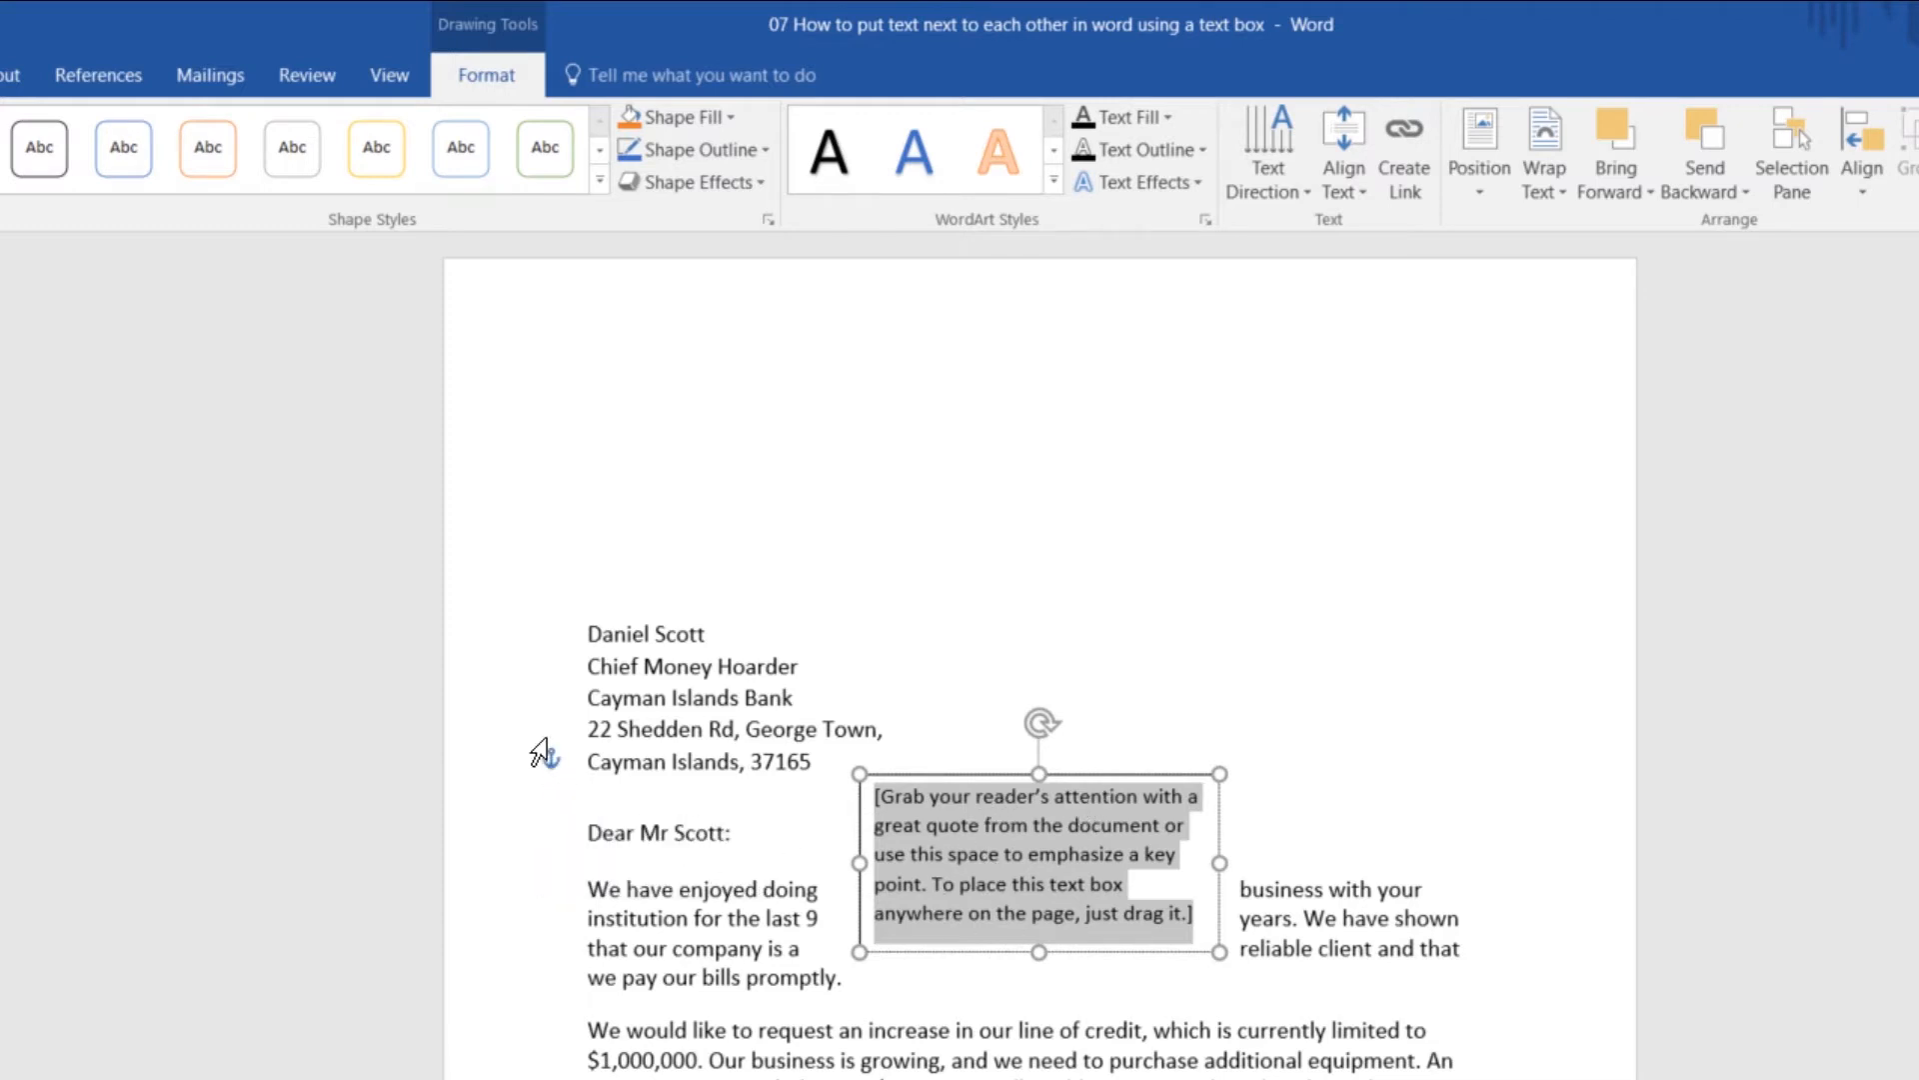
pyautogui.moveTo(1194, 748)
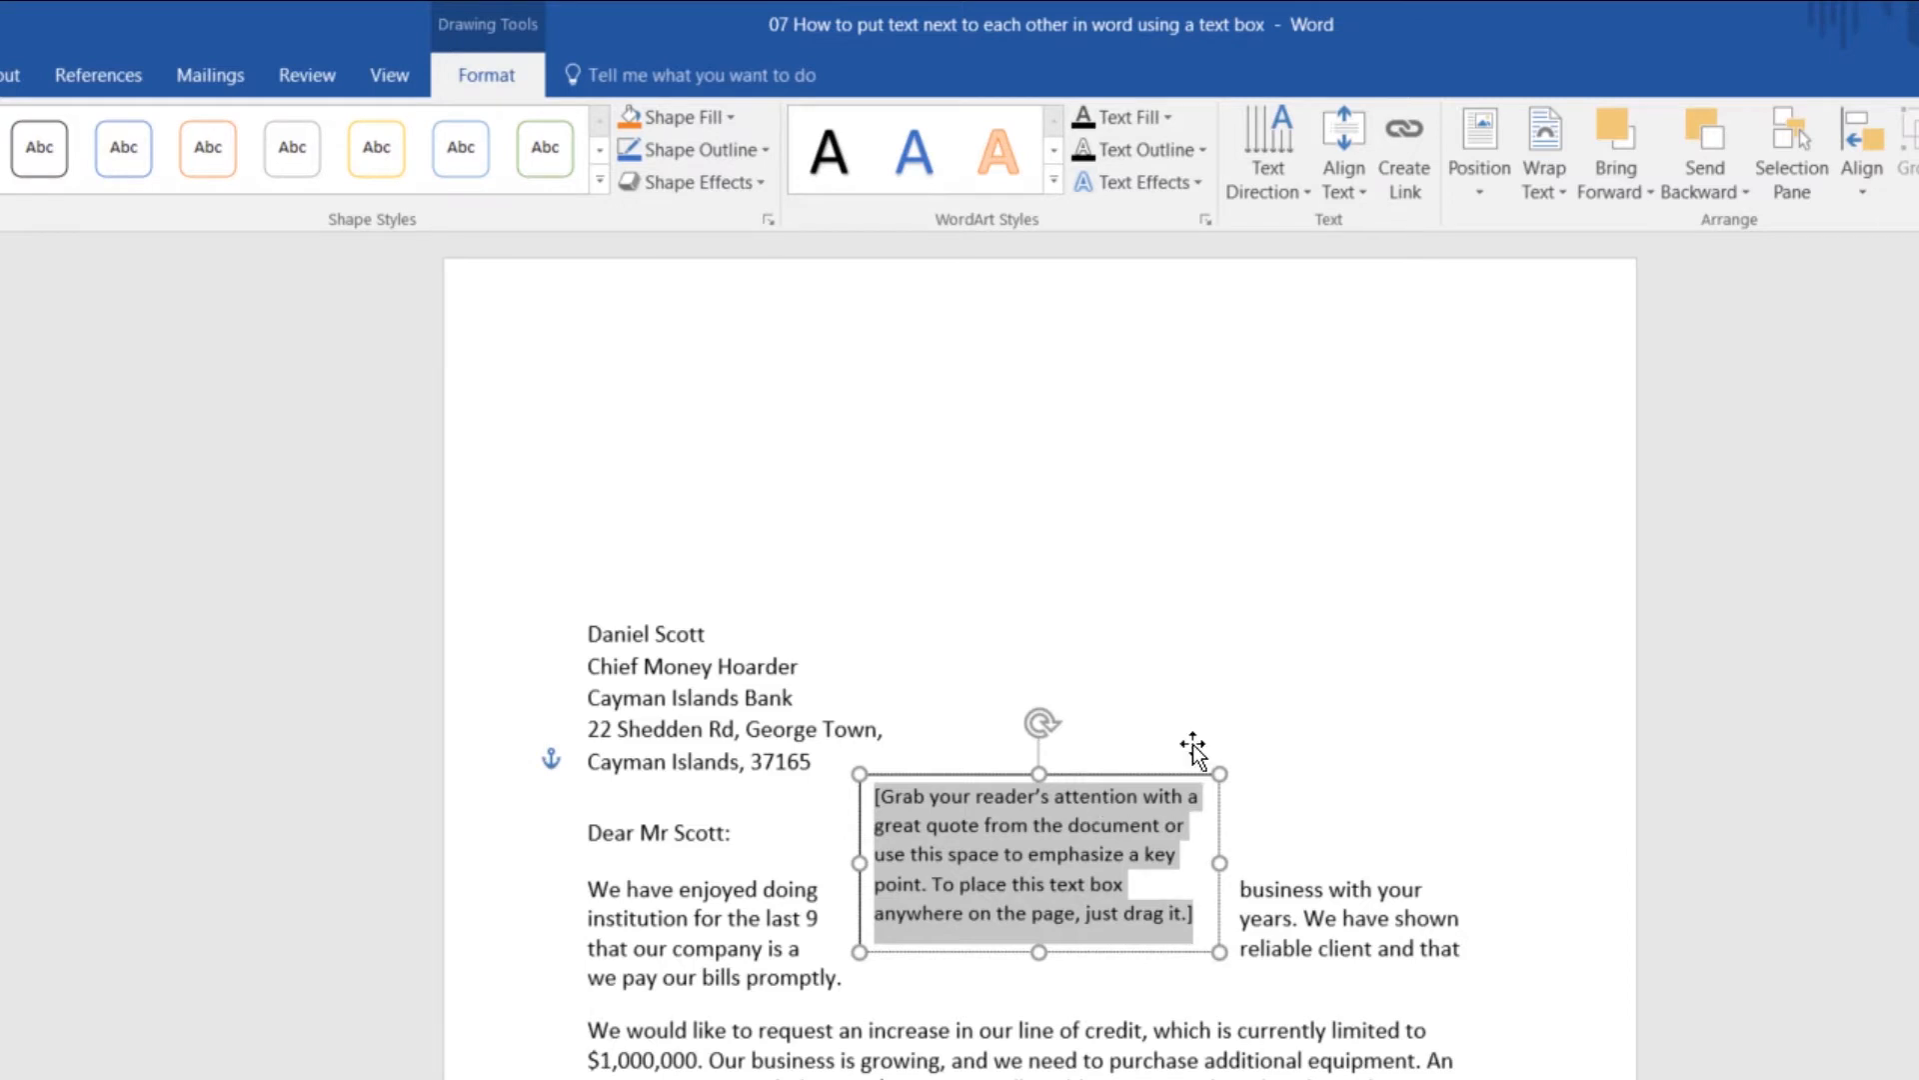
pyautogui.moveTo(1102, 781)
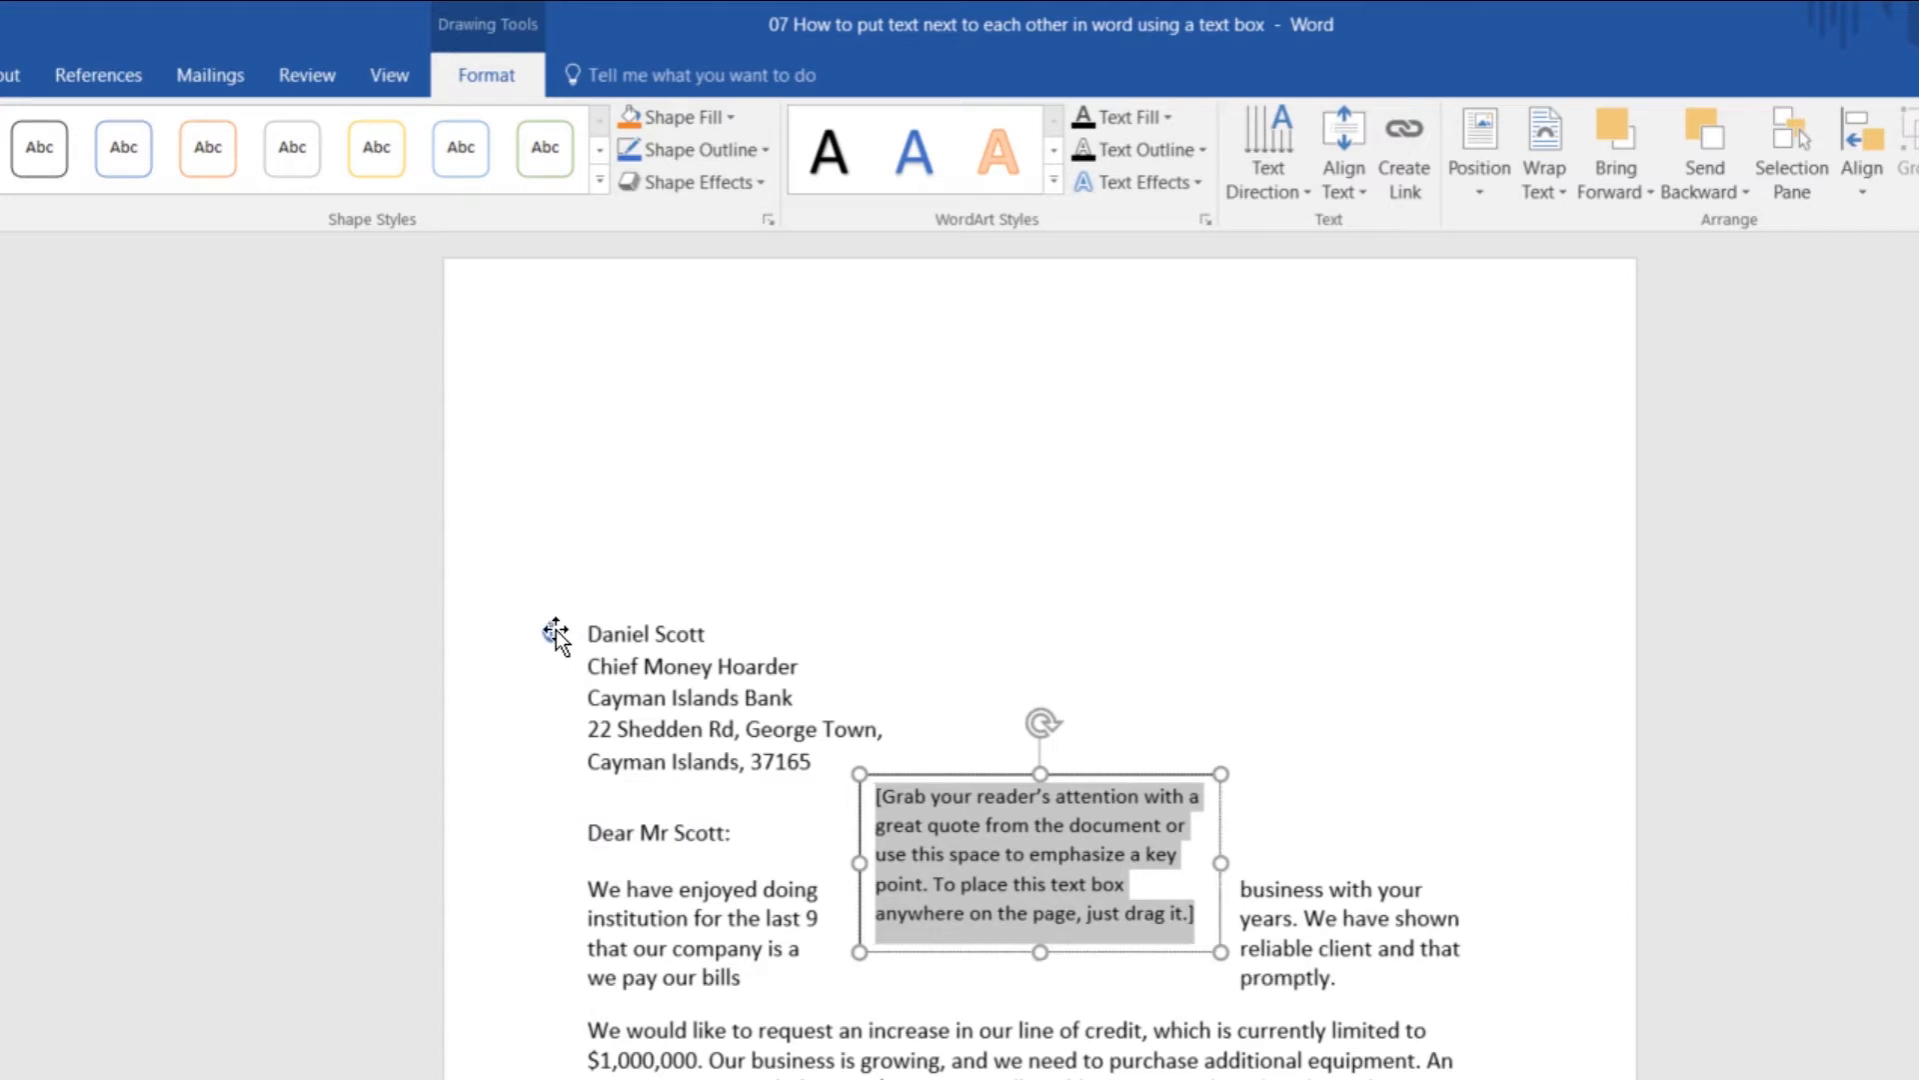
pyautogui.moveTo(533, 863)
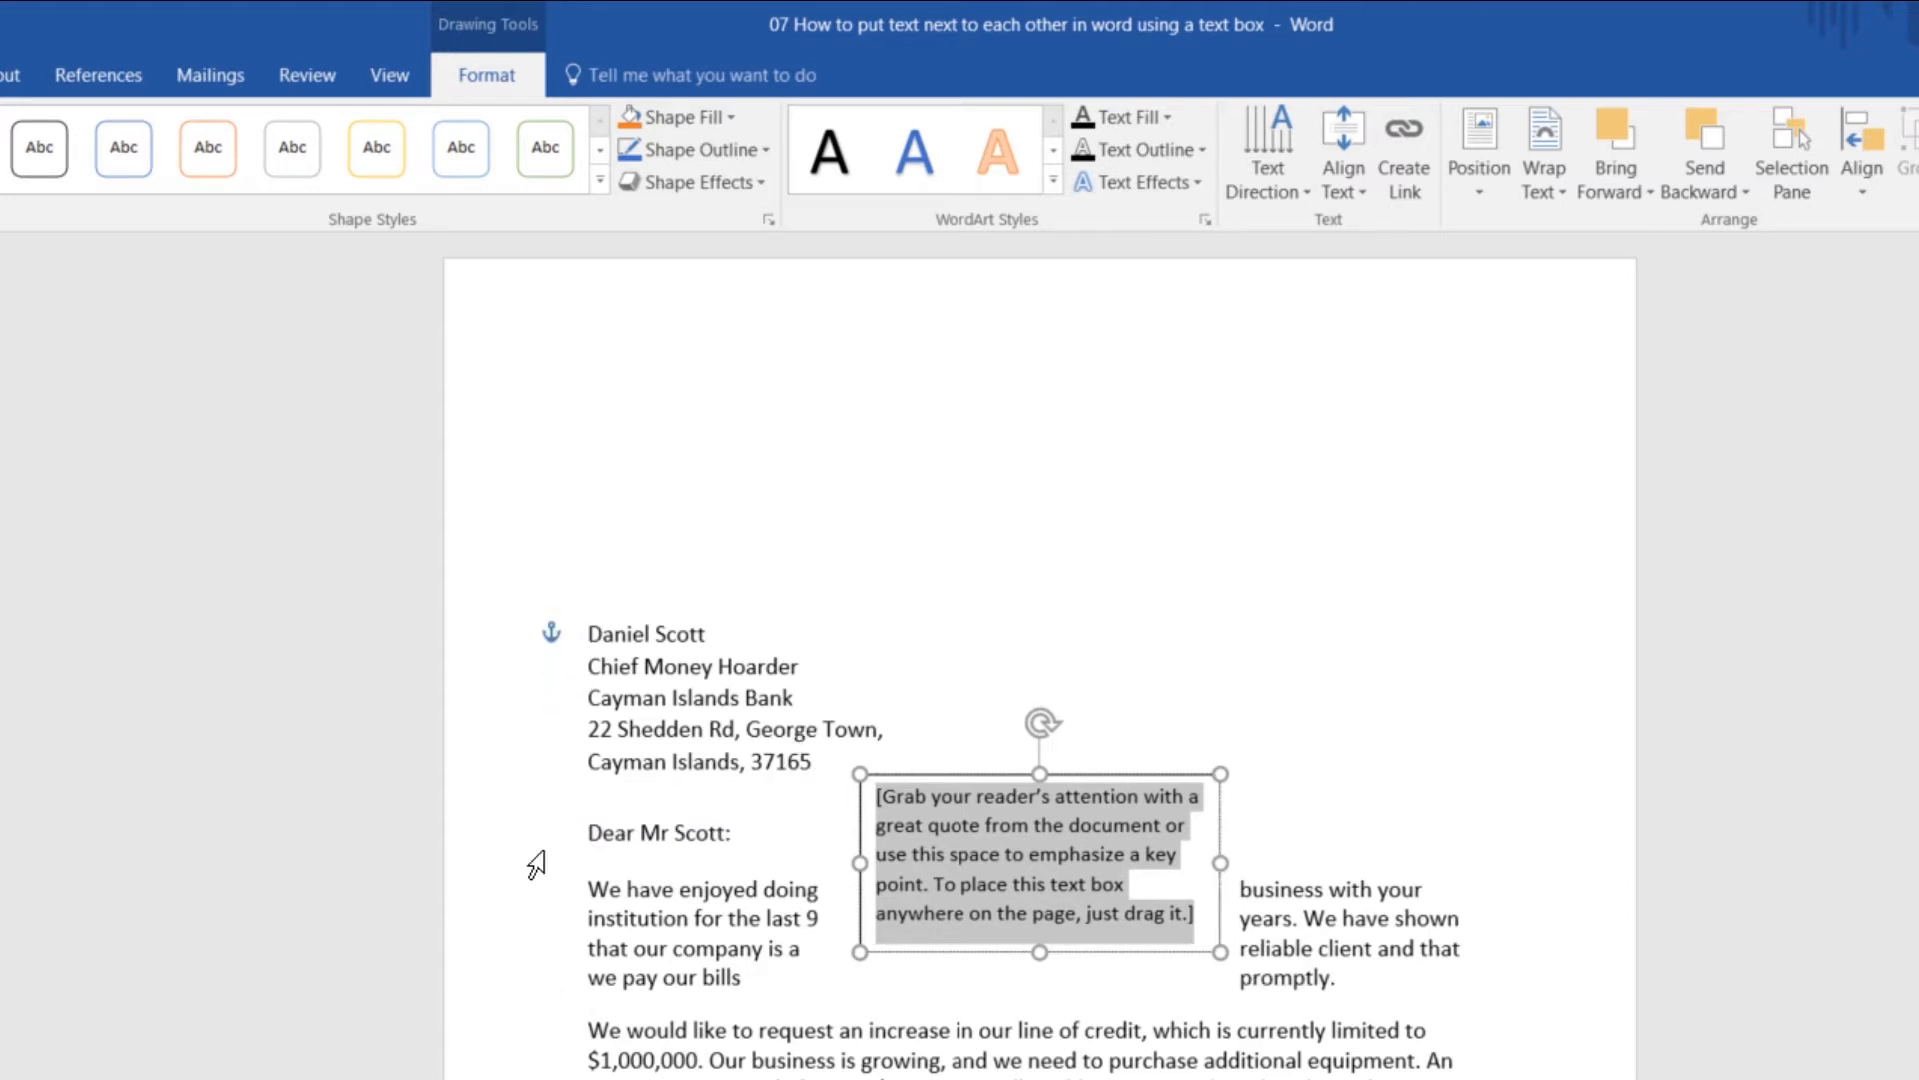
pyautogui.moveTo(549, 627)
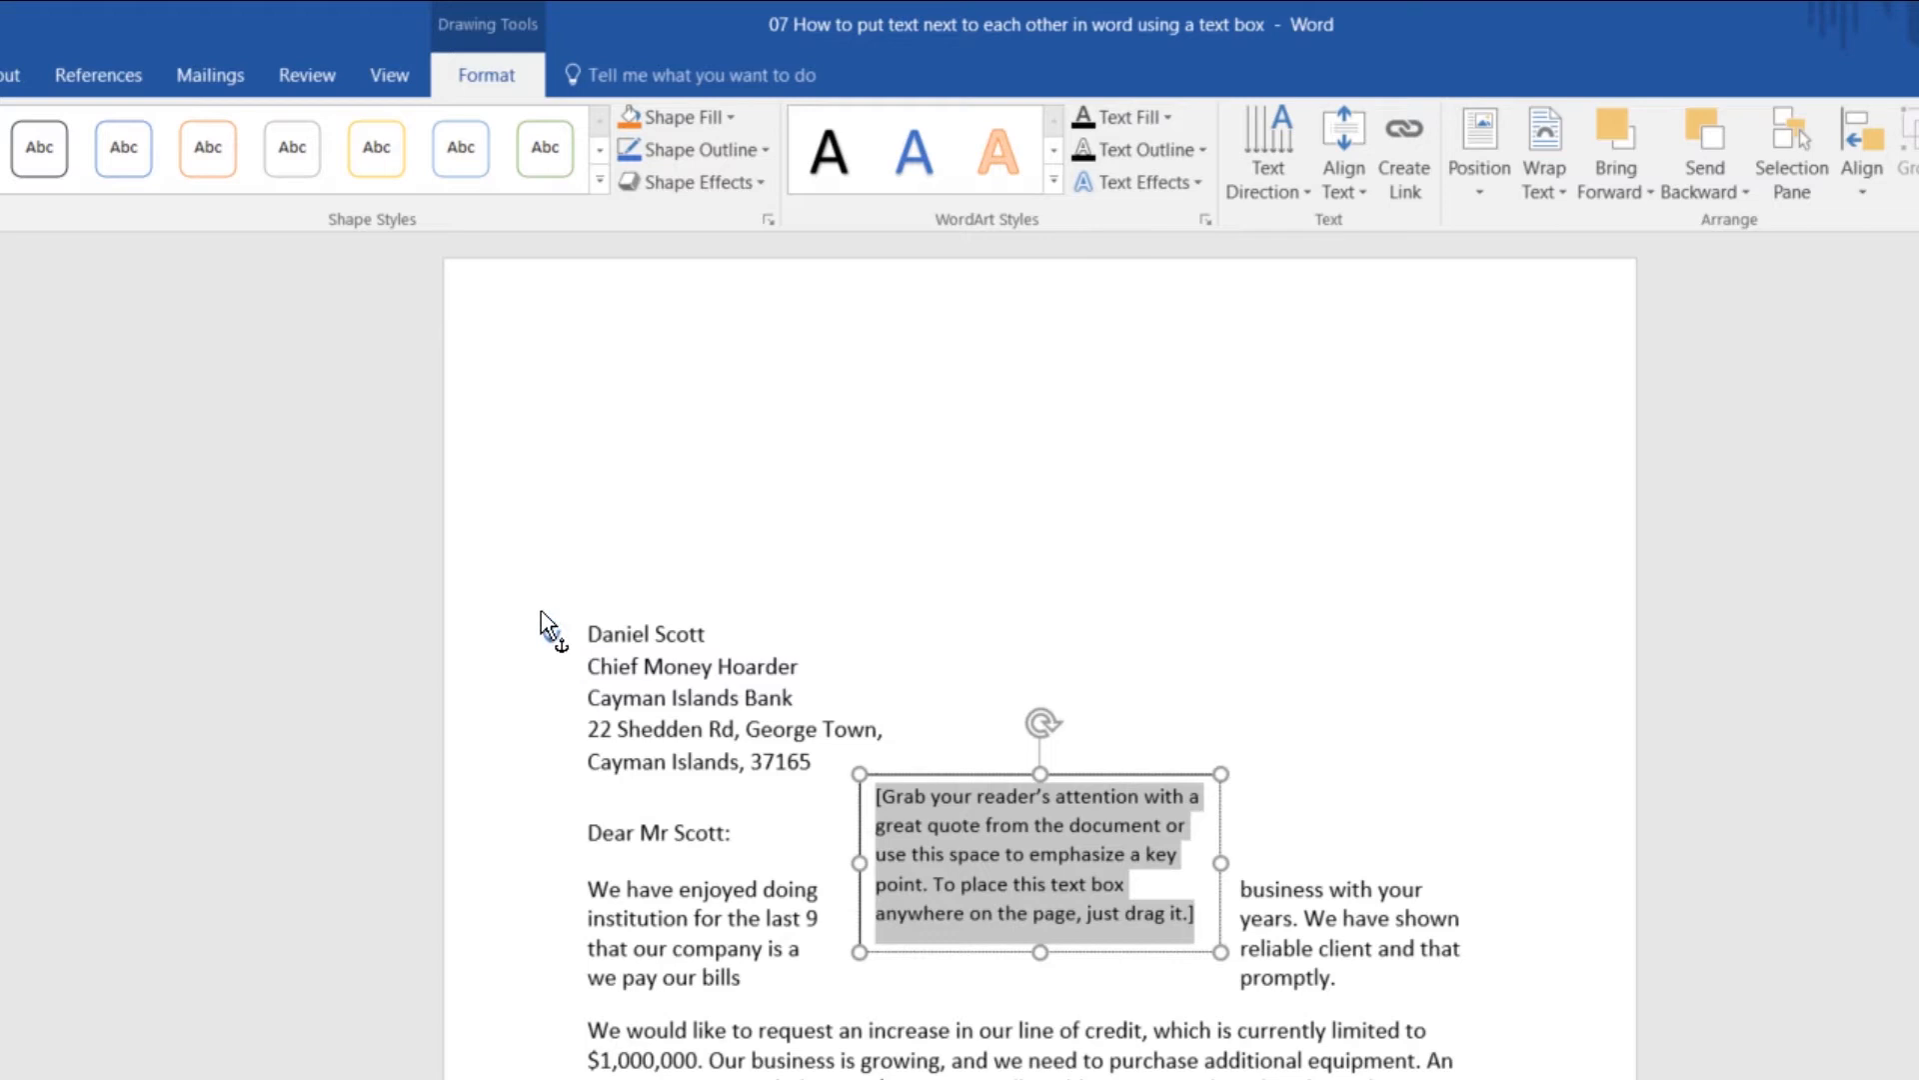
pyautogui.moveTo(1080, 877)
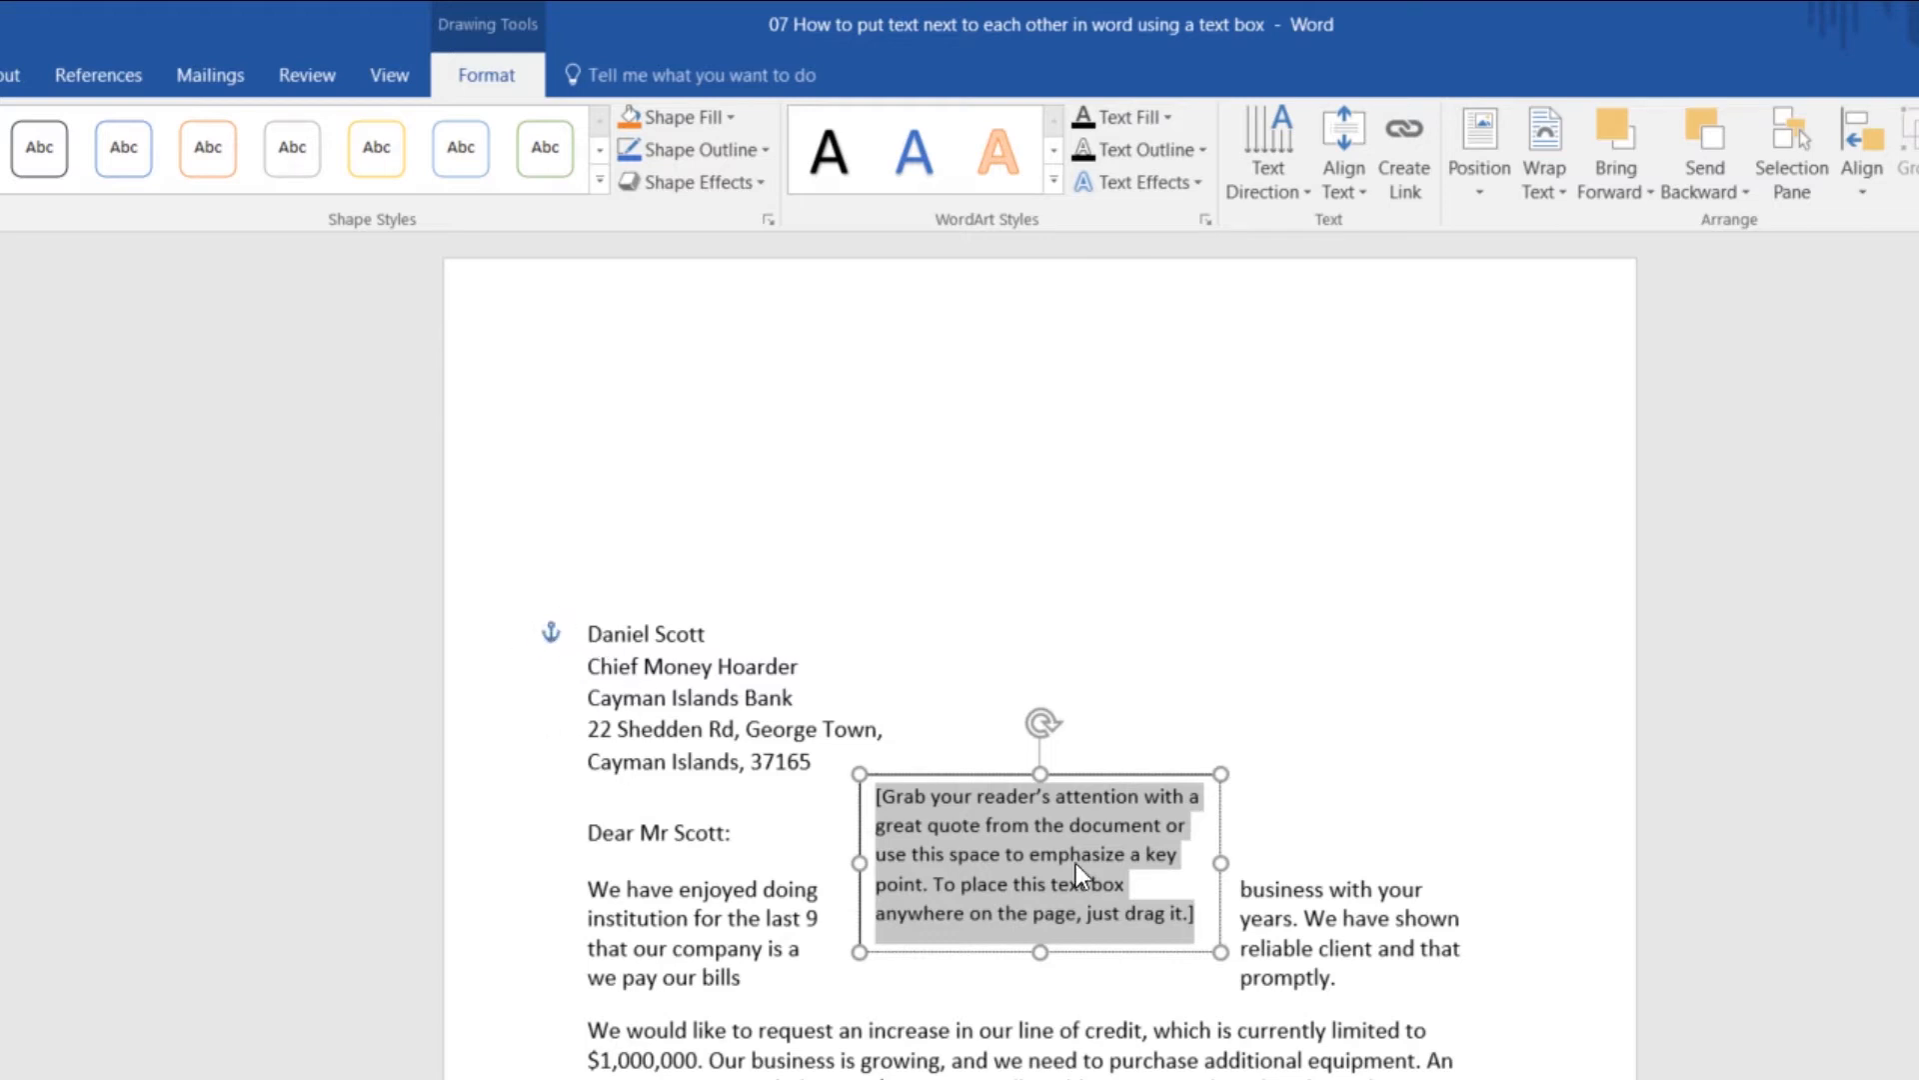
pyautogui.moveTo(1123, 781)
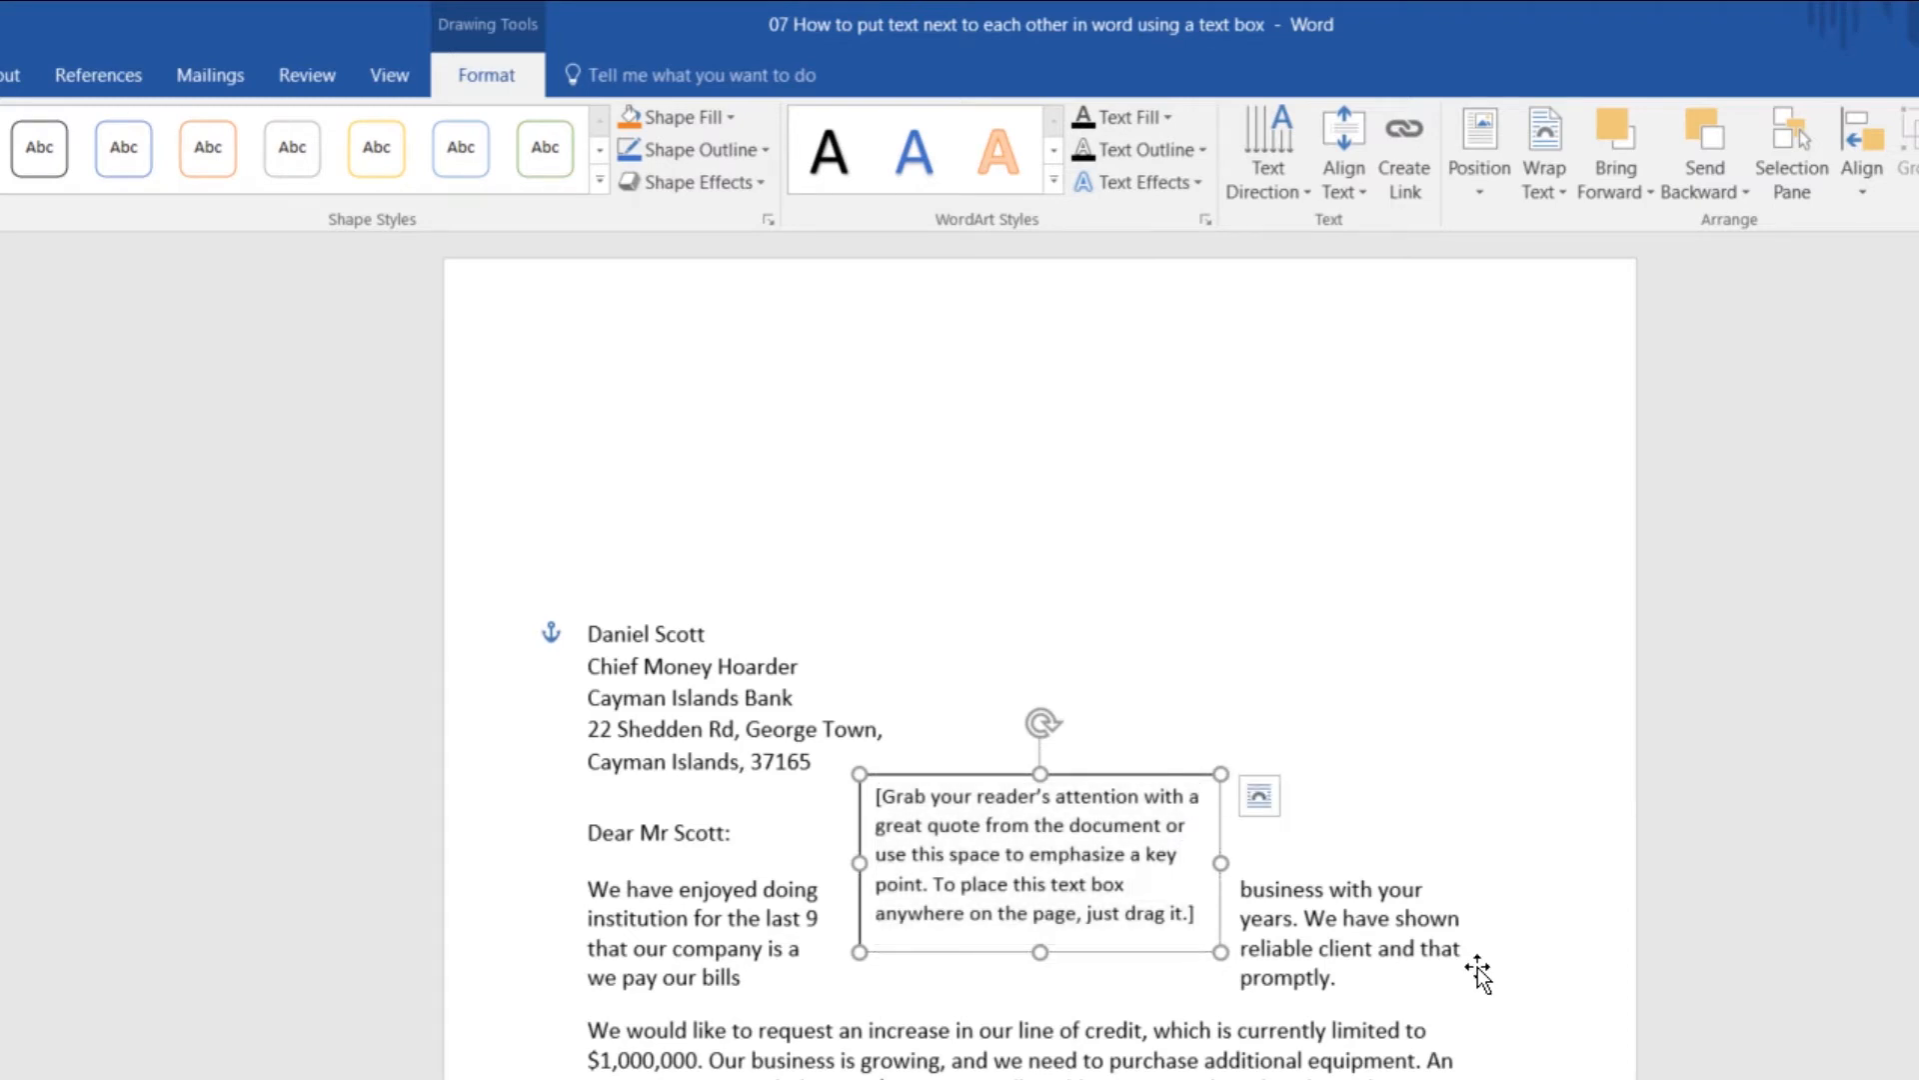
pyautogui.moveTo(1259, 796)
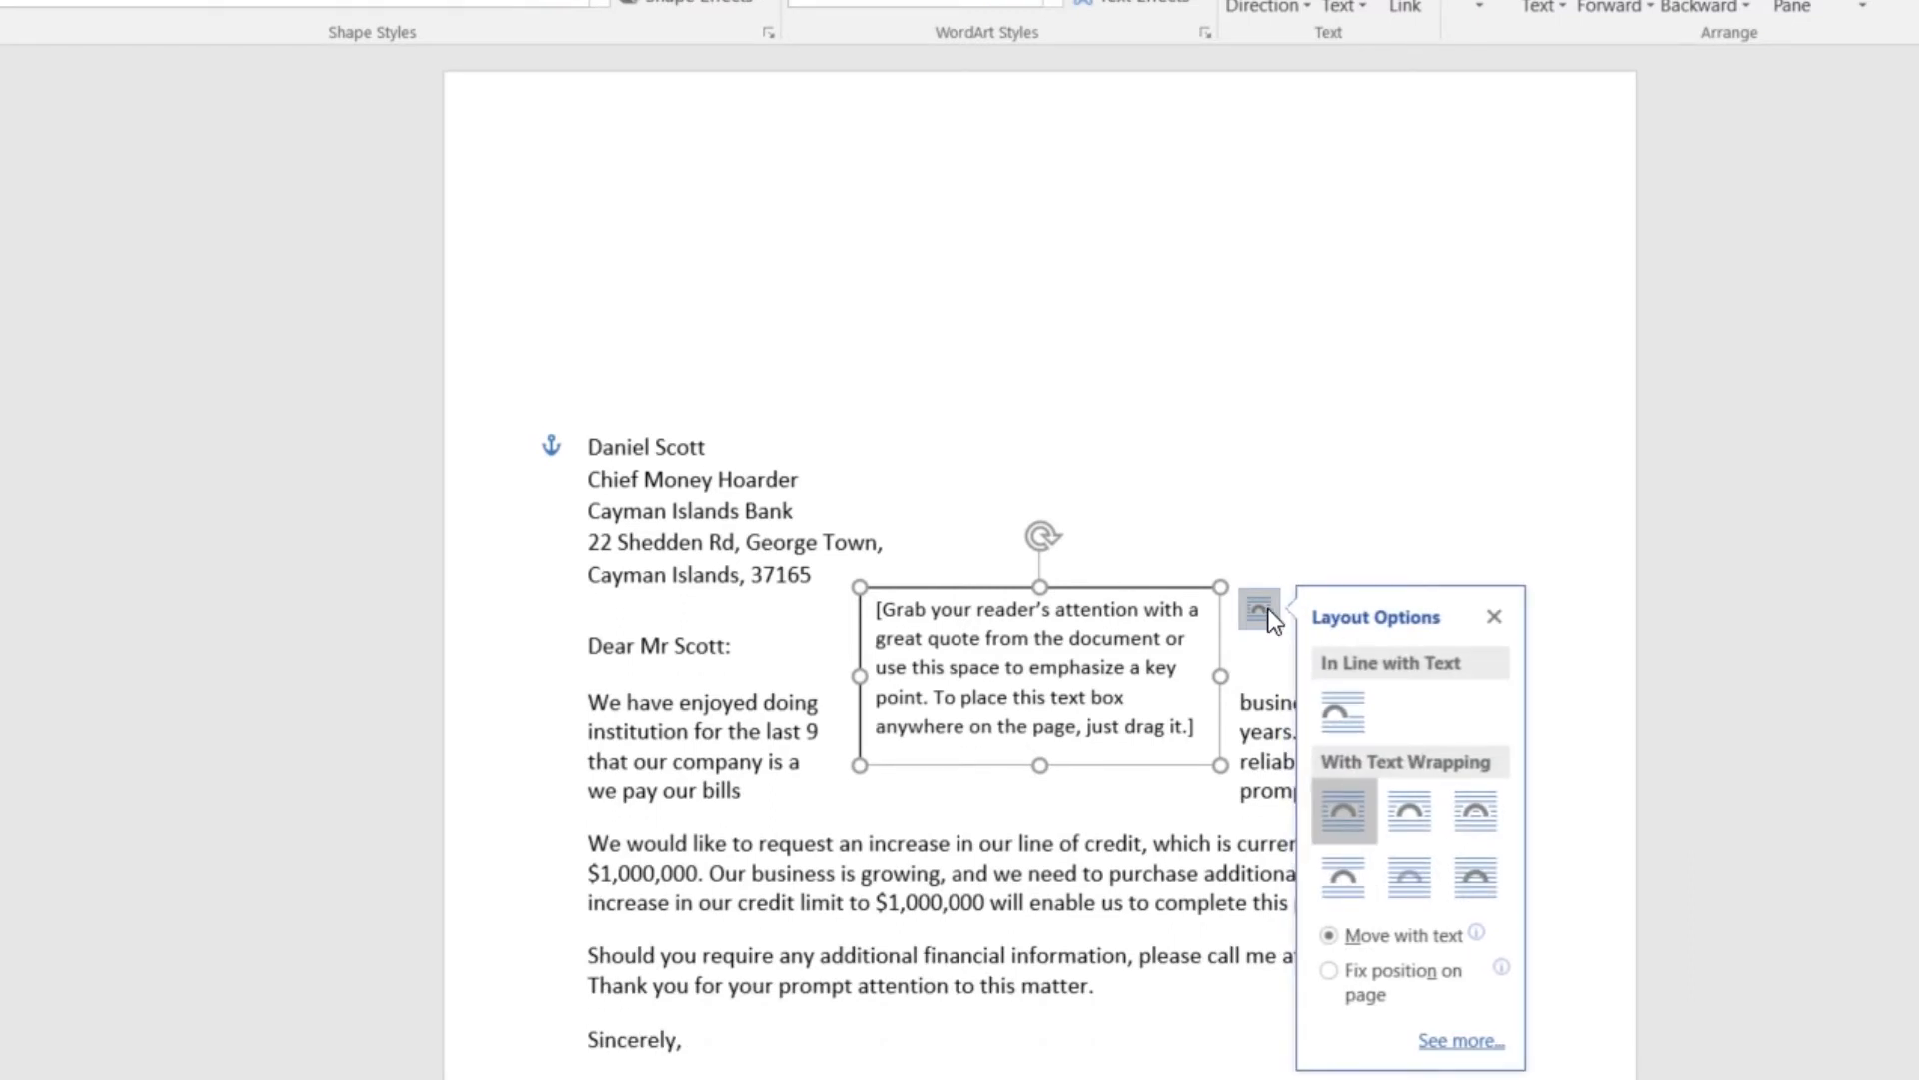
pyautogui.moveTo(1359, 820)
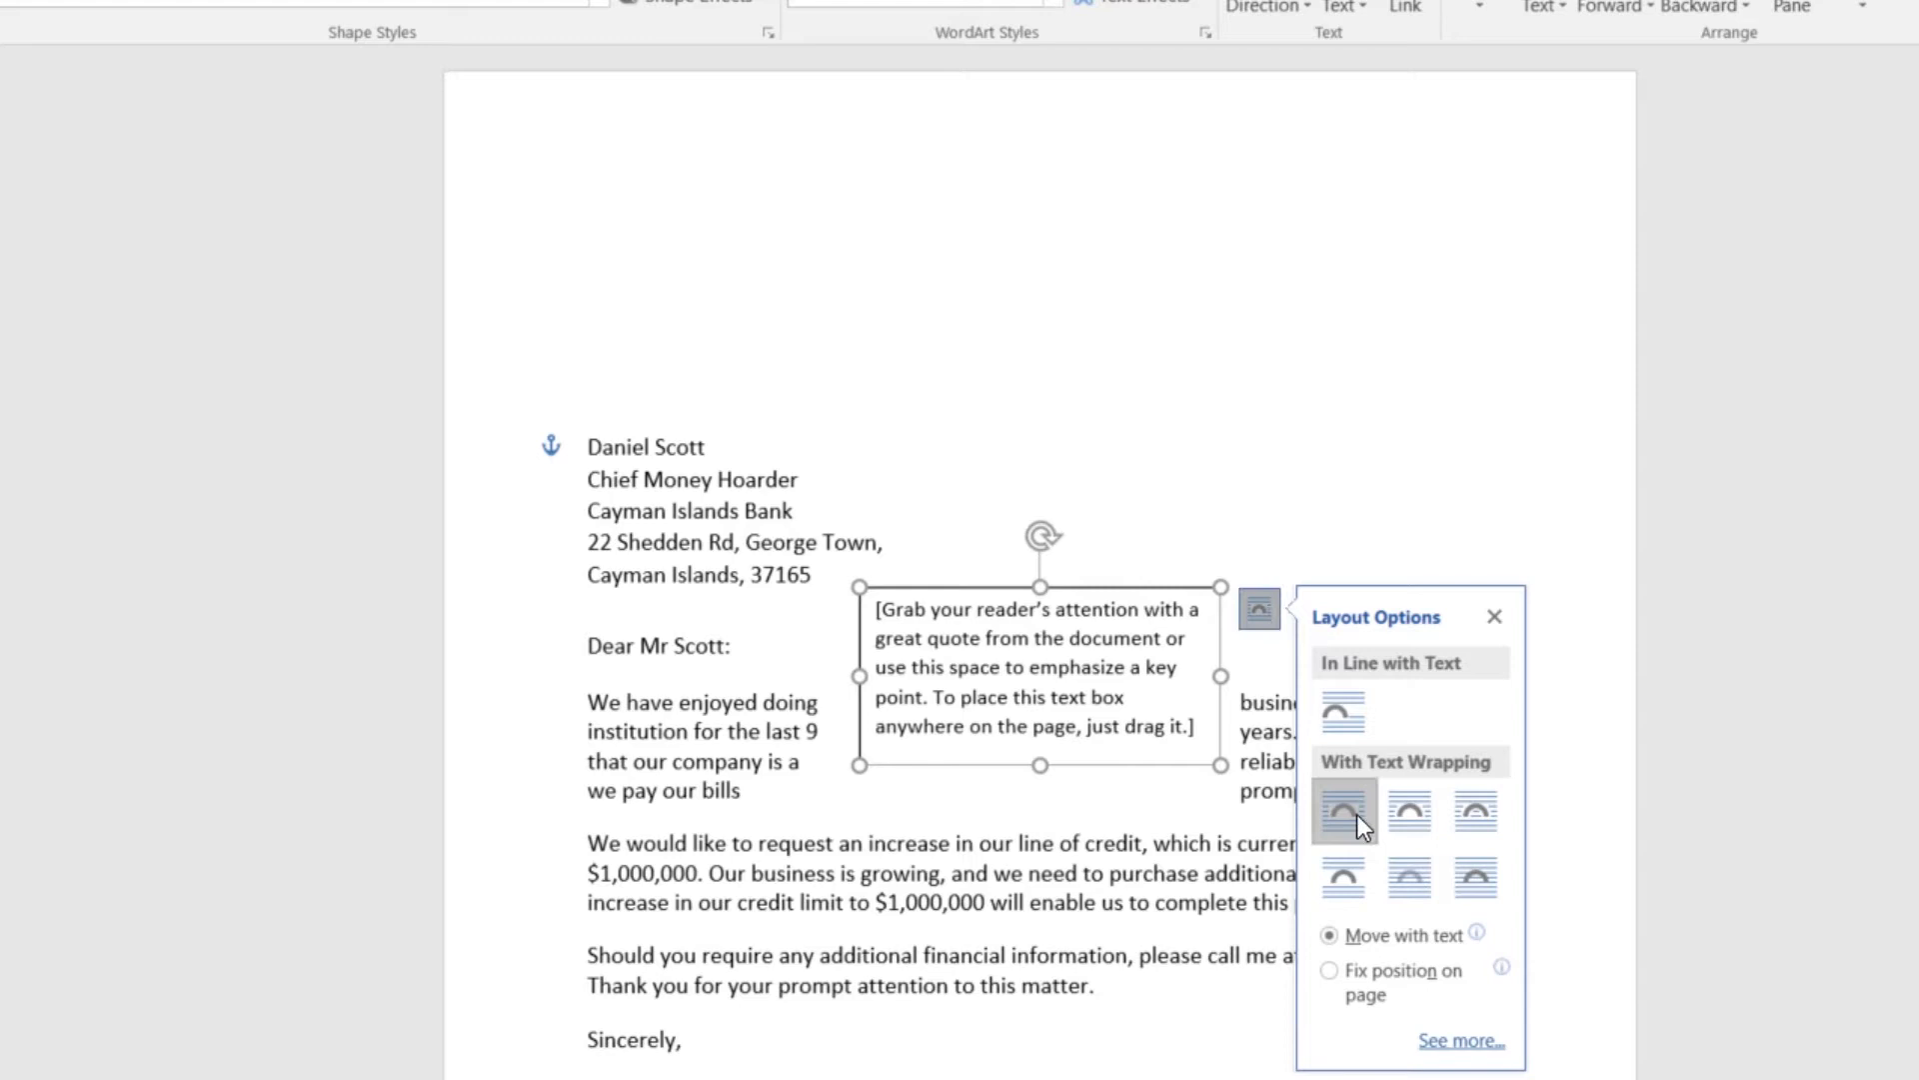
pyautogui.moveTo(1344, 813)
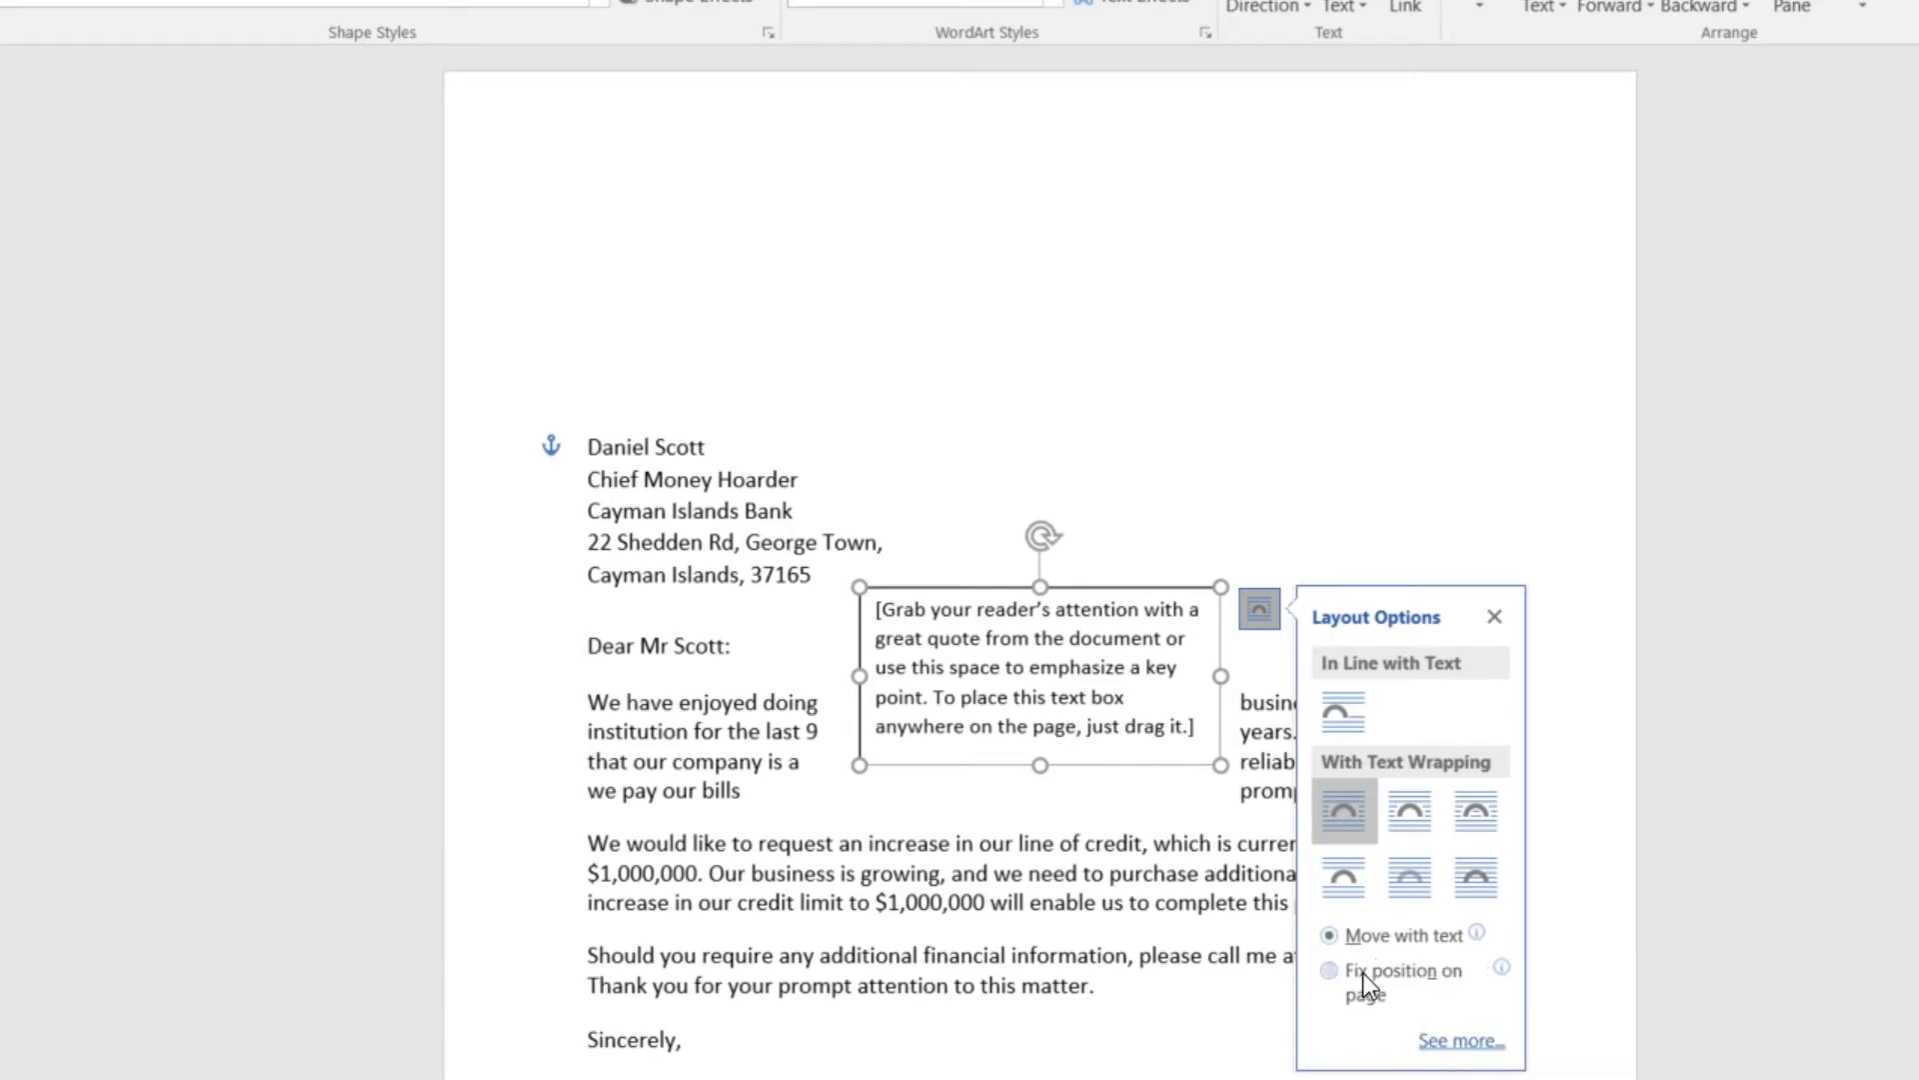
# Step: Set the text box to Fix position on page and place it at the top right
pyautogui.click(1329, 970)
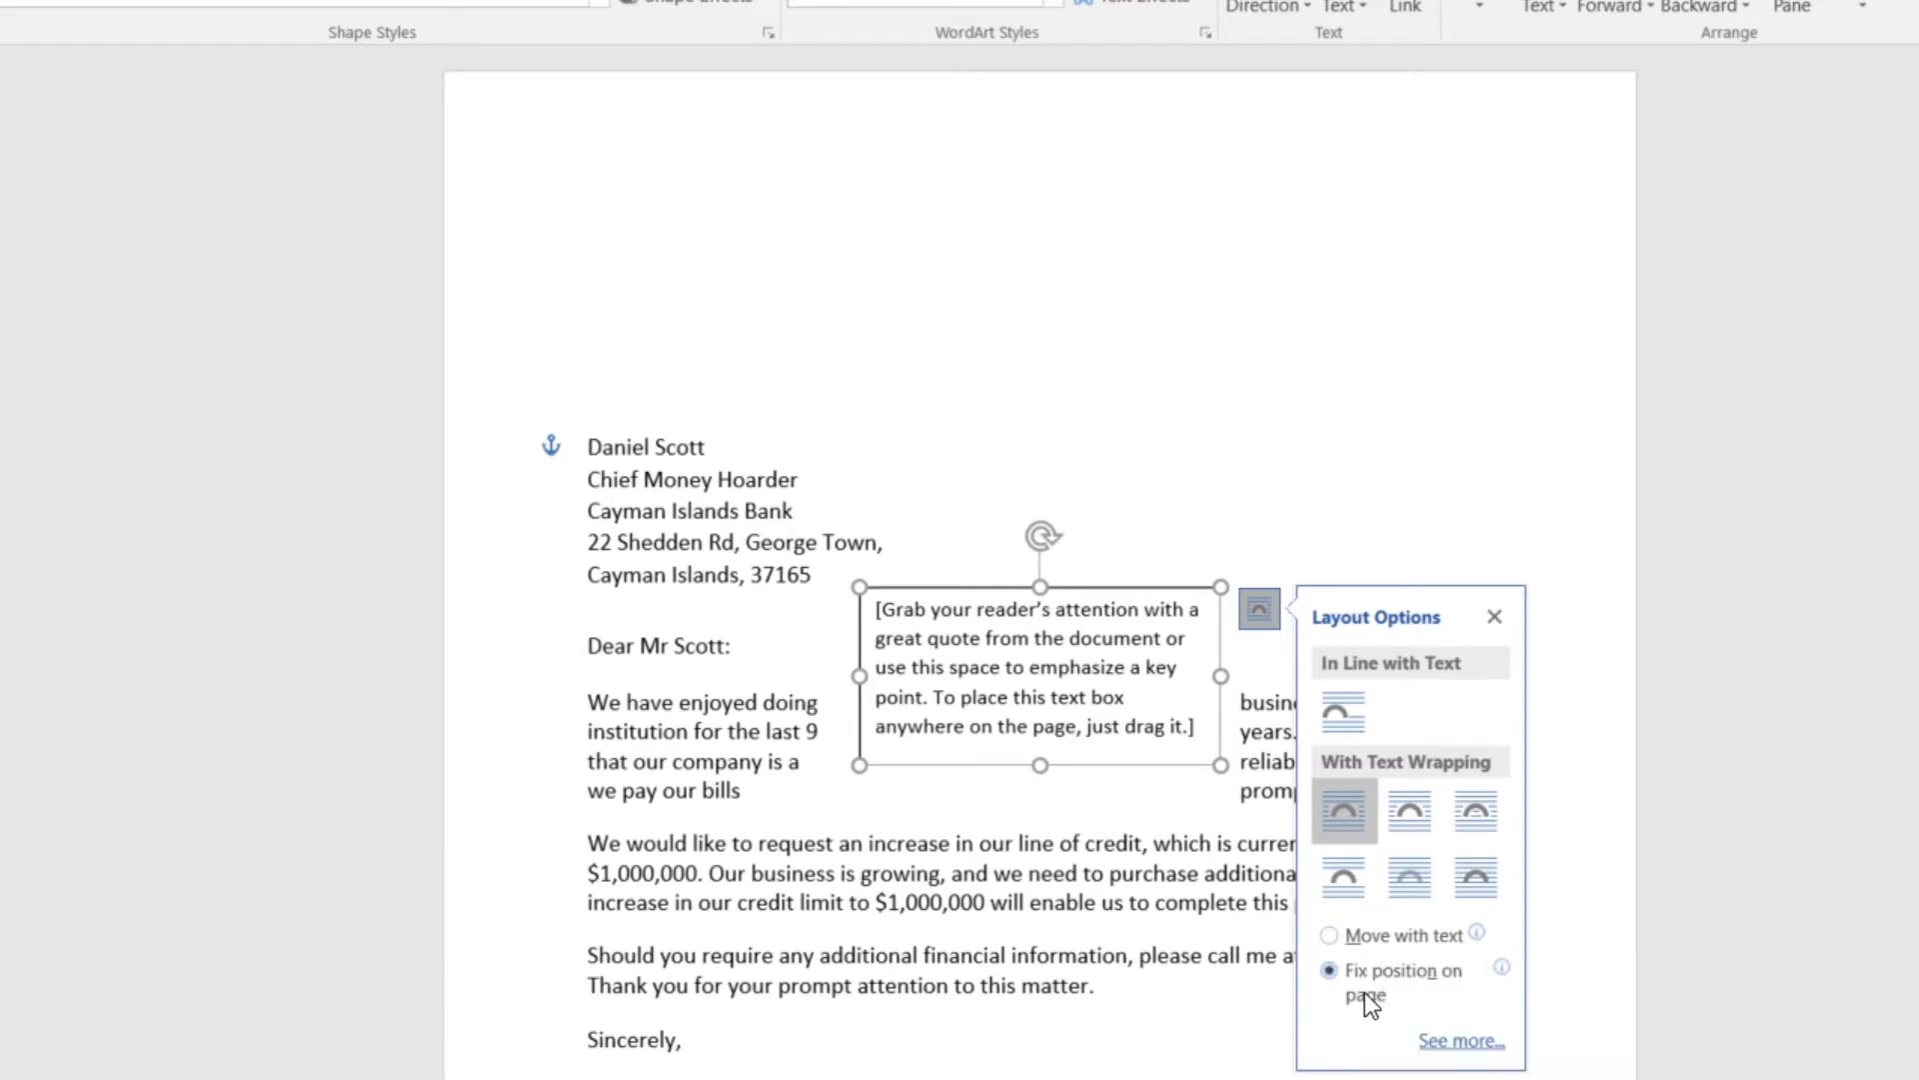
pyautogui.click(1494, 616)
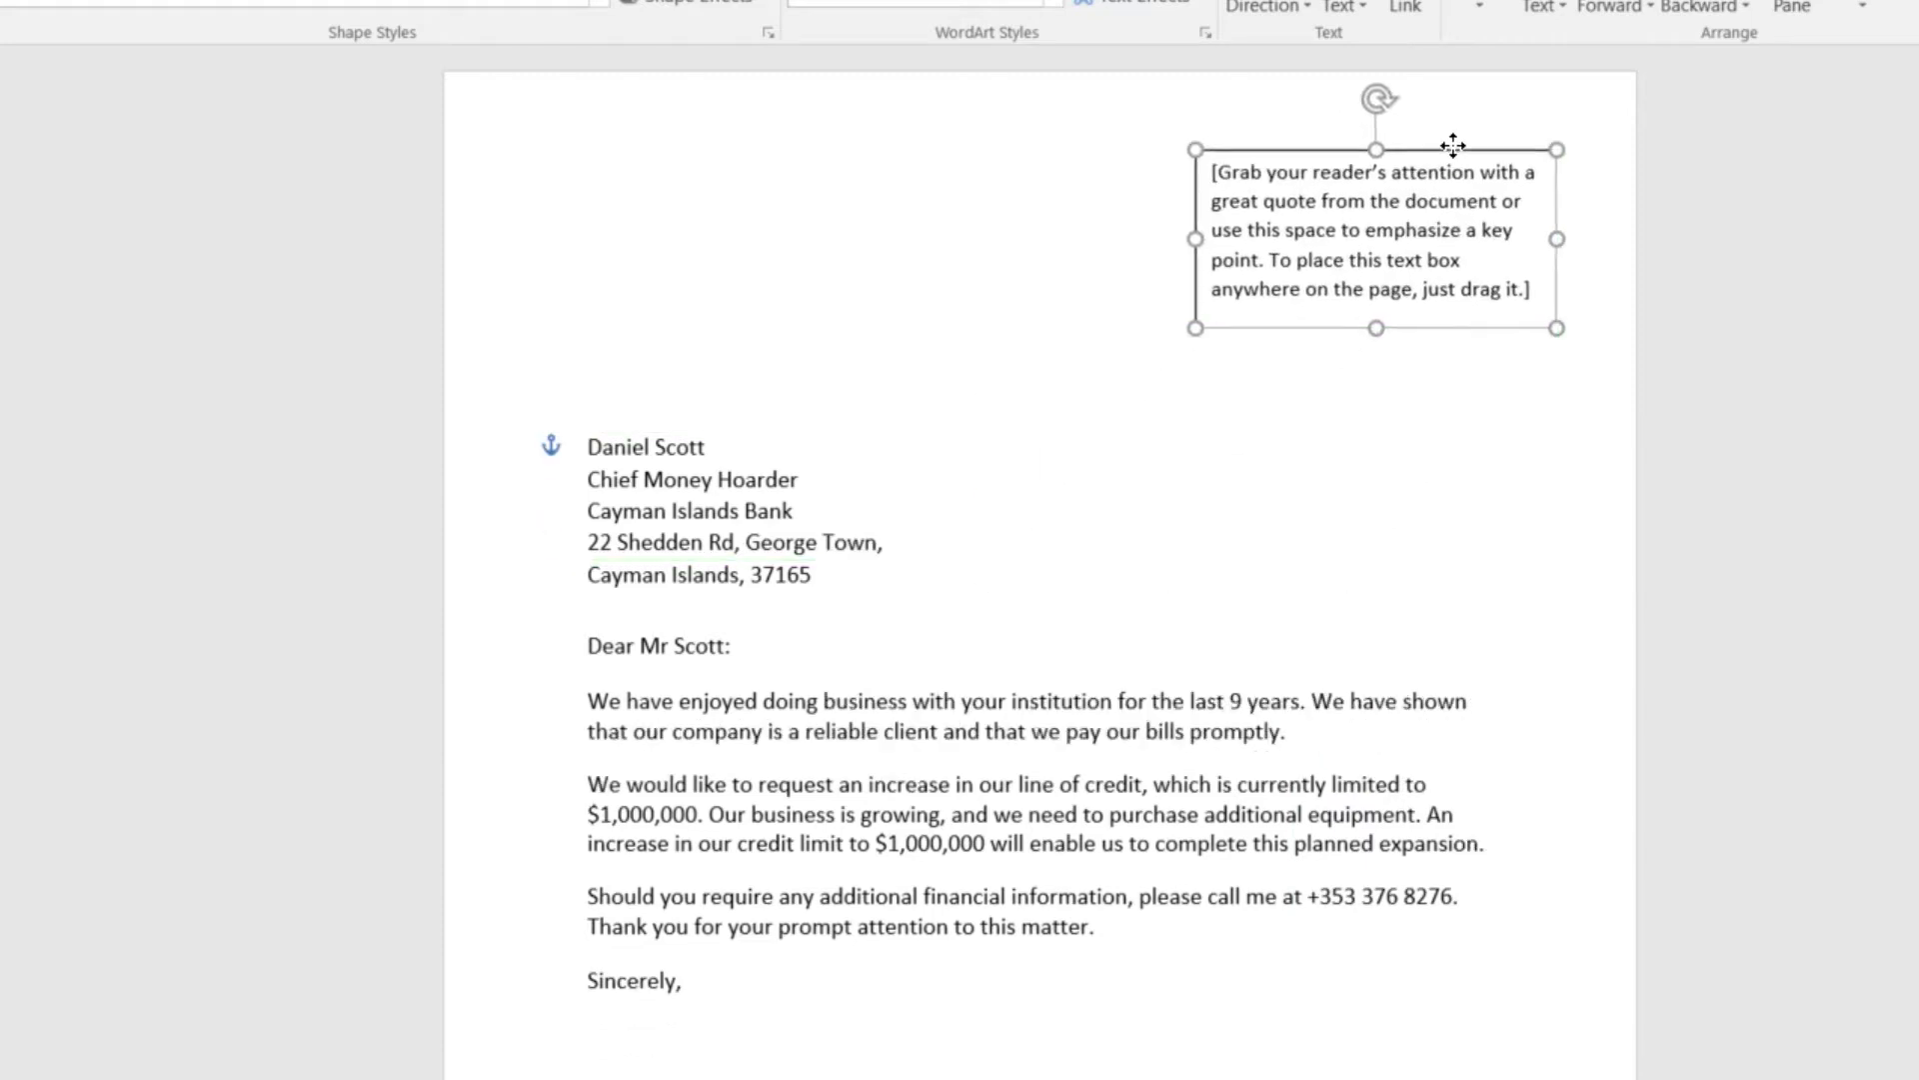
pyautogui.click(1599, 181)
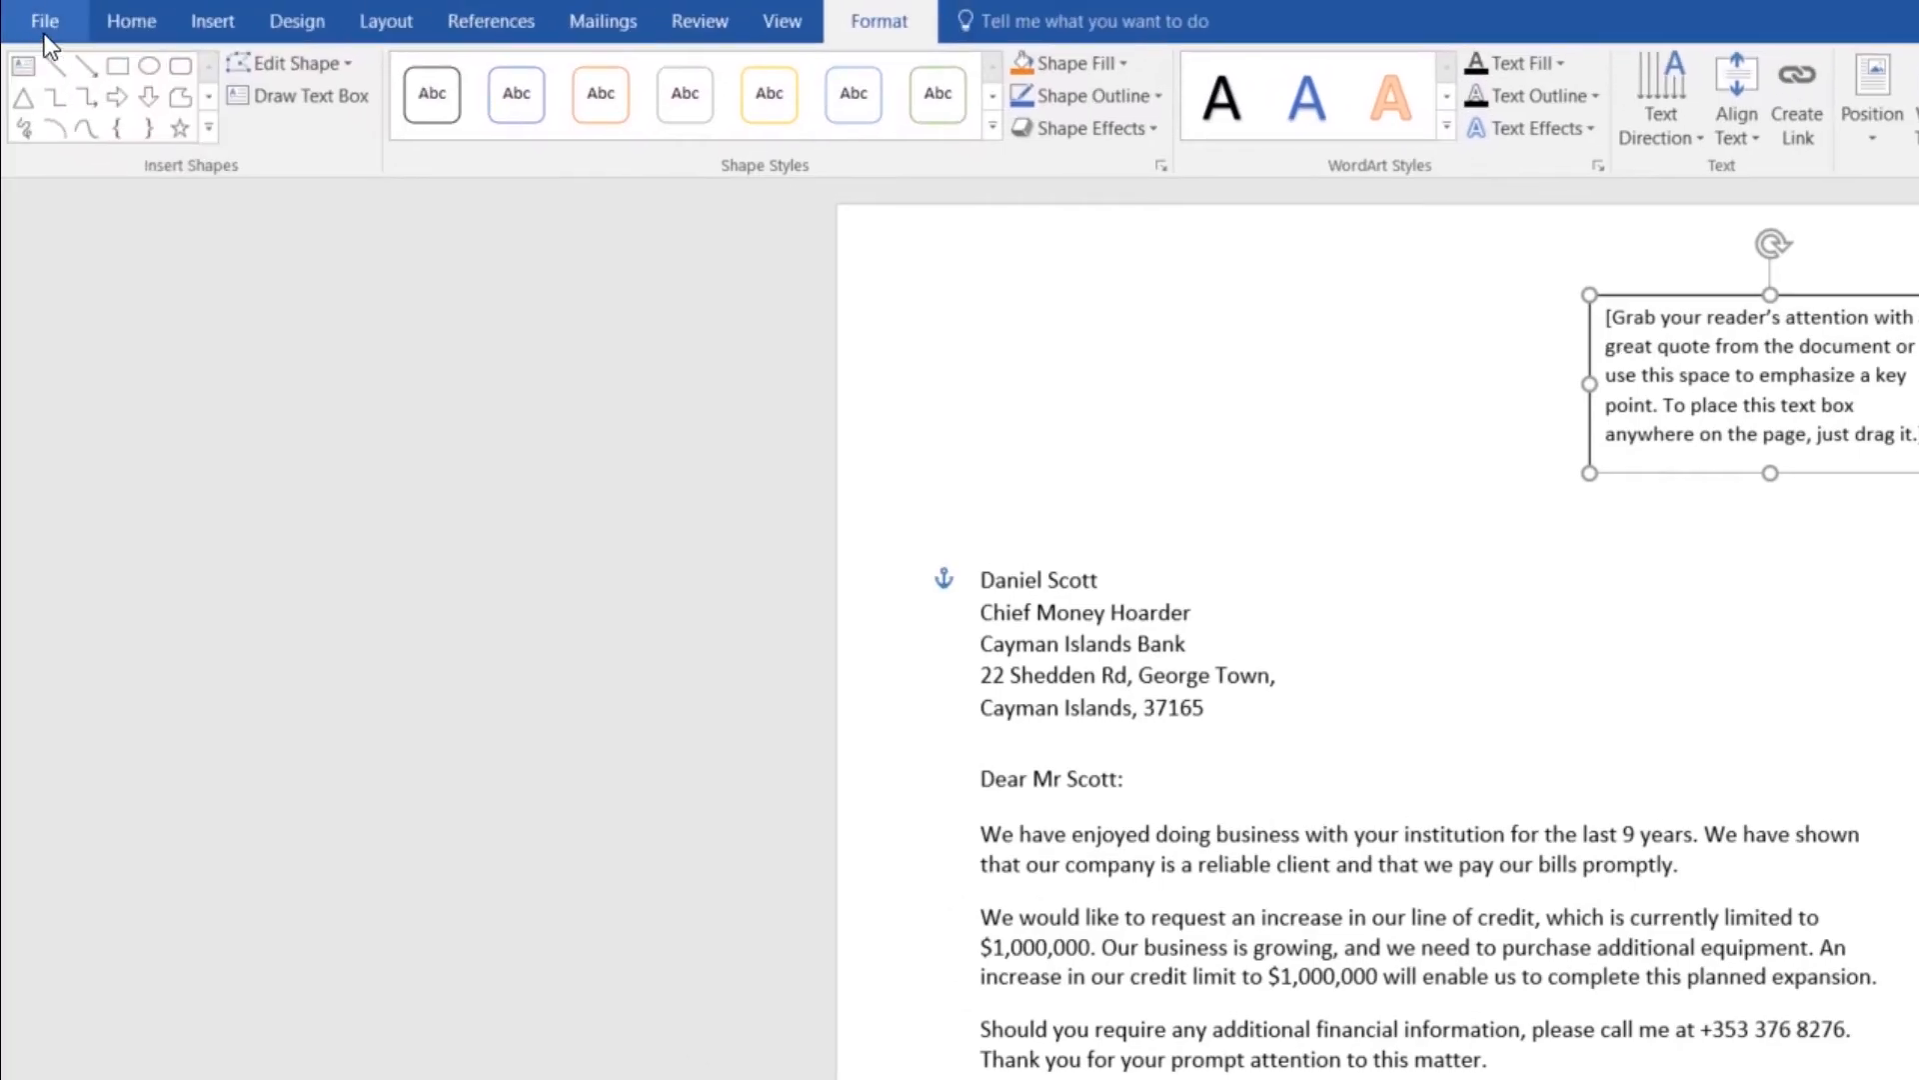
# Step: Open Business Address from Desktop > Word Exercise Files and paste its address into the text box
pyautogui.click(44, 21)
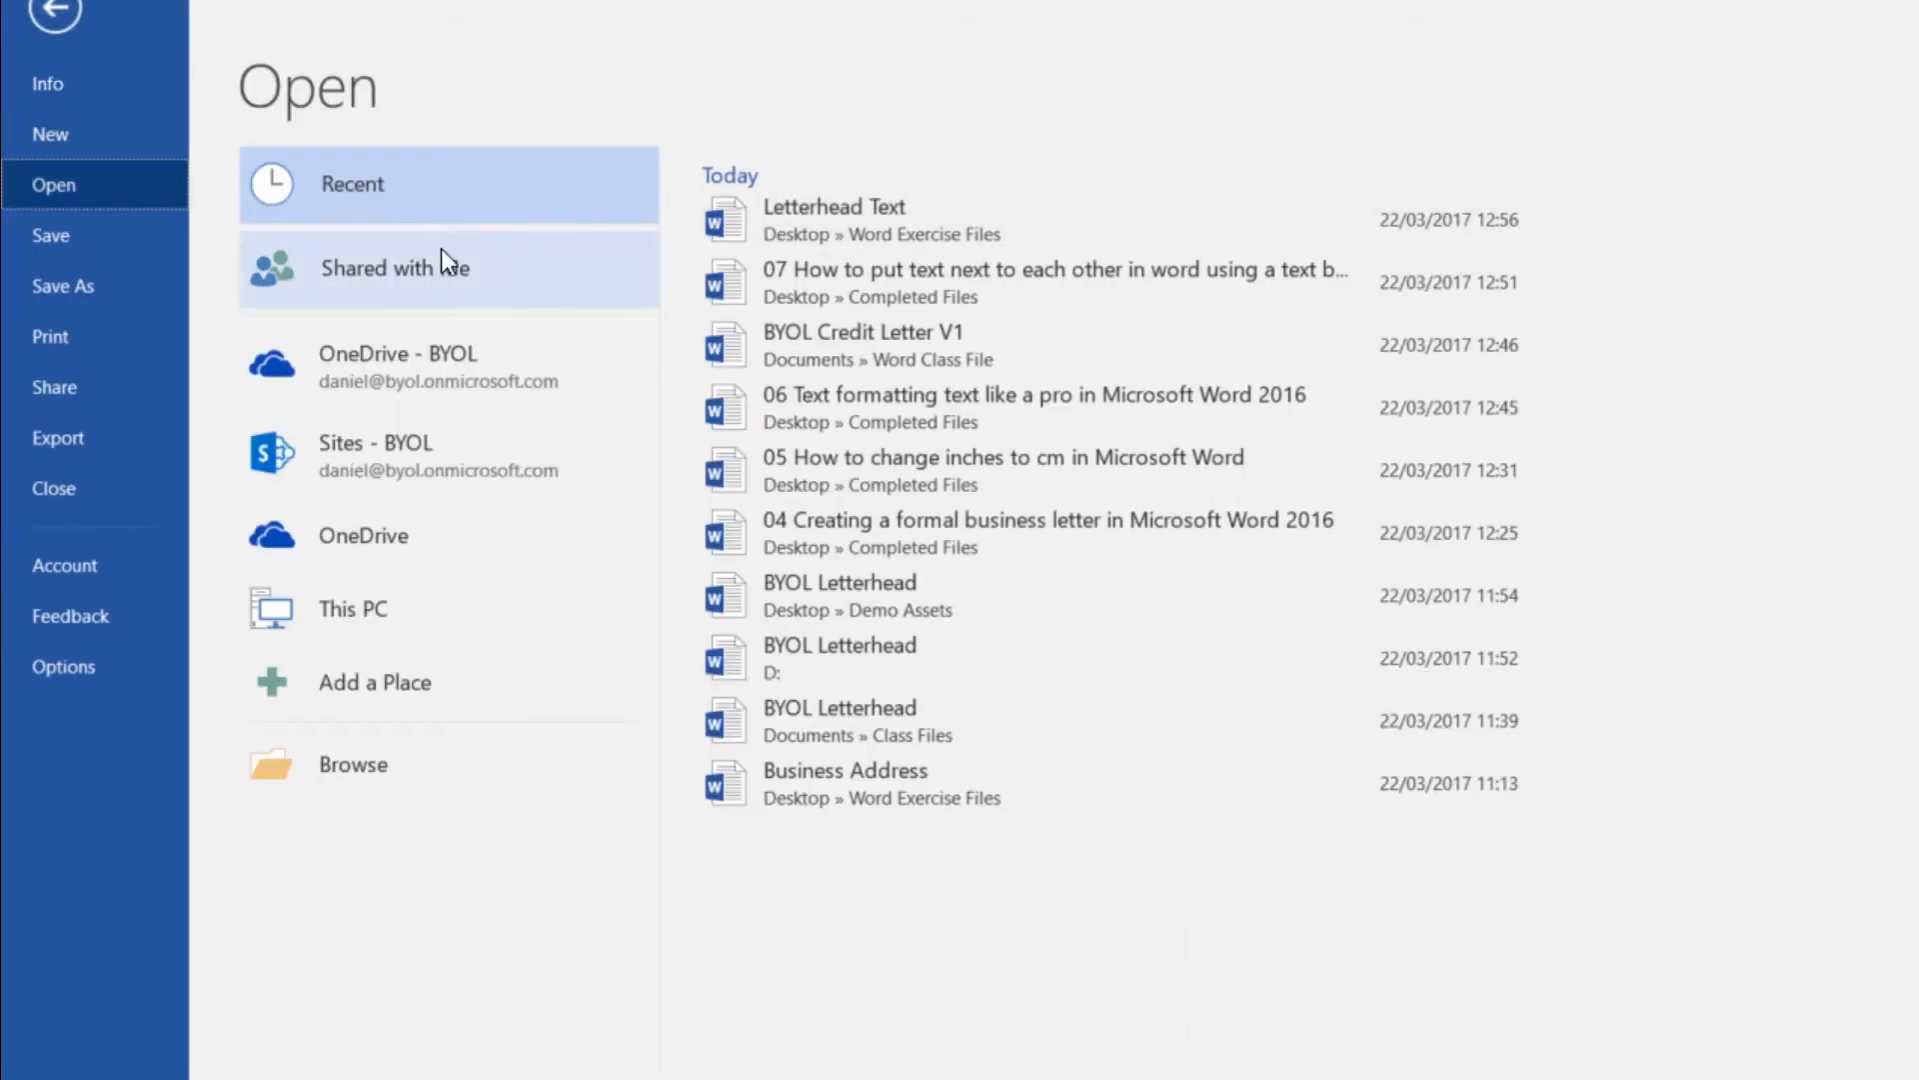
pyautogui.click(353, 763)
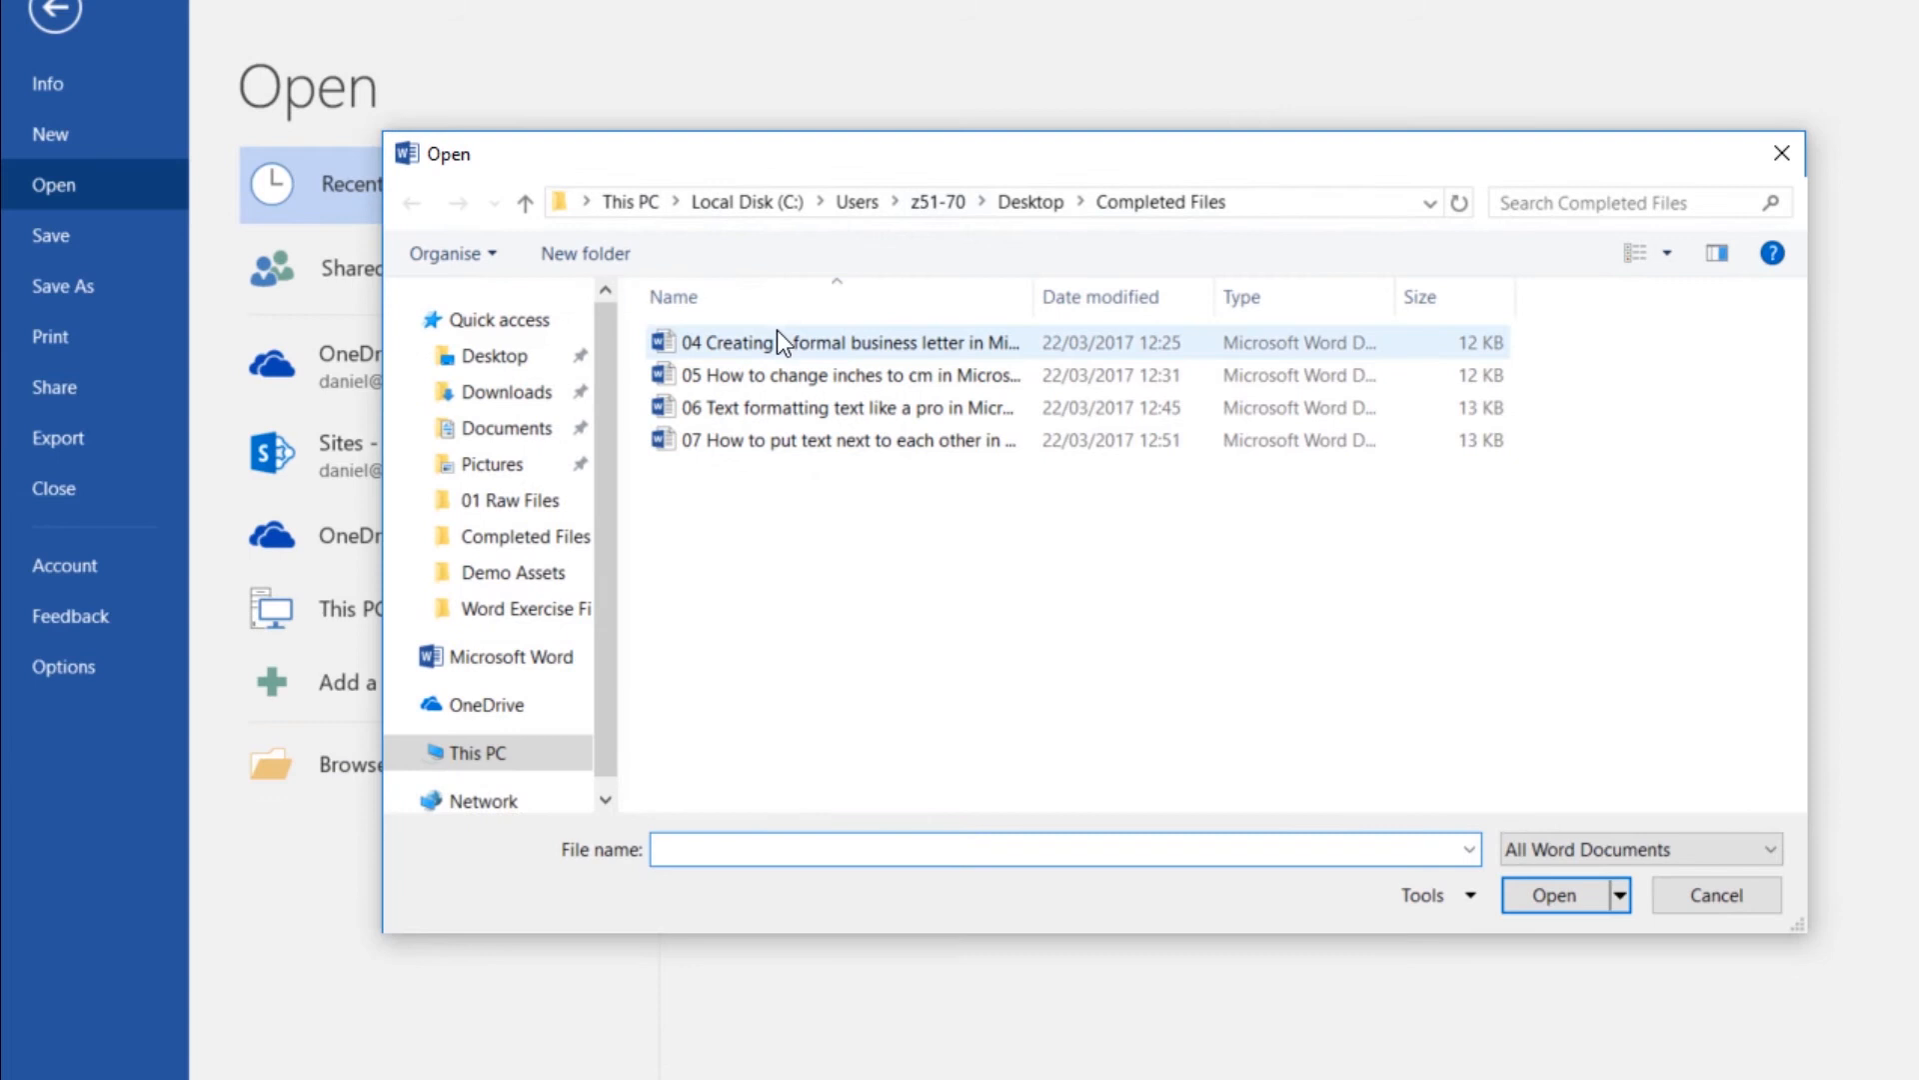
pyautogui.click(492, 355)
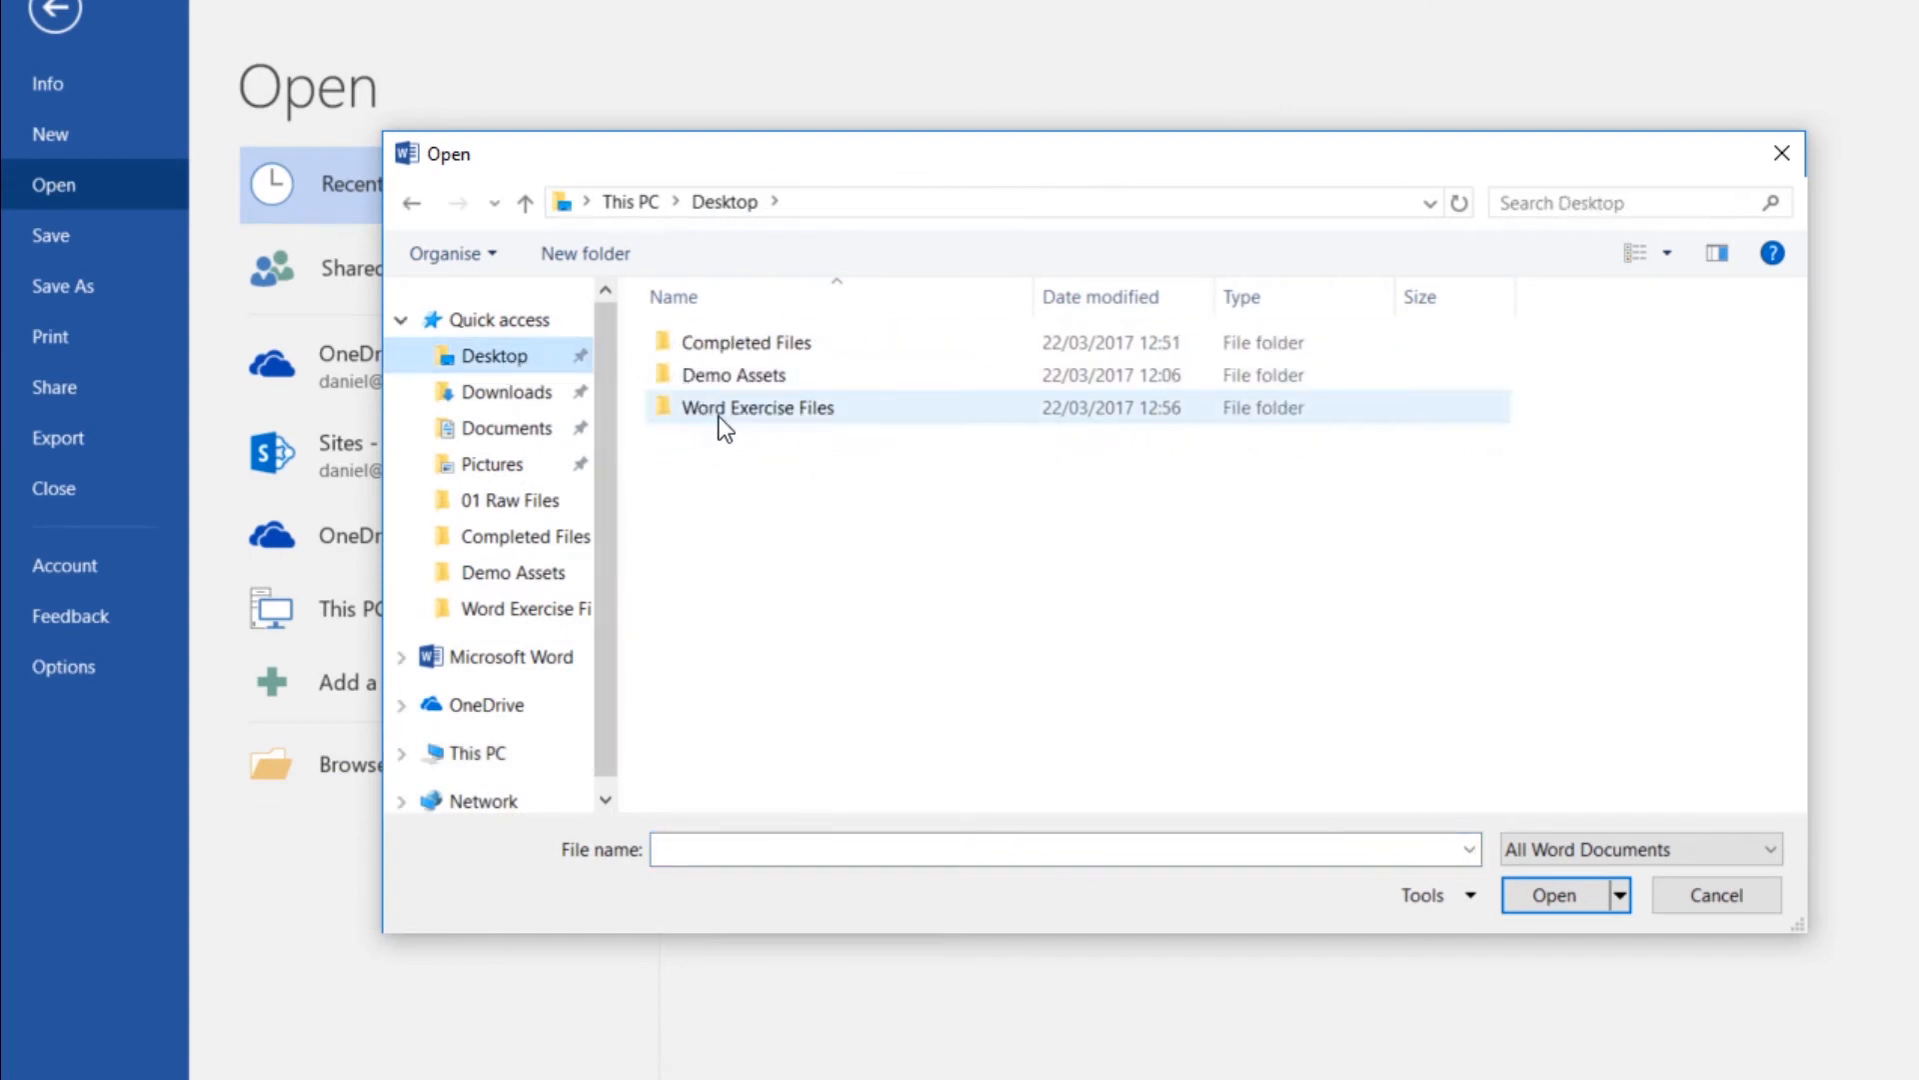
pyautogui.doubleClick(757, 407)
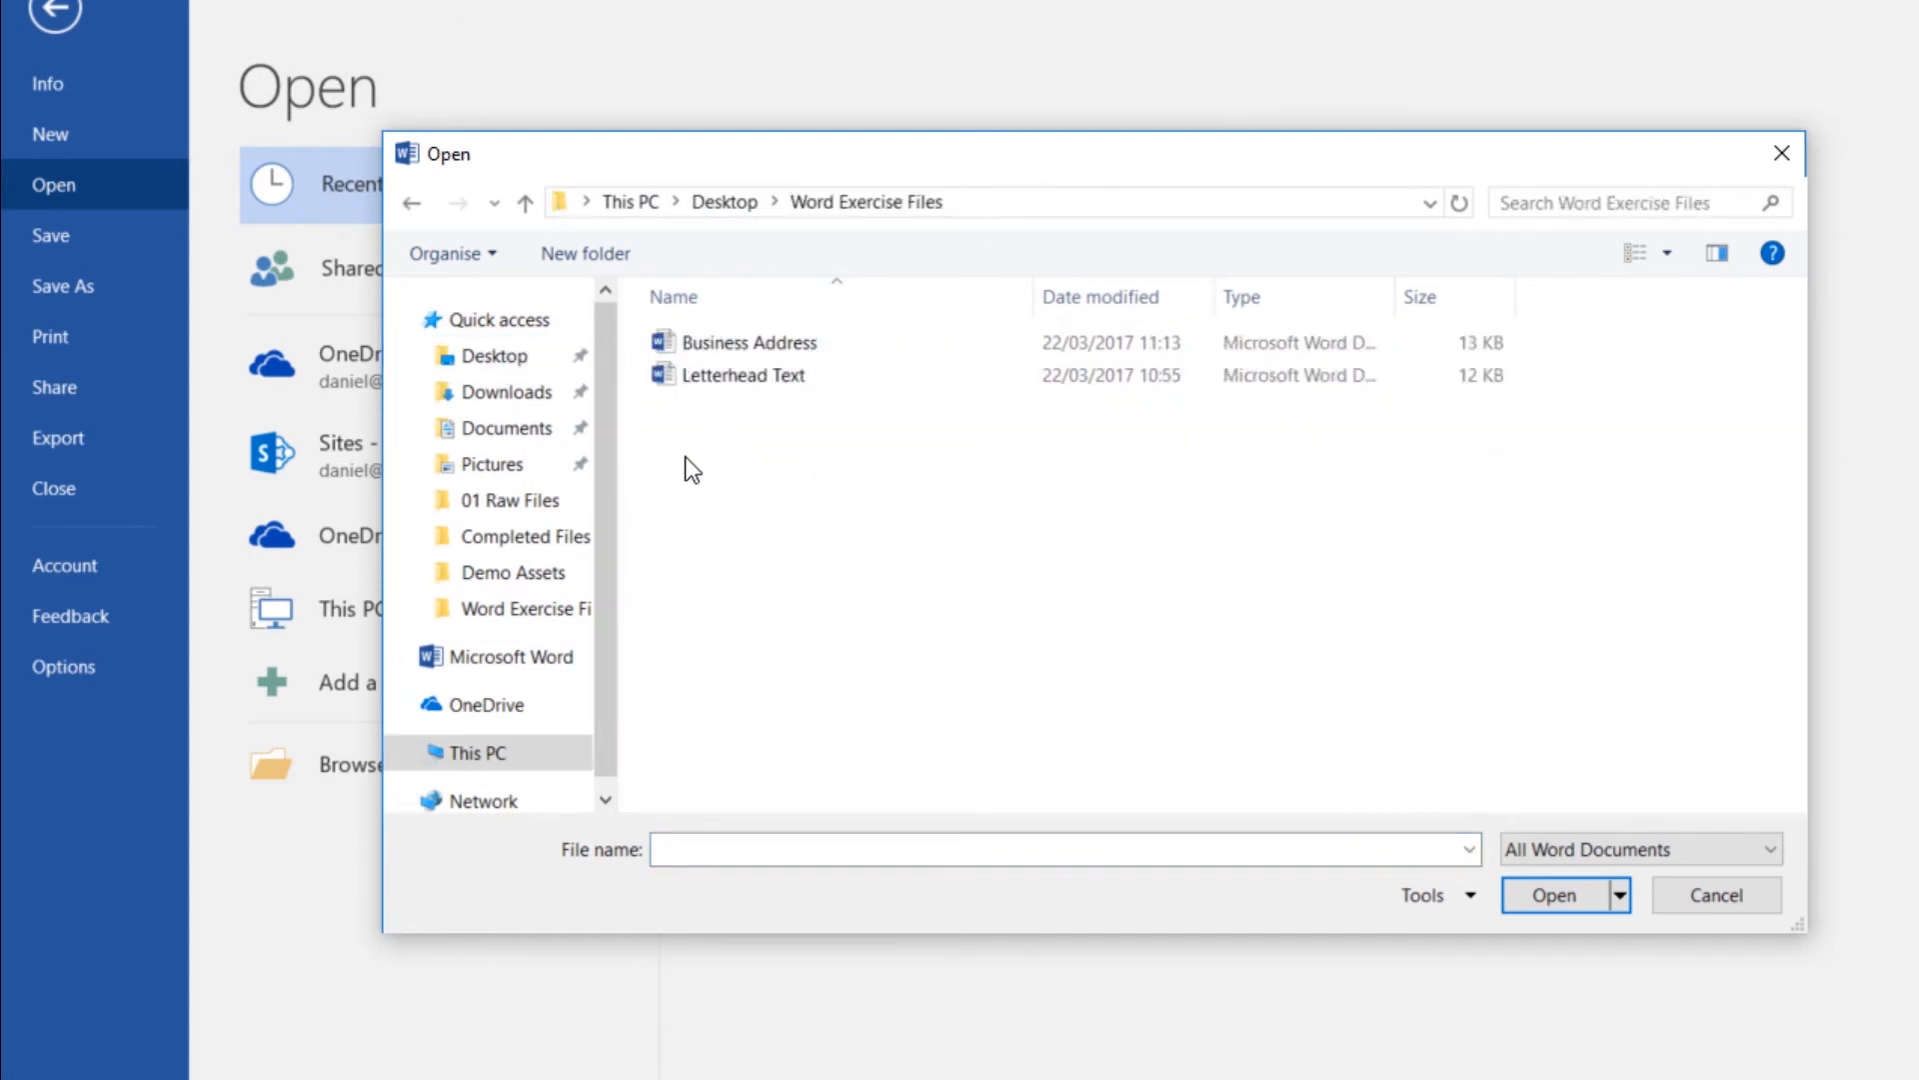
pyautogui.click(749, 342)
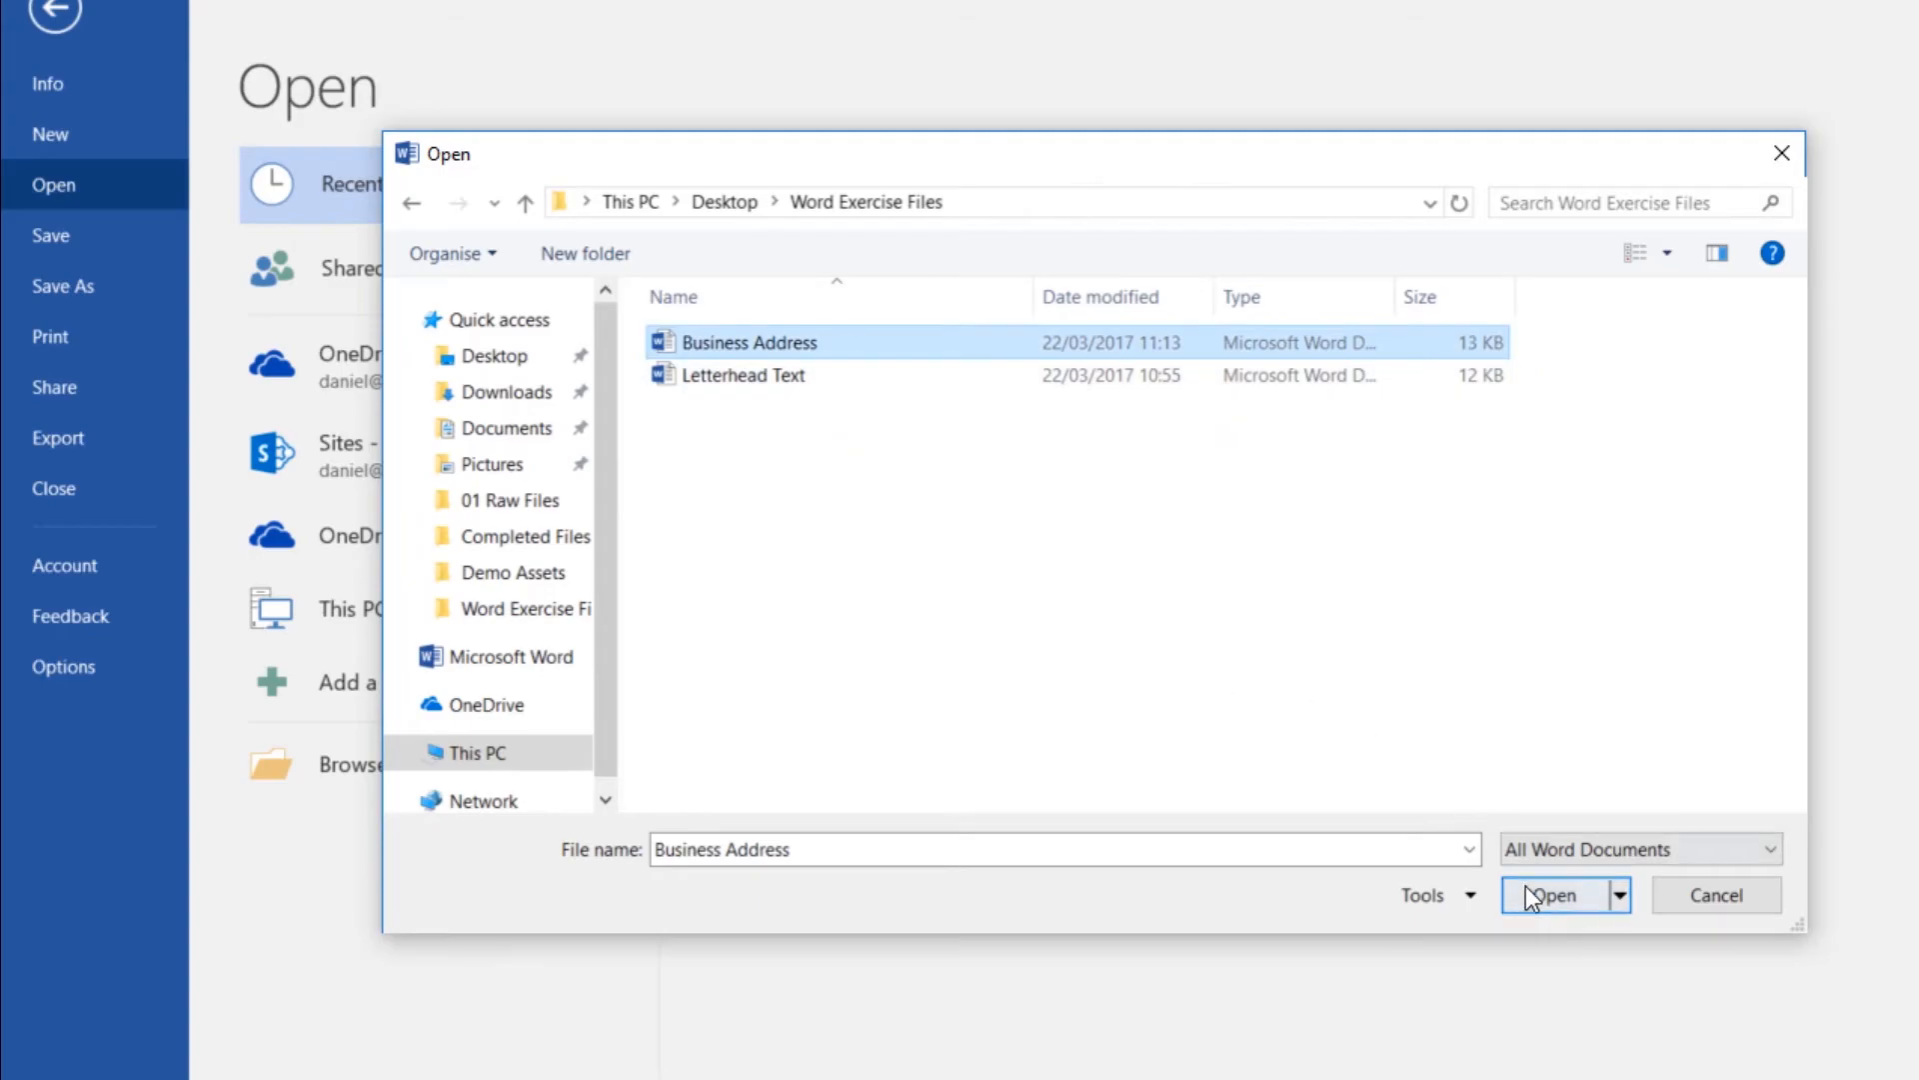
pyautogui.click(1554, 895)
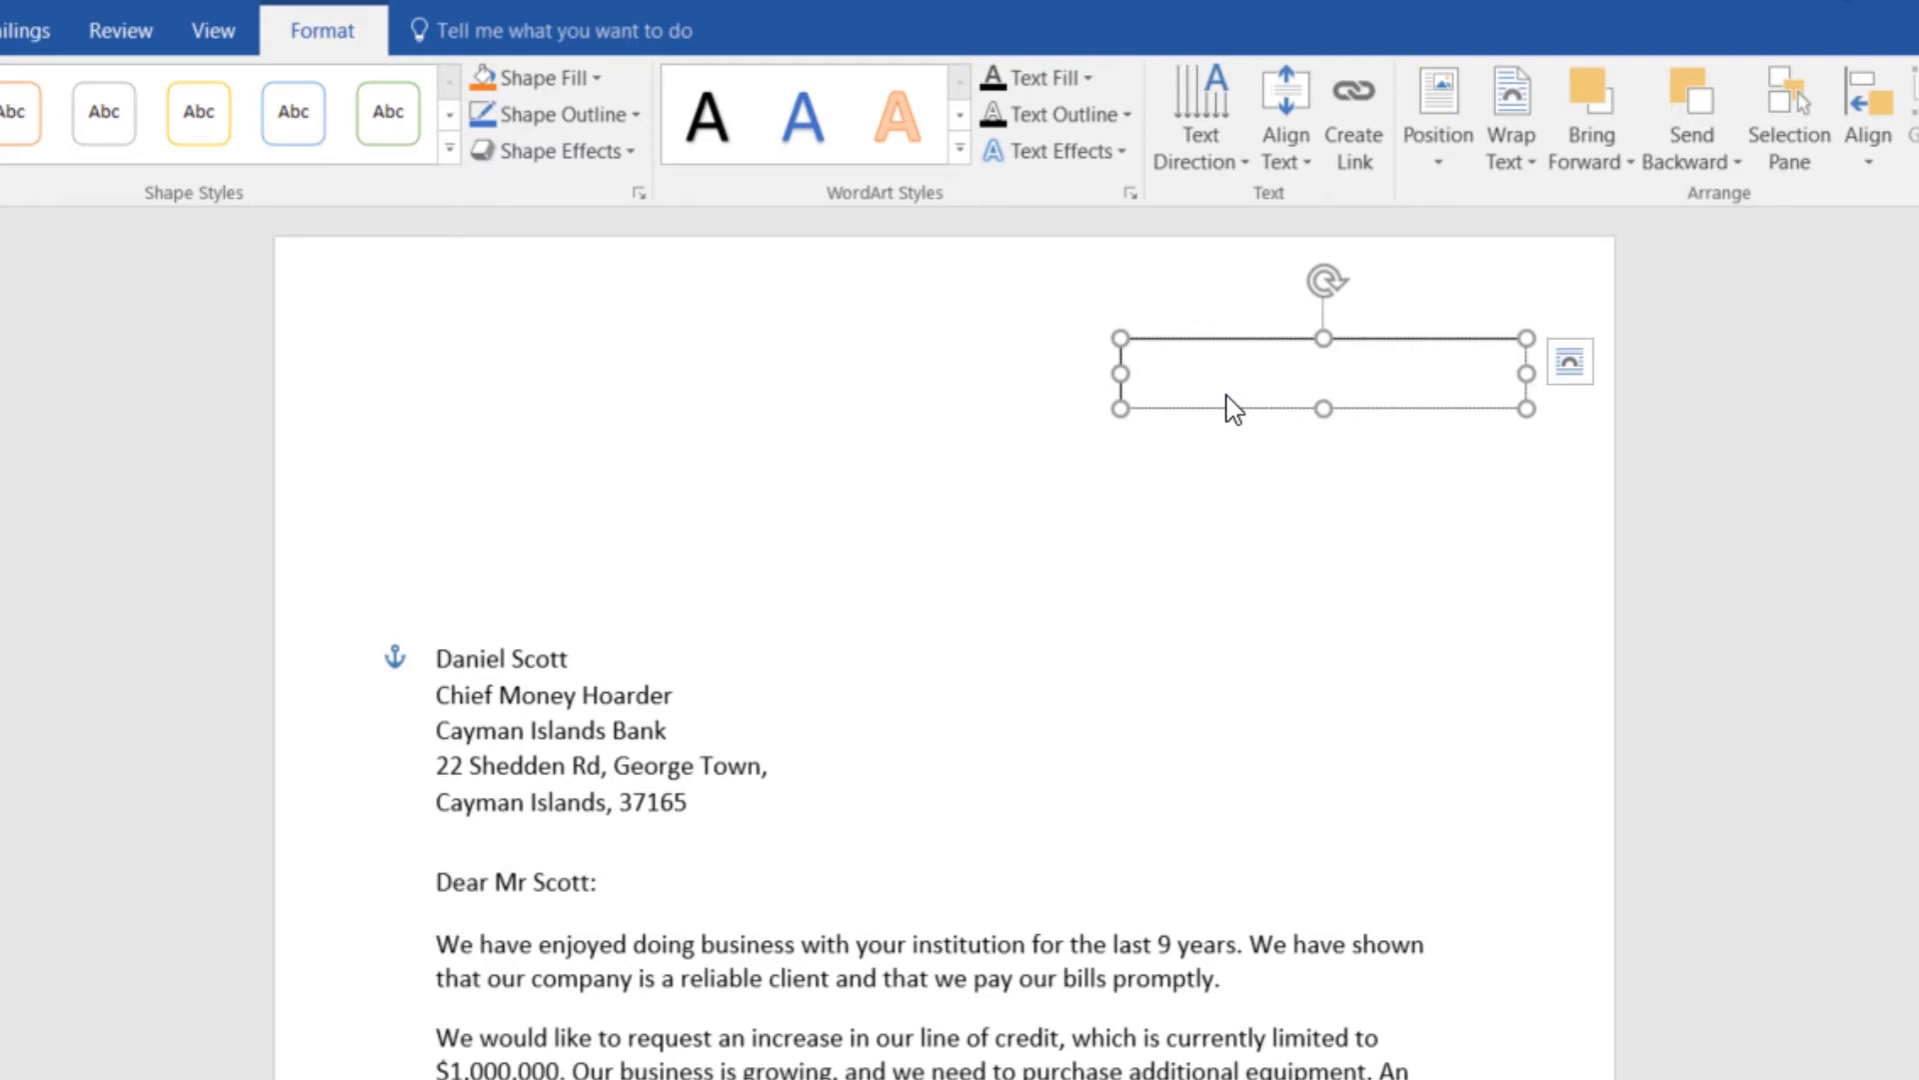
pyautogui.moveTo(1176, 367)
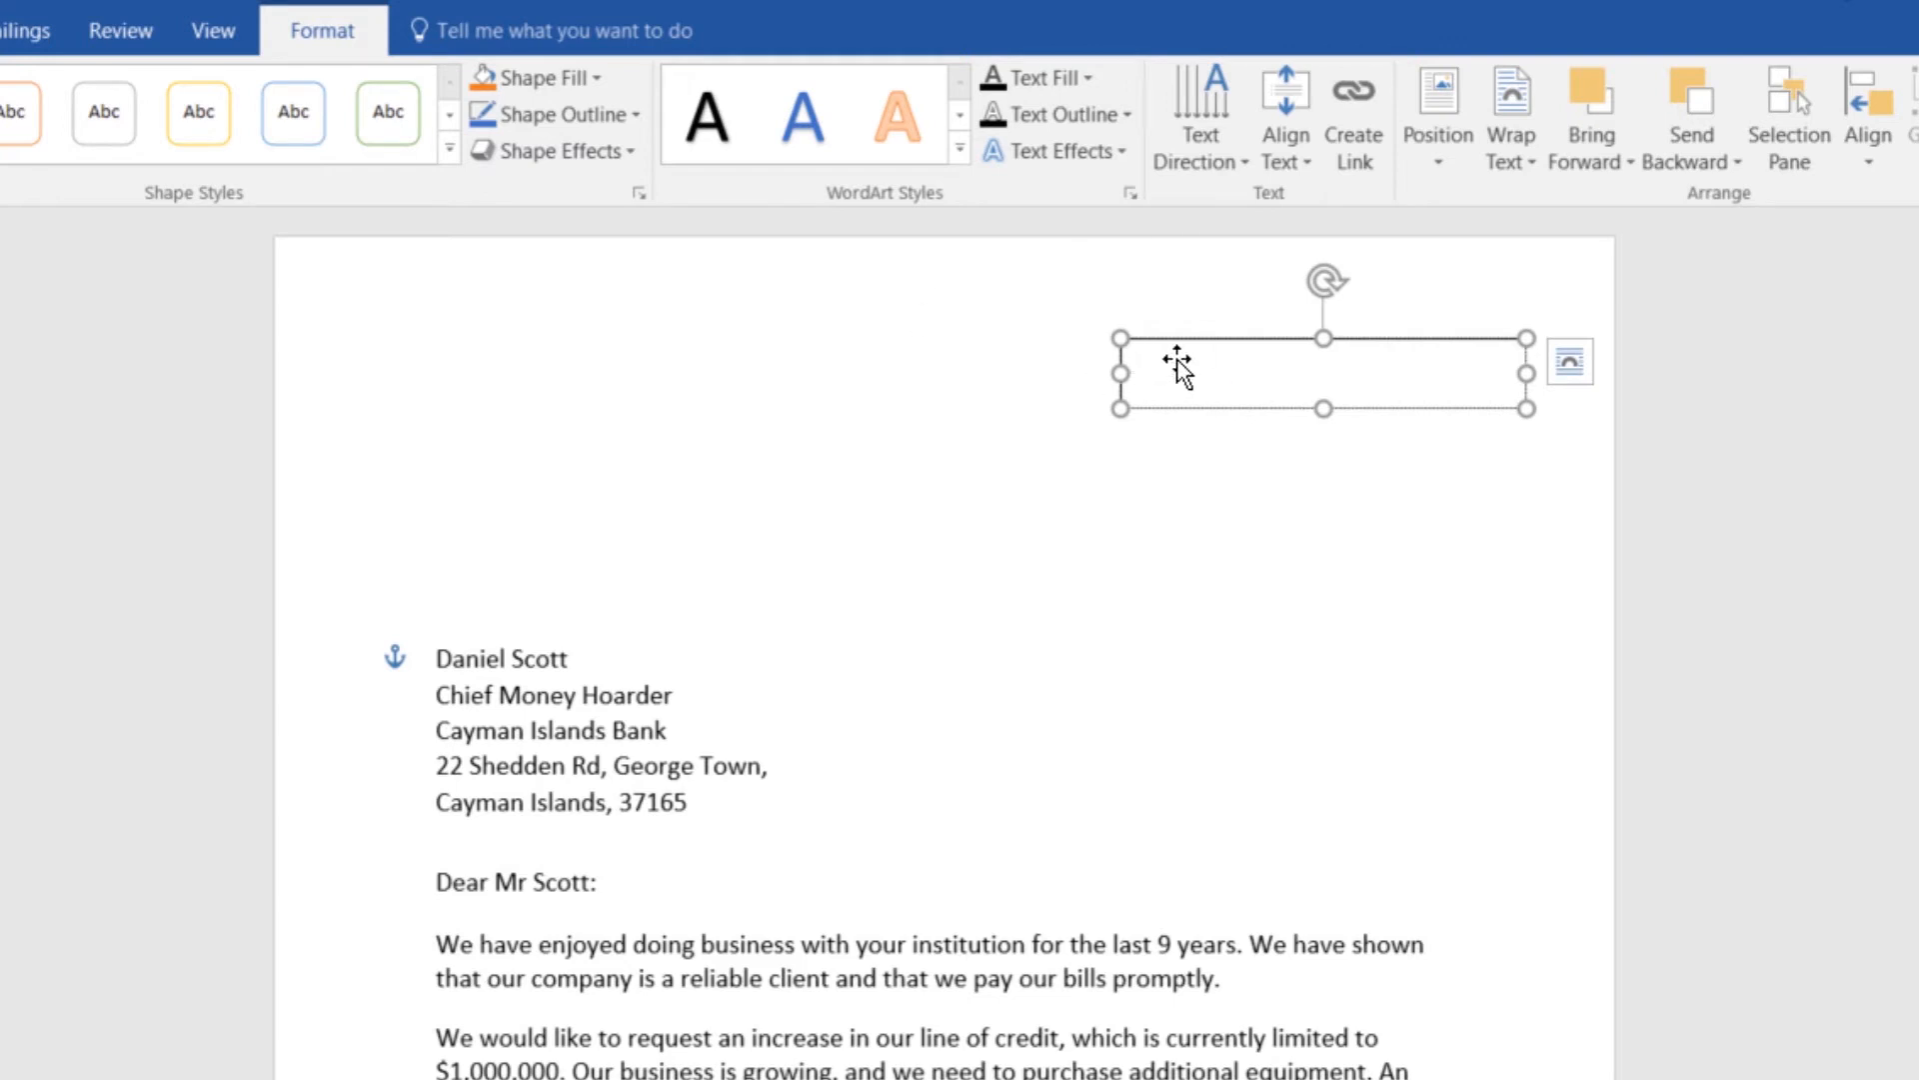
pyautogui.press('ctrl+v')
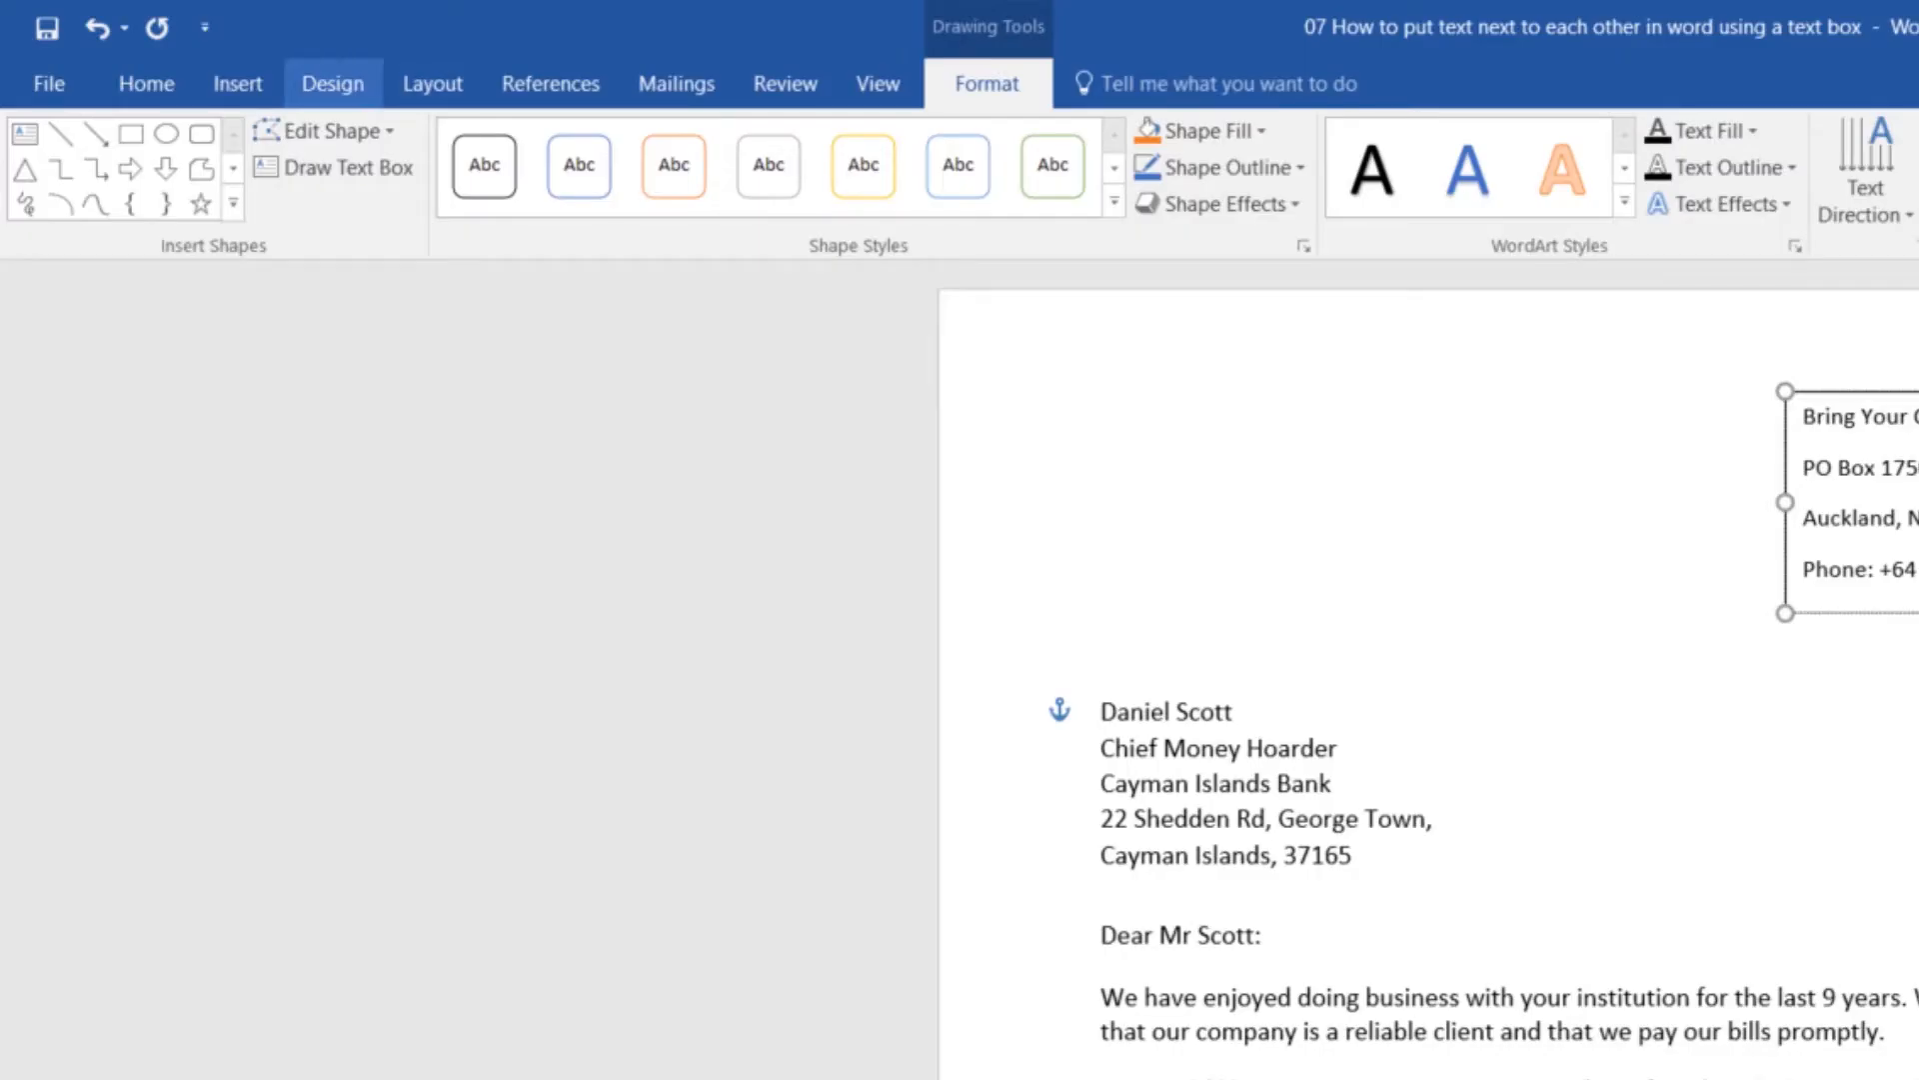
# Step: Apply Align Right to the company name, address and phone lines in the text box
pyautogui.click(144, 83)
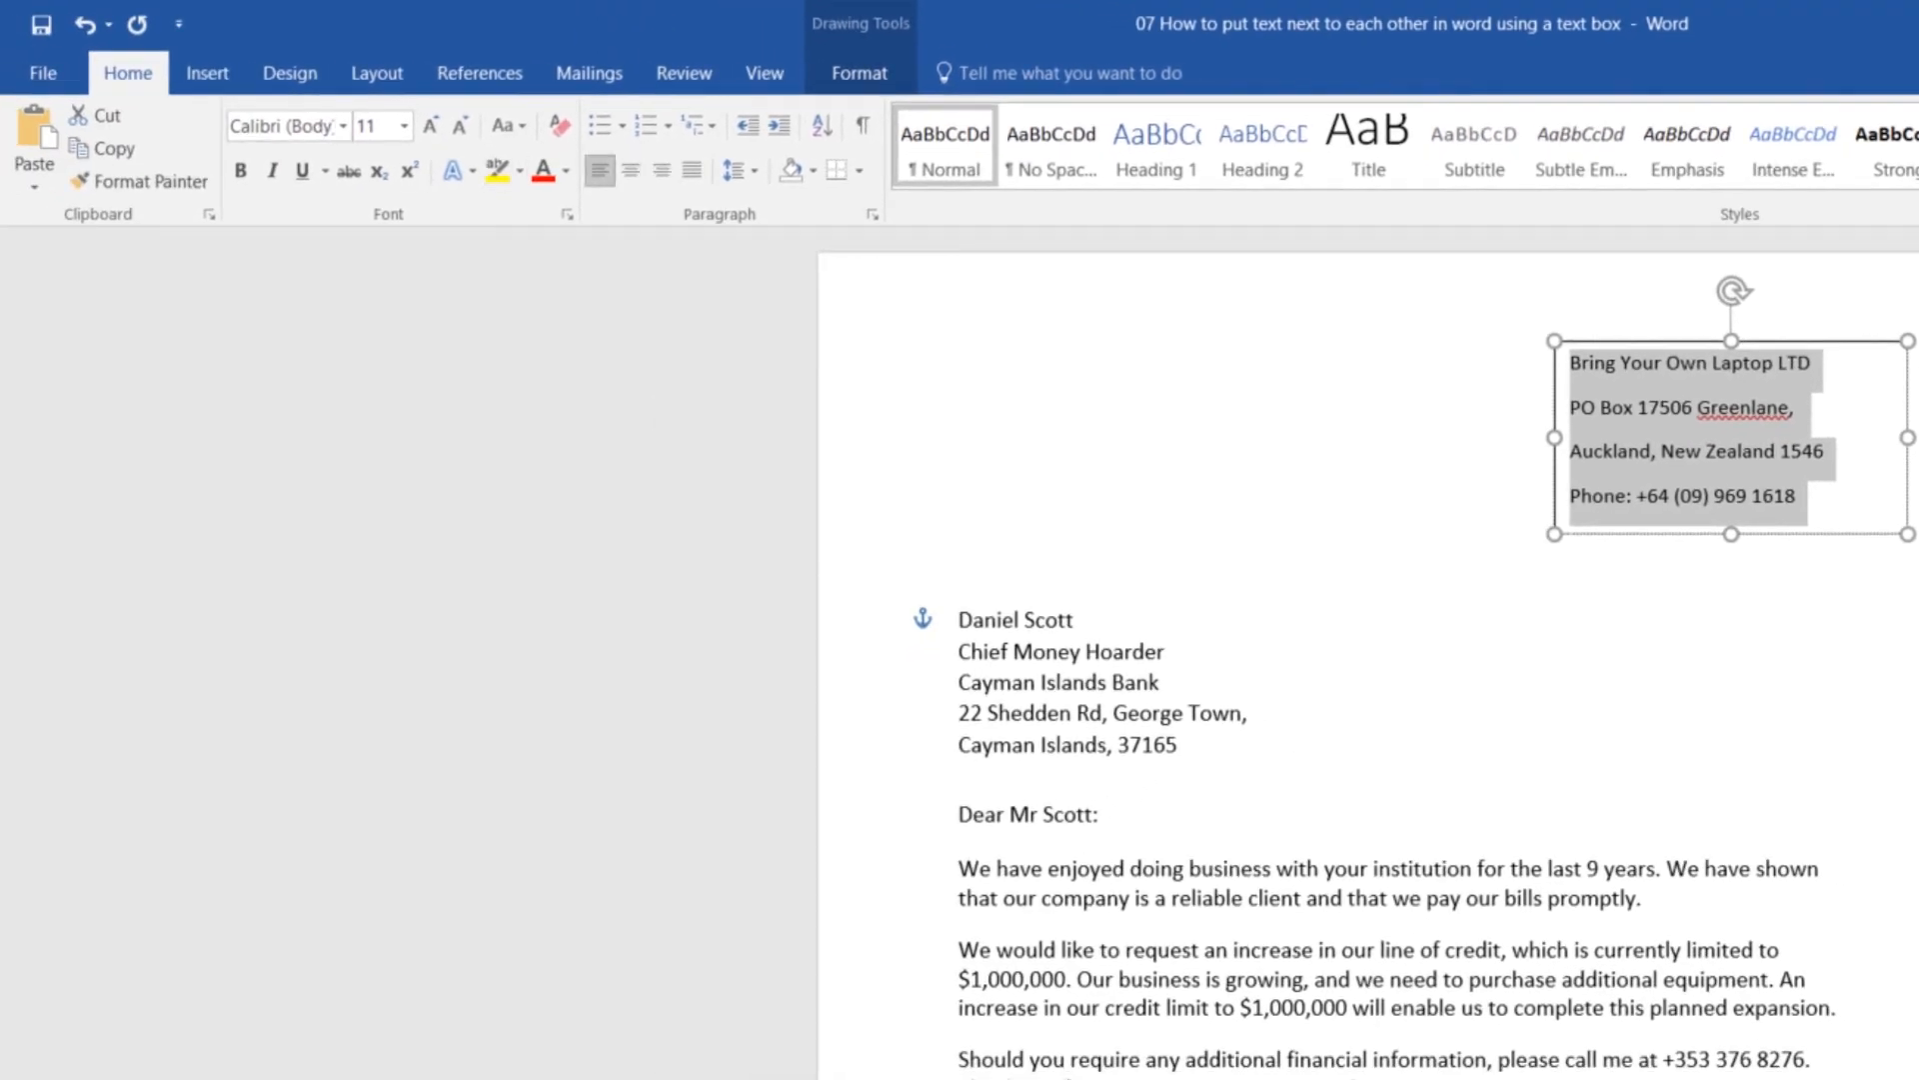
pyautogui.moveTo(661, 169)
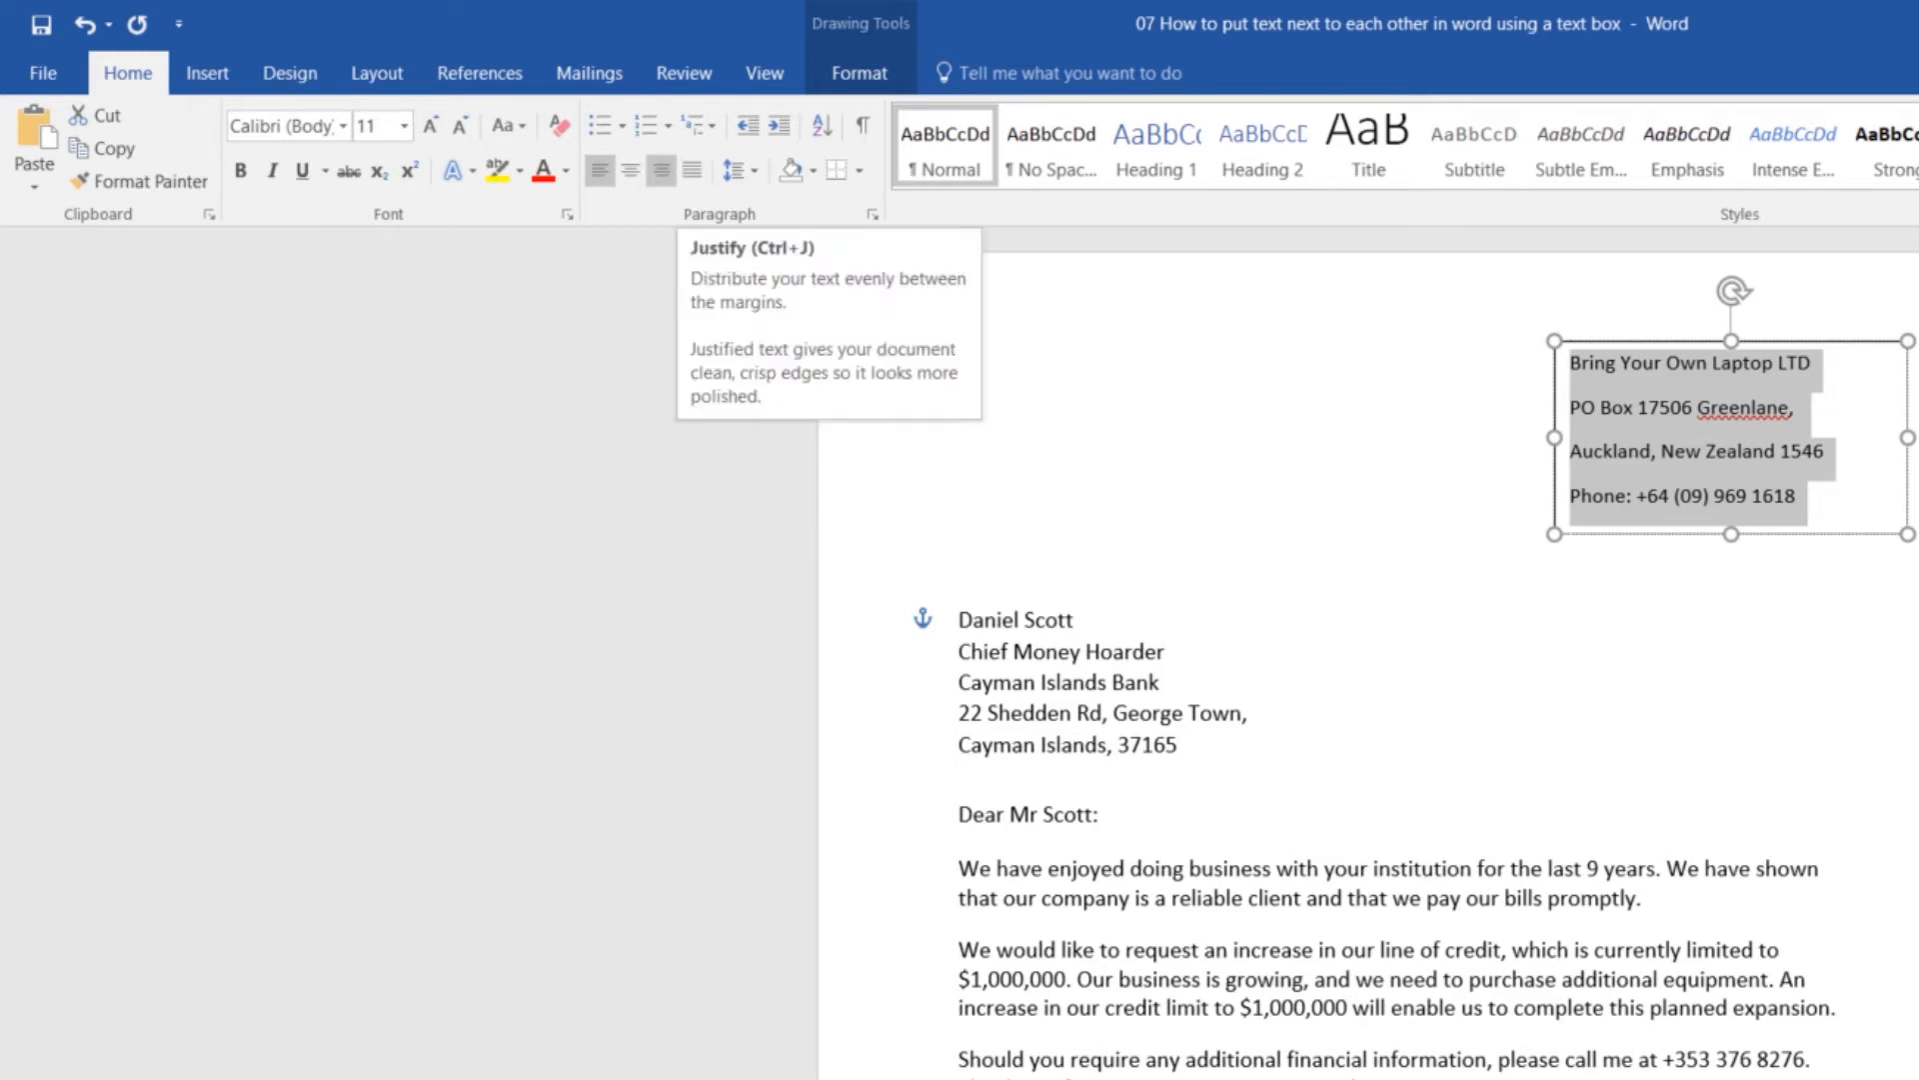
pyautogui.click(629, 170)
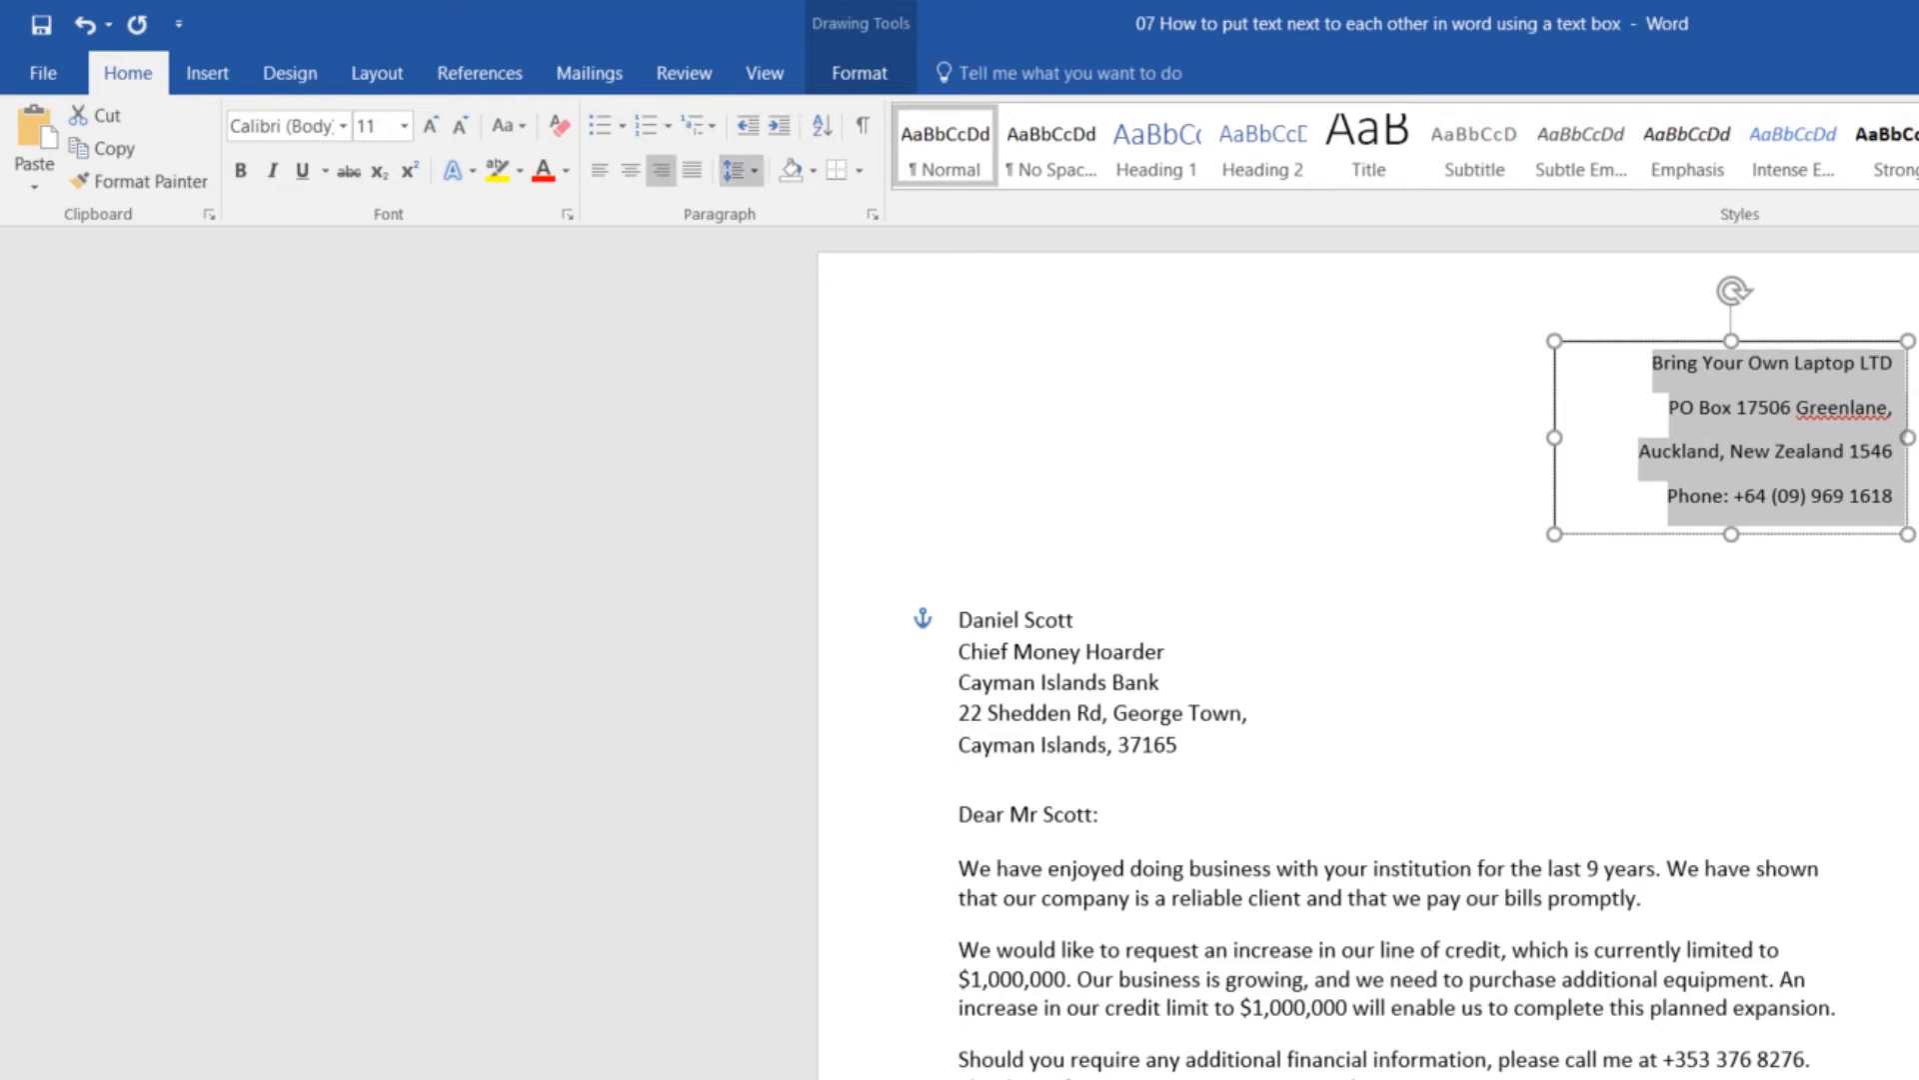
# Step: Remove the space after paragraph between the address lines using Line and Paragraph Spacing
pyautogui.click(733, 170)
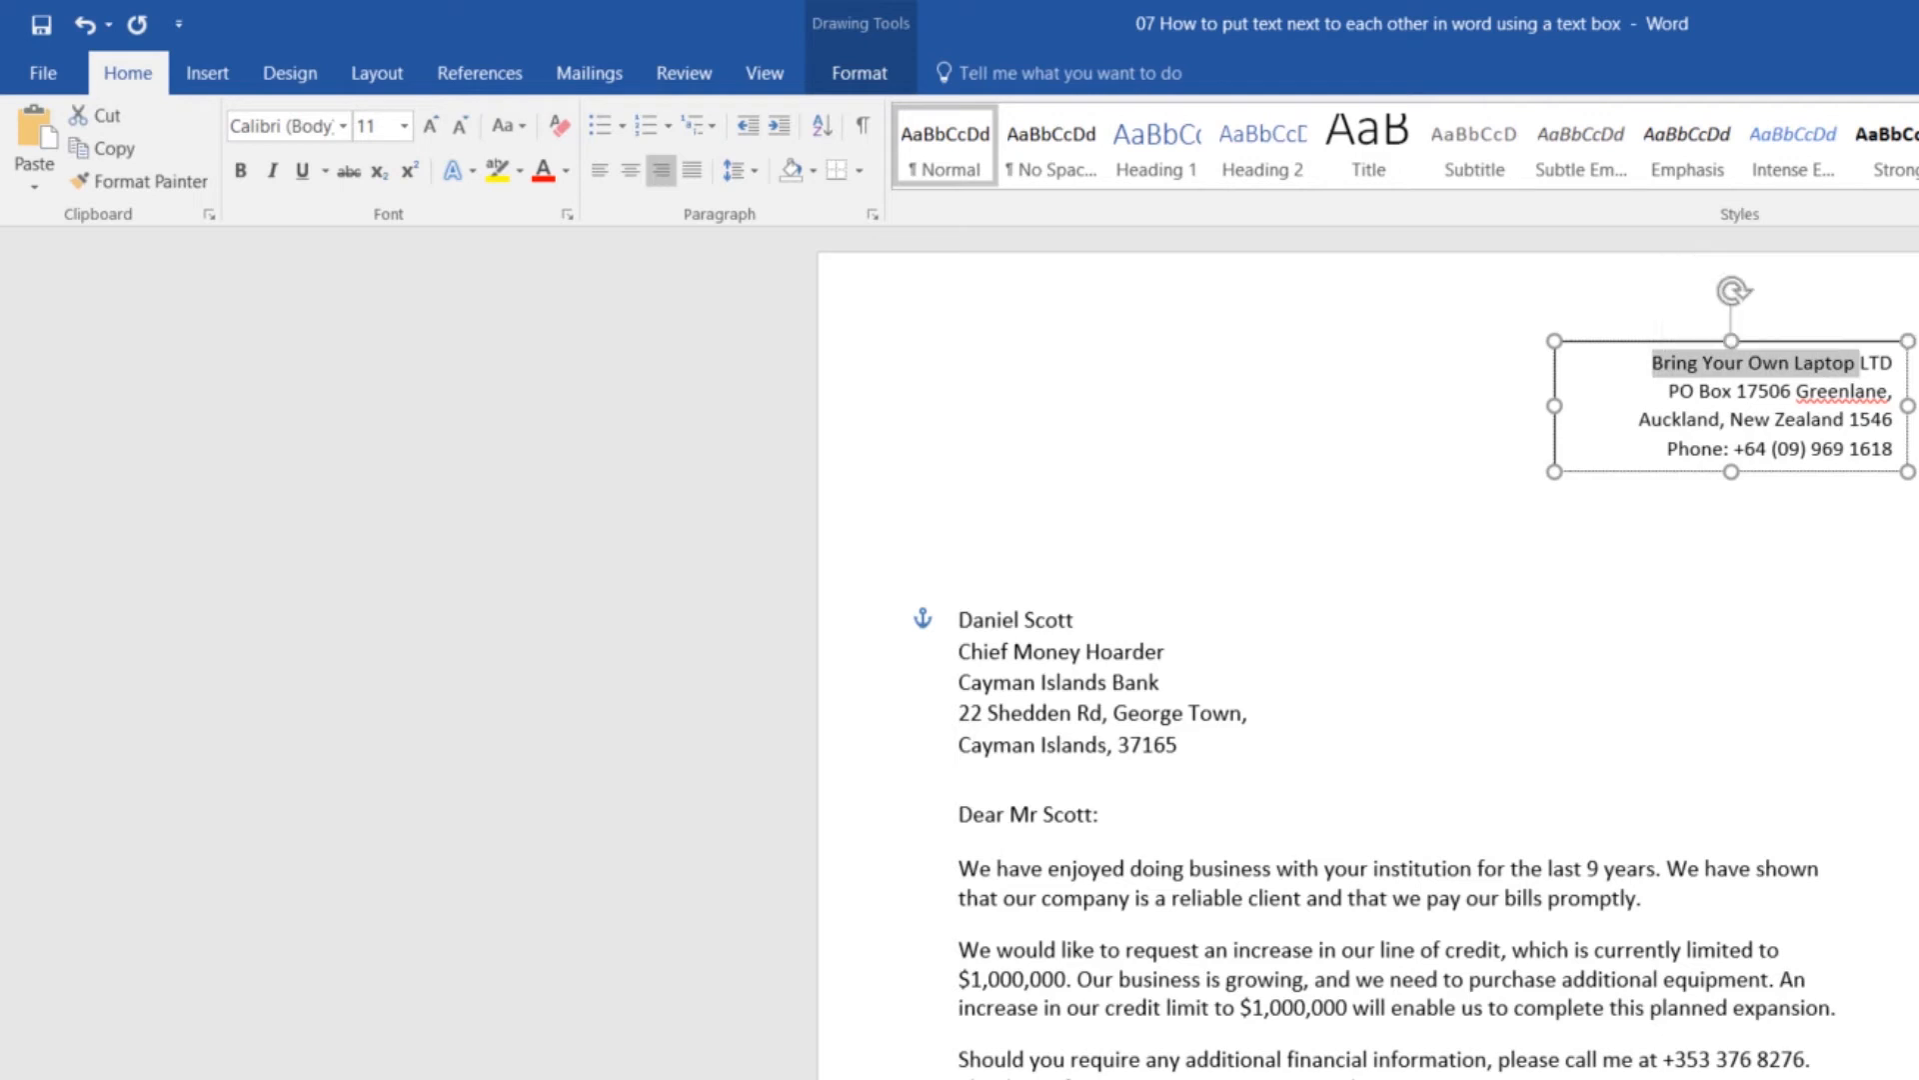
pyautogui.press('ctrl+v')
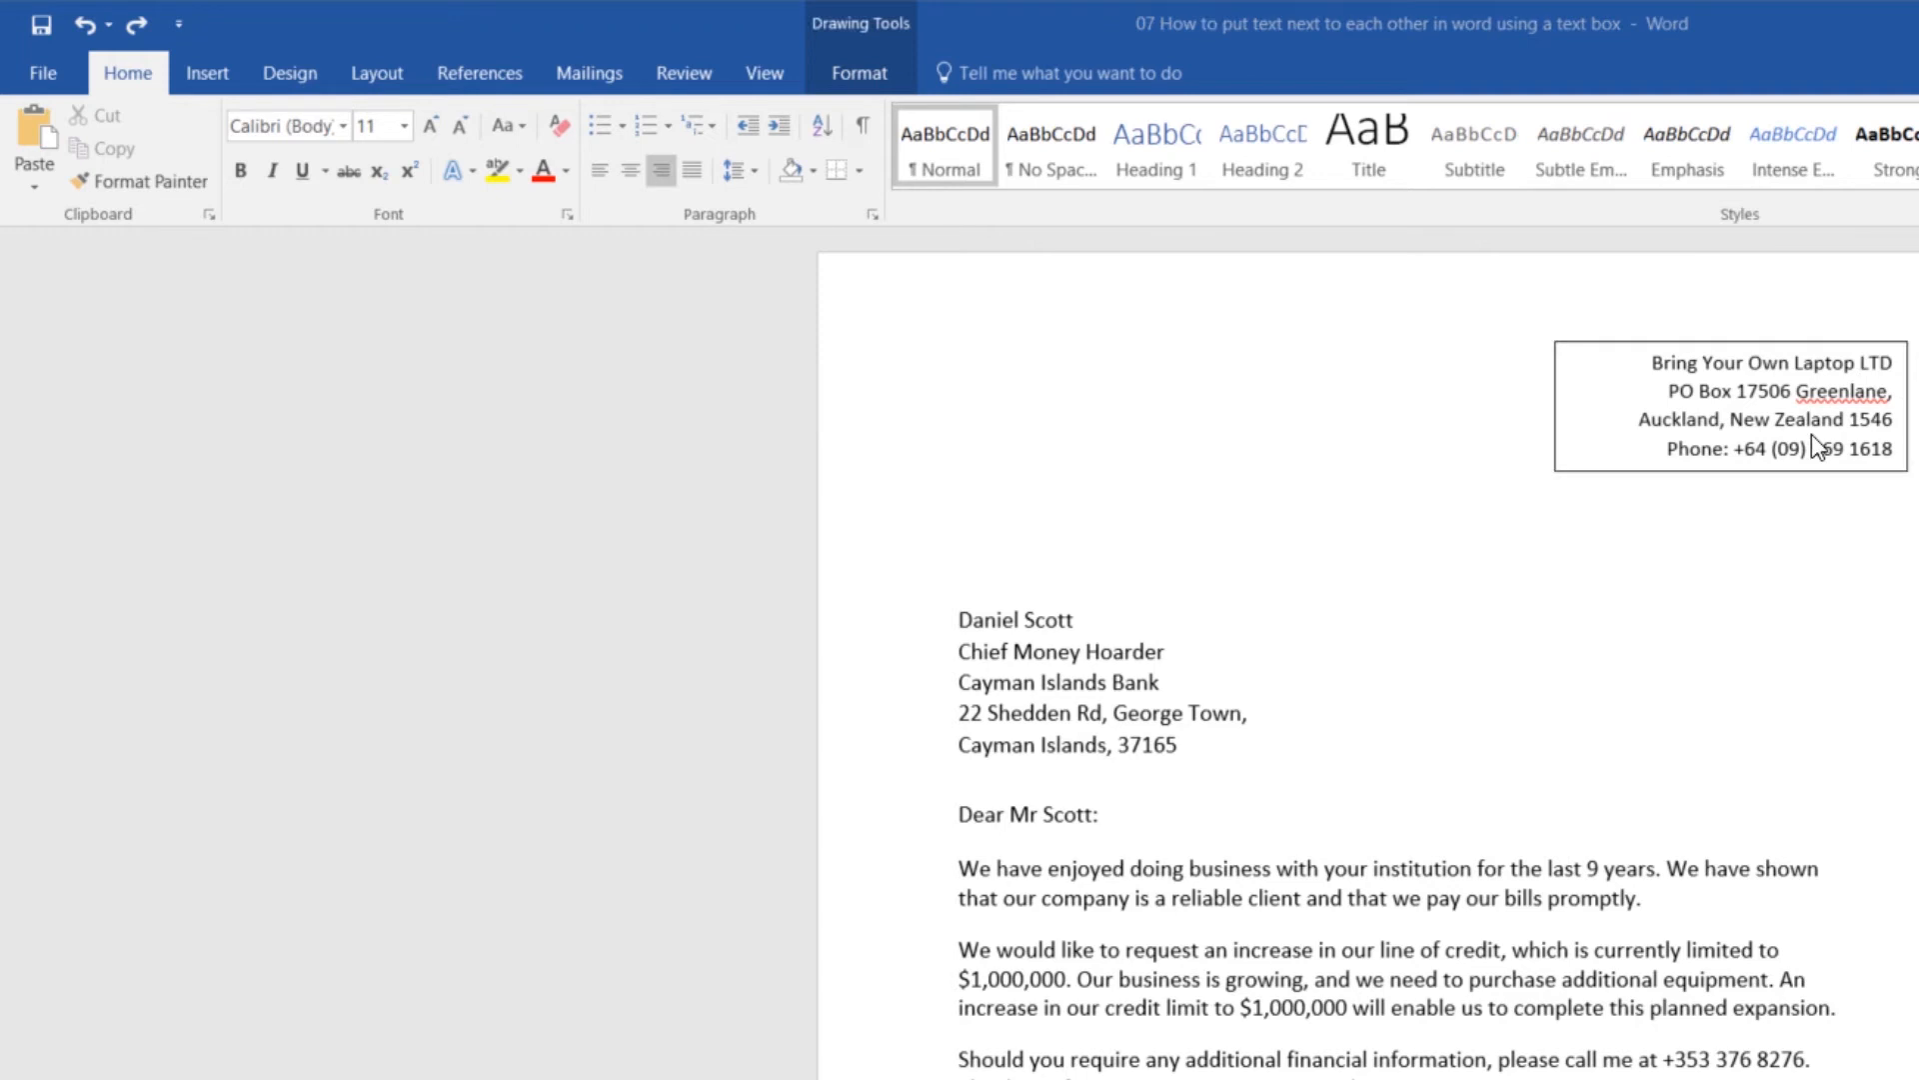
pyautogui.moveTo(1578, 360)
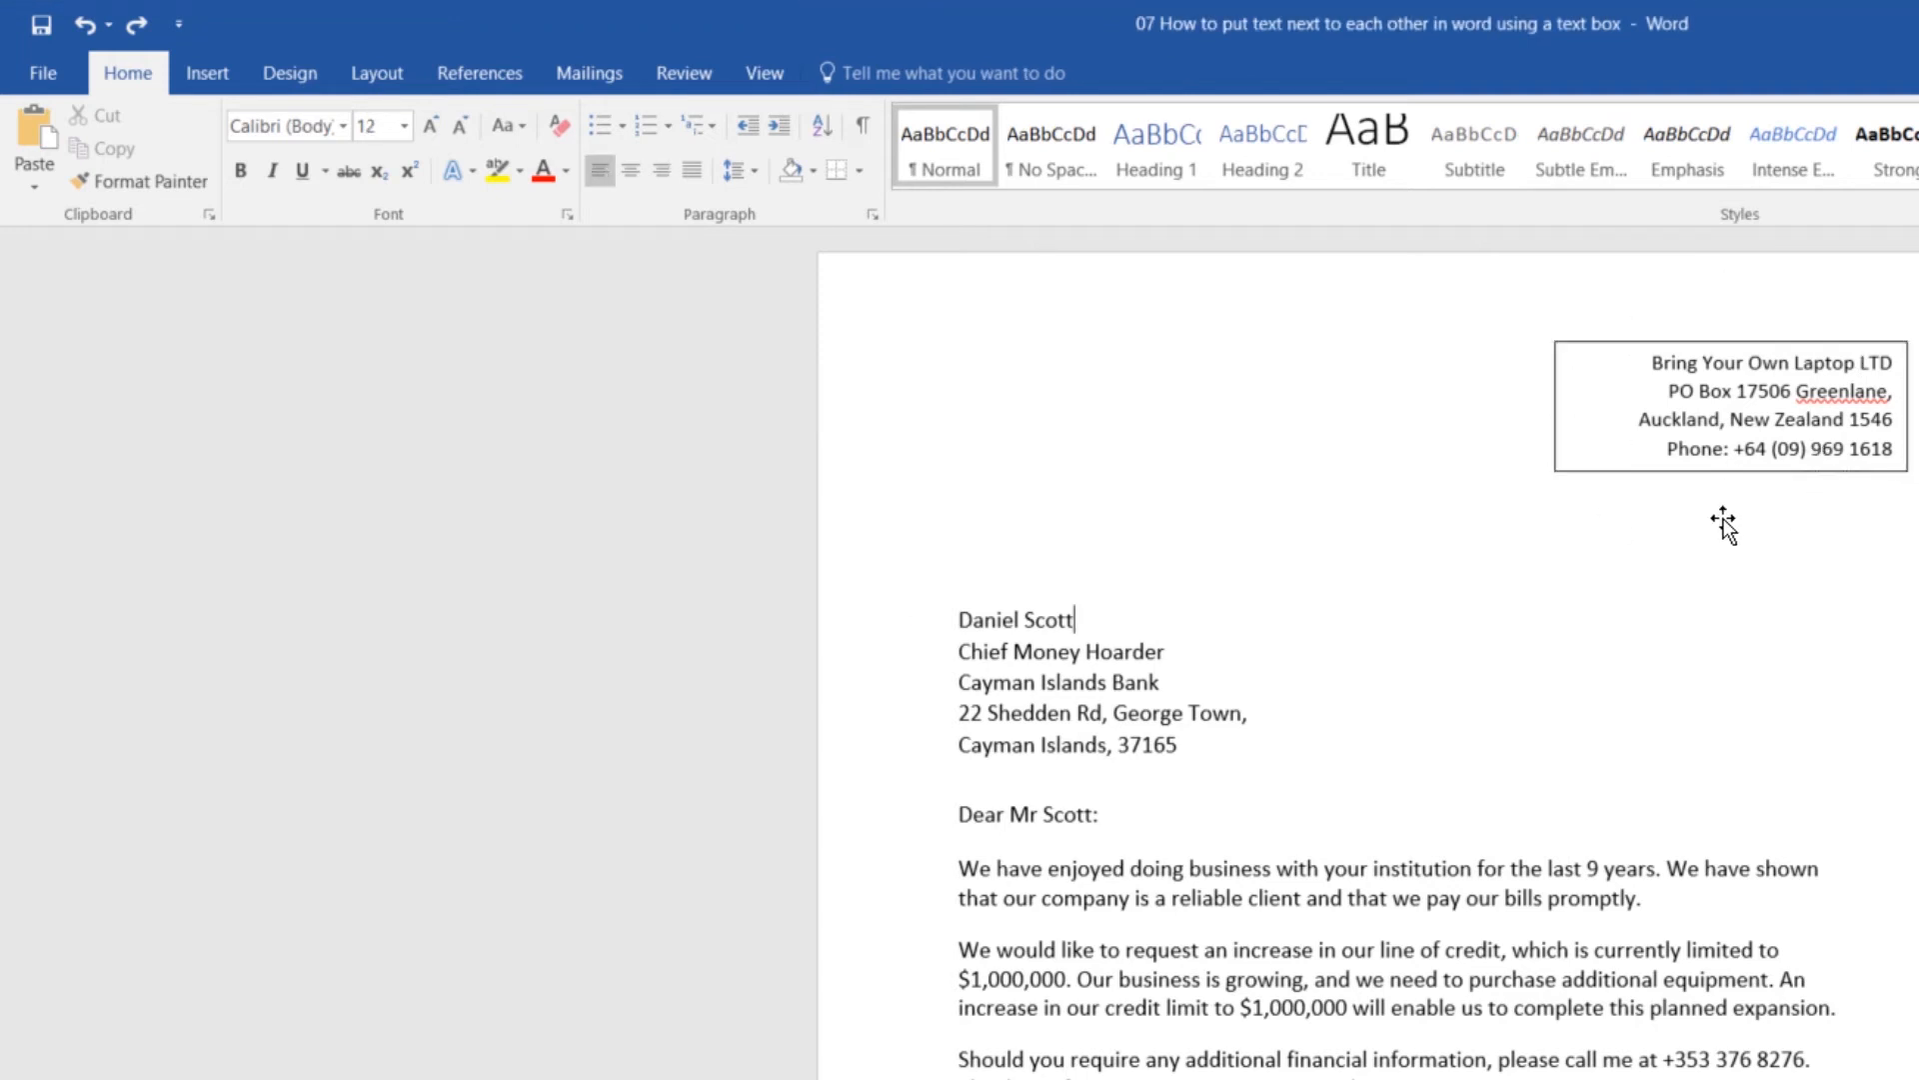
# Step: Select the company address text box and open its Drawing Tools Format options
pyautogui.click(1729, 404)
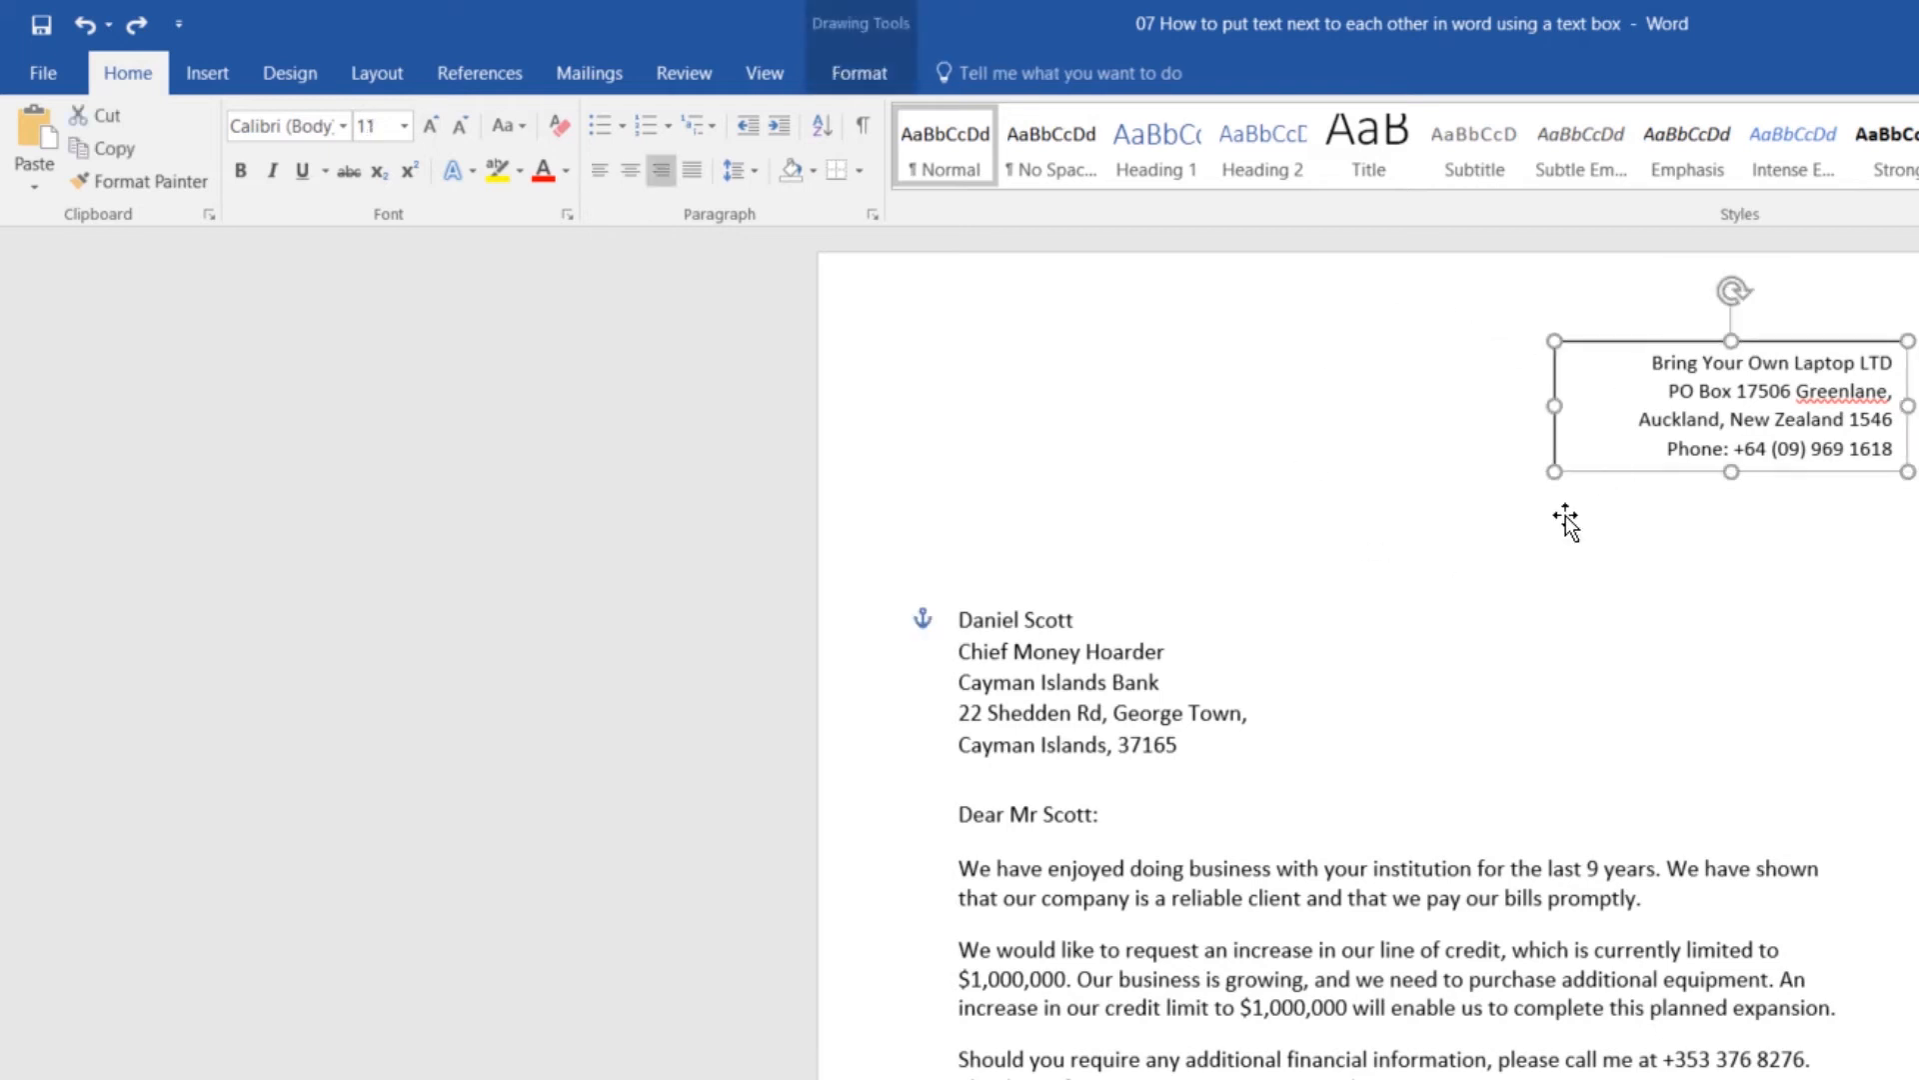
pyautogui.moveTo(1689, 394)
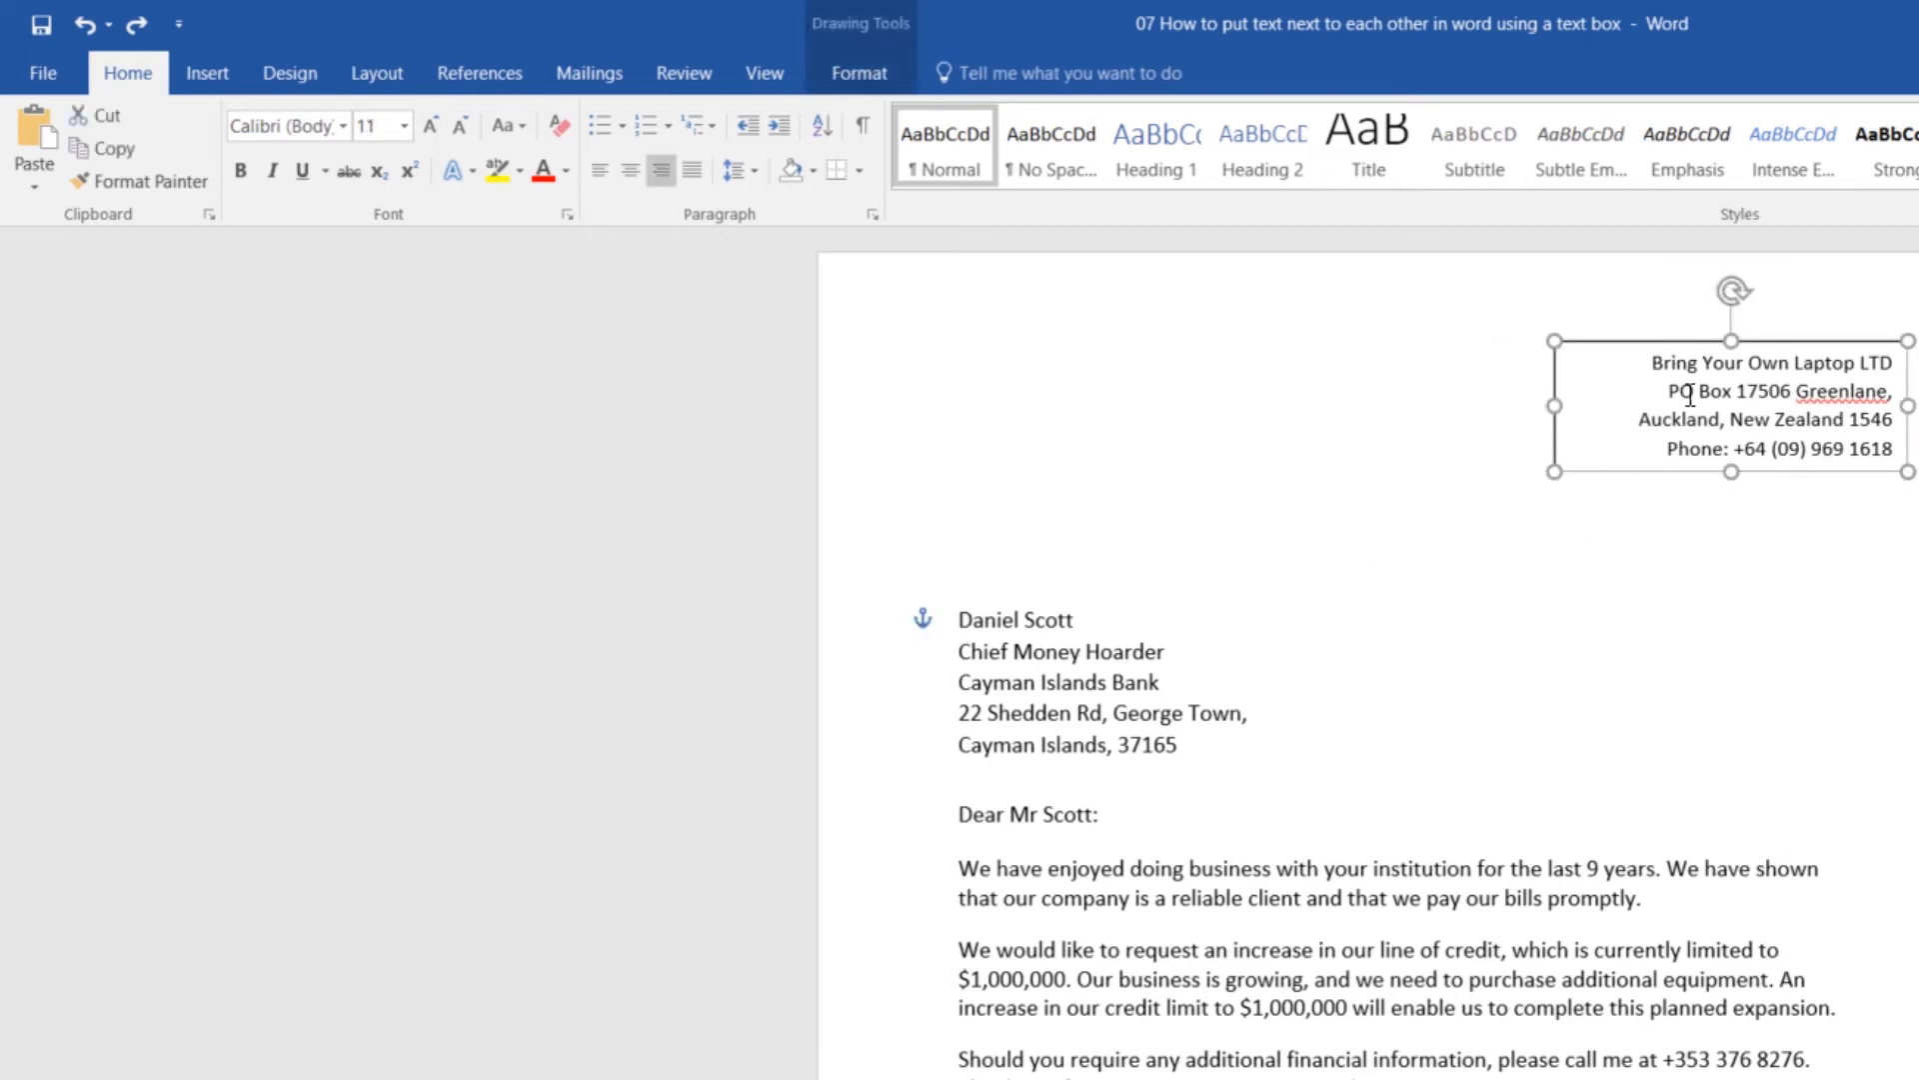
pyautogui.moveTo(989, 202)
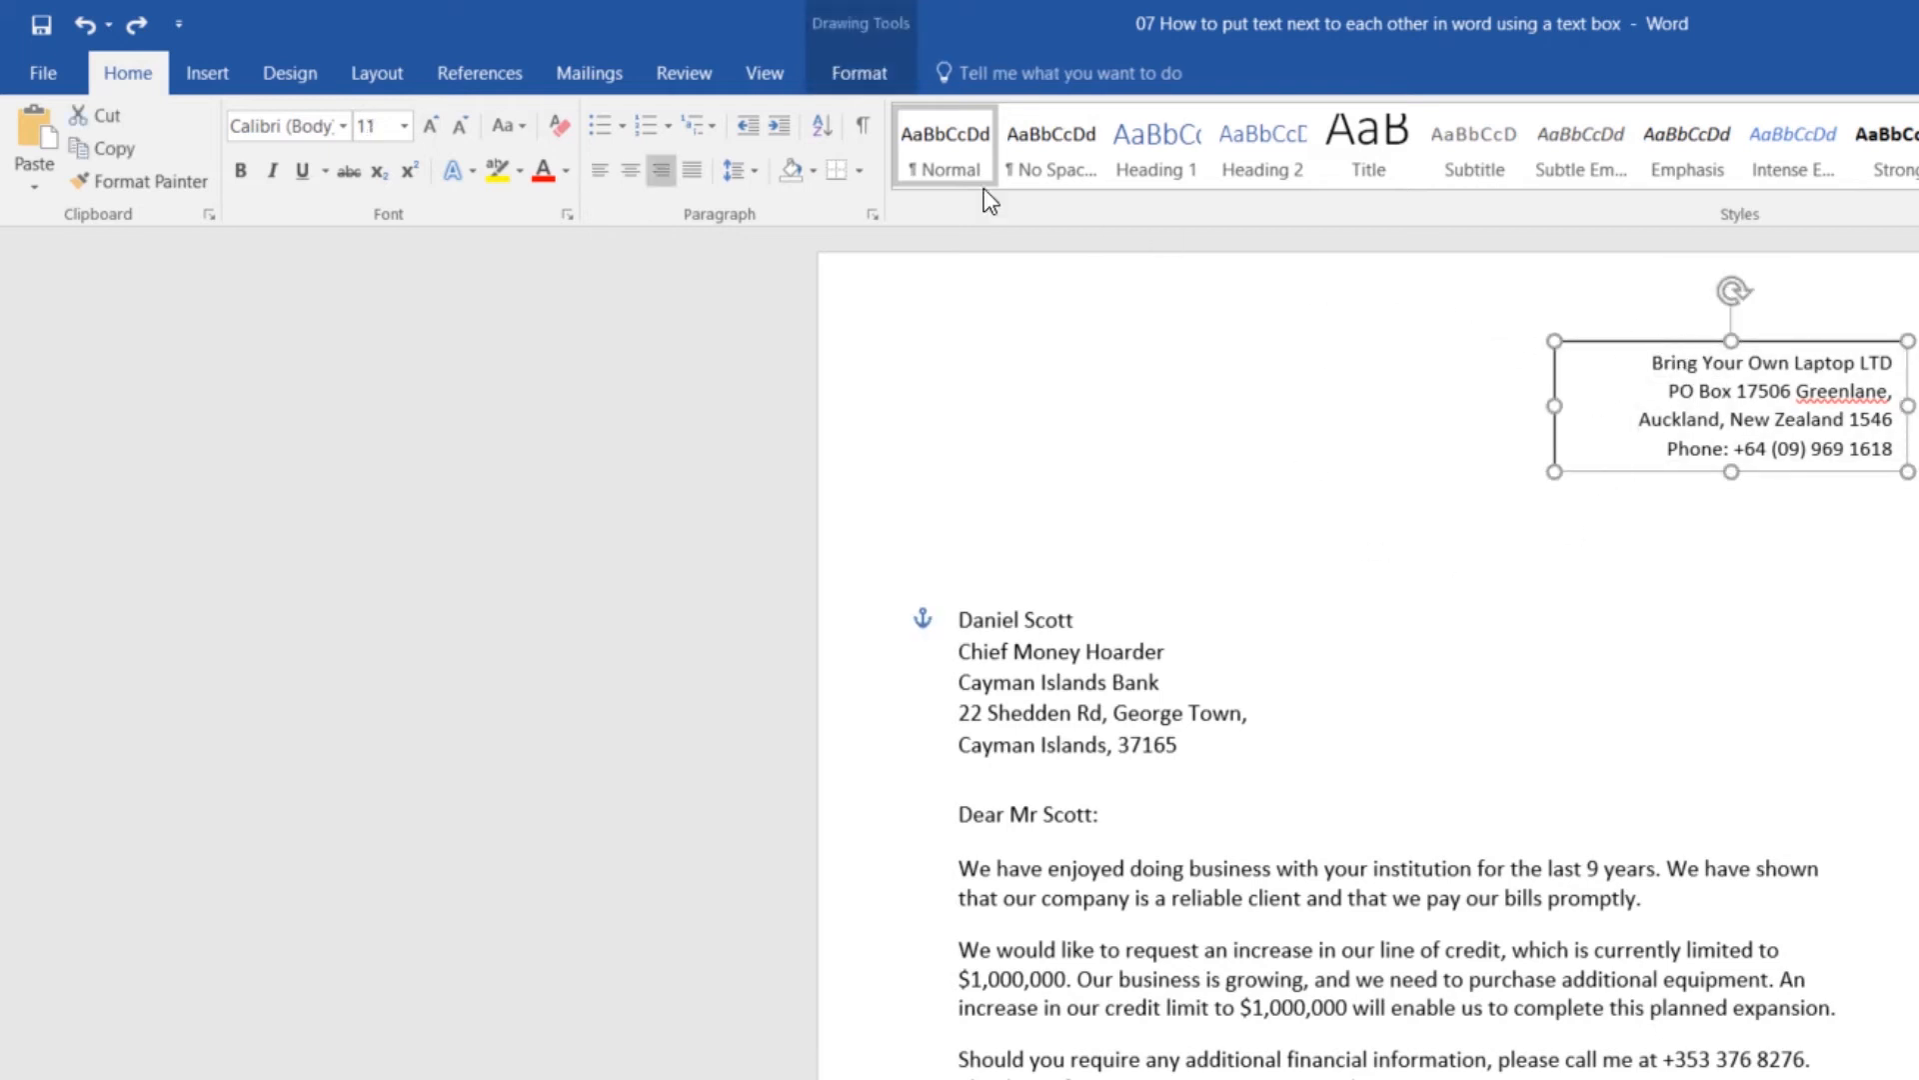
pyautogui.moveTo(1315, 481)
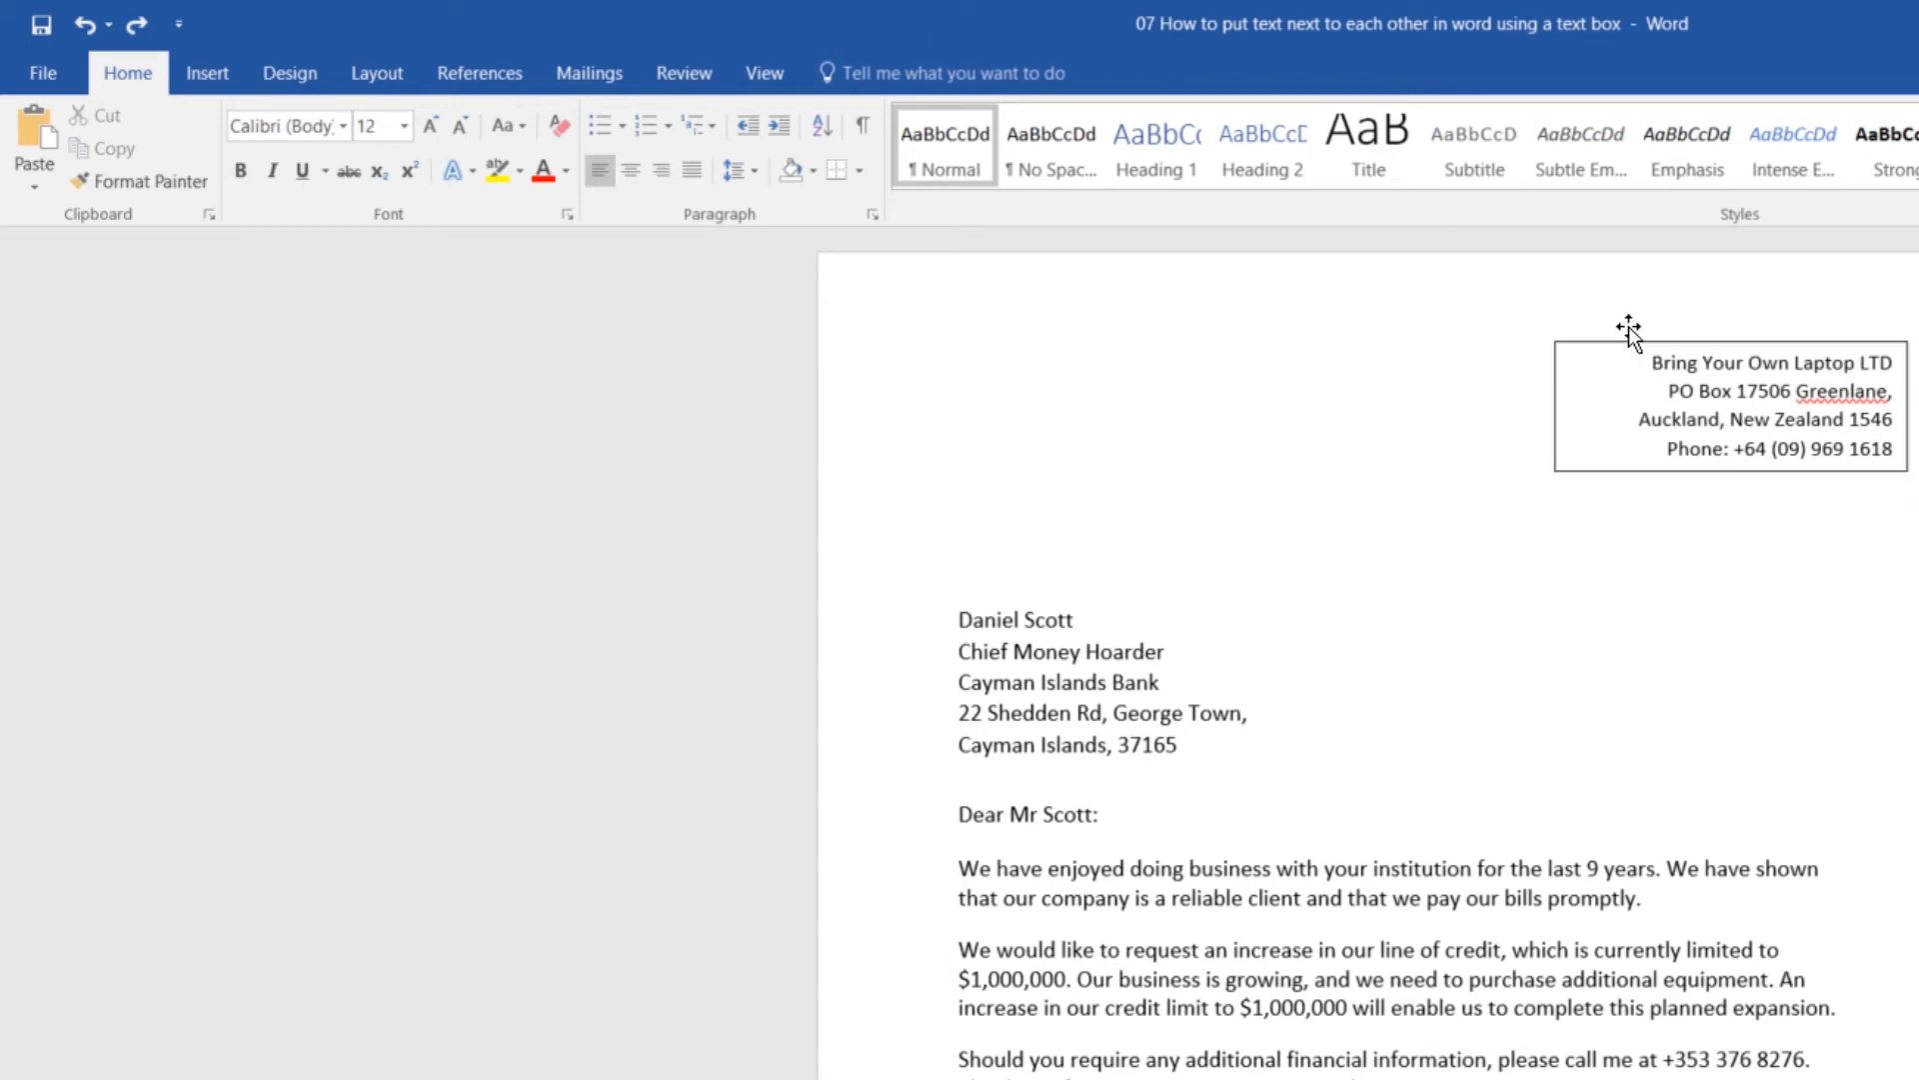
pyautogui.click(1628, 331)
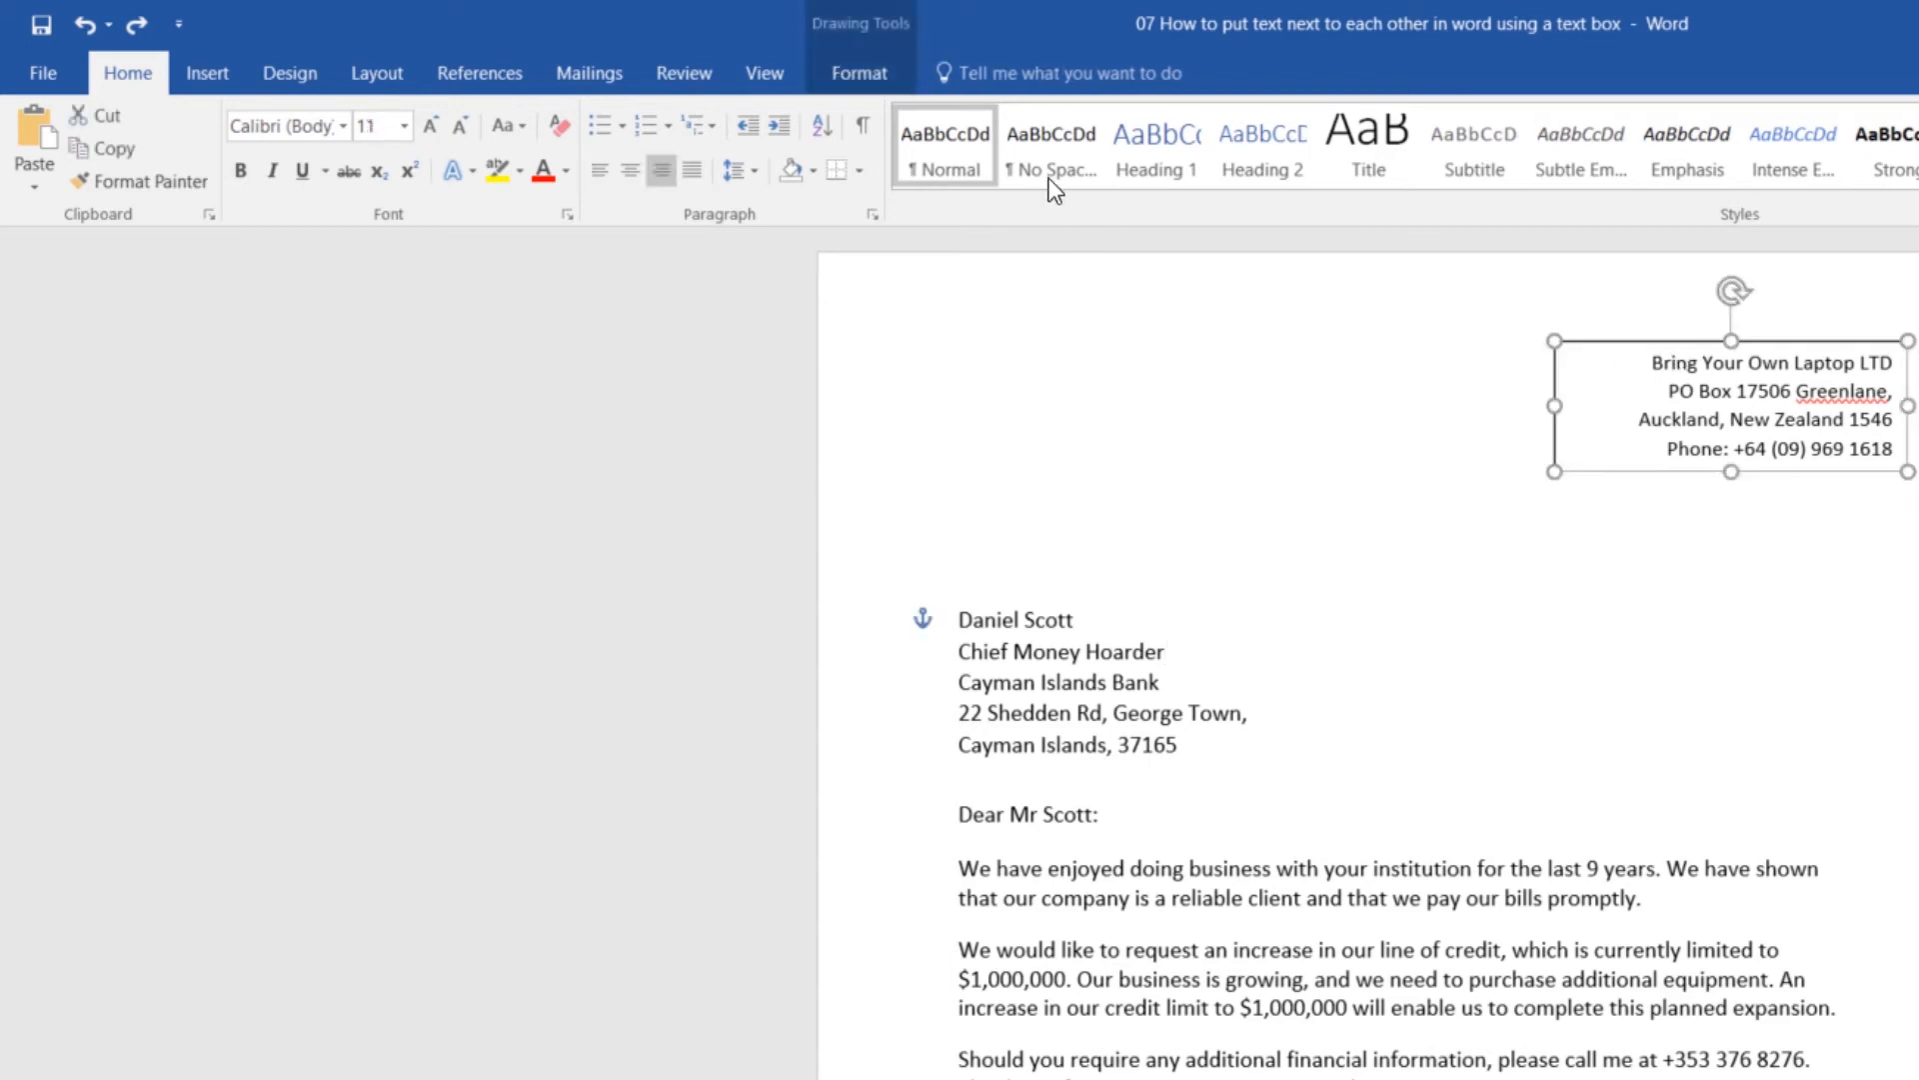
pyautogui.moveTo(1730, 331)
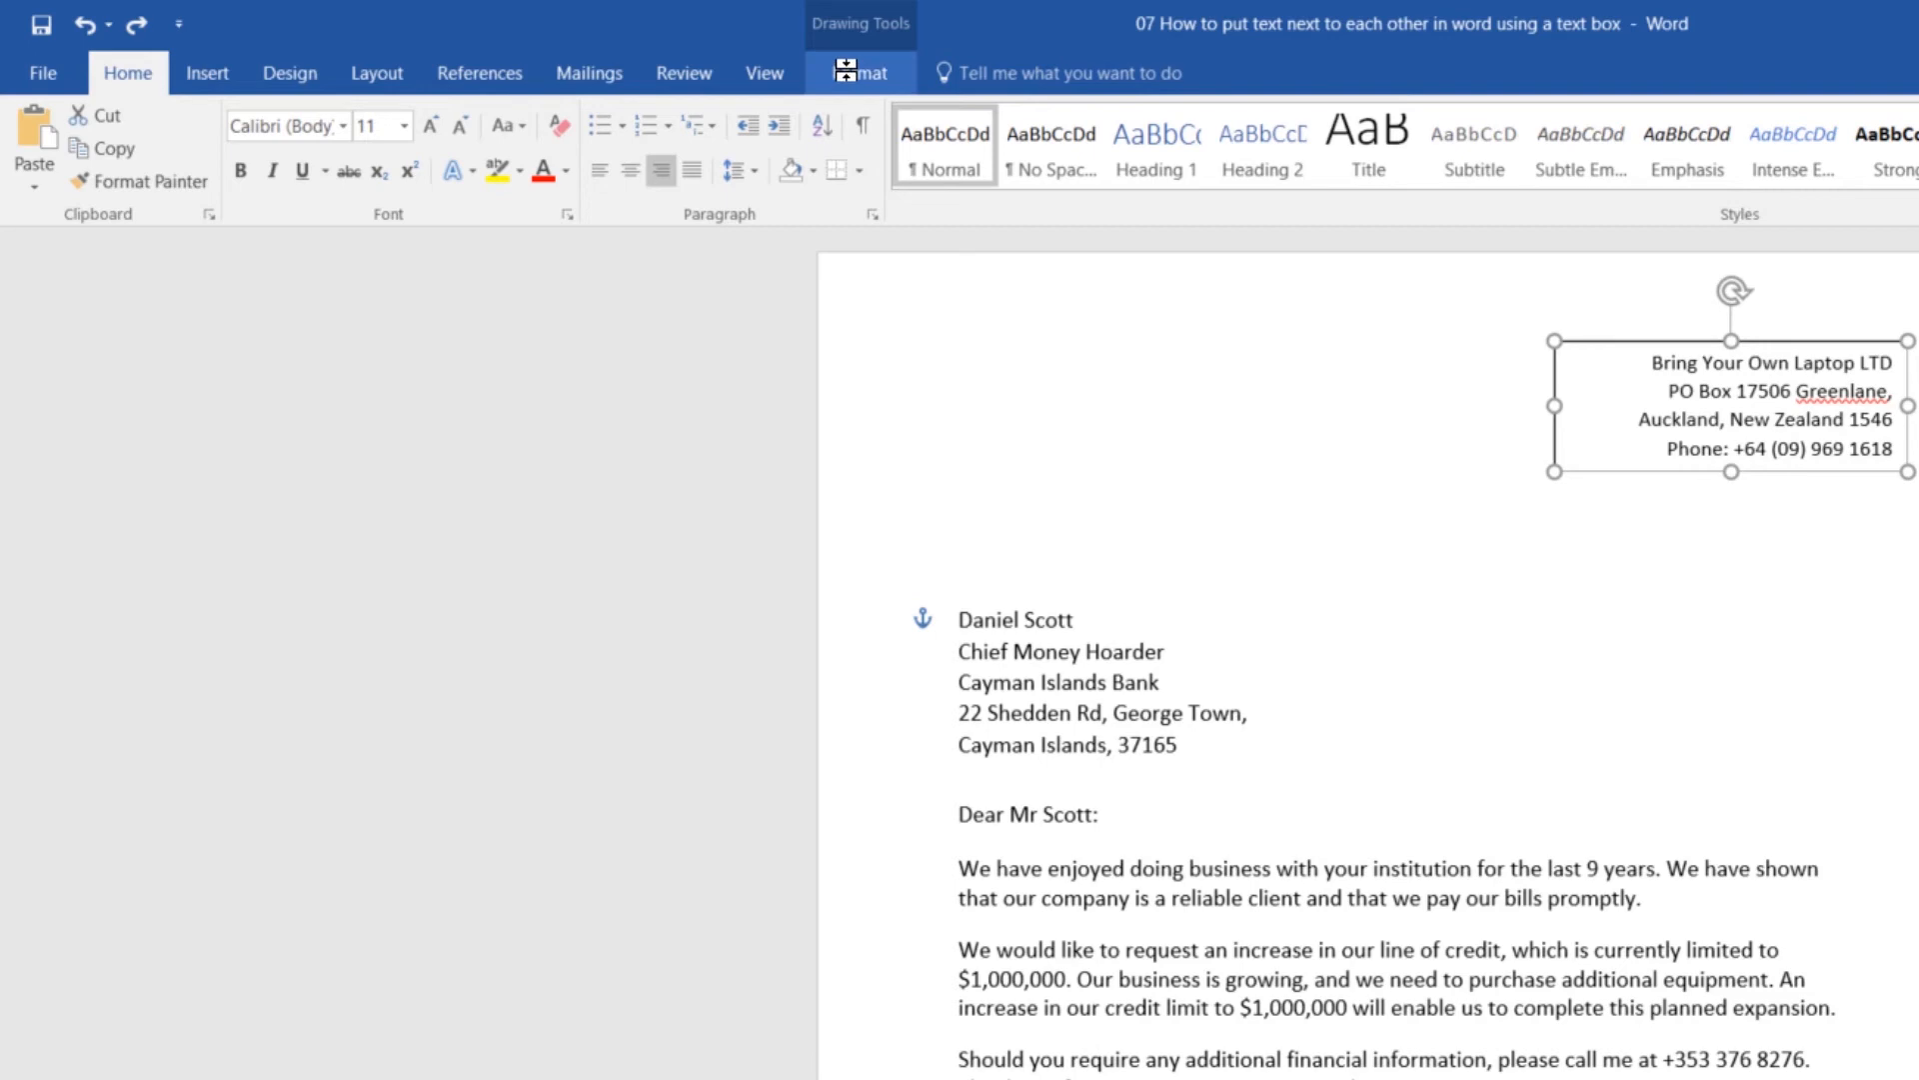
pyautogui.click(860, 72)
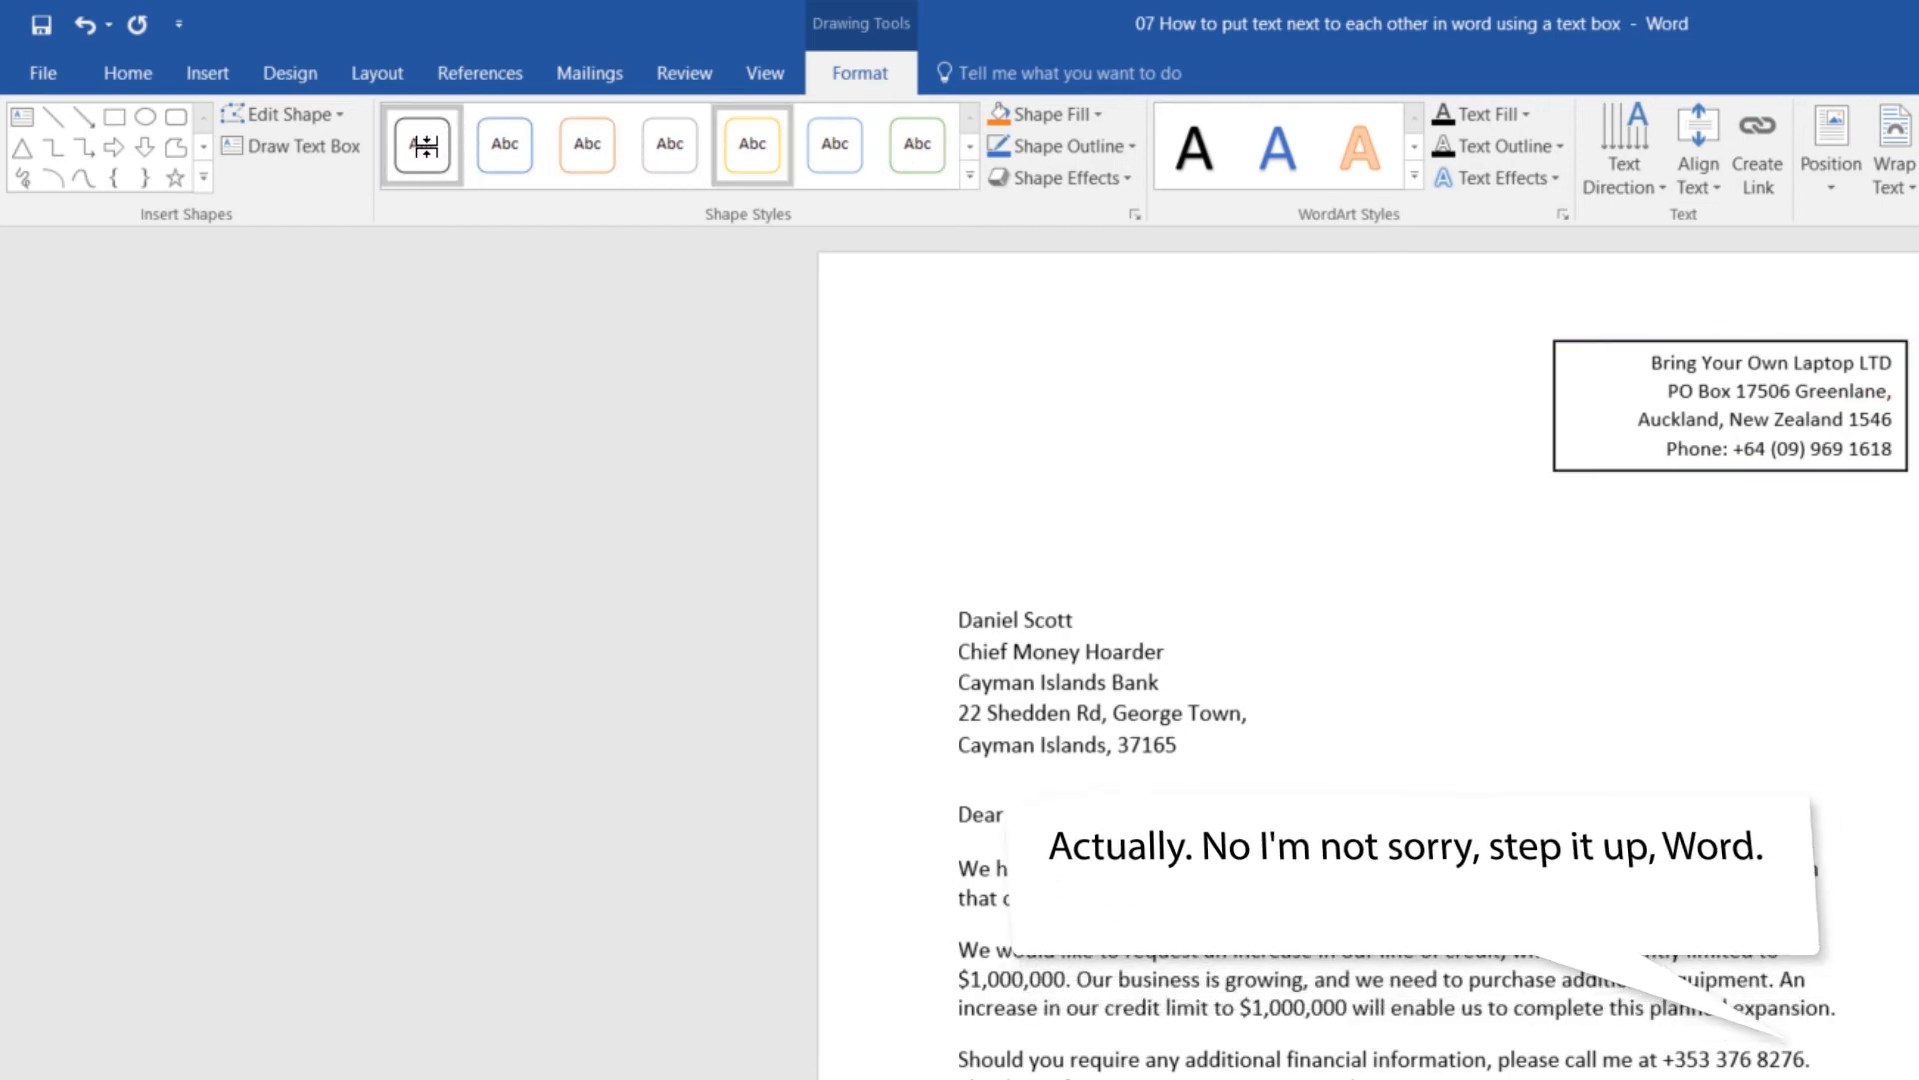
# Step: Set the address text box's Shape Fill to No Fill
pyautogui.click(1043, 113)
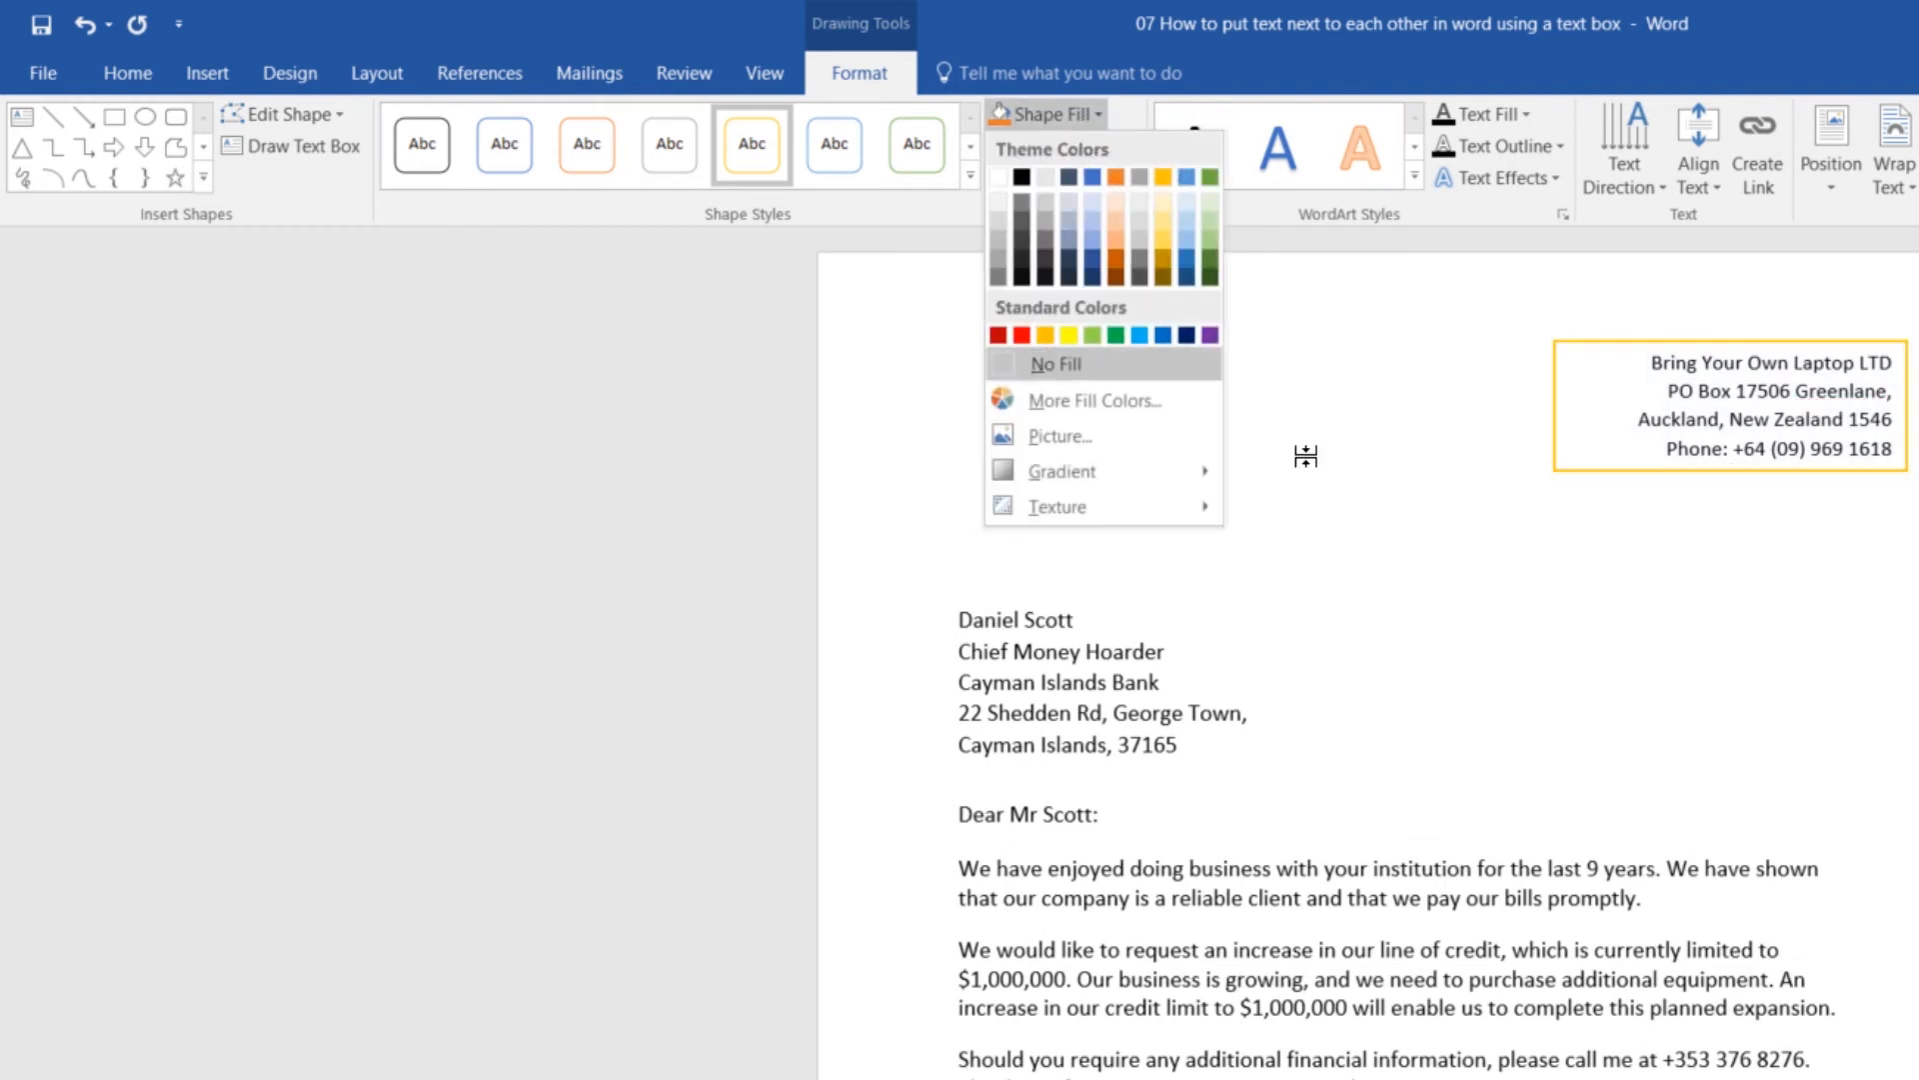
pyautogui.click(1053, 147)
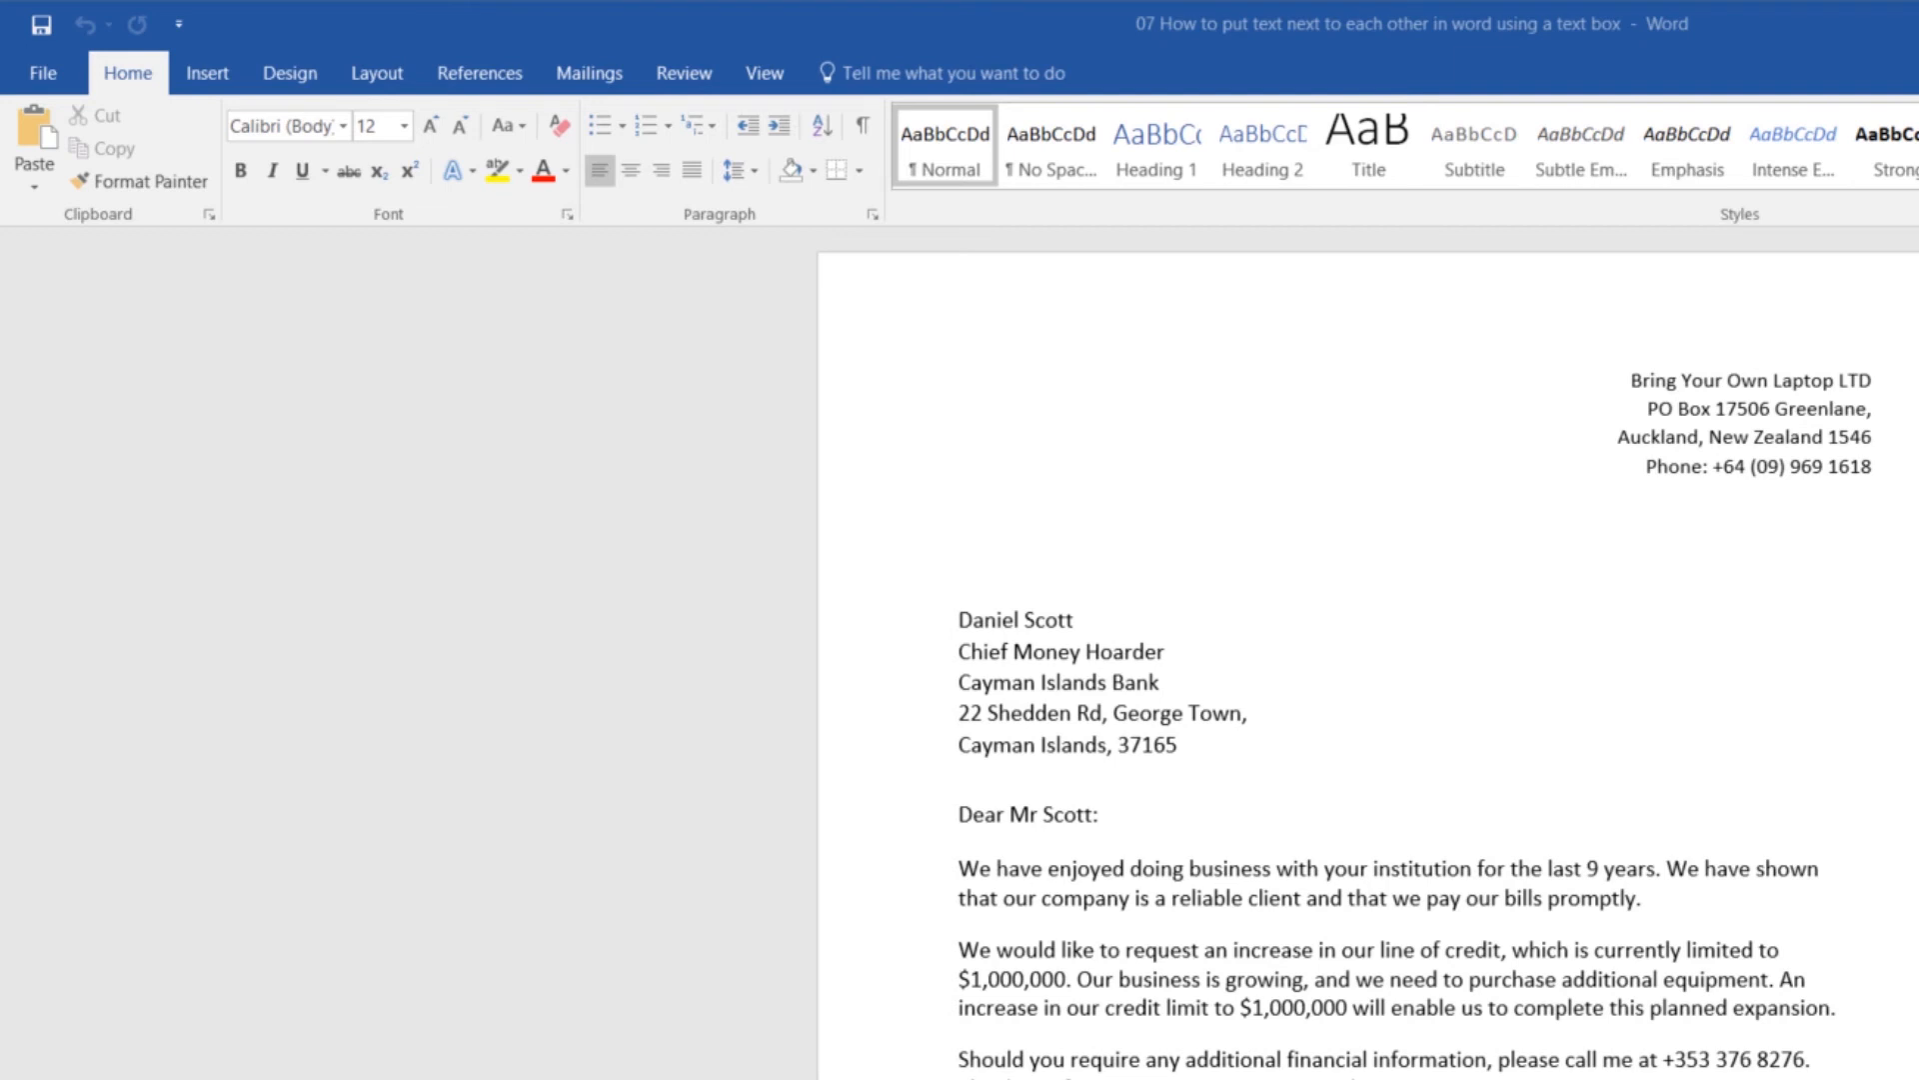
pyautogui.moveTo(1589, 514)
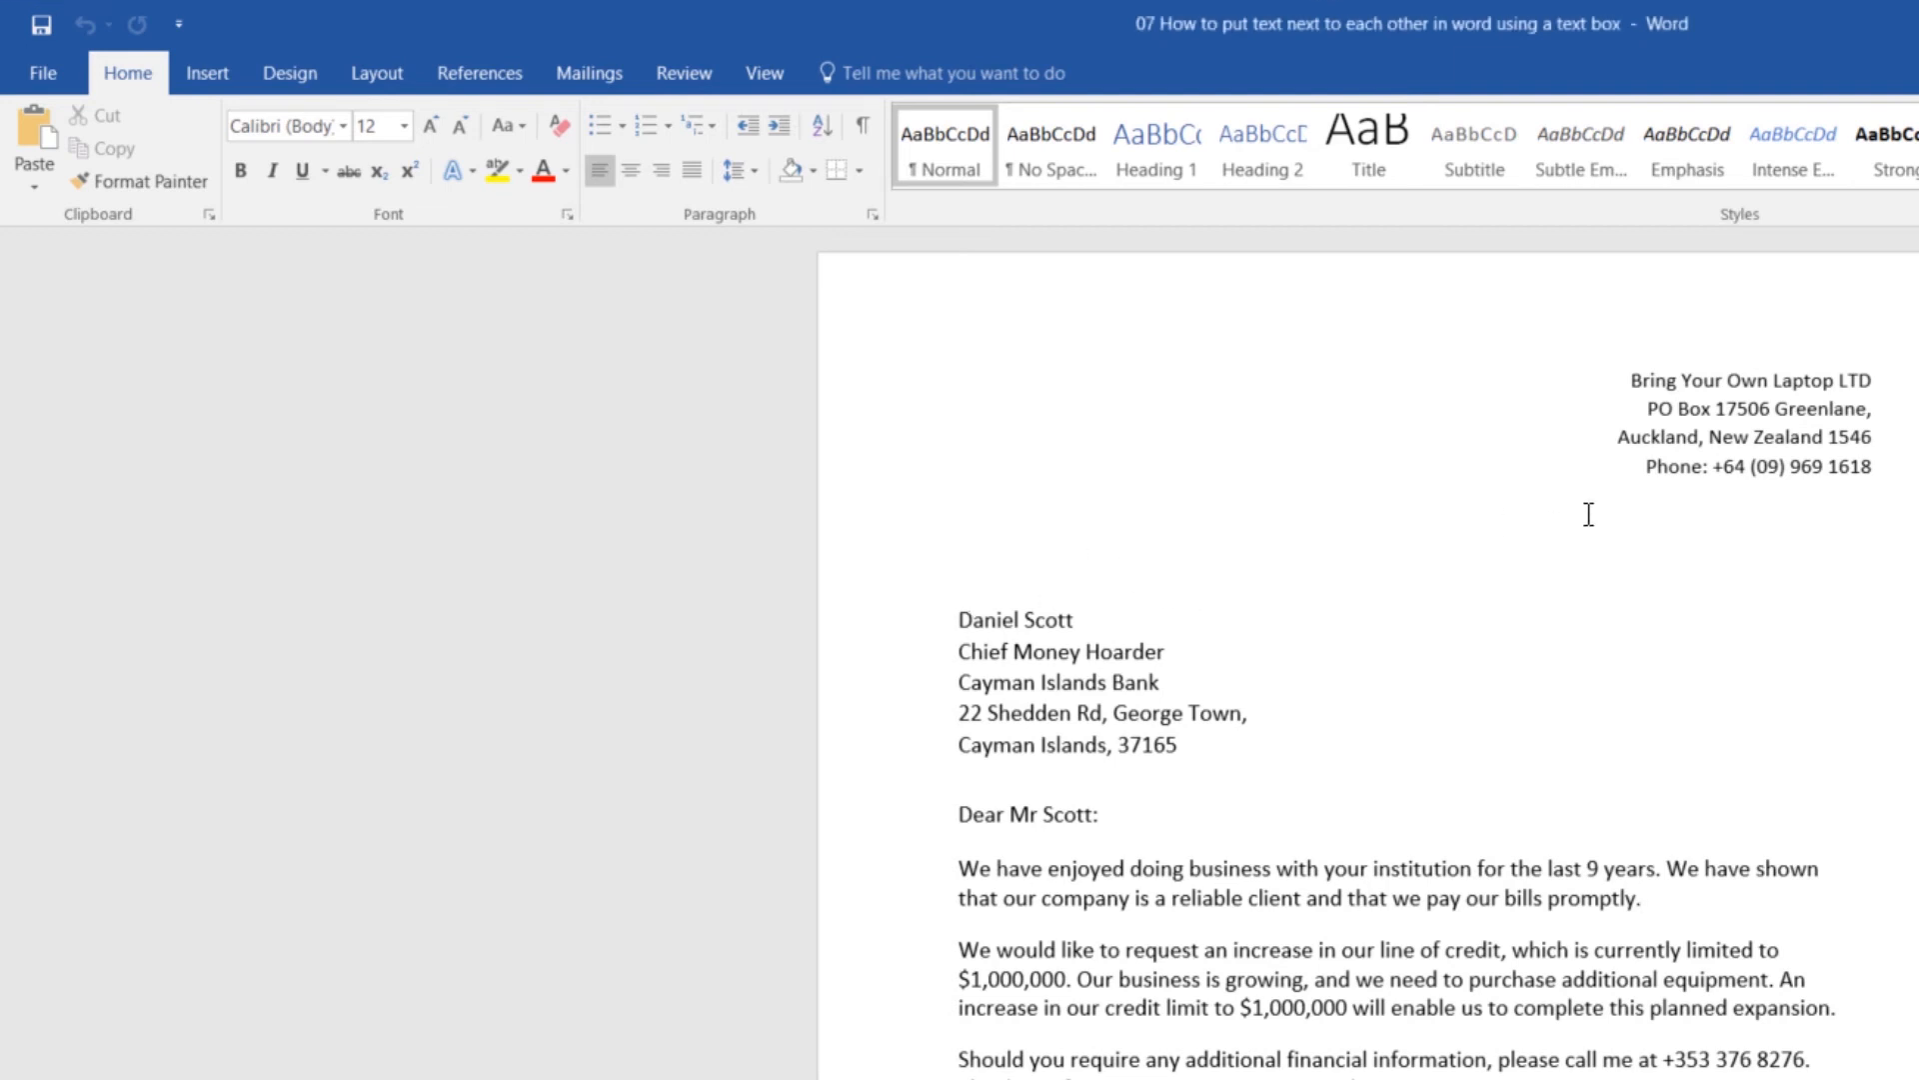
pyautogui.click(1738, 416)
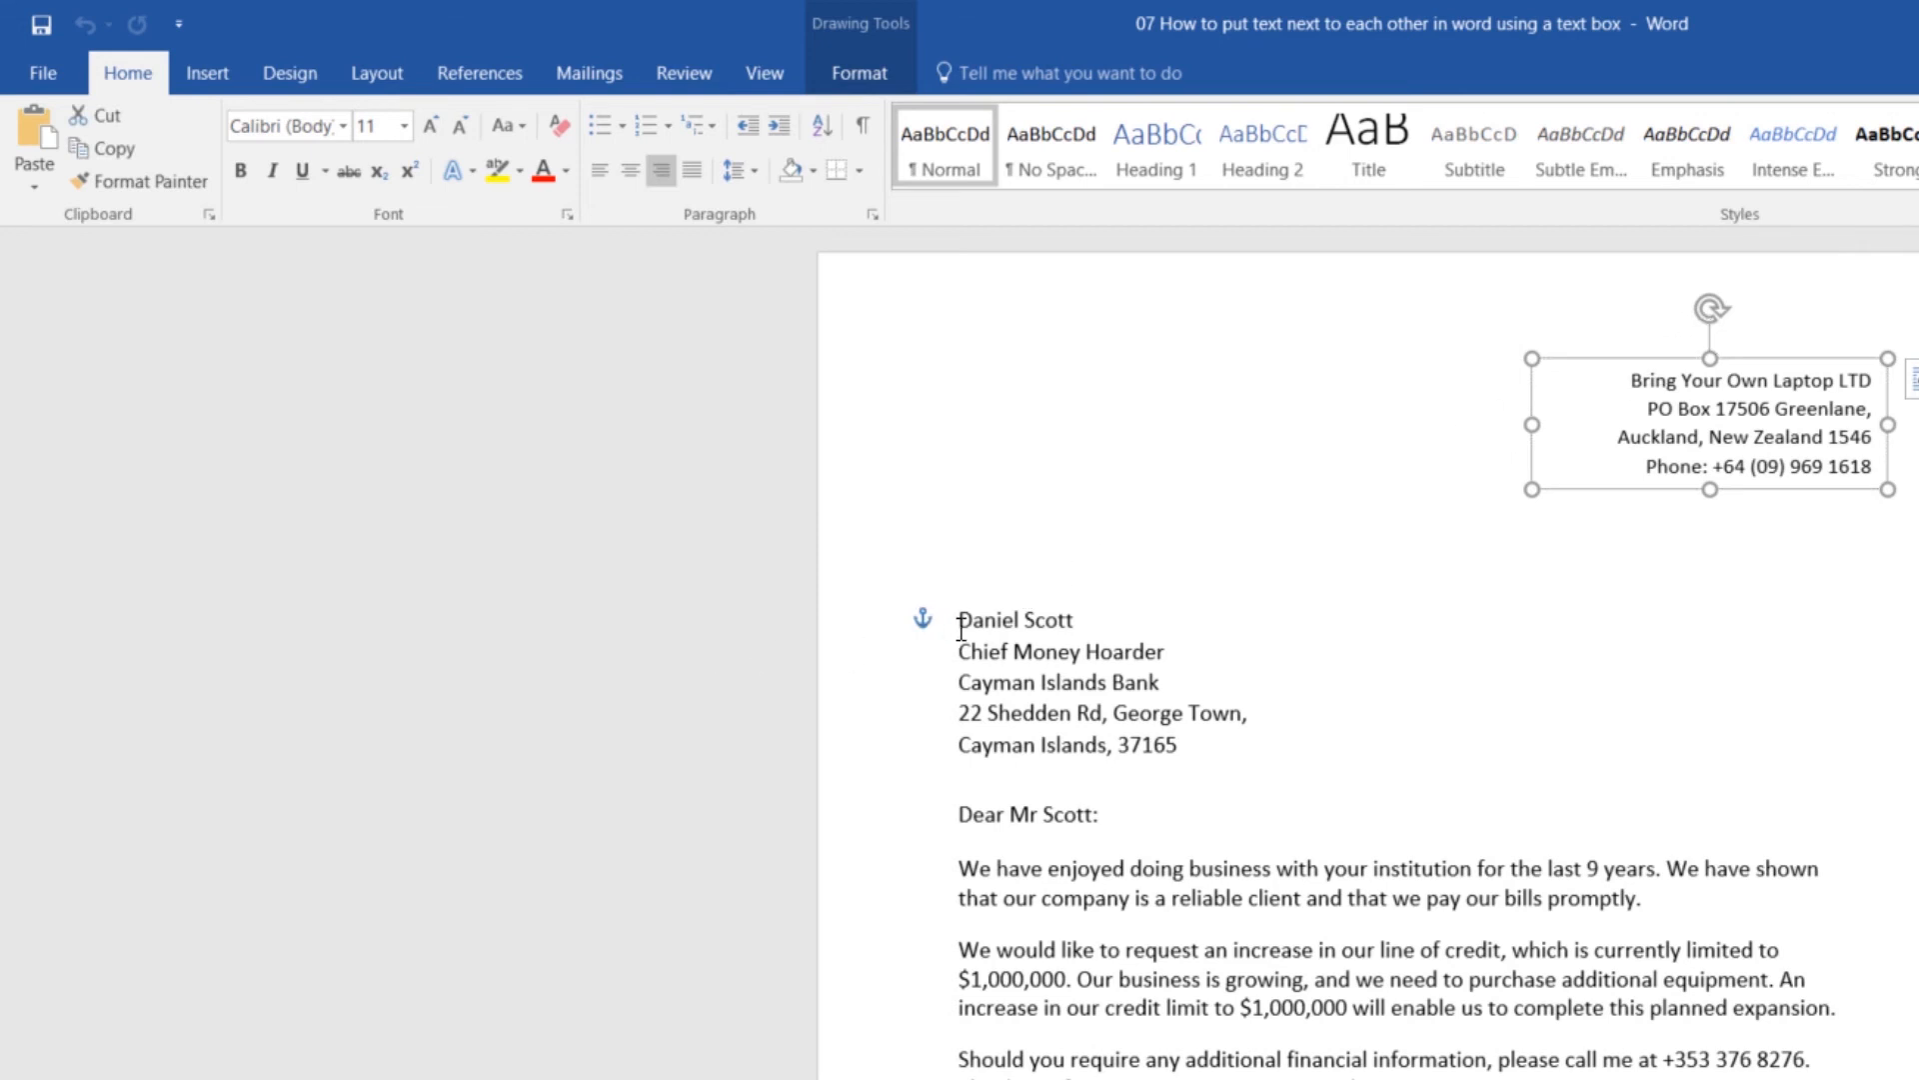
pyautogui.moveTo(902, 633)
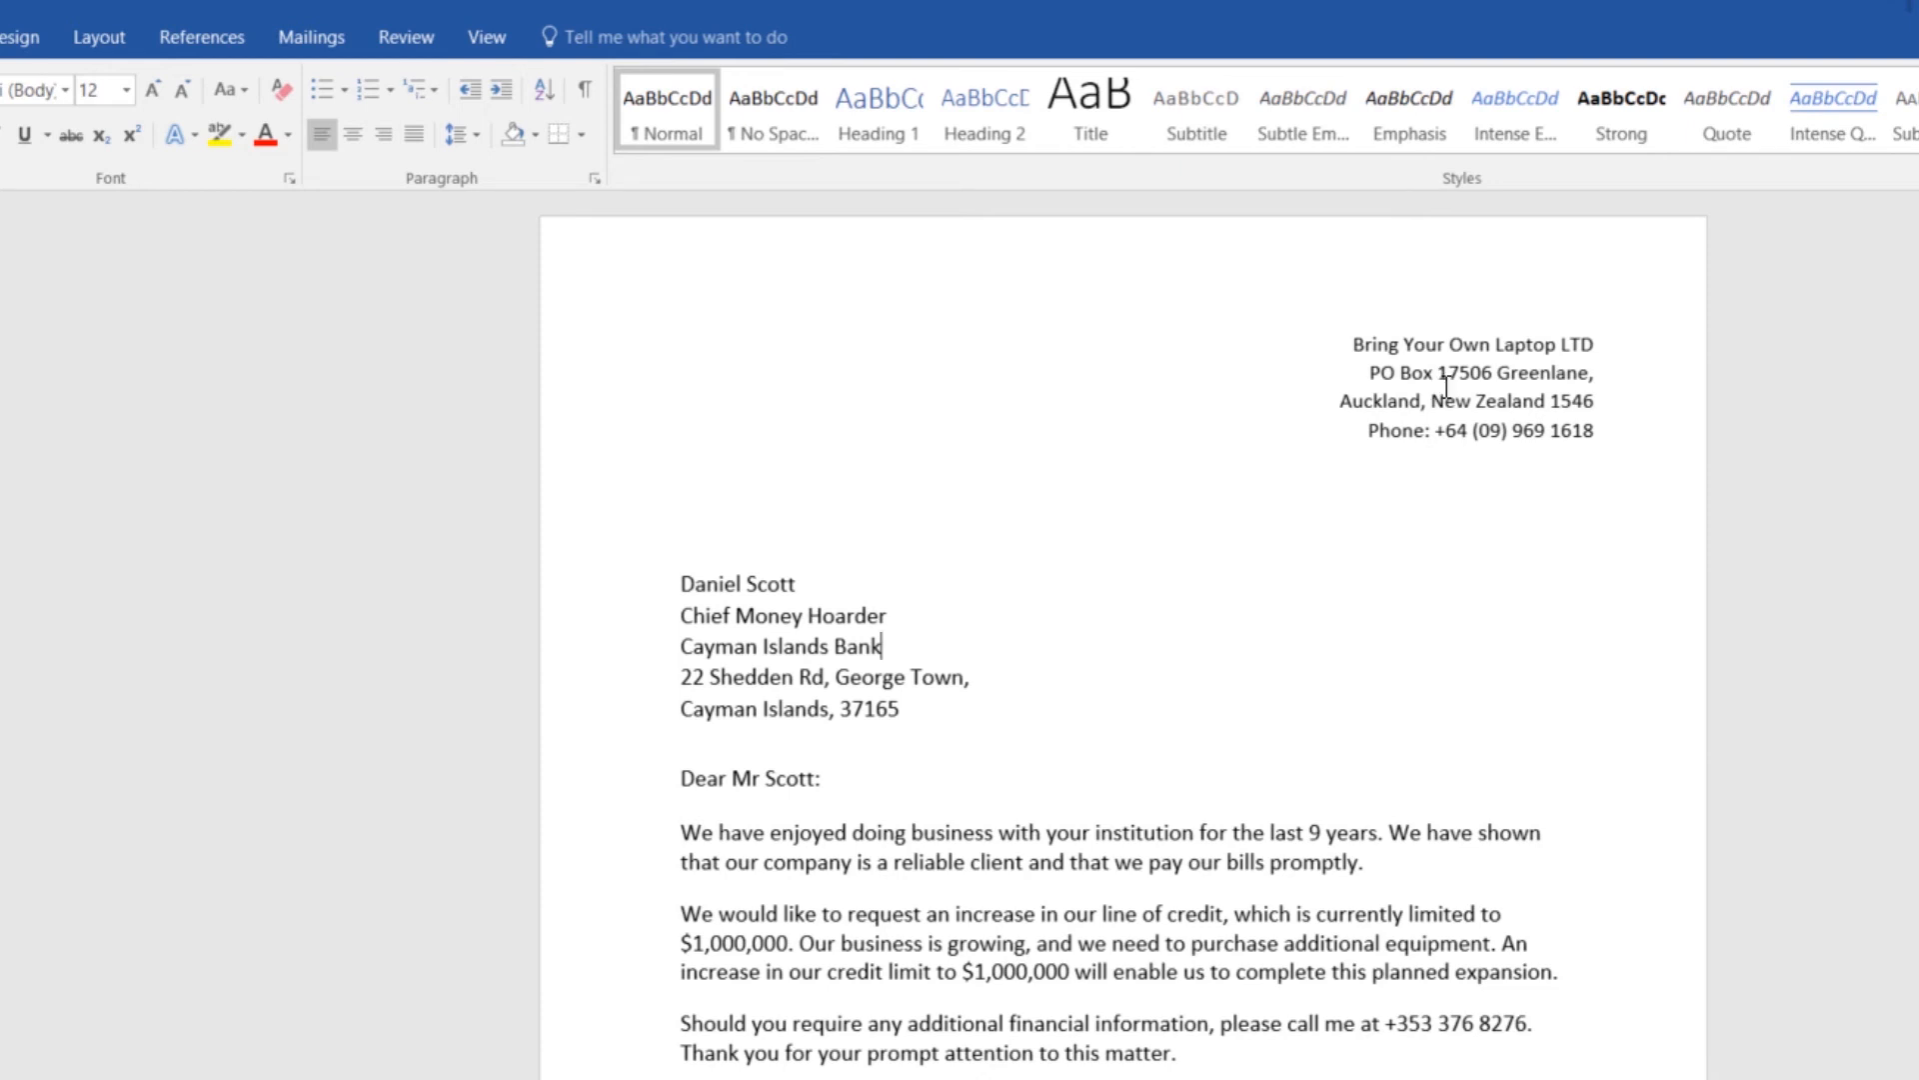
pyautogui.click(1469, 386)
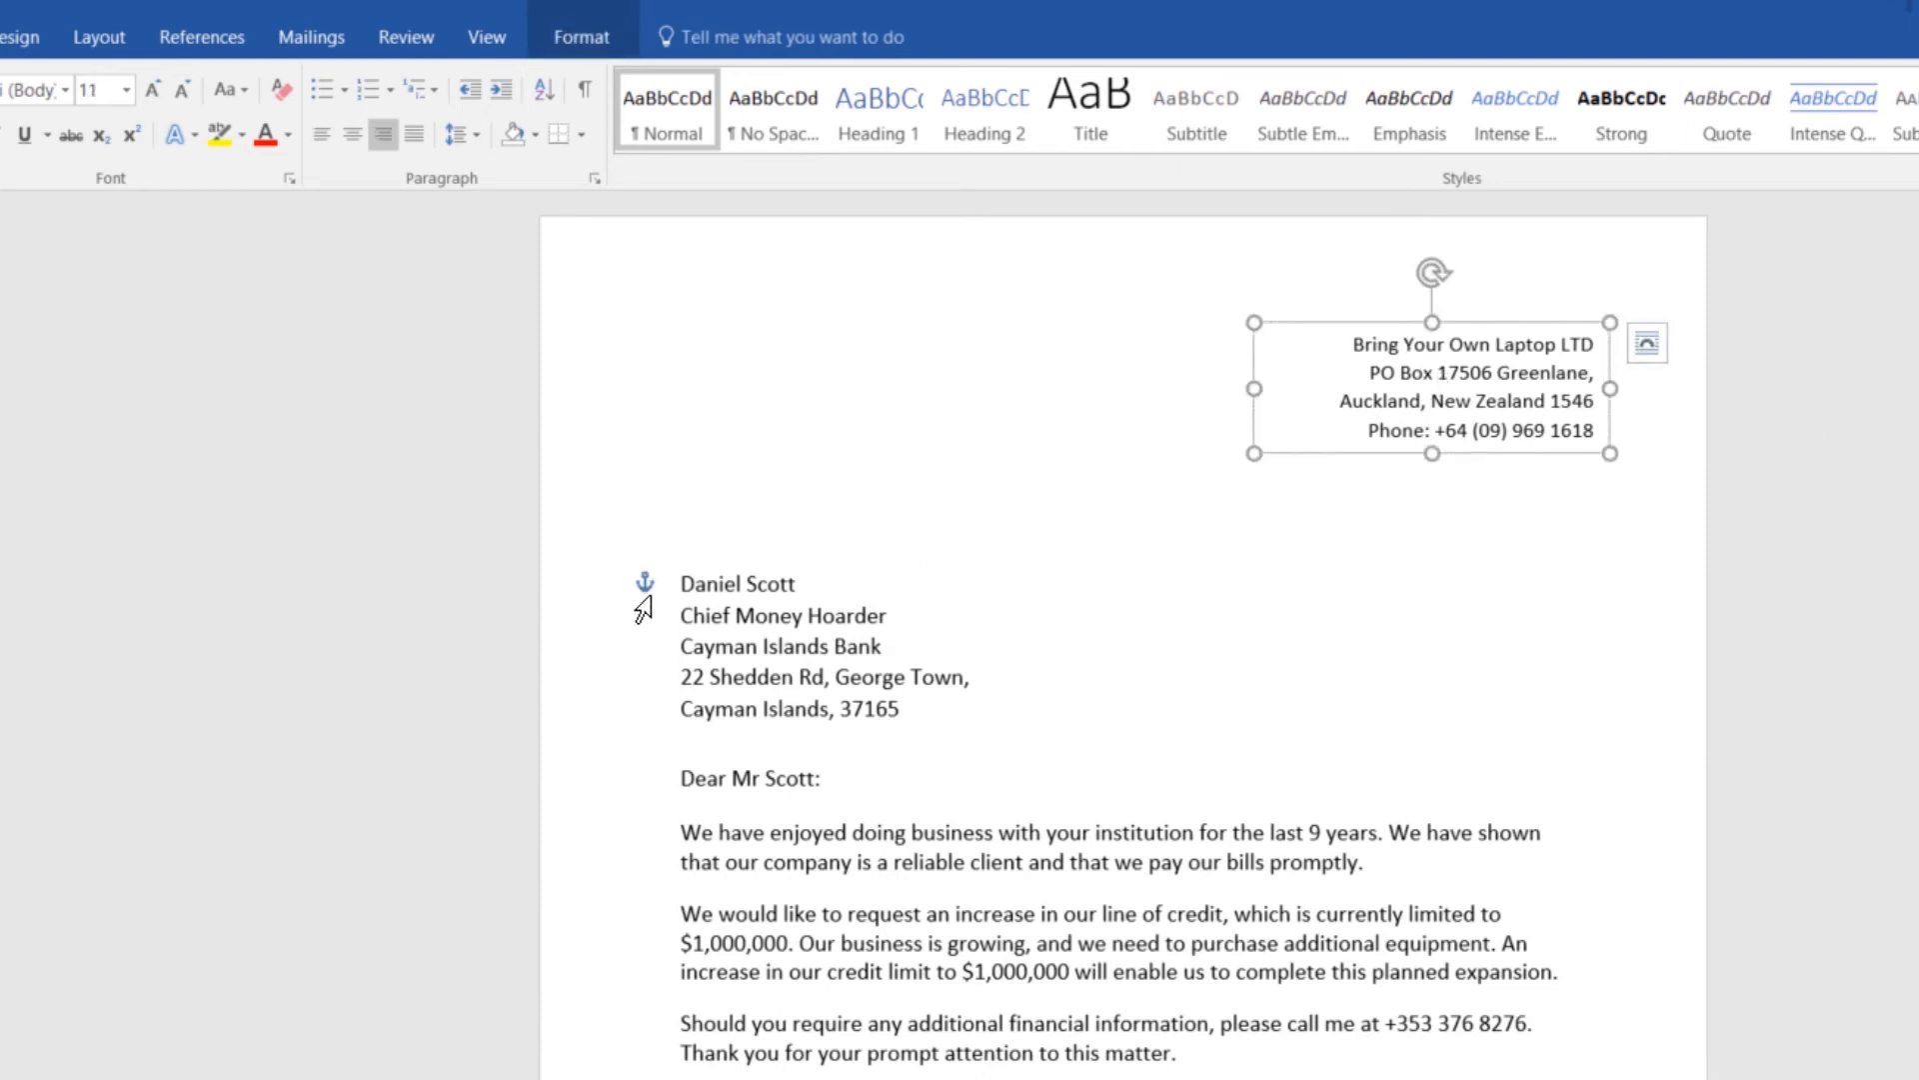
pyautogui.moveTo(624, 535)
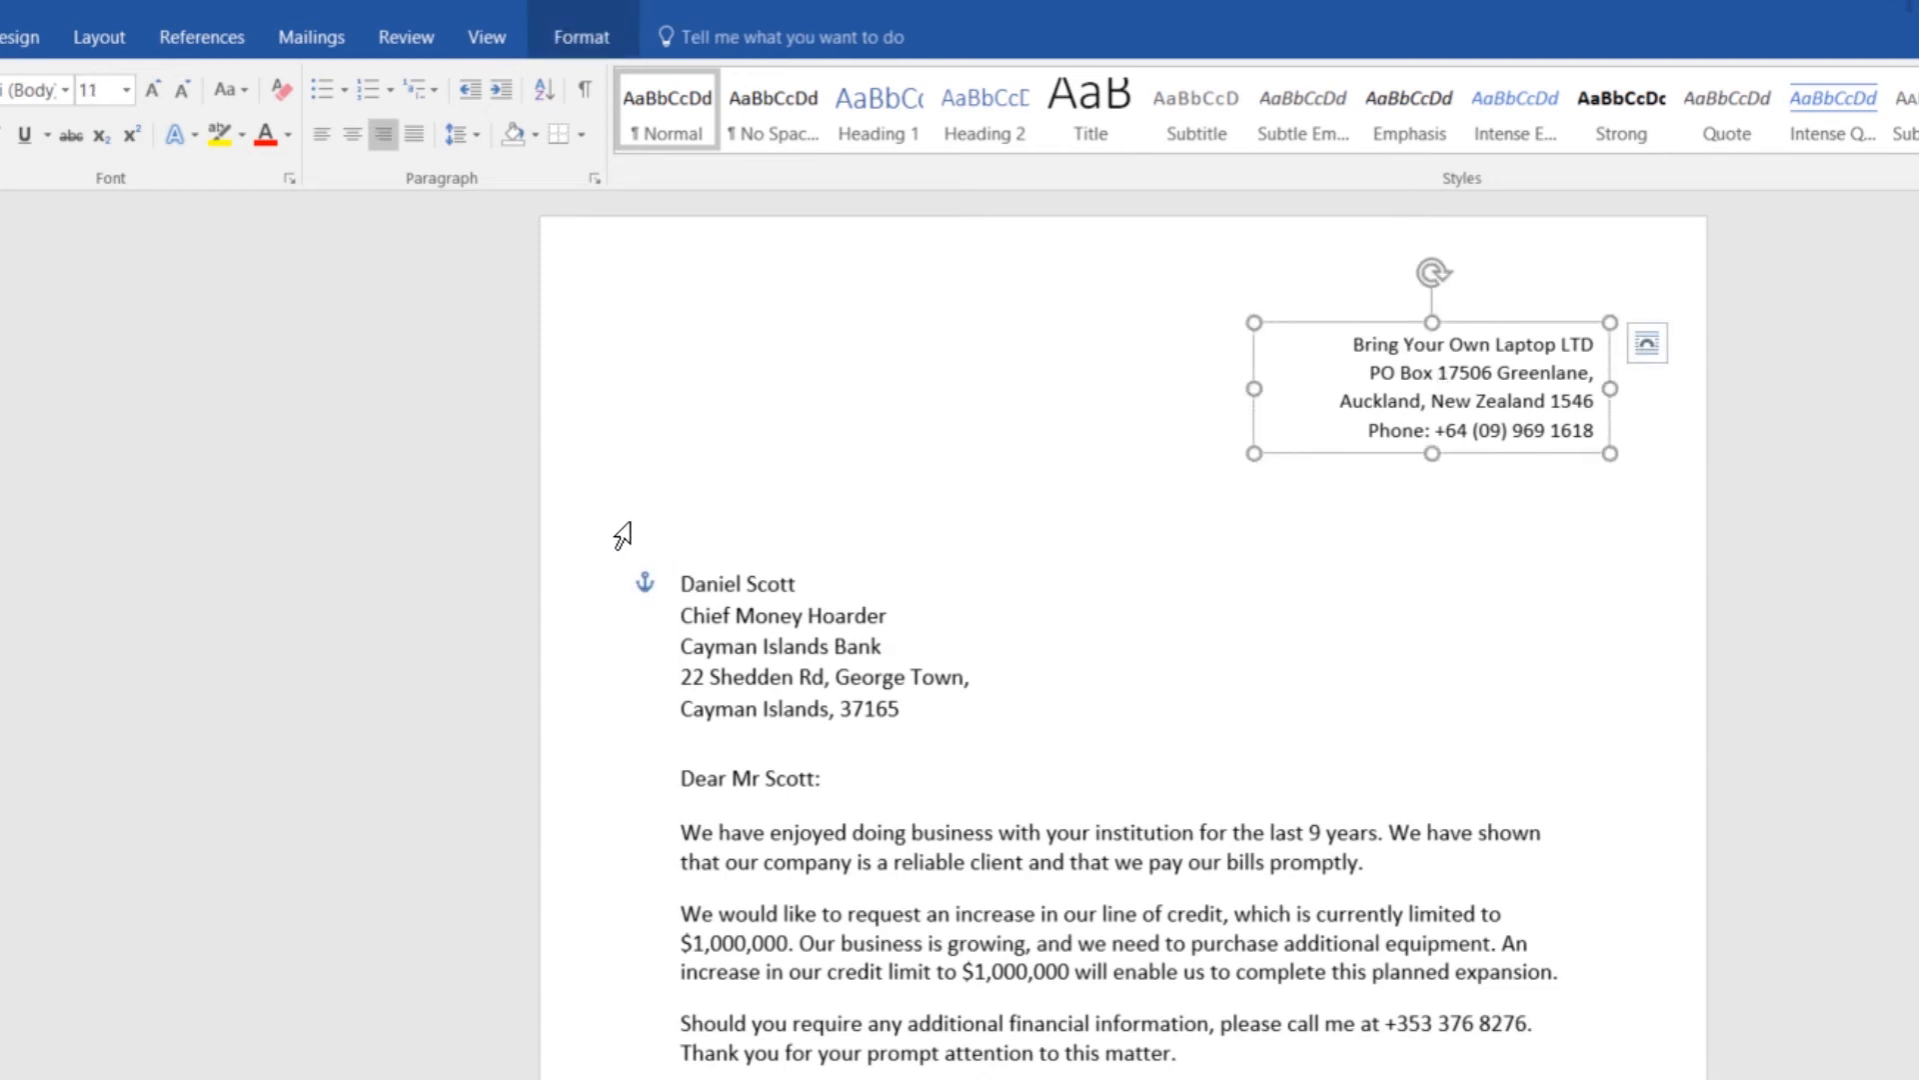
pyautogui.moveTo(634, 581)
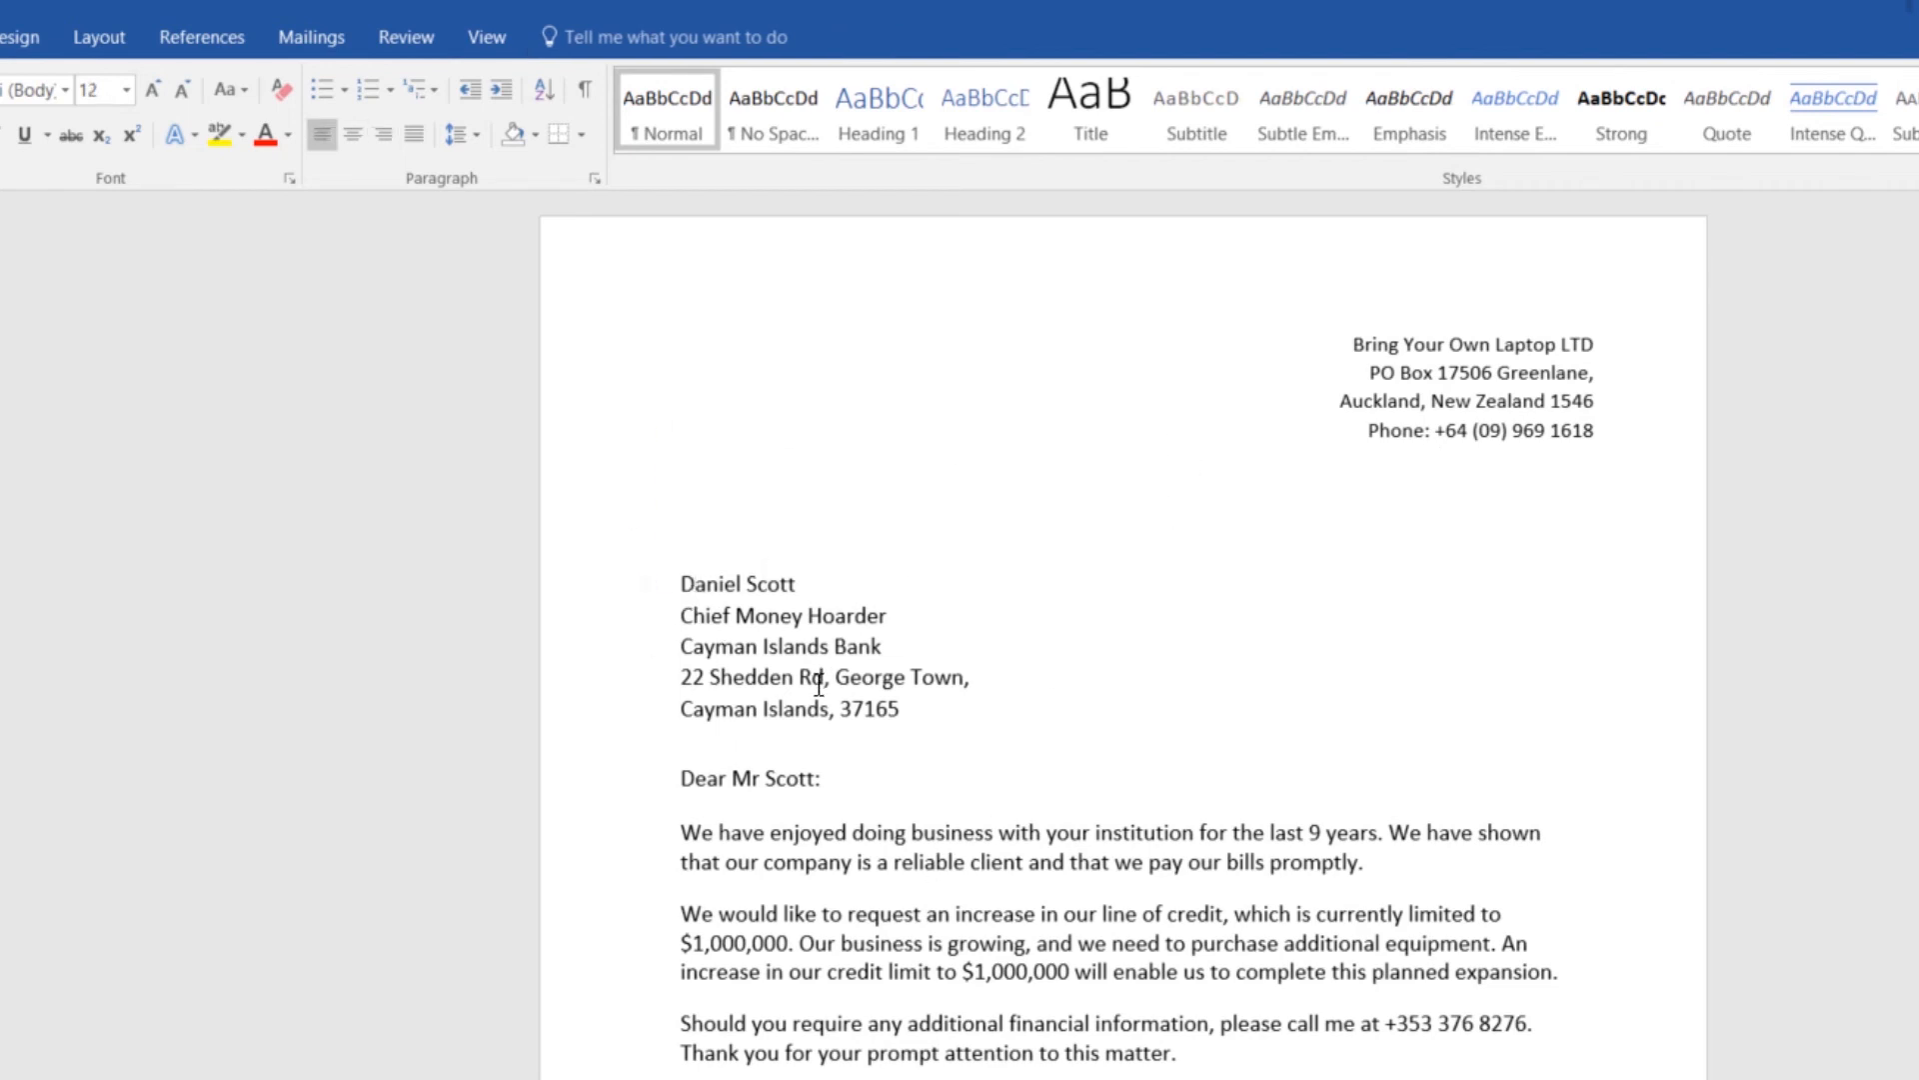
# Step: Select the address box and move its anchor from the Daniel Scott line to the Dear Mr Scott line
pyautogui.press('Backspace')
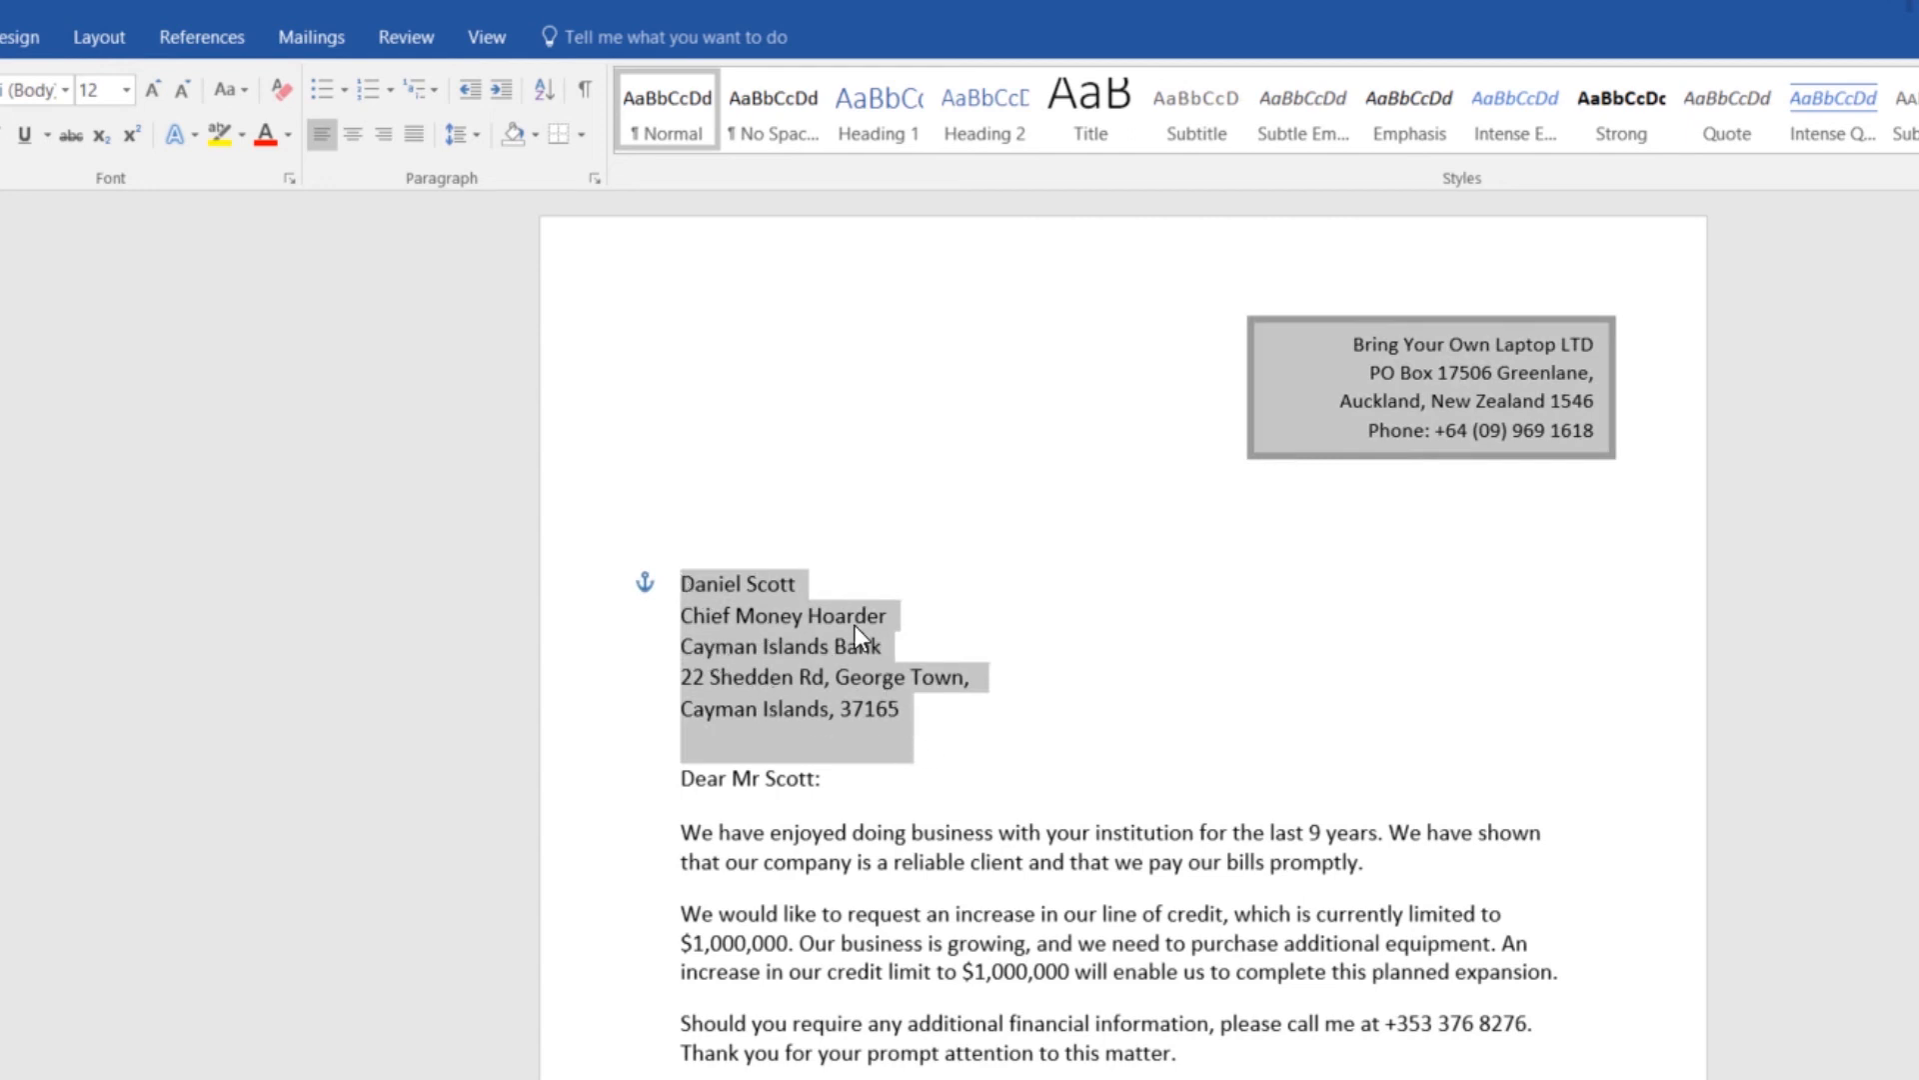
pyautogui.moveTo(1138, 579)
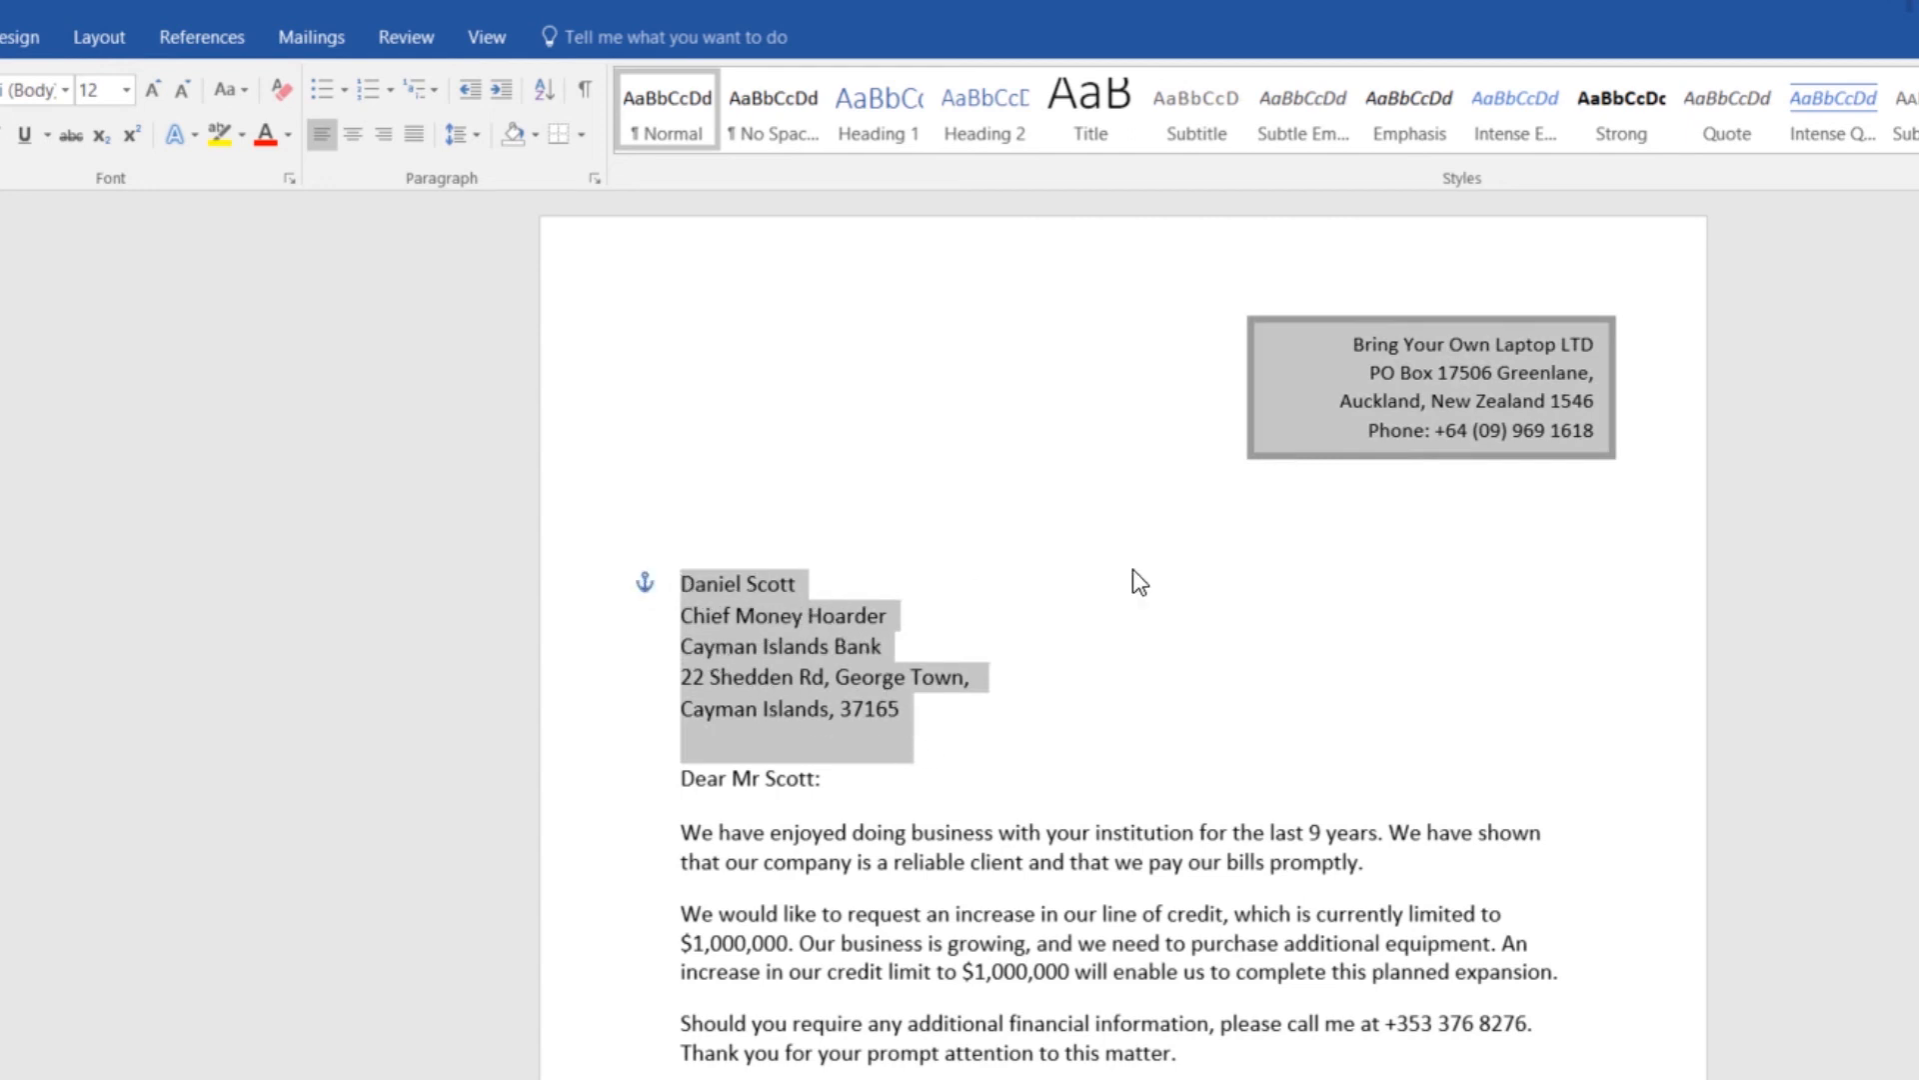
pyautogui.moveTo(1442, 338)
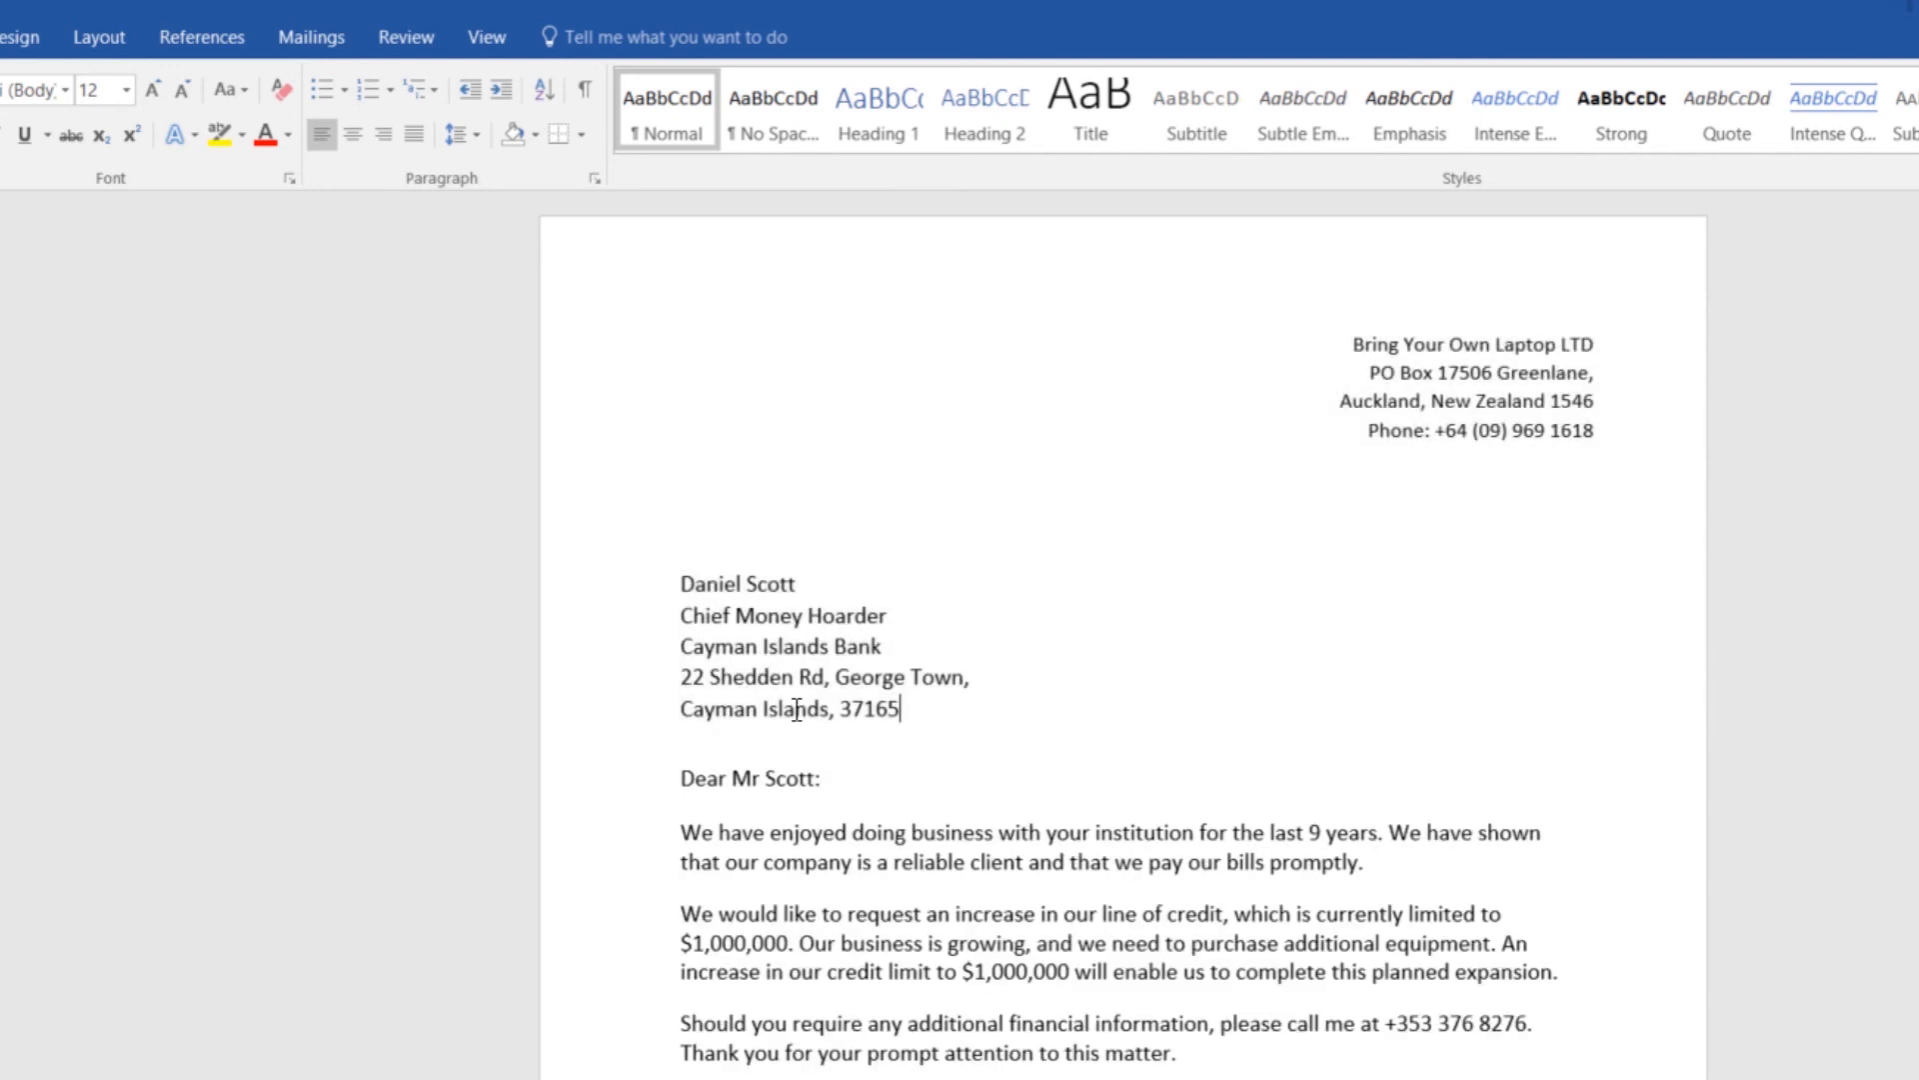
pyautogui.click(1468, 386)
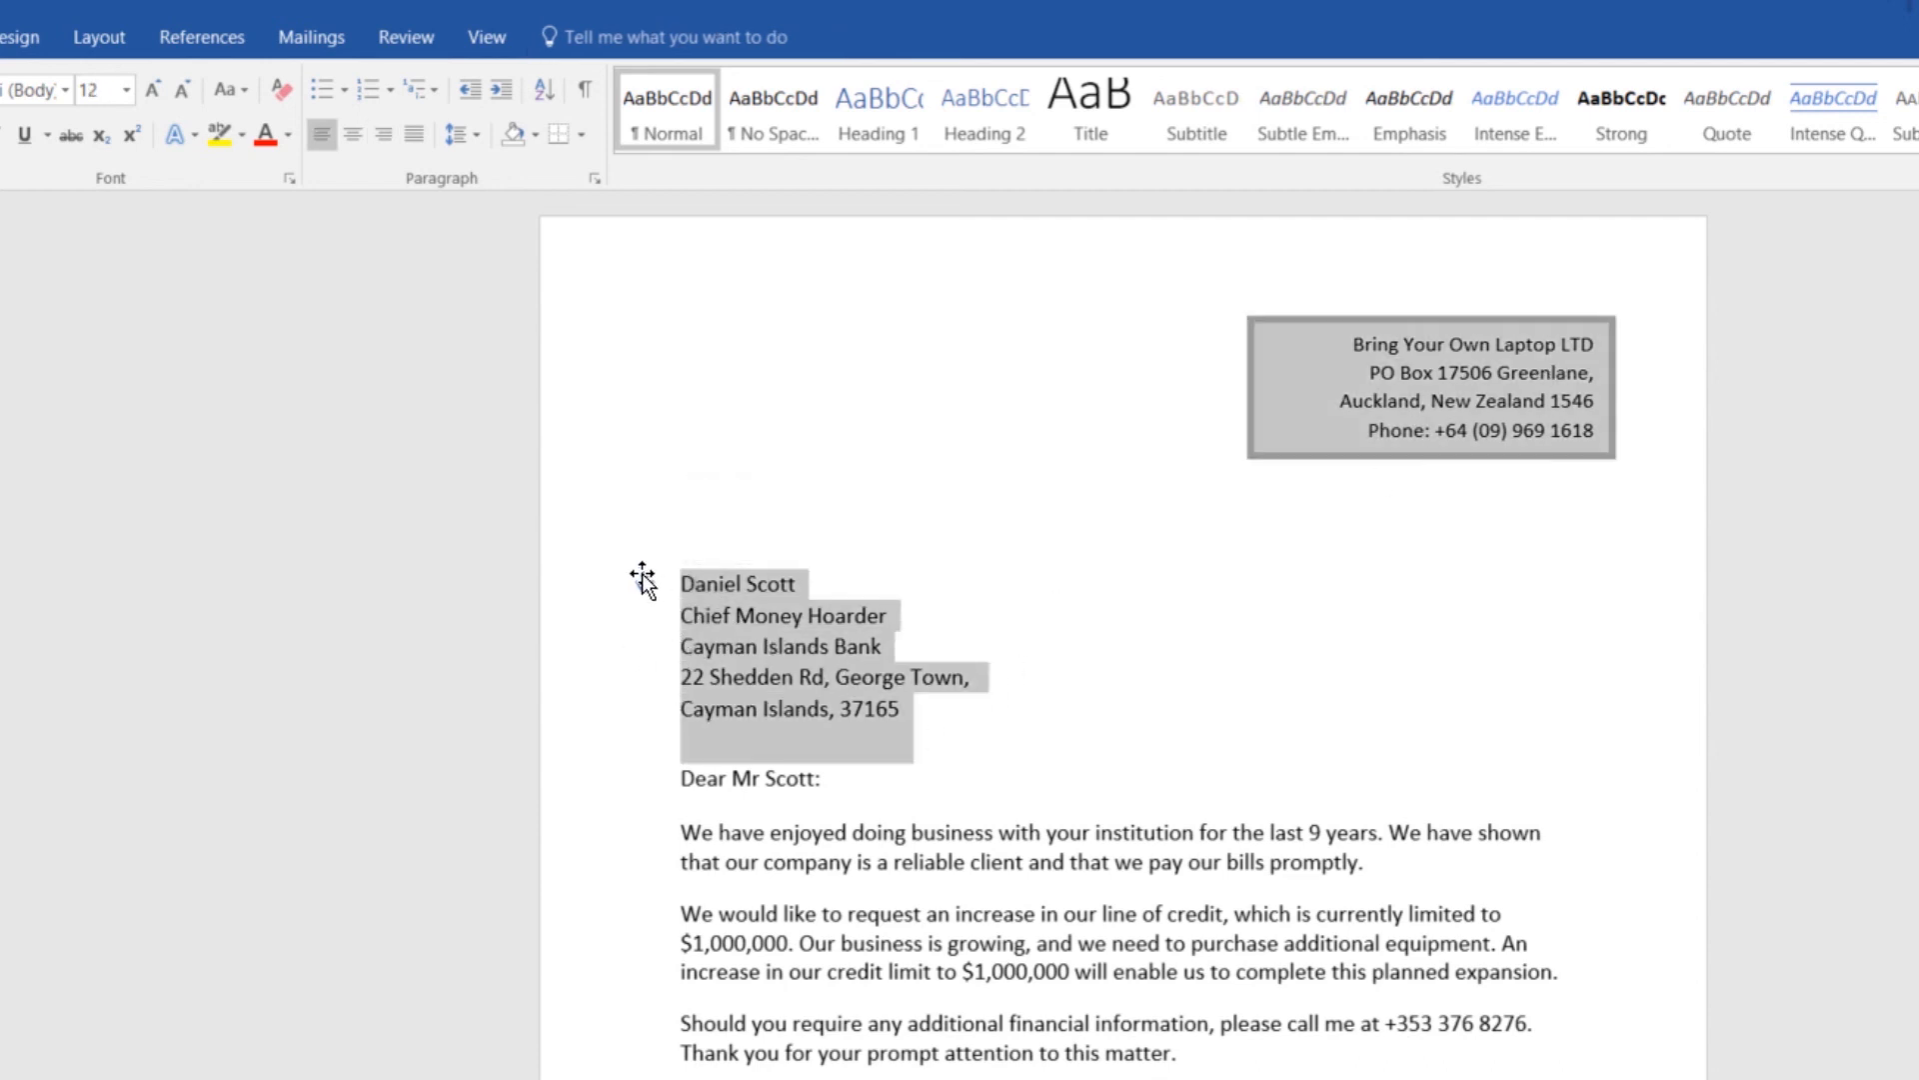
pyautogui.click(931, 737)
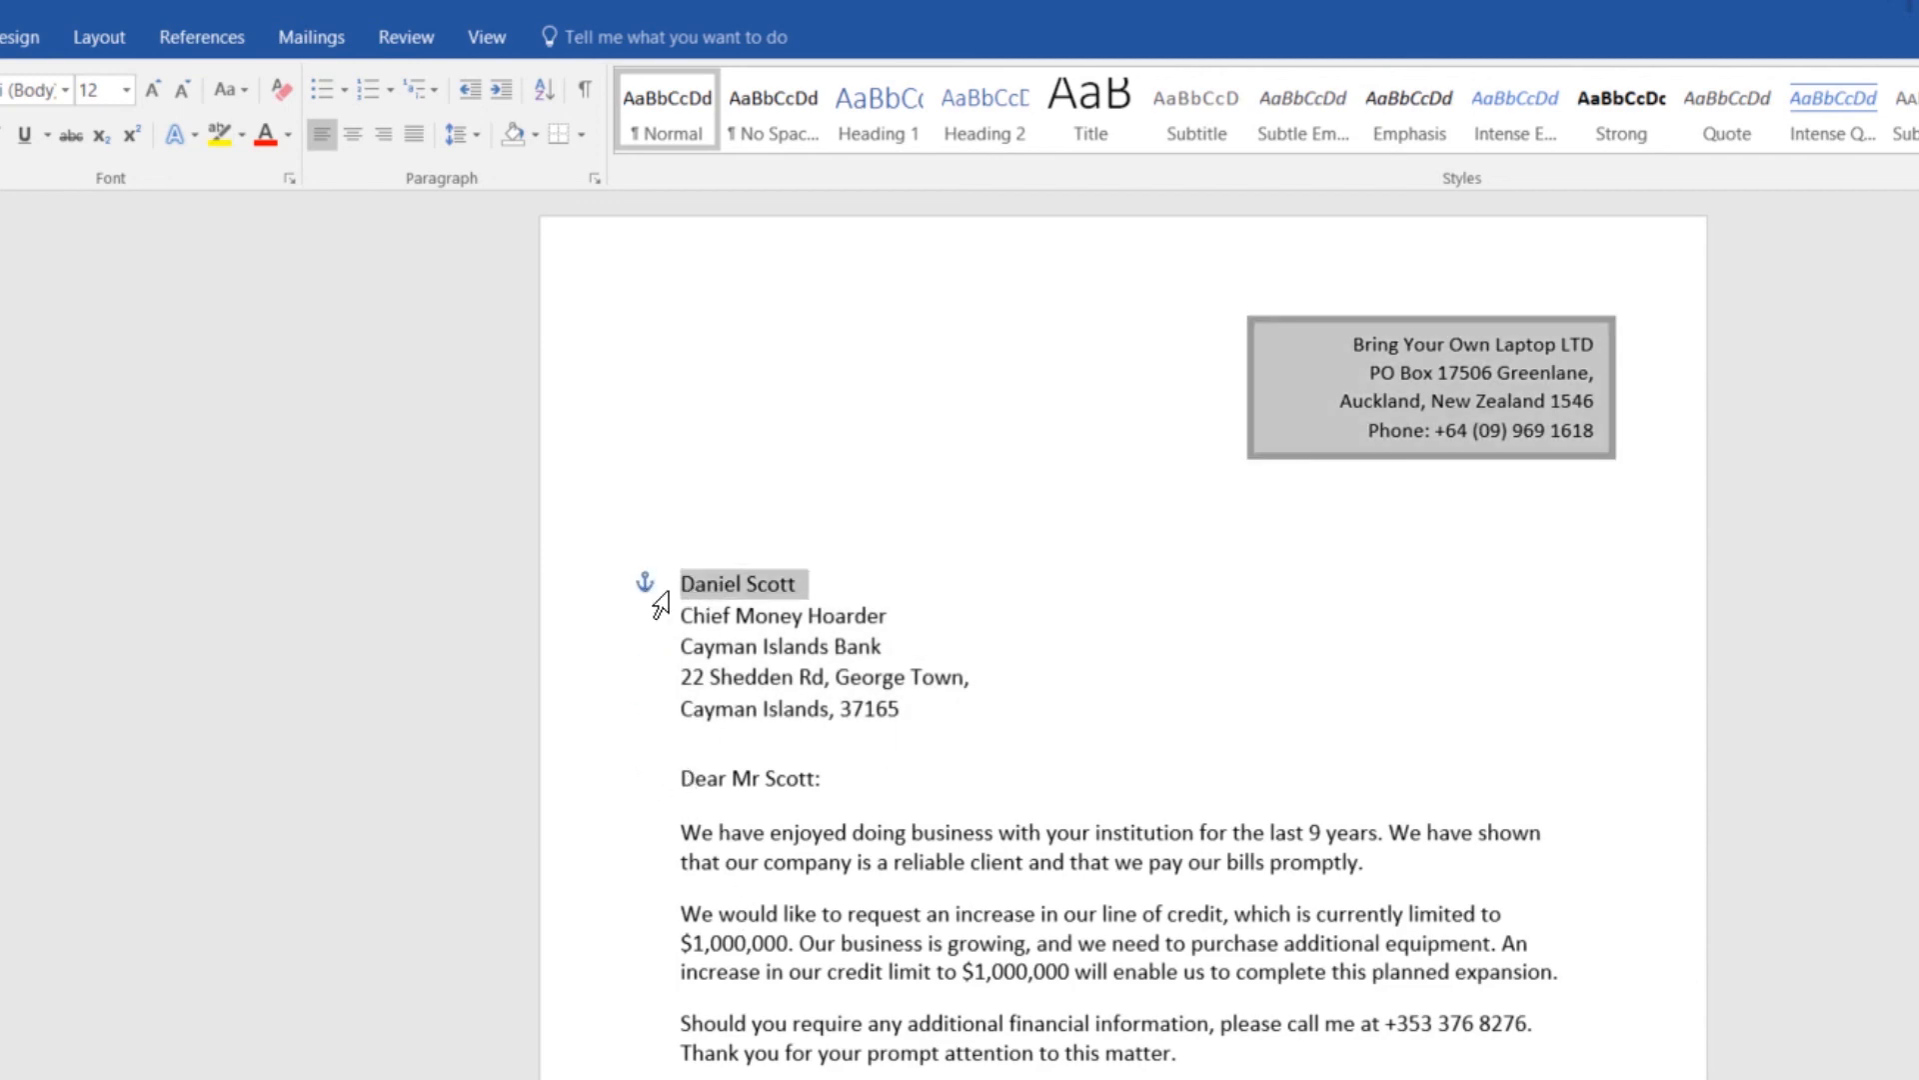
pyautogui.moveTo(879, 743)
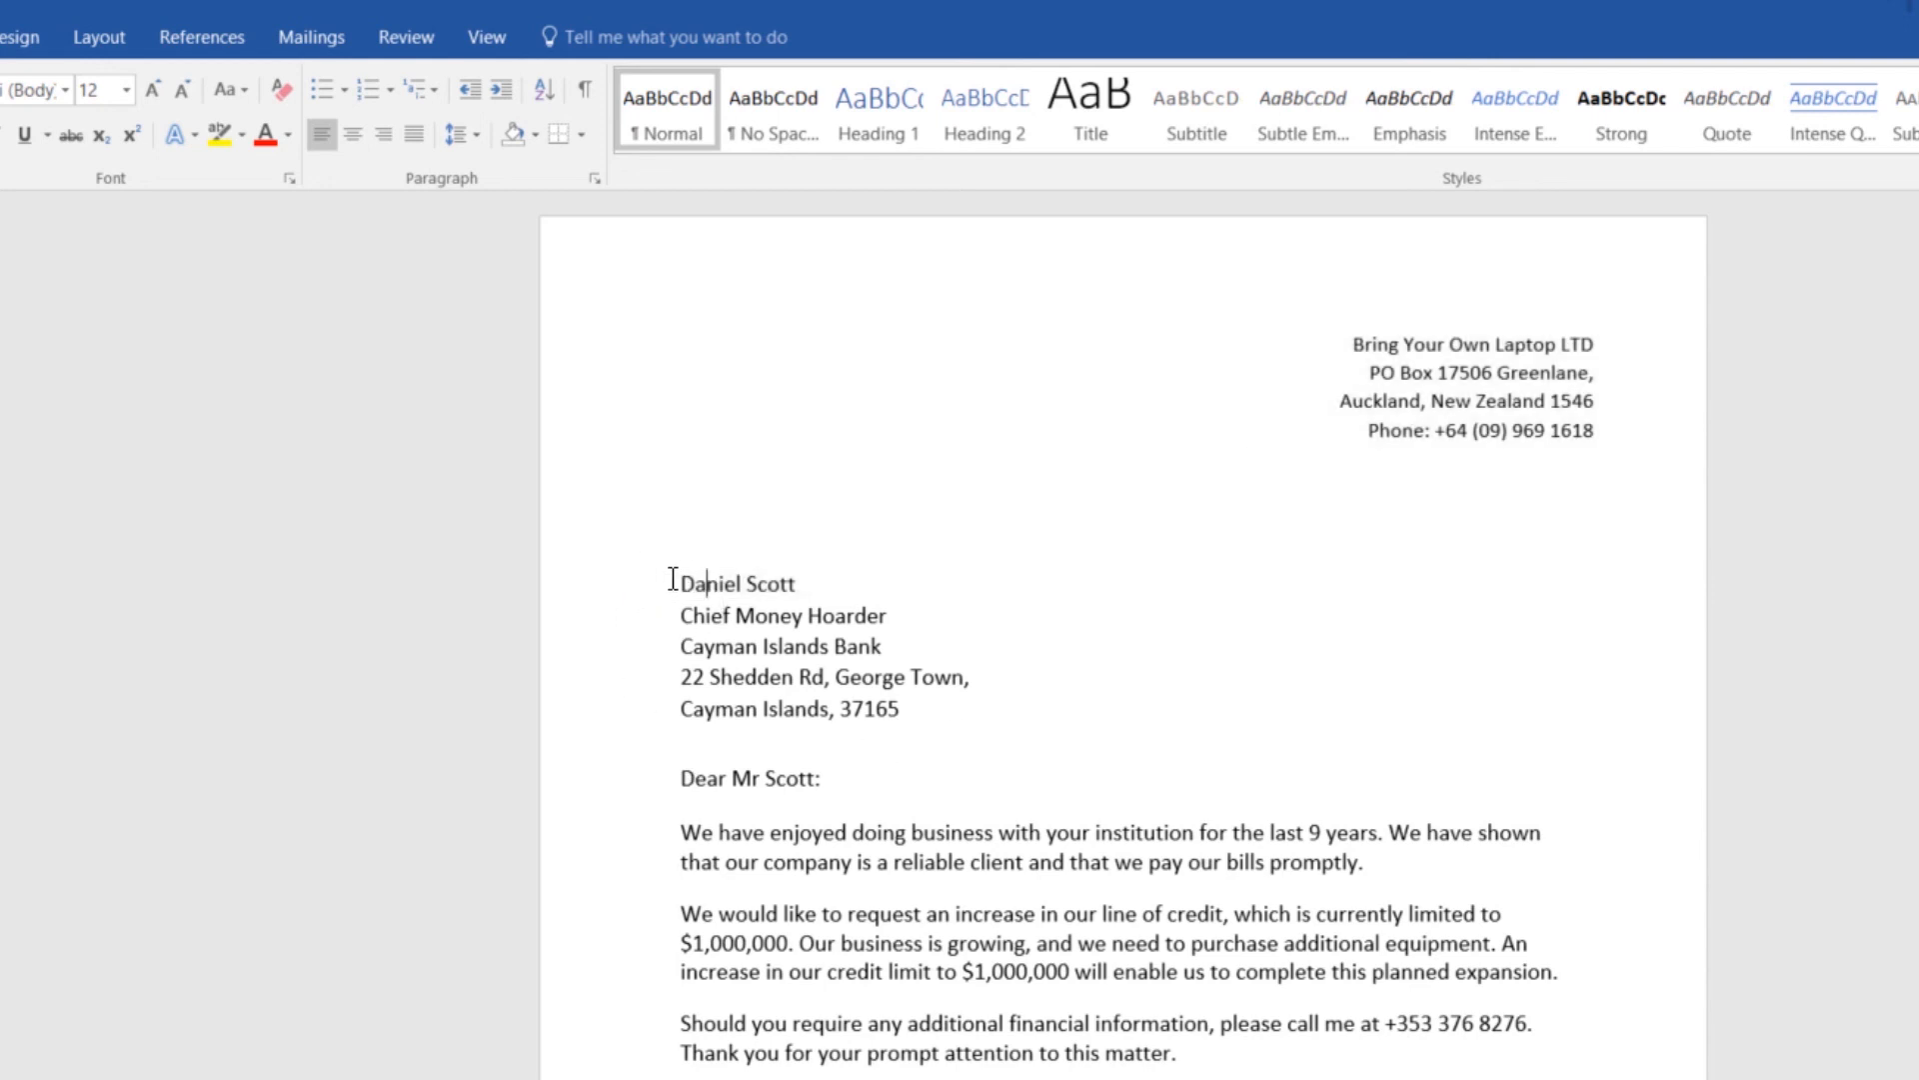
# Step: Select the address box to check its anchor, deselect it, then reselect it for moving
pyautogui.click(1469, 387)
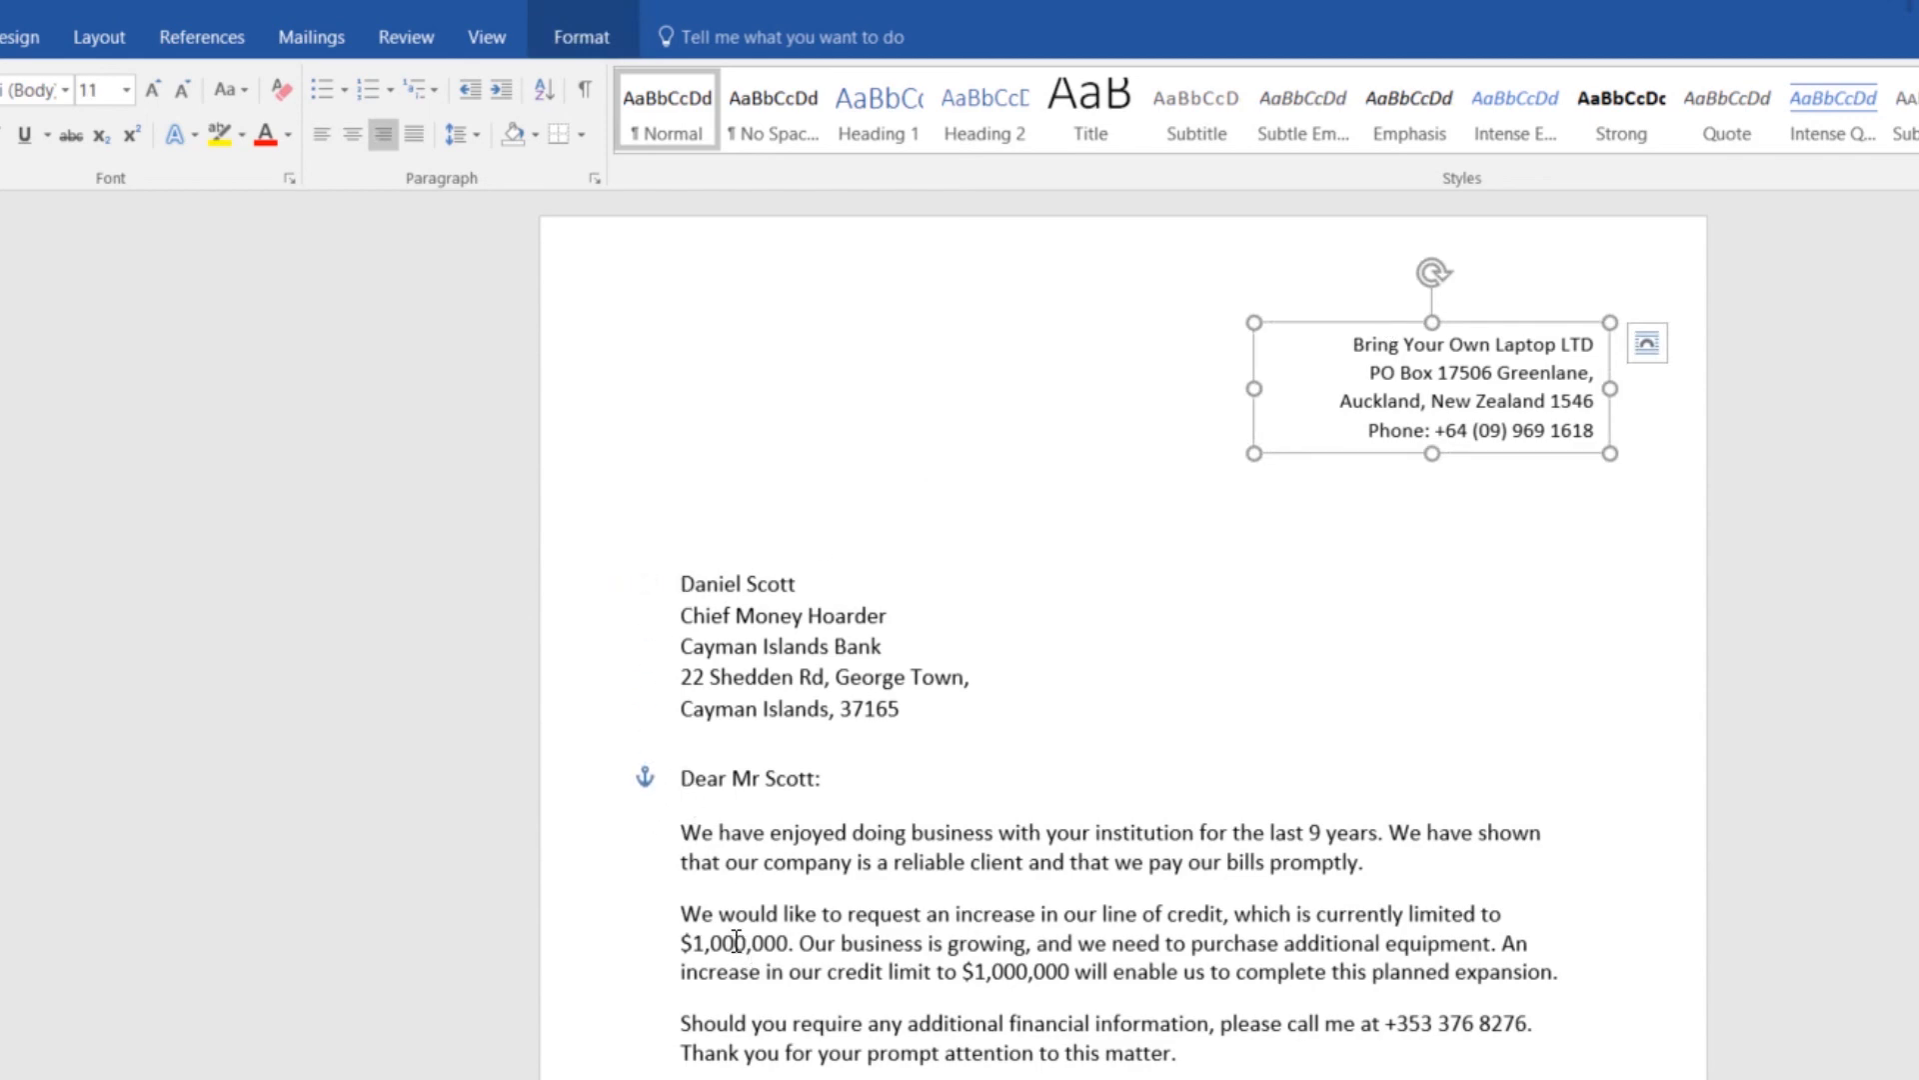
pyautogui.click(817, 776)
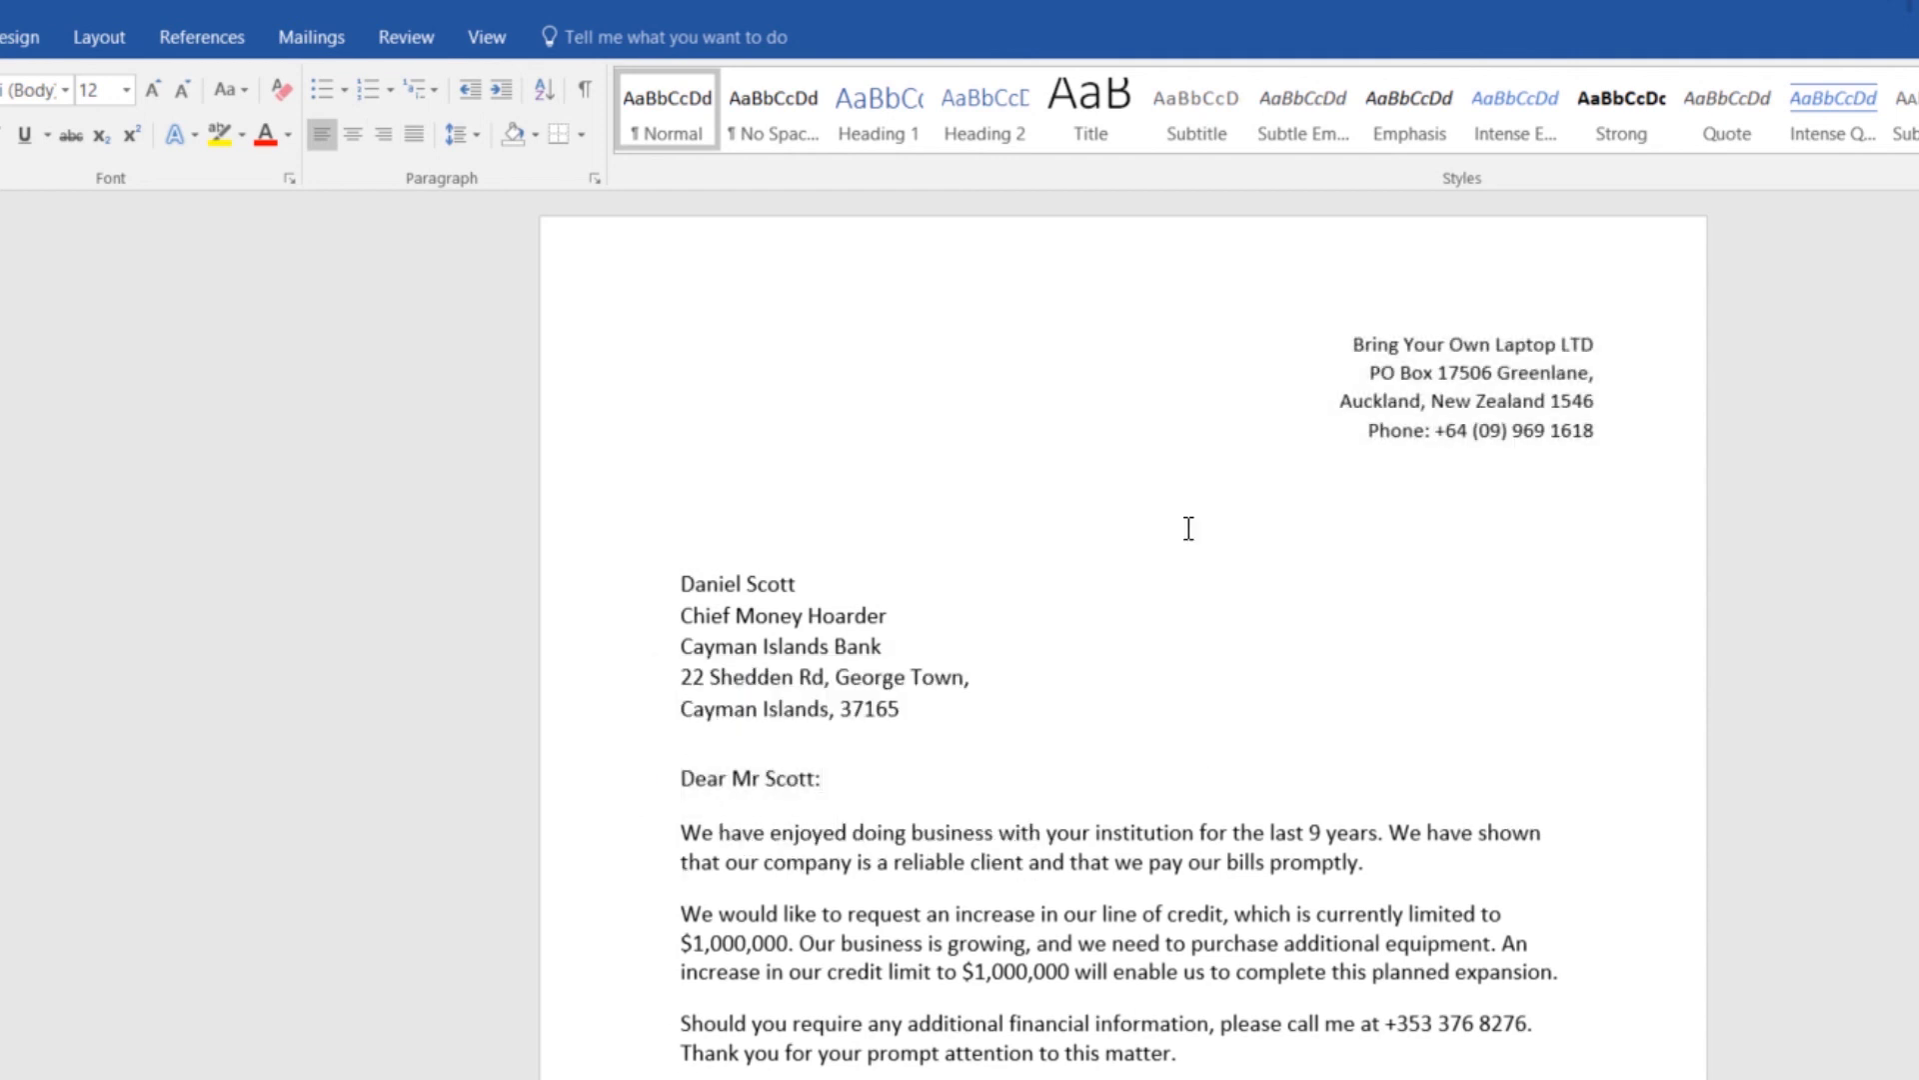
pyautogui.click(1475, 387)
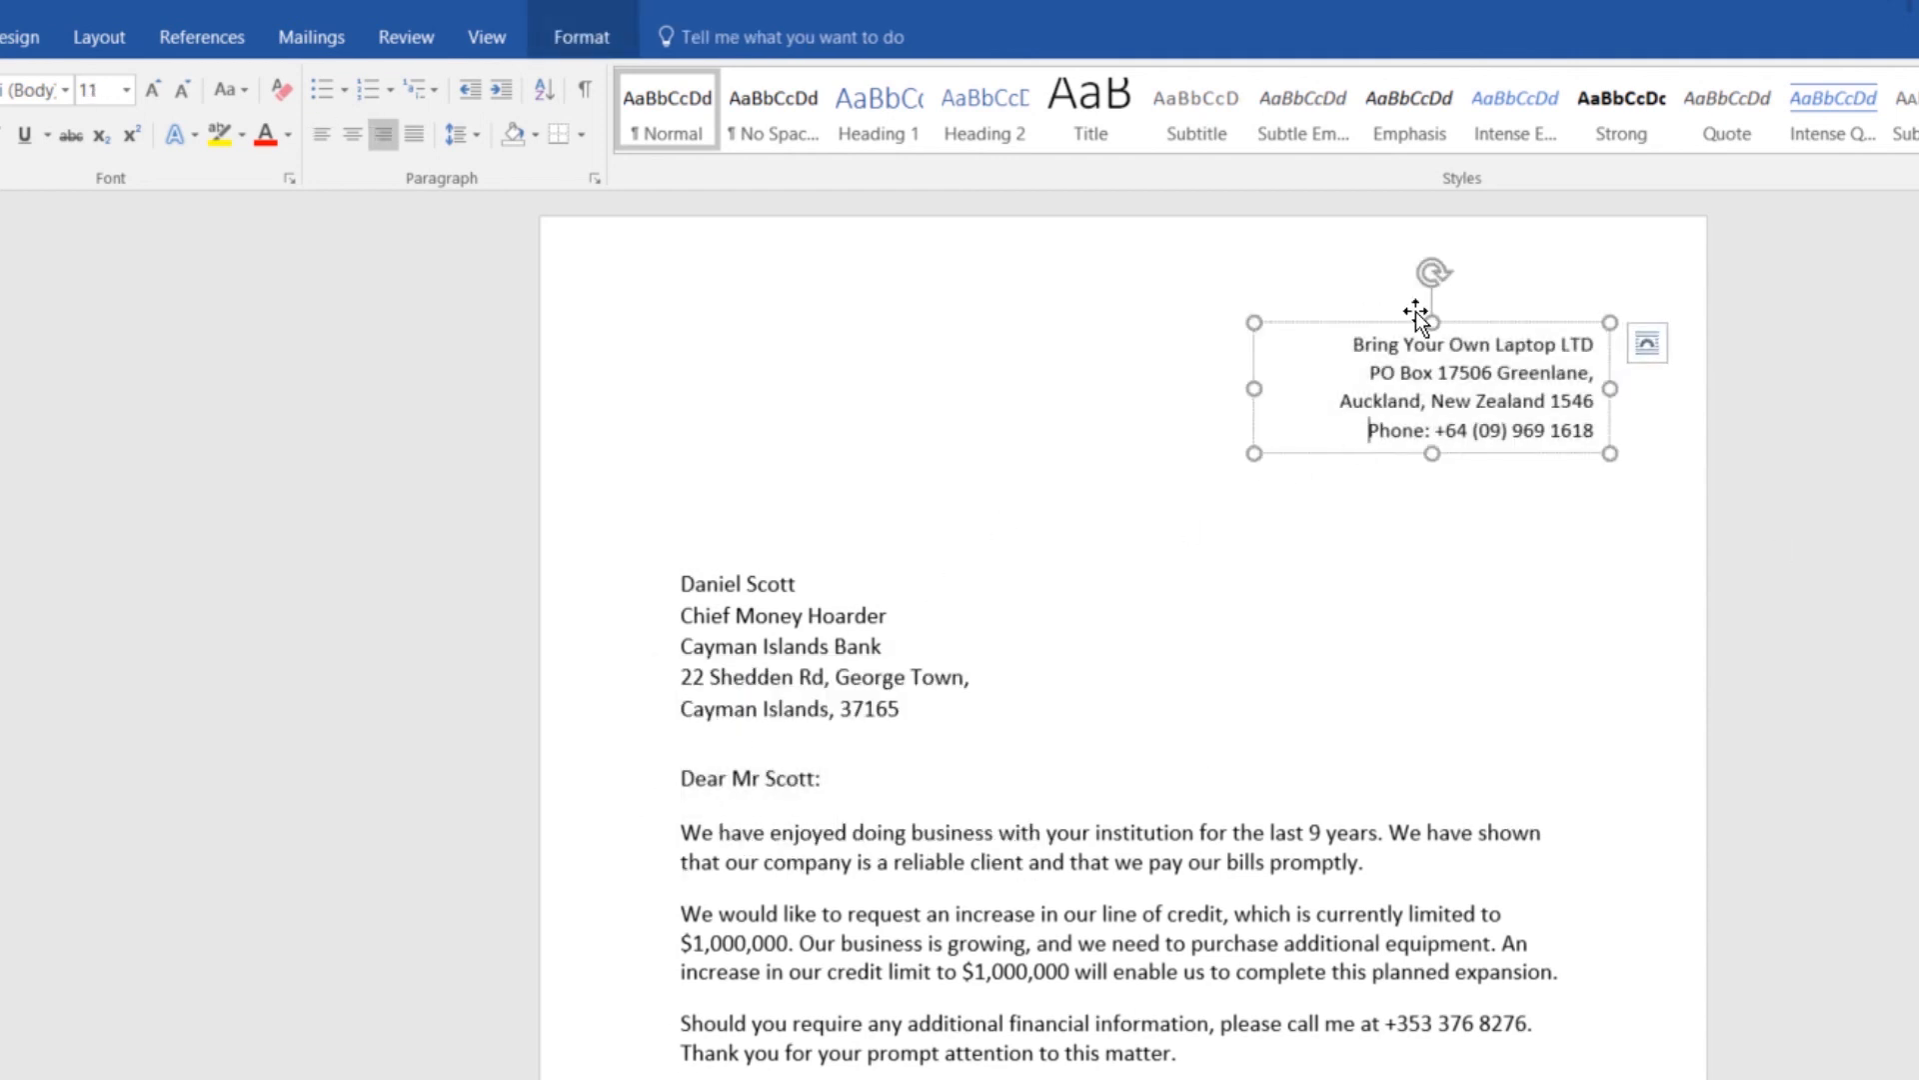
pyautogui.moveTo(665, 602)
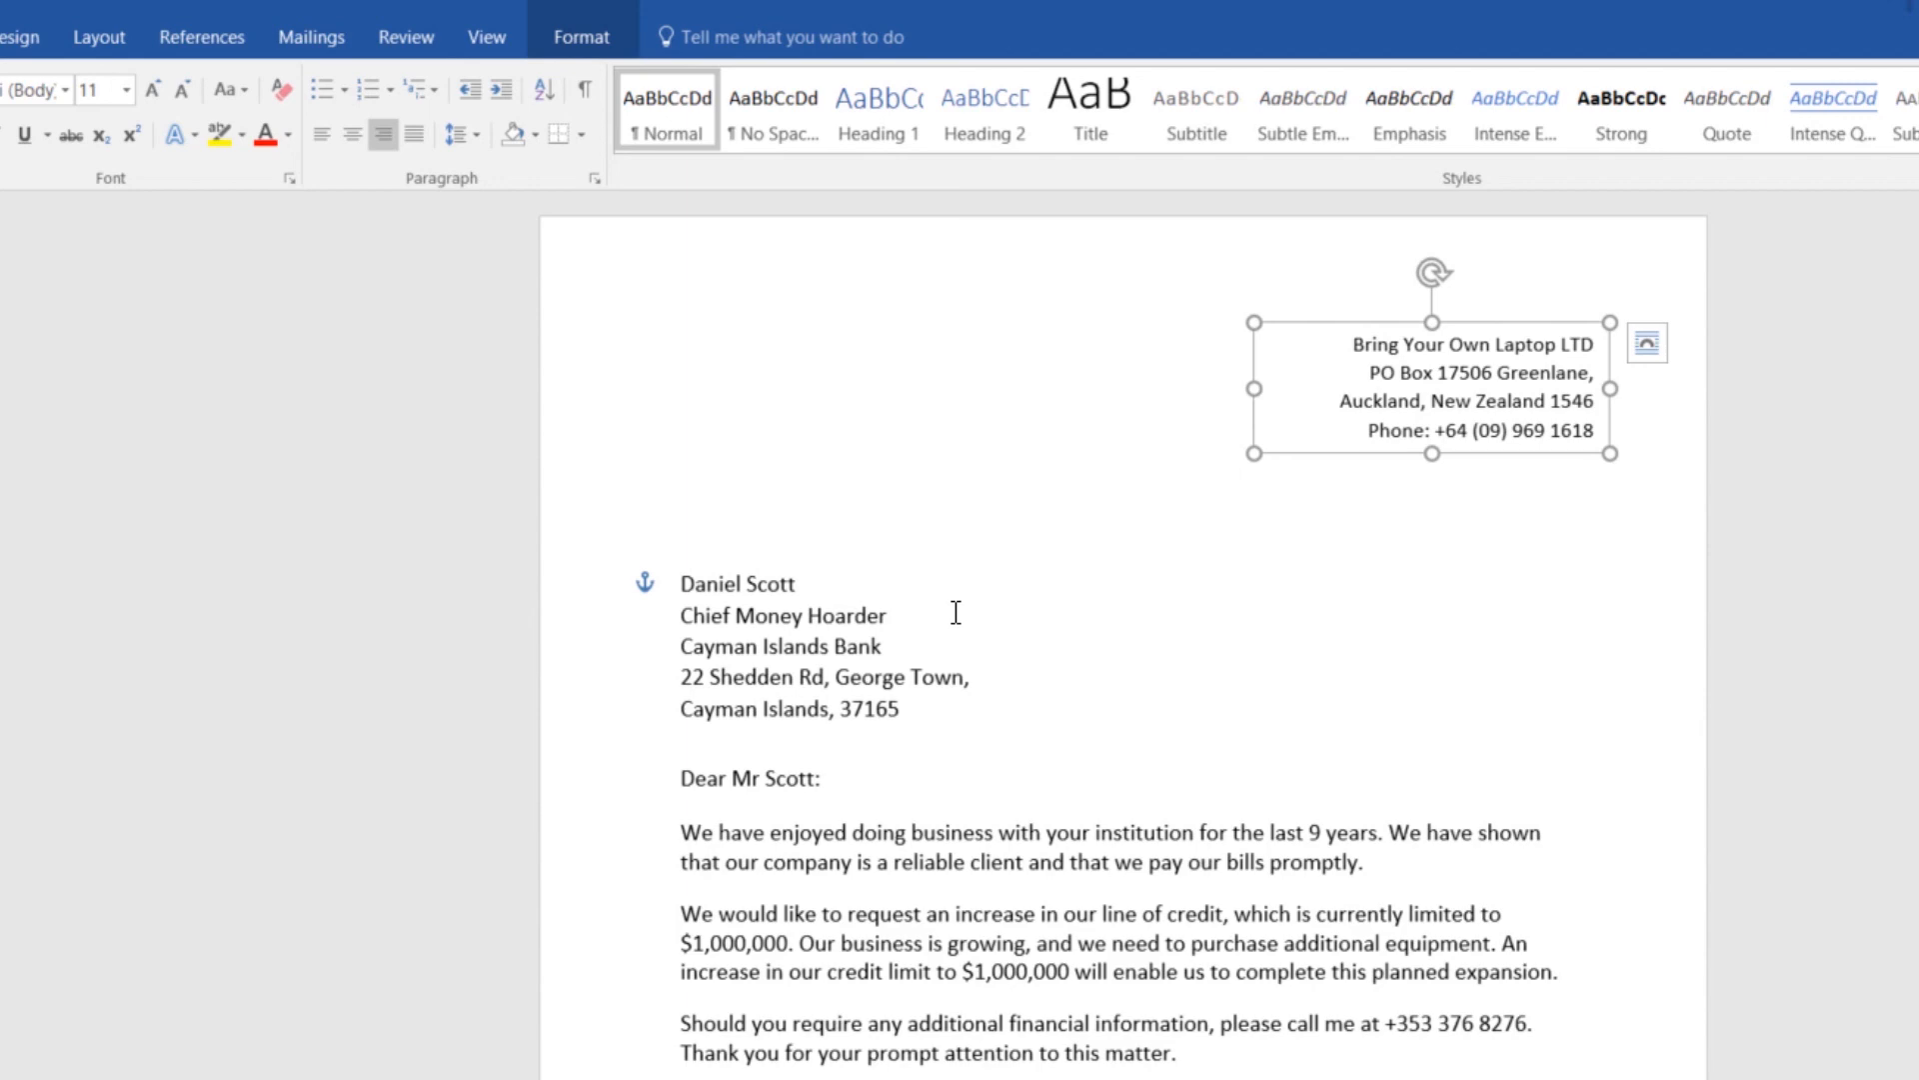
pyautogui.moveTo(1324, 567)
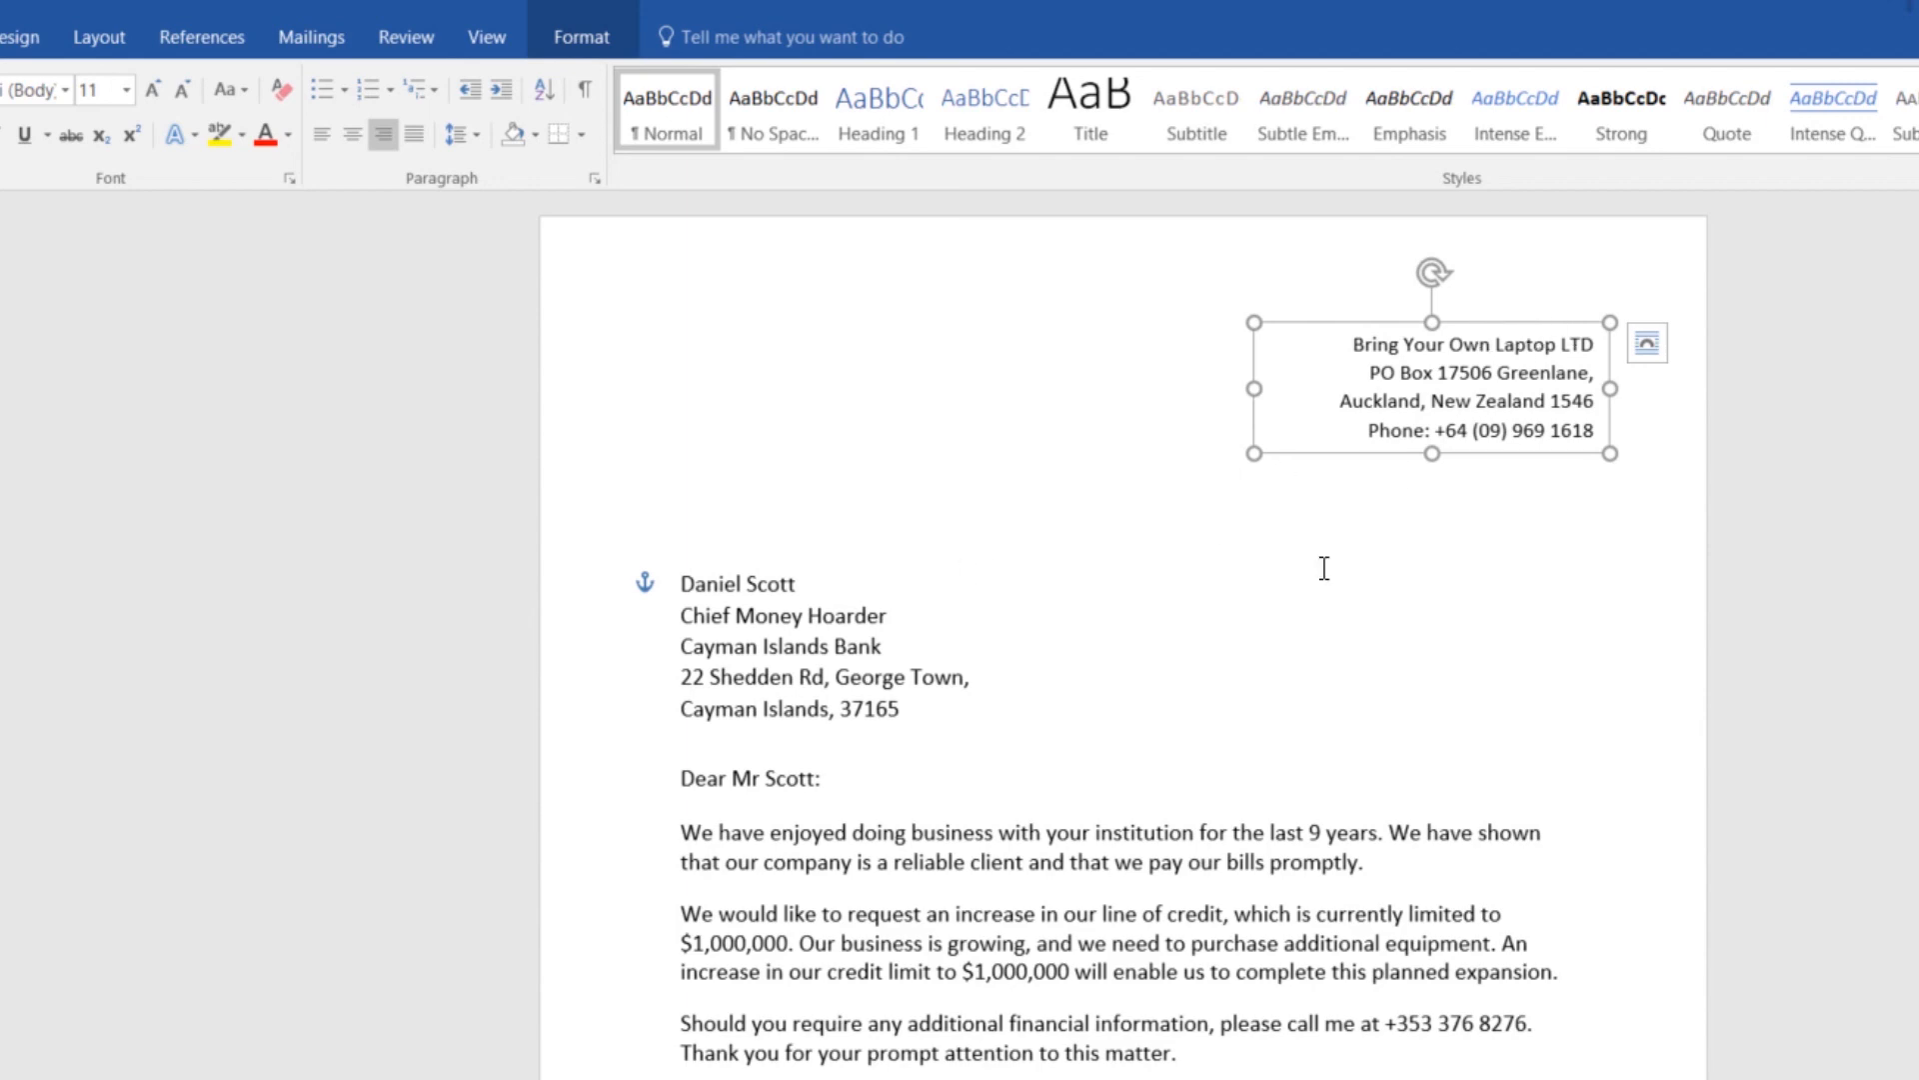
pyautogui.moveTo(1164, 808)
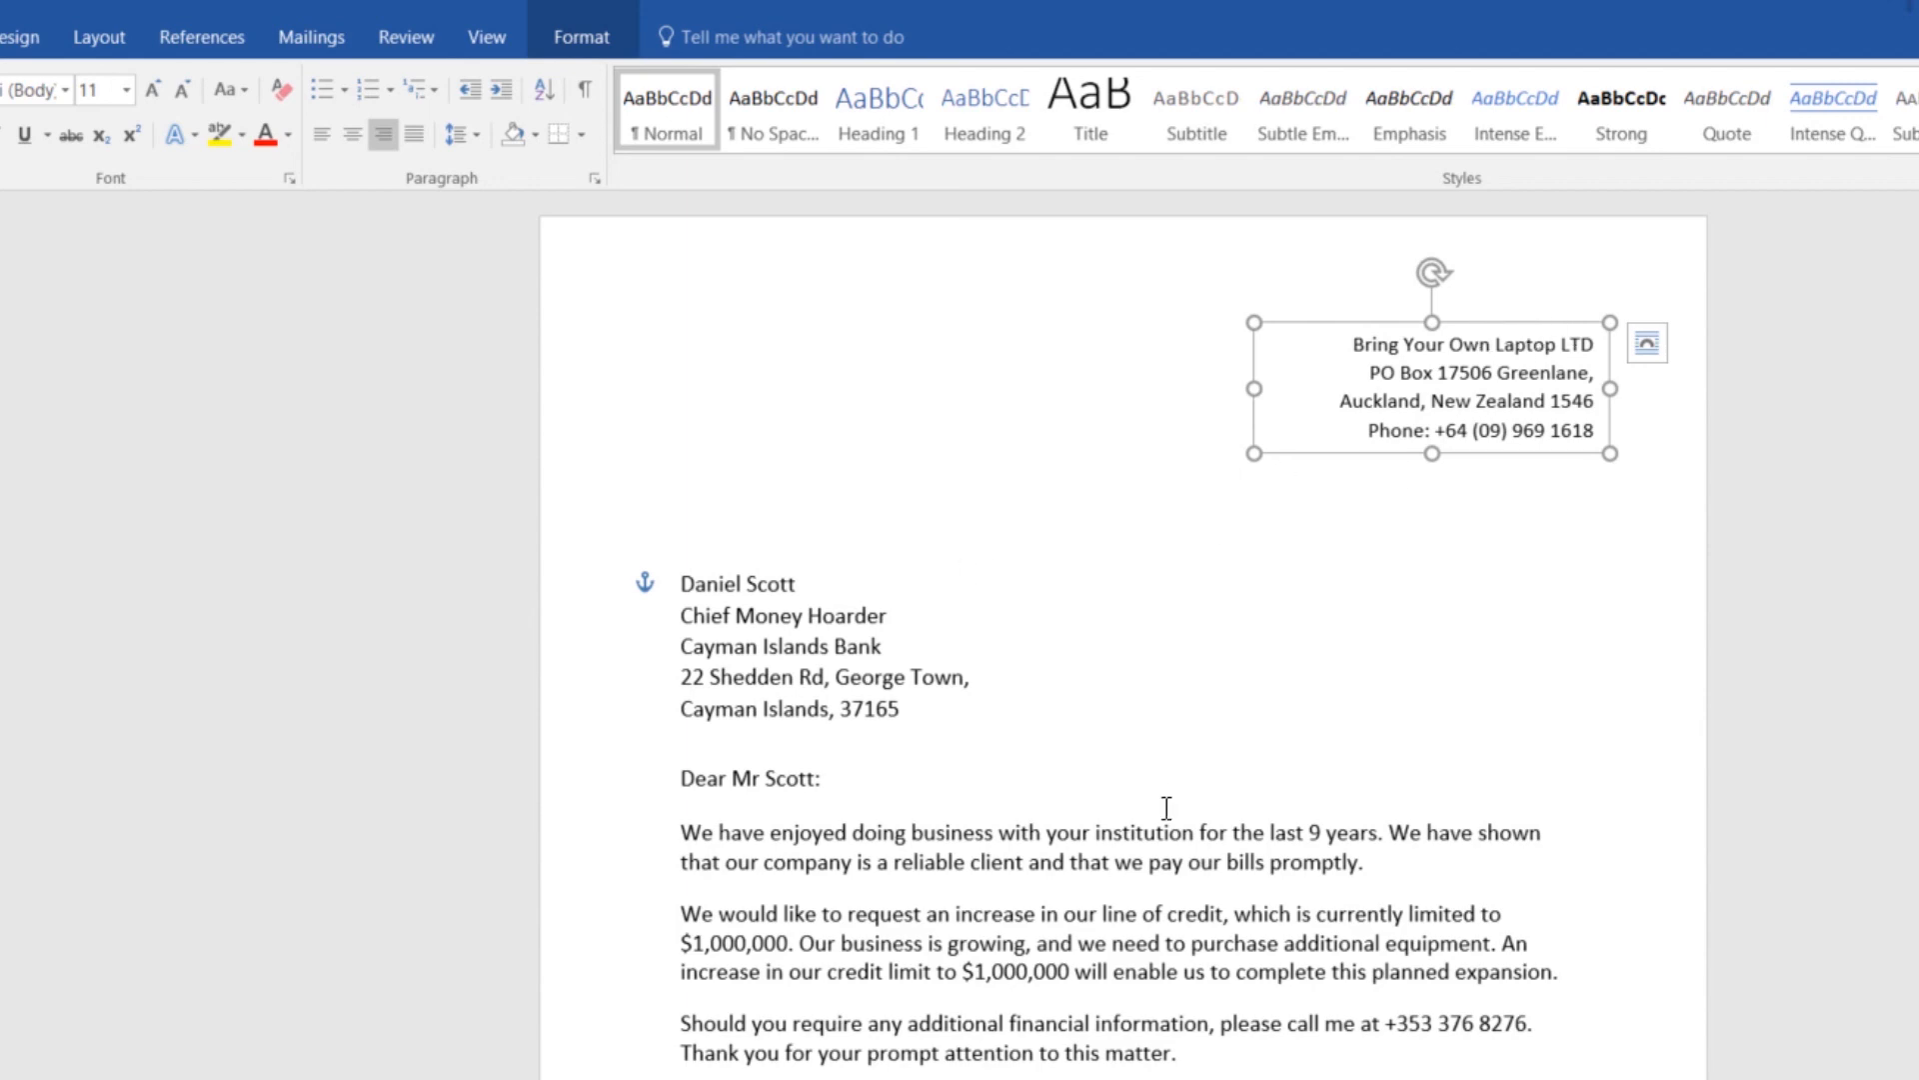